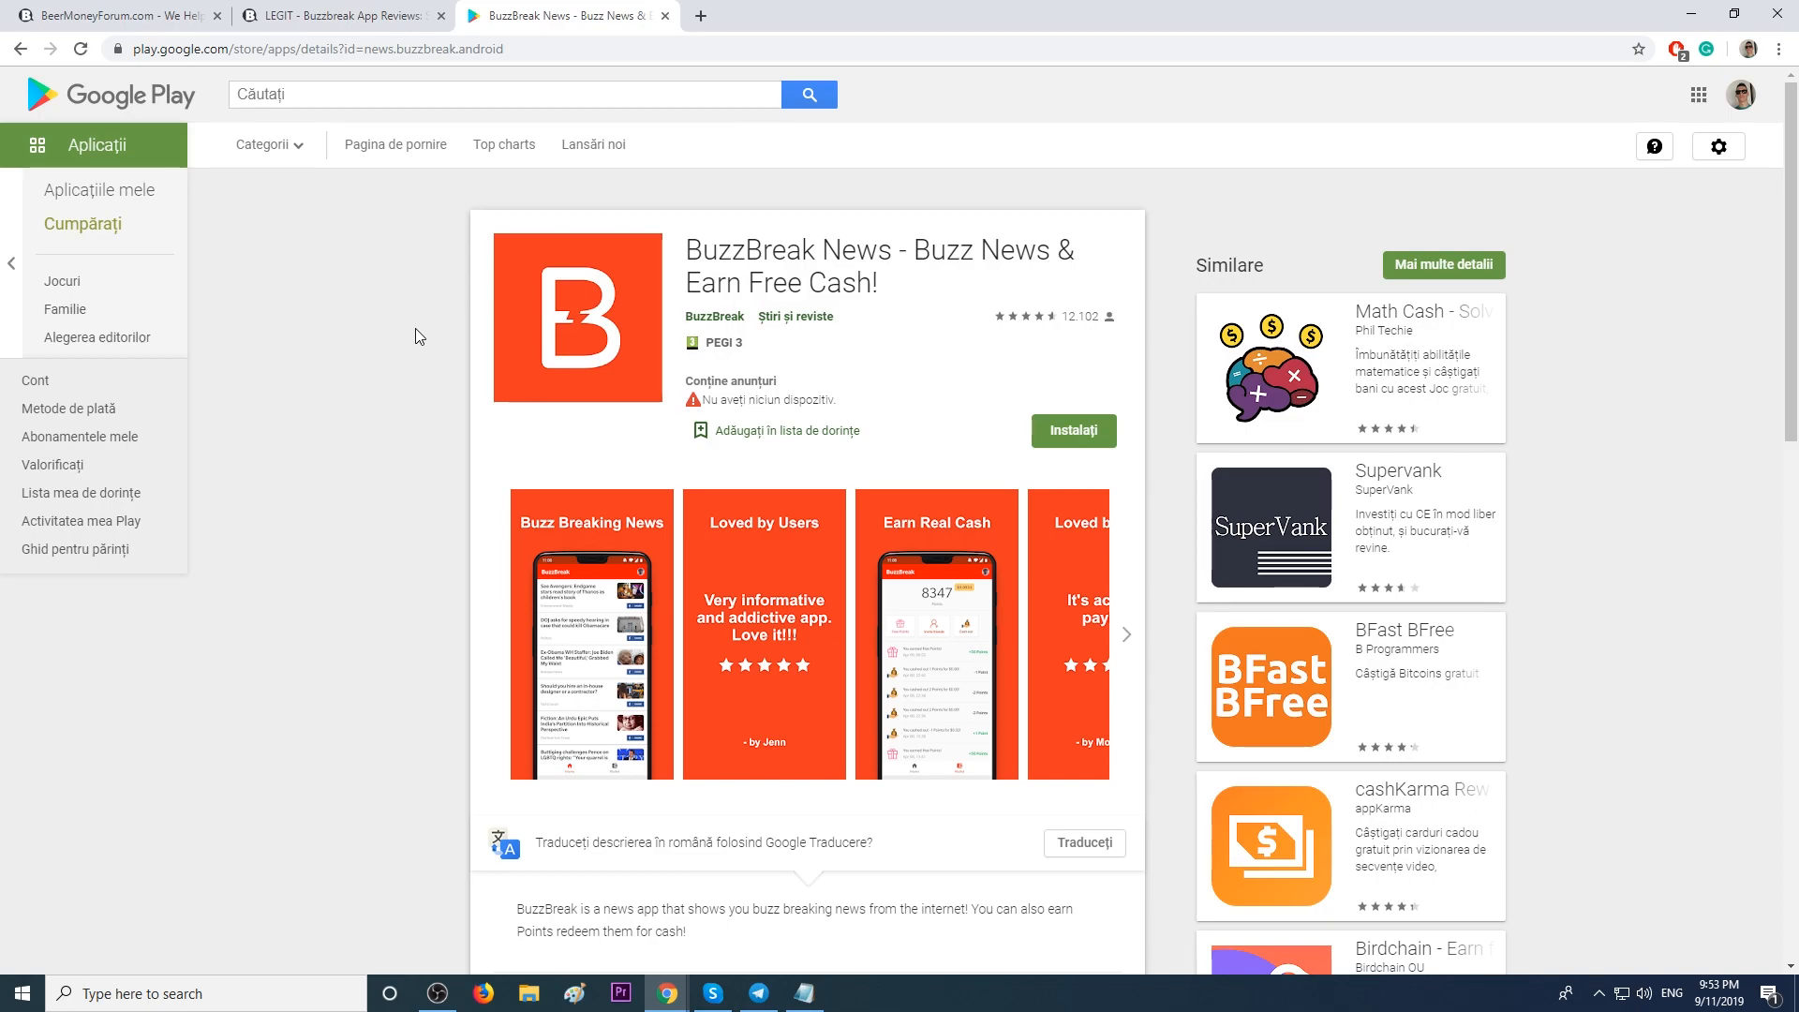
{"action": "mouse_move", "coordinate": [416, 396]}
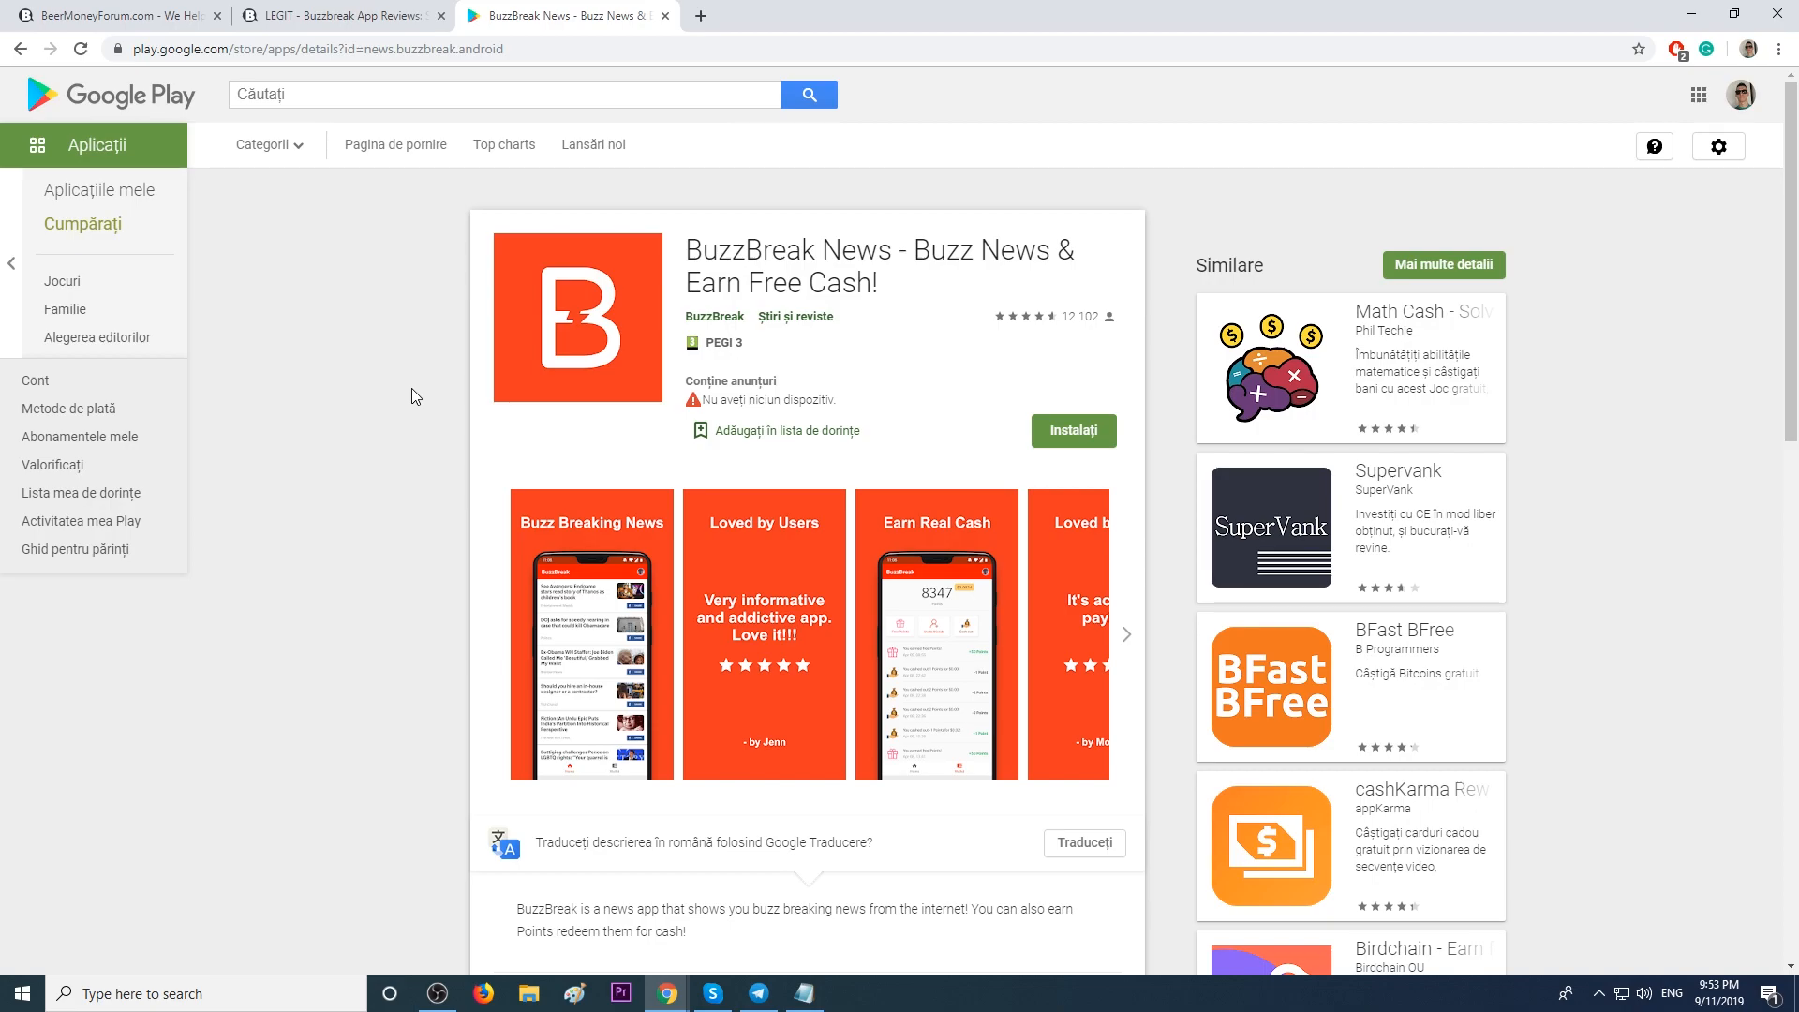
{"action": "mouse_move", "coordinate": [431, 407]}
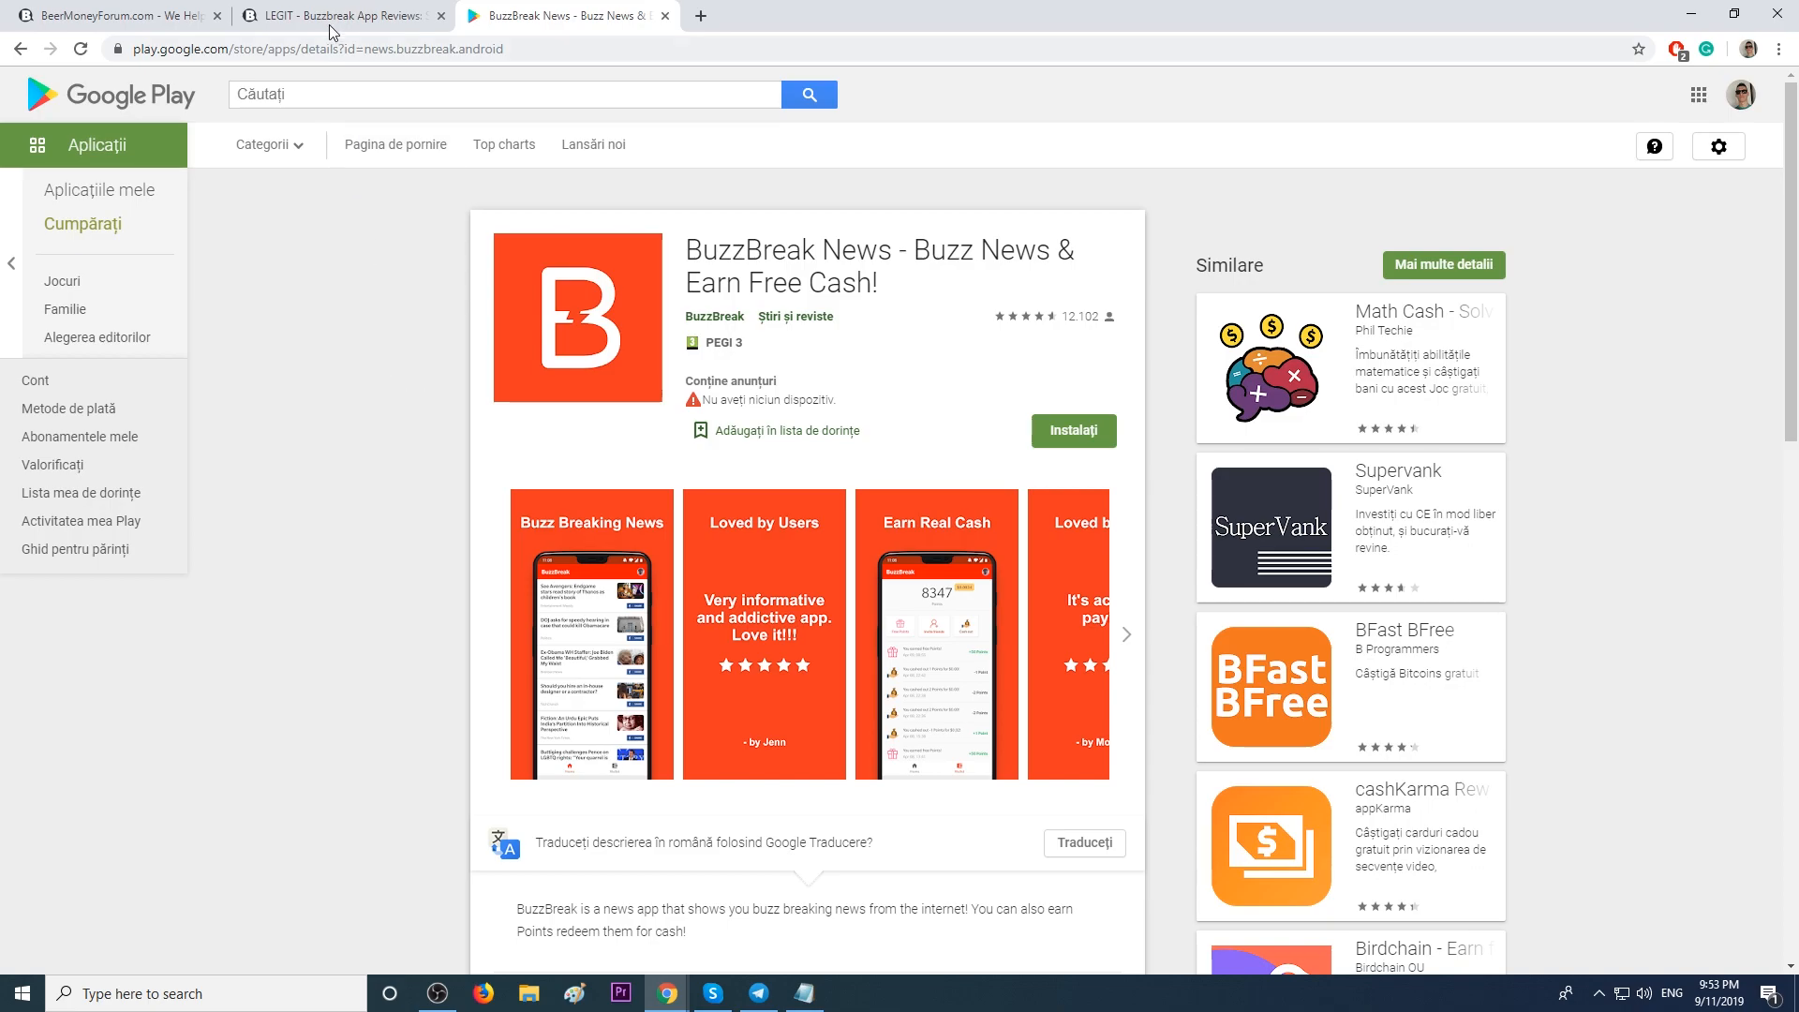
Bring up the LEGIT Buzzbreak thread and view the first member payout proof screenshot.
{"action": "left_click", "coordinate": [339, 17]}
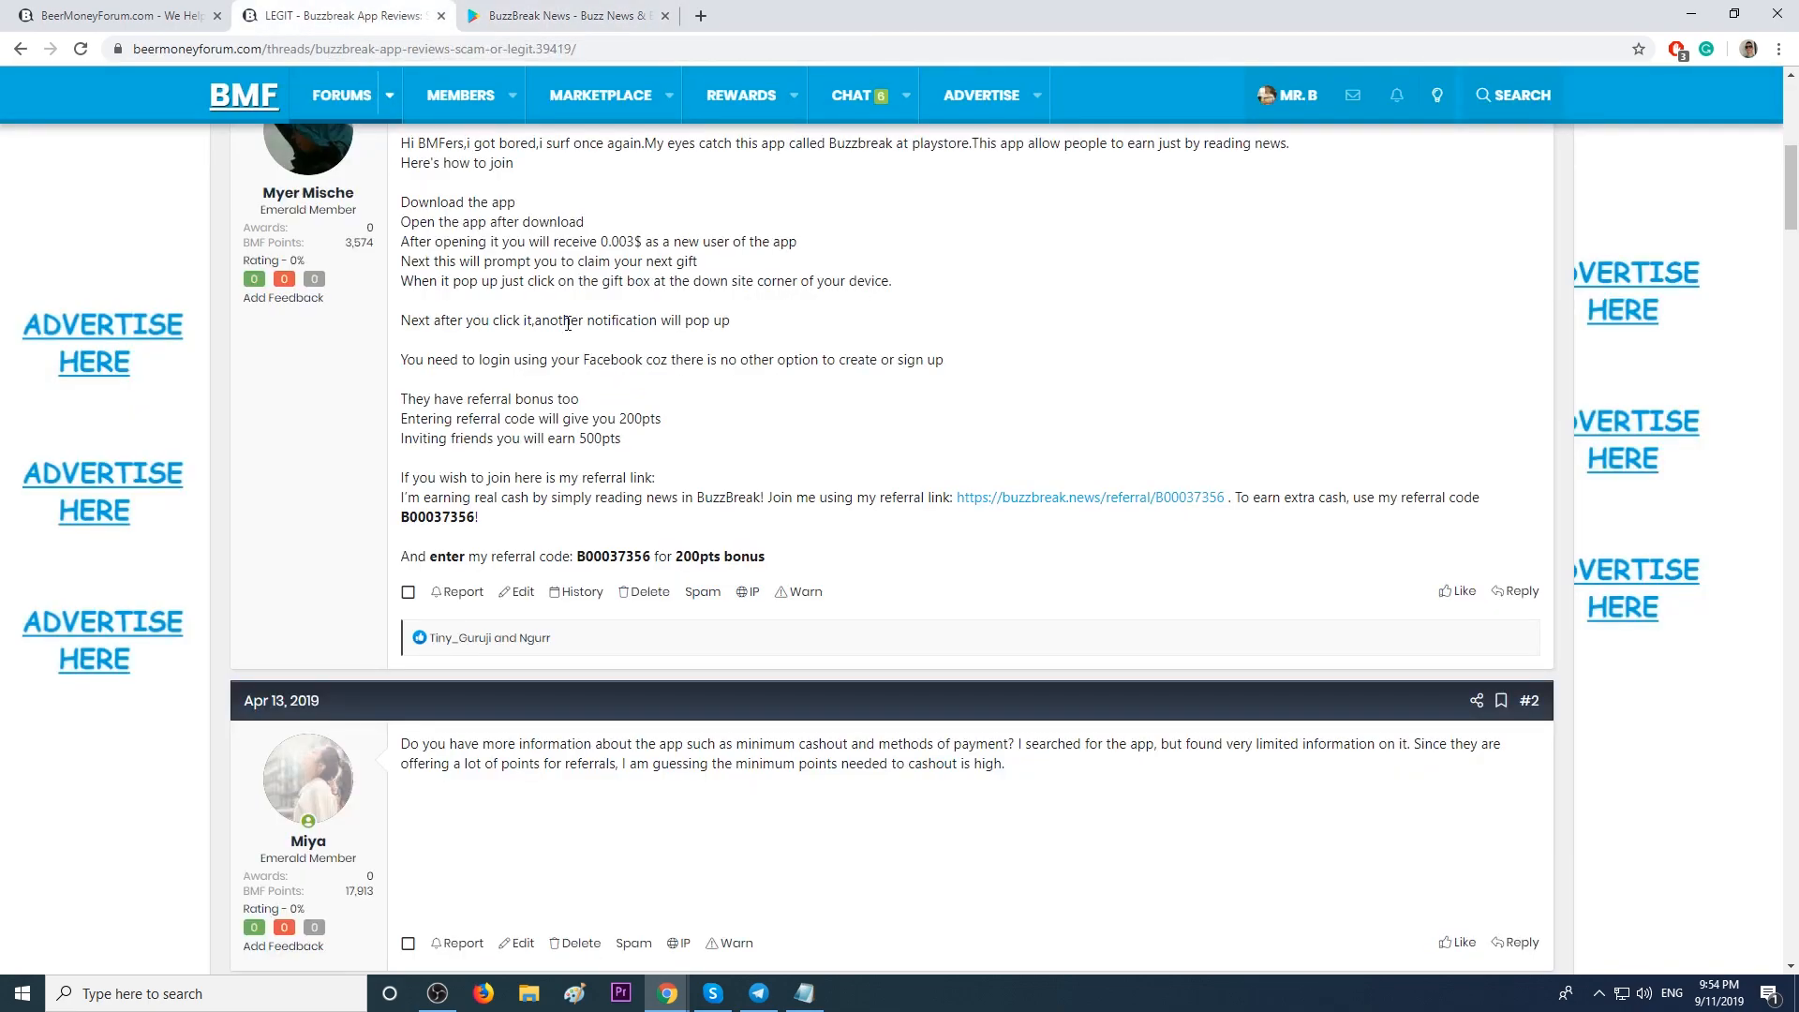
{"action": "scroll", "scroll_direction": "down", "scroll_amount": 3}
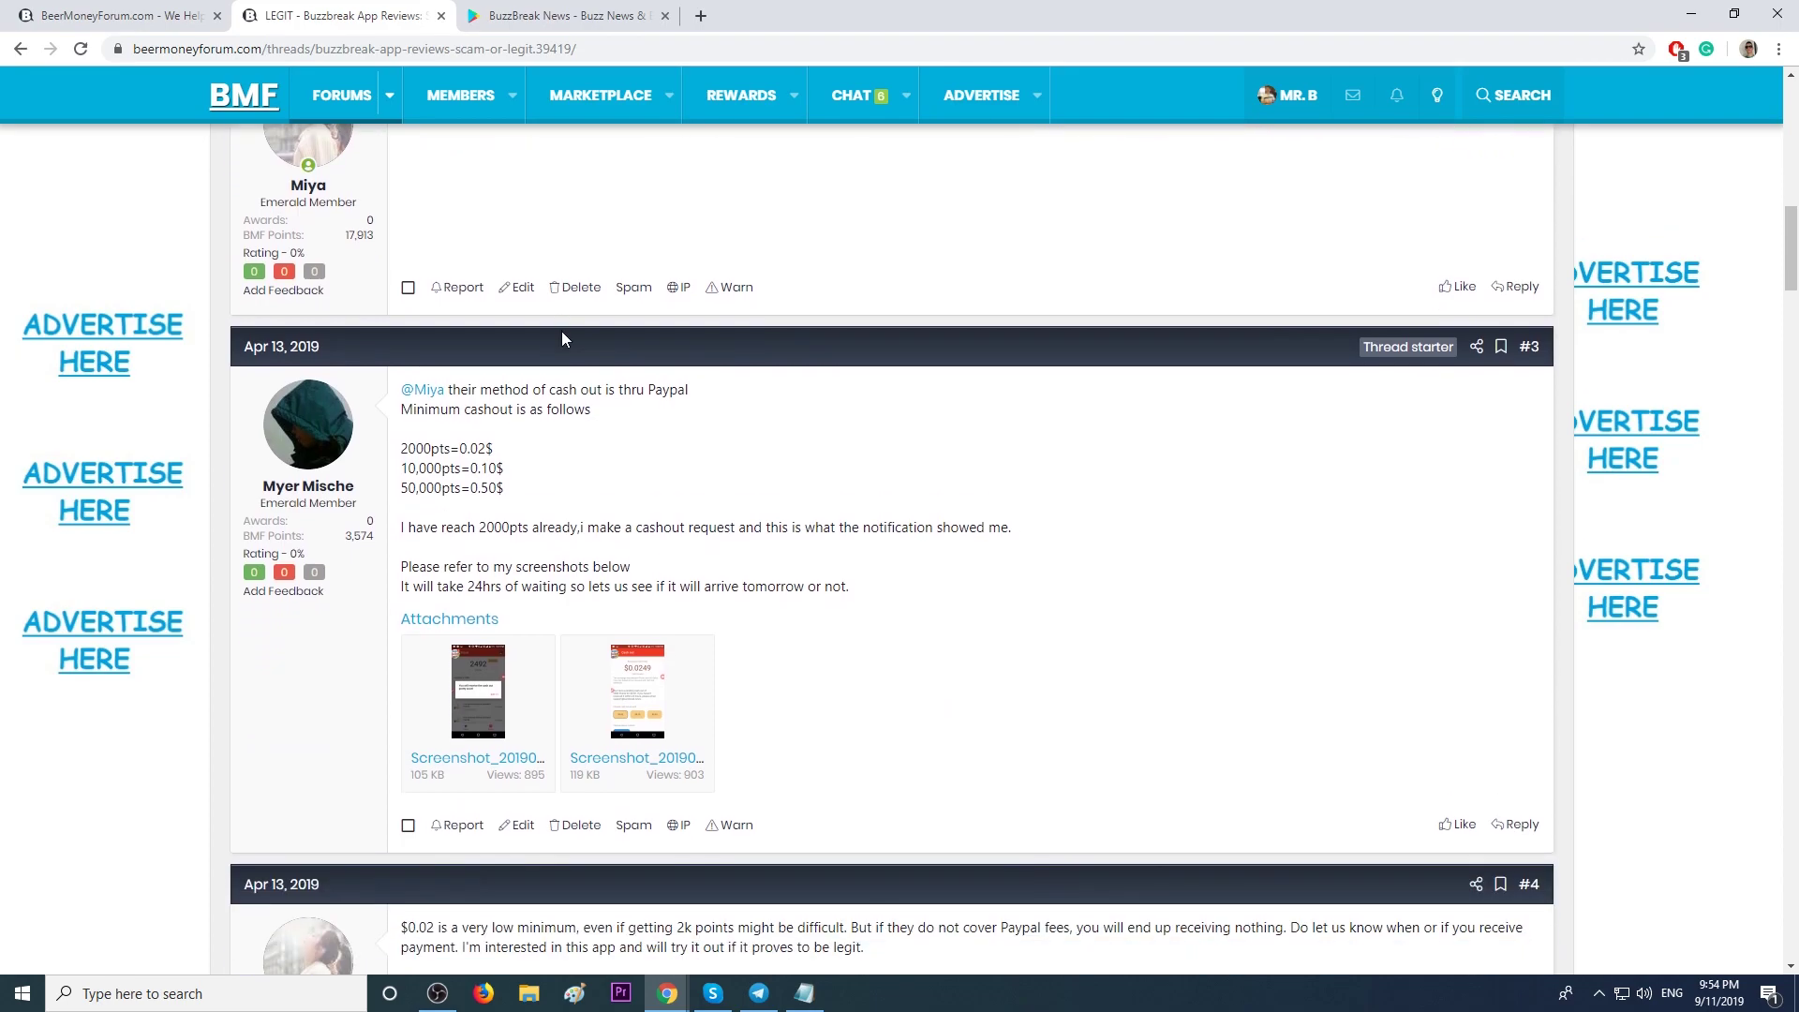
{"action": "scroll", "scroll_direction": "down", "scroll_amount": 3}
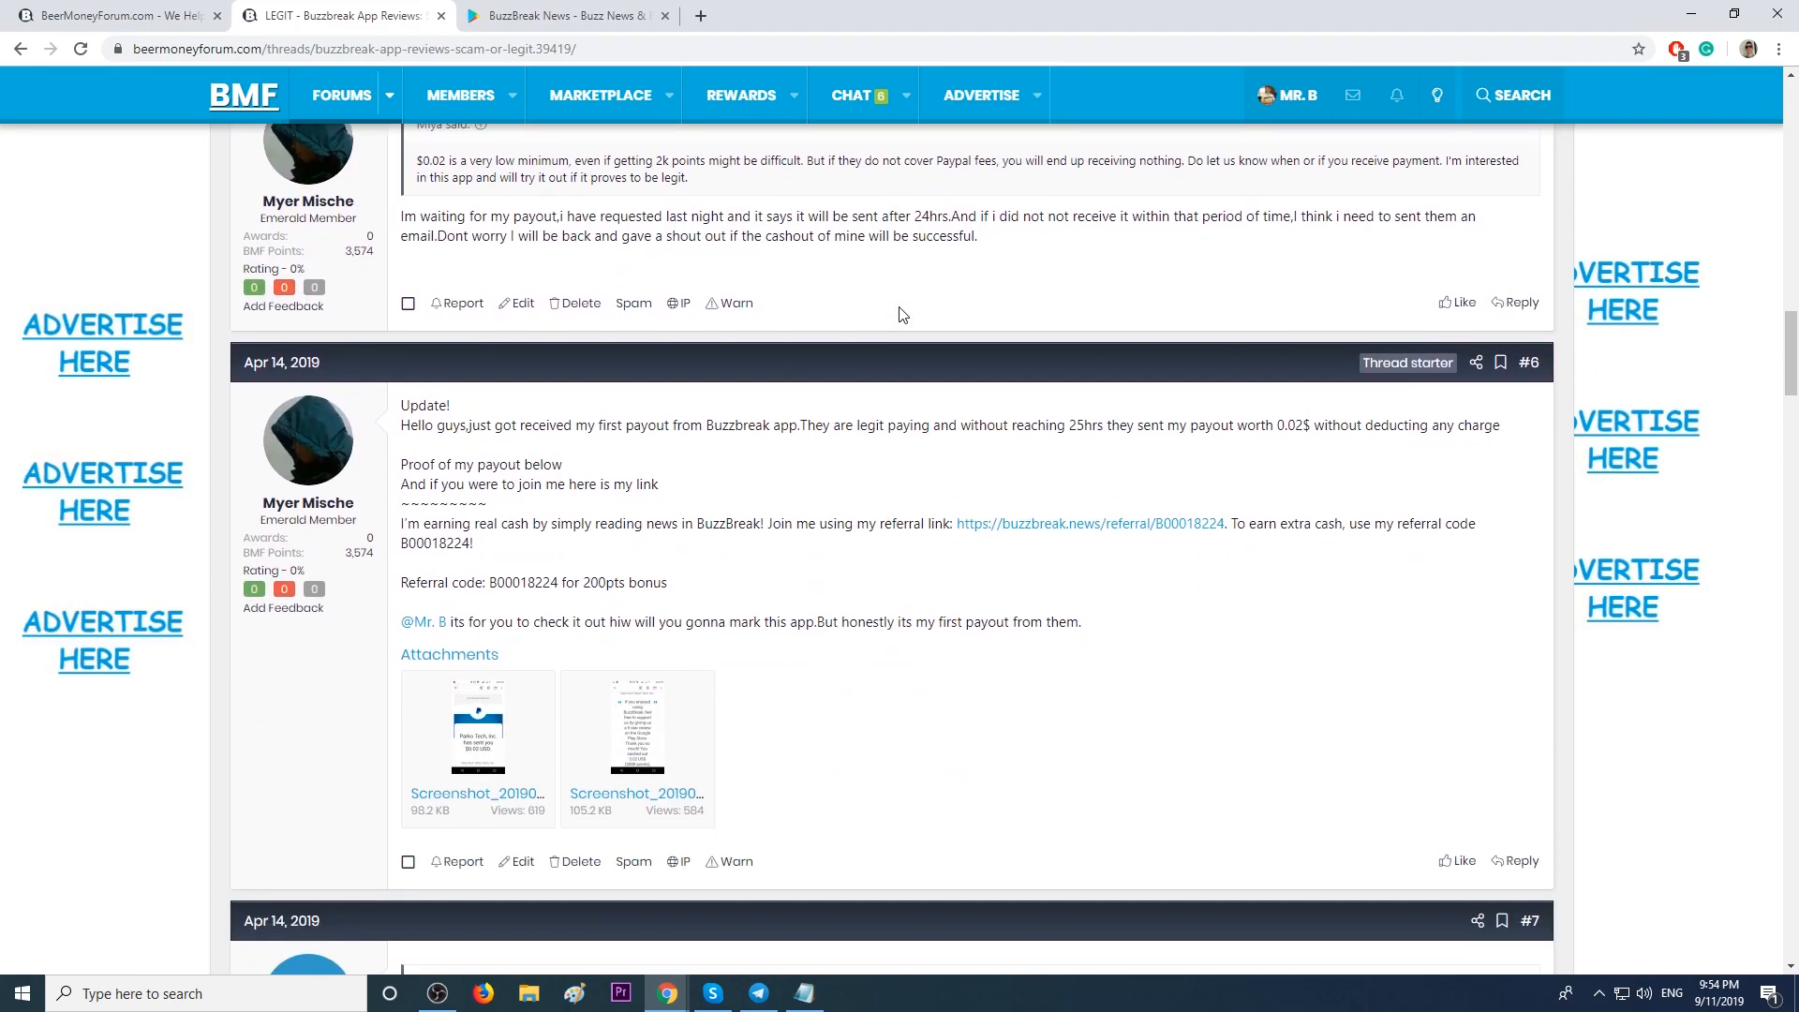
{"action": "left_click", "coordinate": [477, 723]}
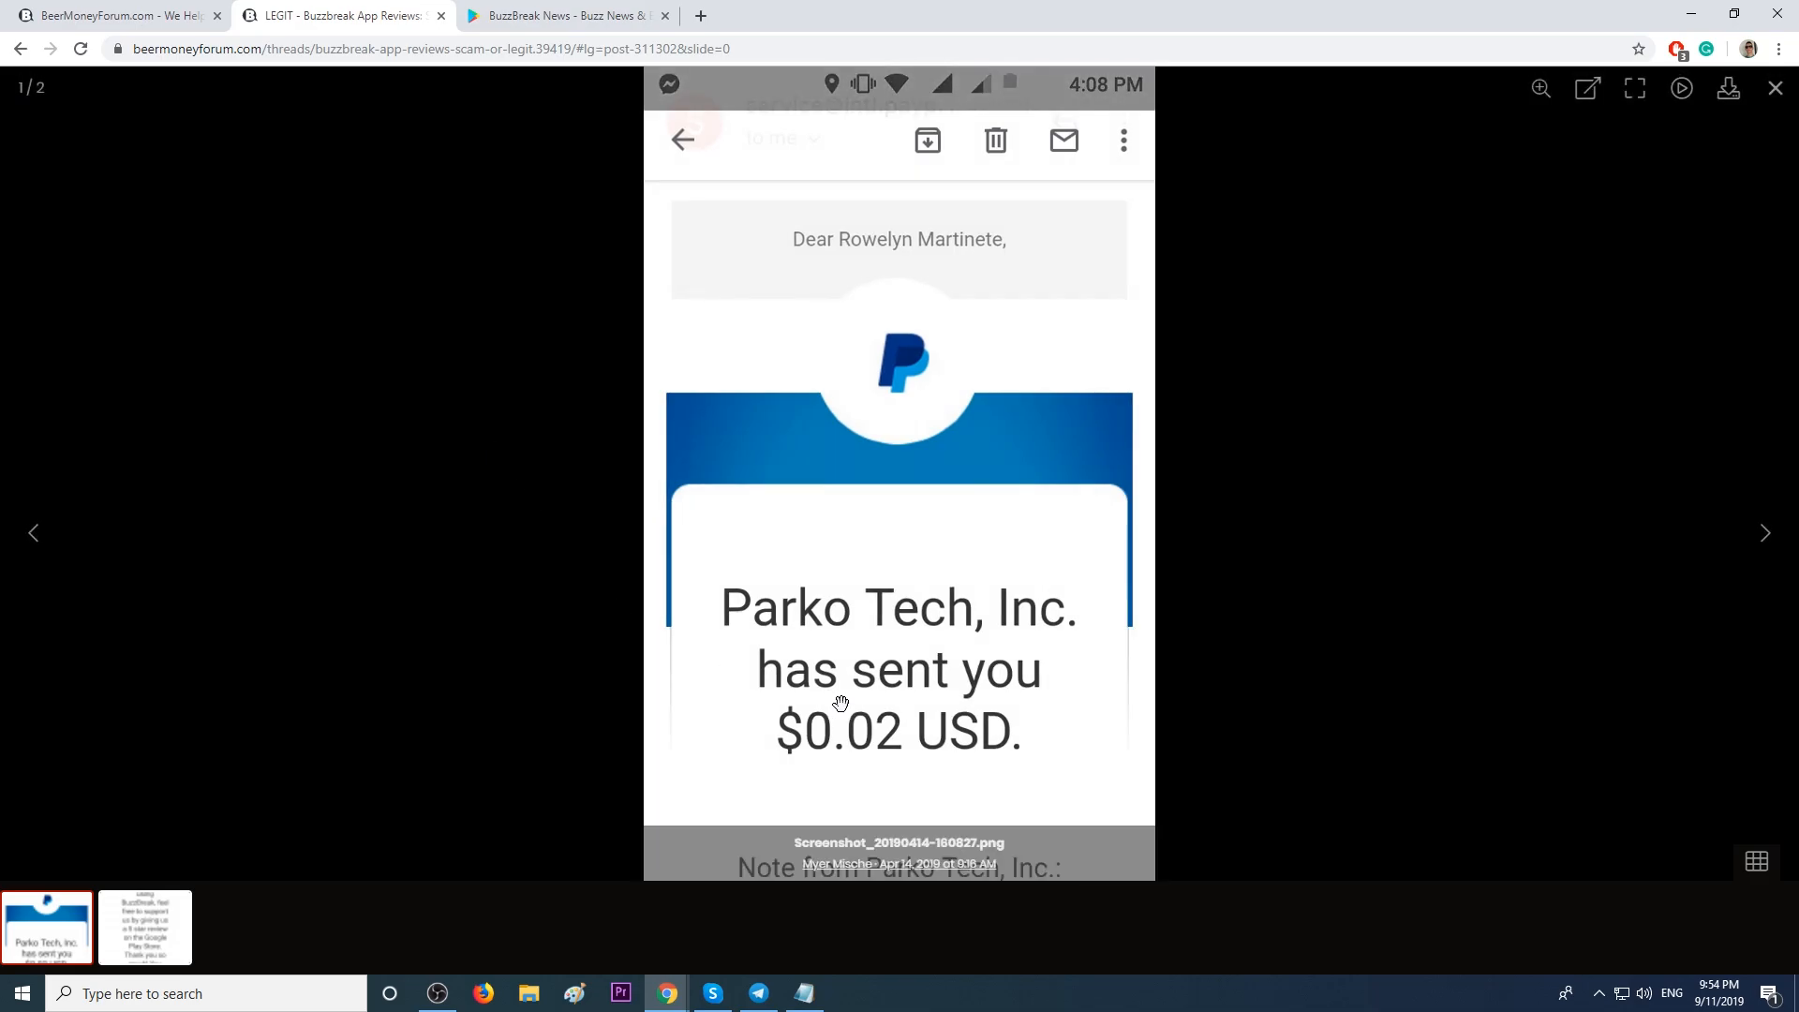
{"action": "mouse_move", "coordinate": [442, 497]}
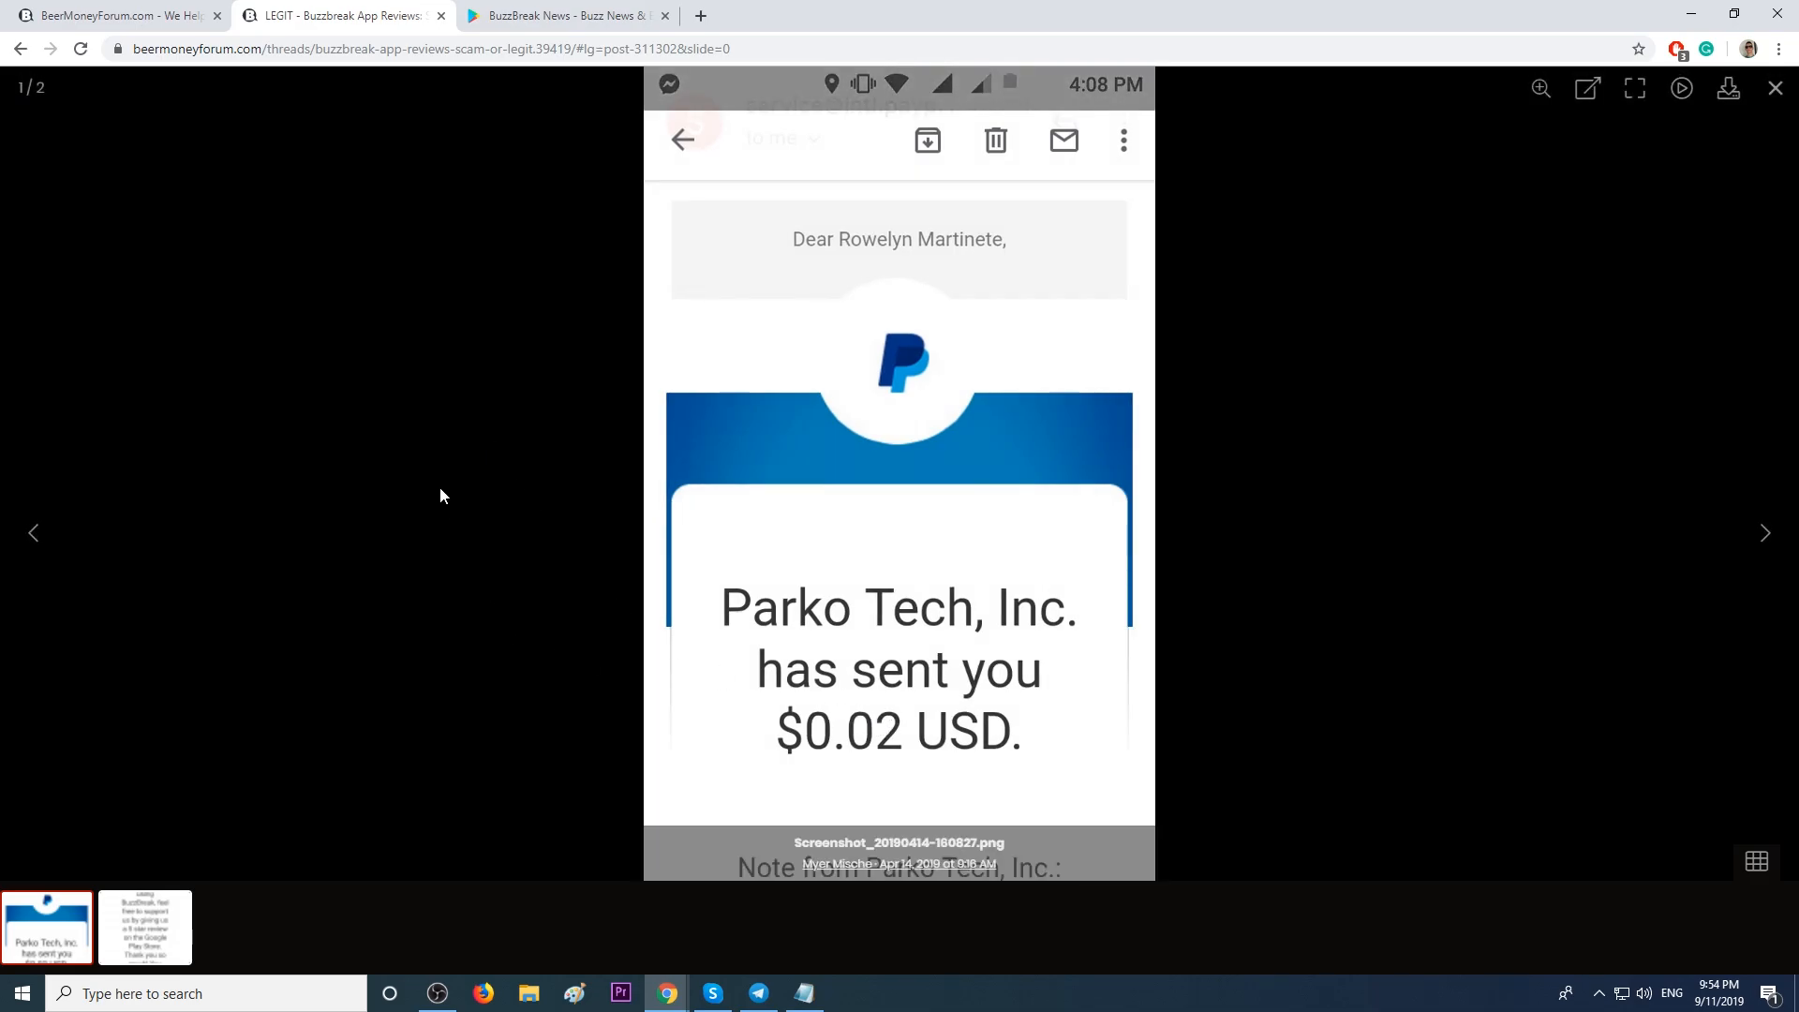
{"action": "left_click", "coordinate": [1777, 88]}
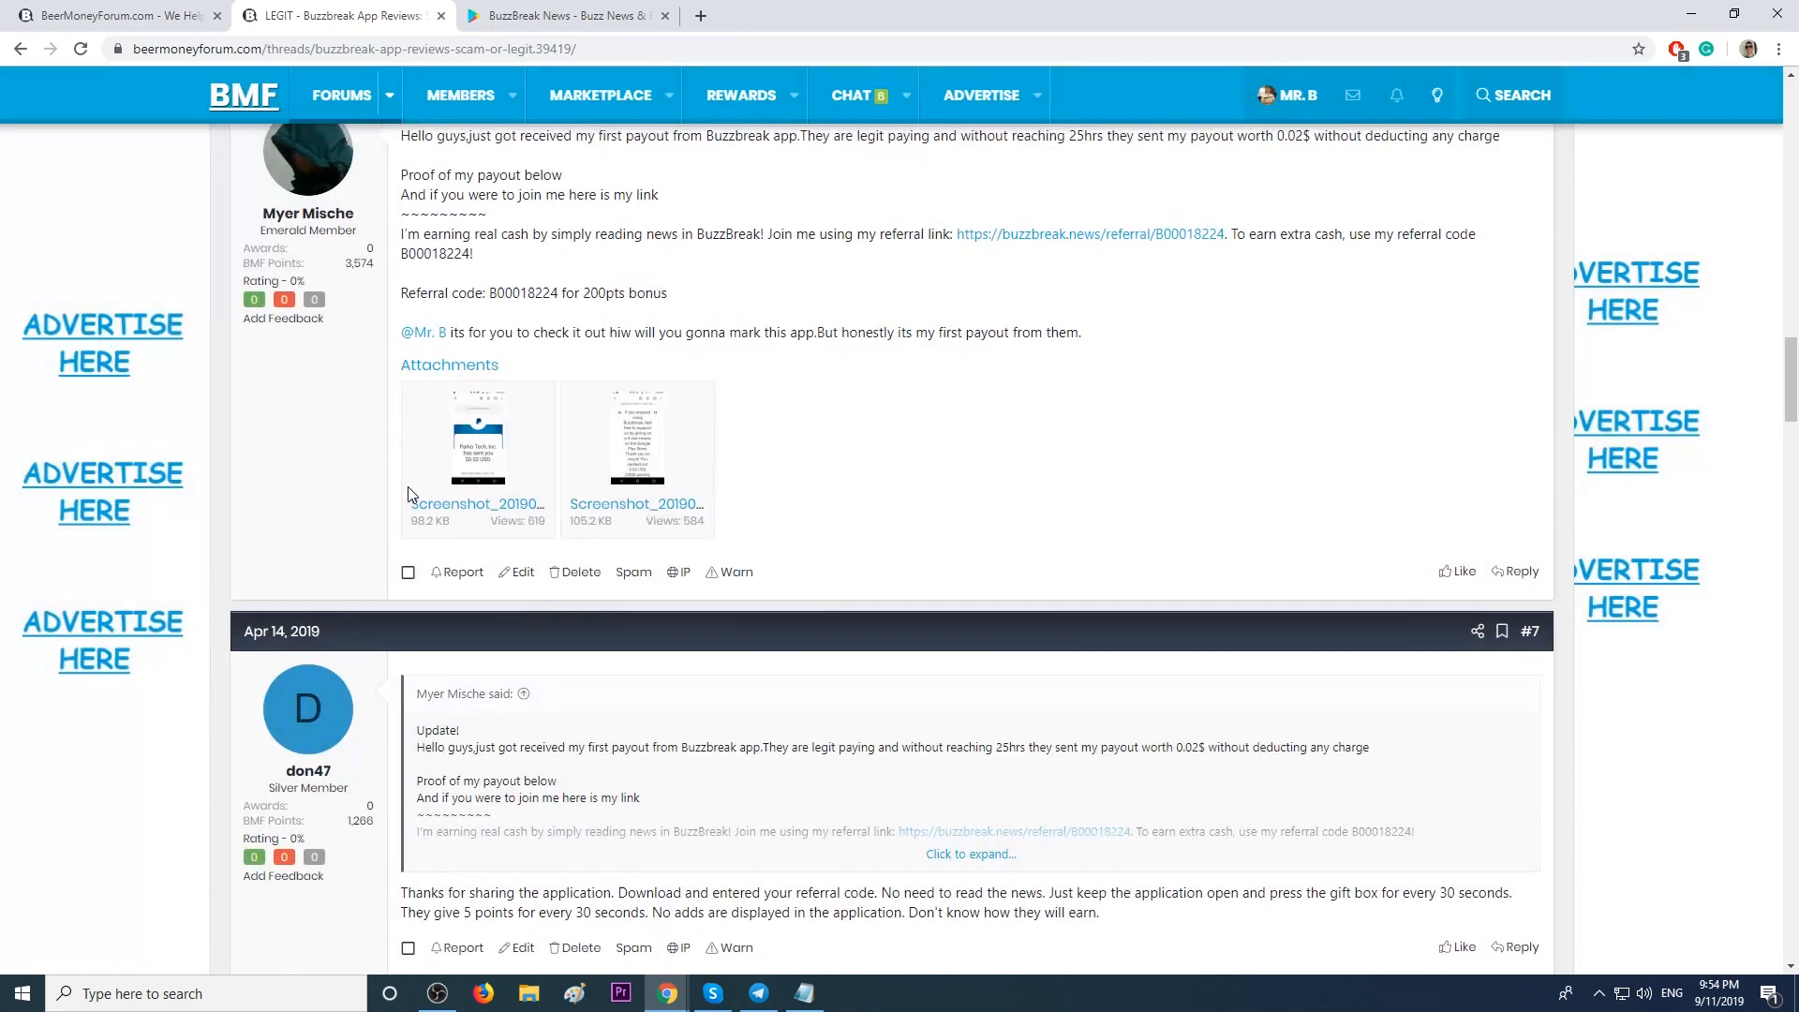
View a later payout proof screenshot and read the thread to the end of page 1.
{"action": "scroll", "scroll_direction": "down", "scroll_amount": 3}
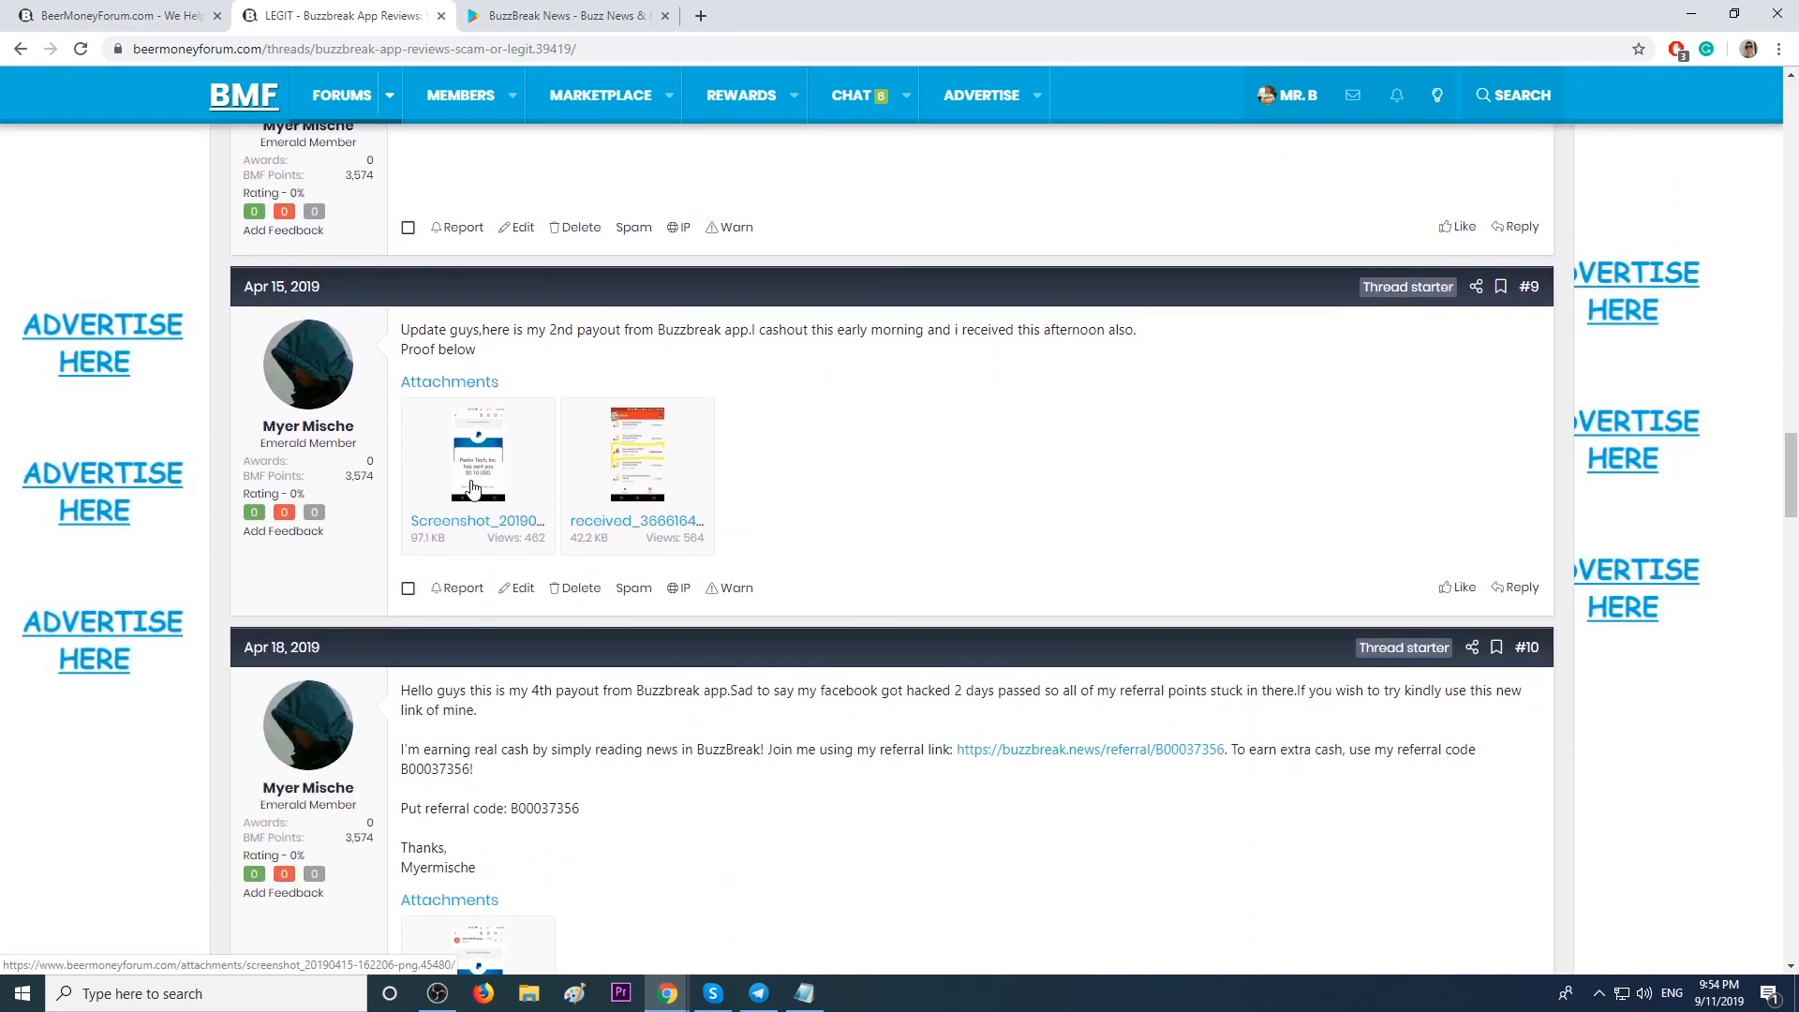
{"action": "left_click", "coordinate": [478, 452]}
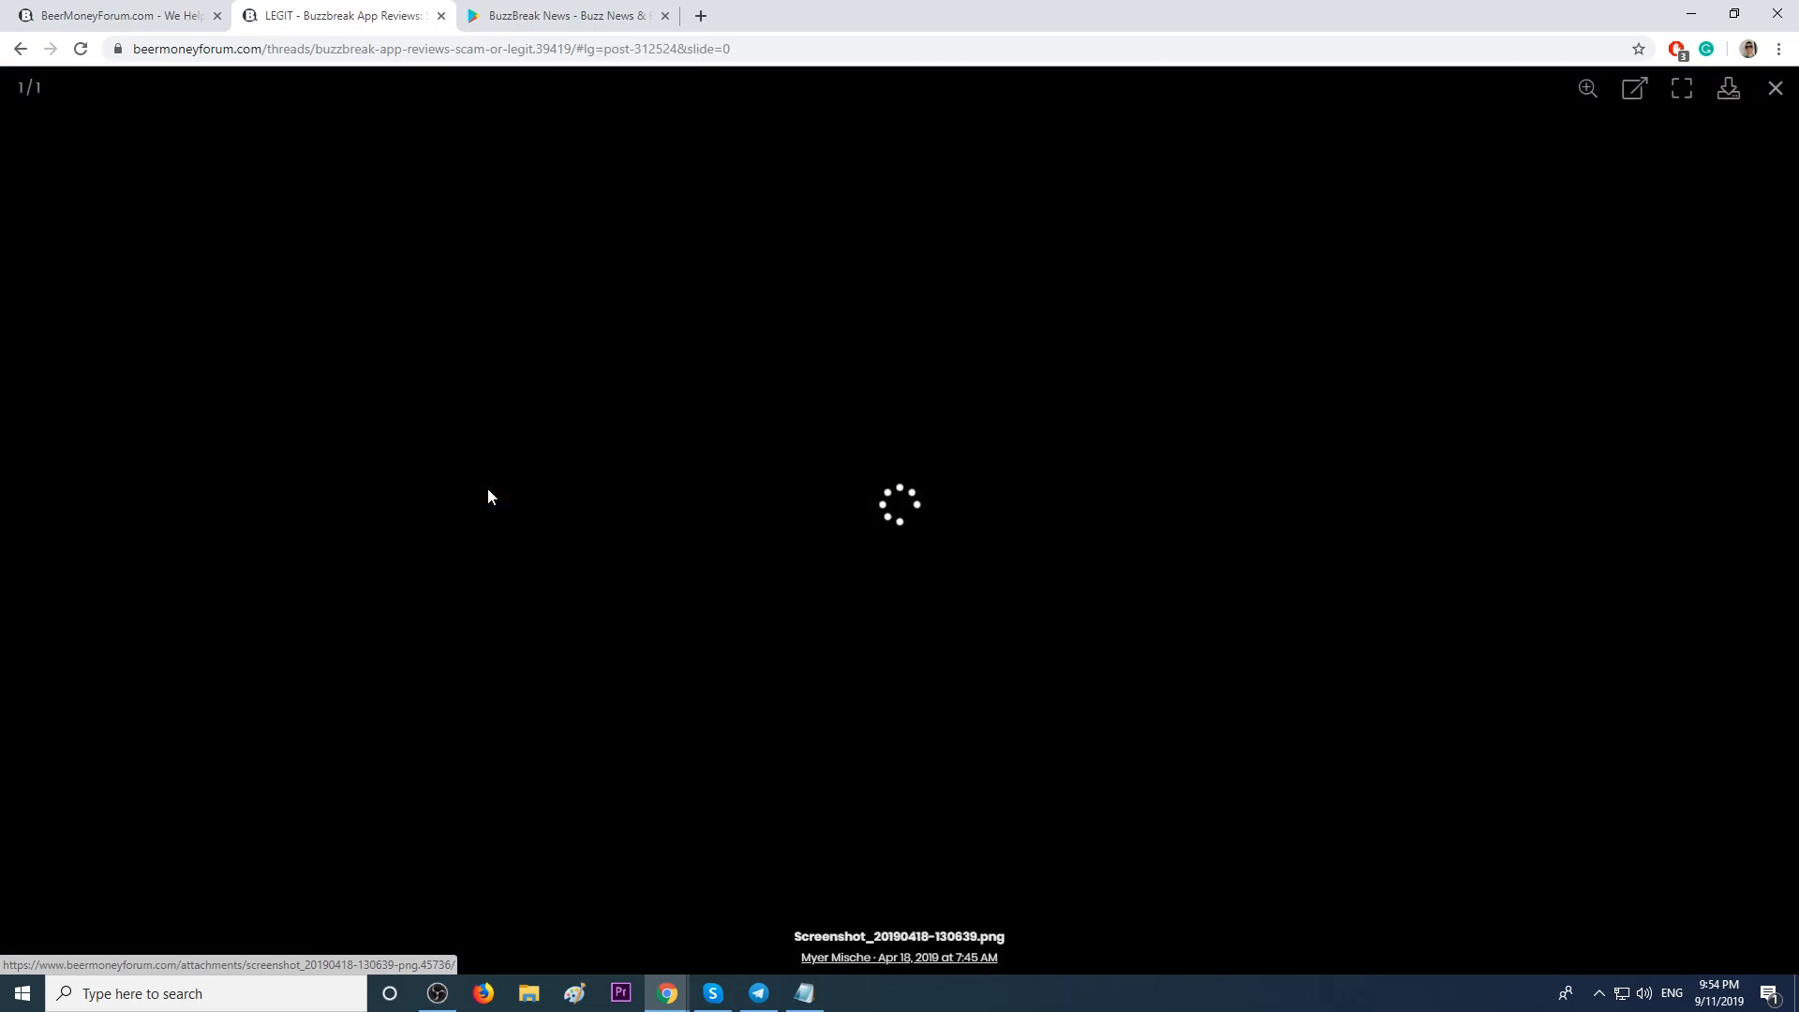
{"action": "left_click", "coordinate": [1775, 87]}
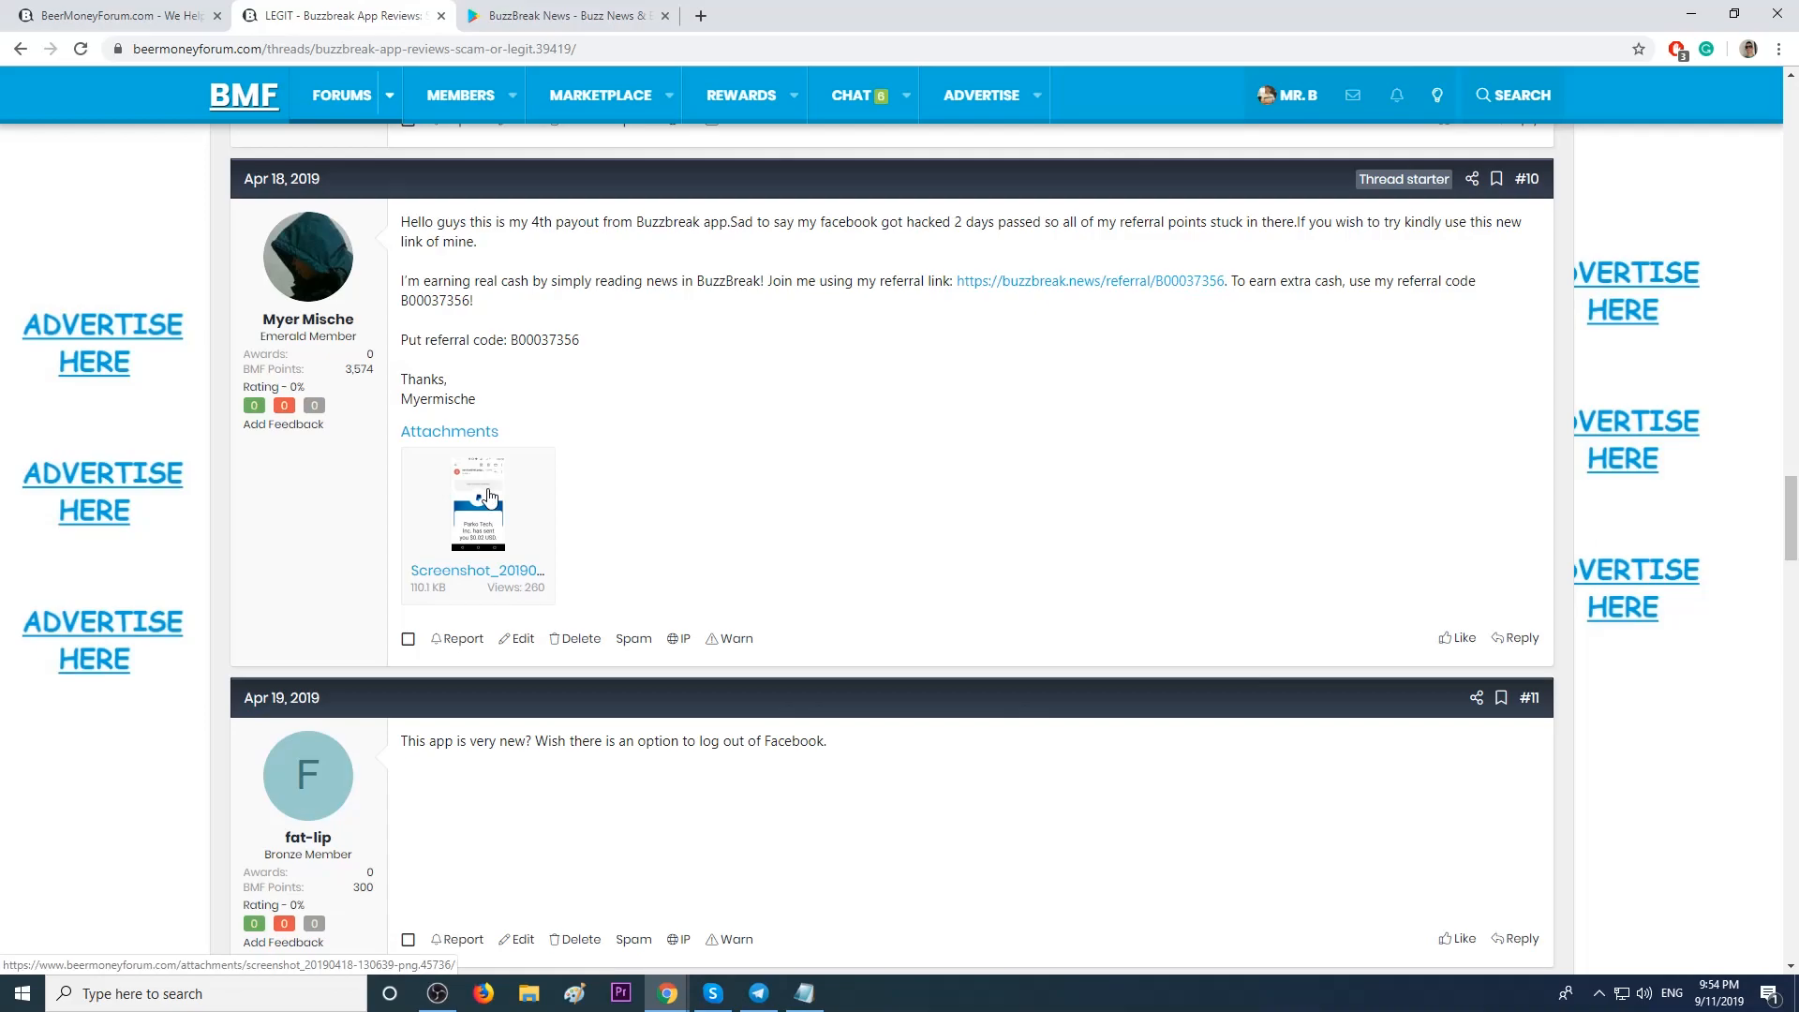
{"action": "scroll", "scroll_direction": "down", "scroll_amount": 3}
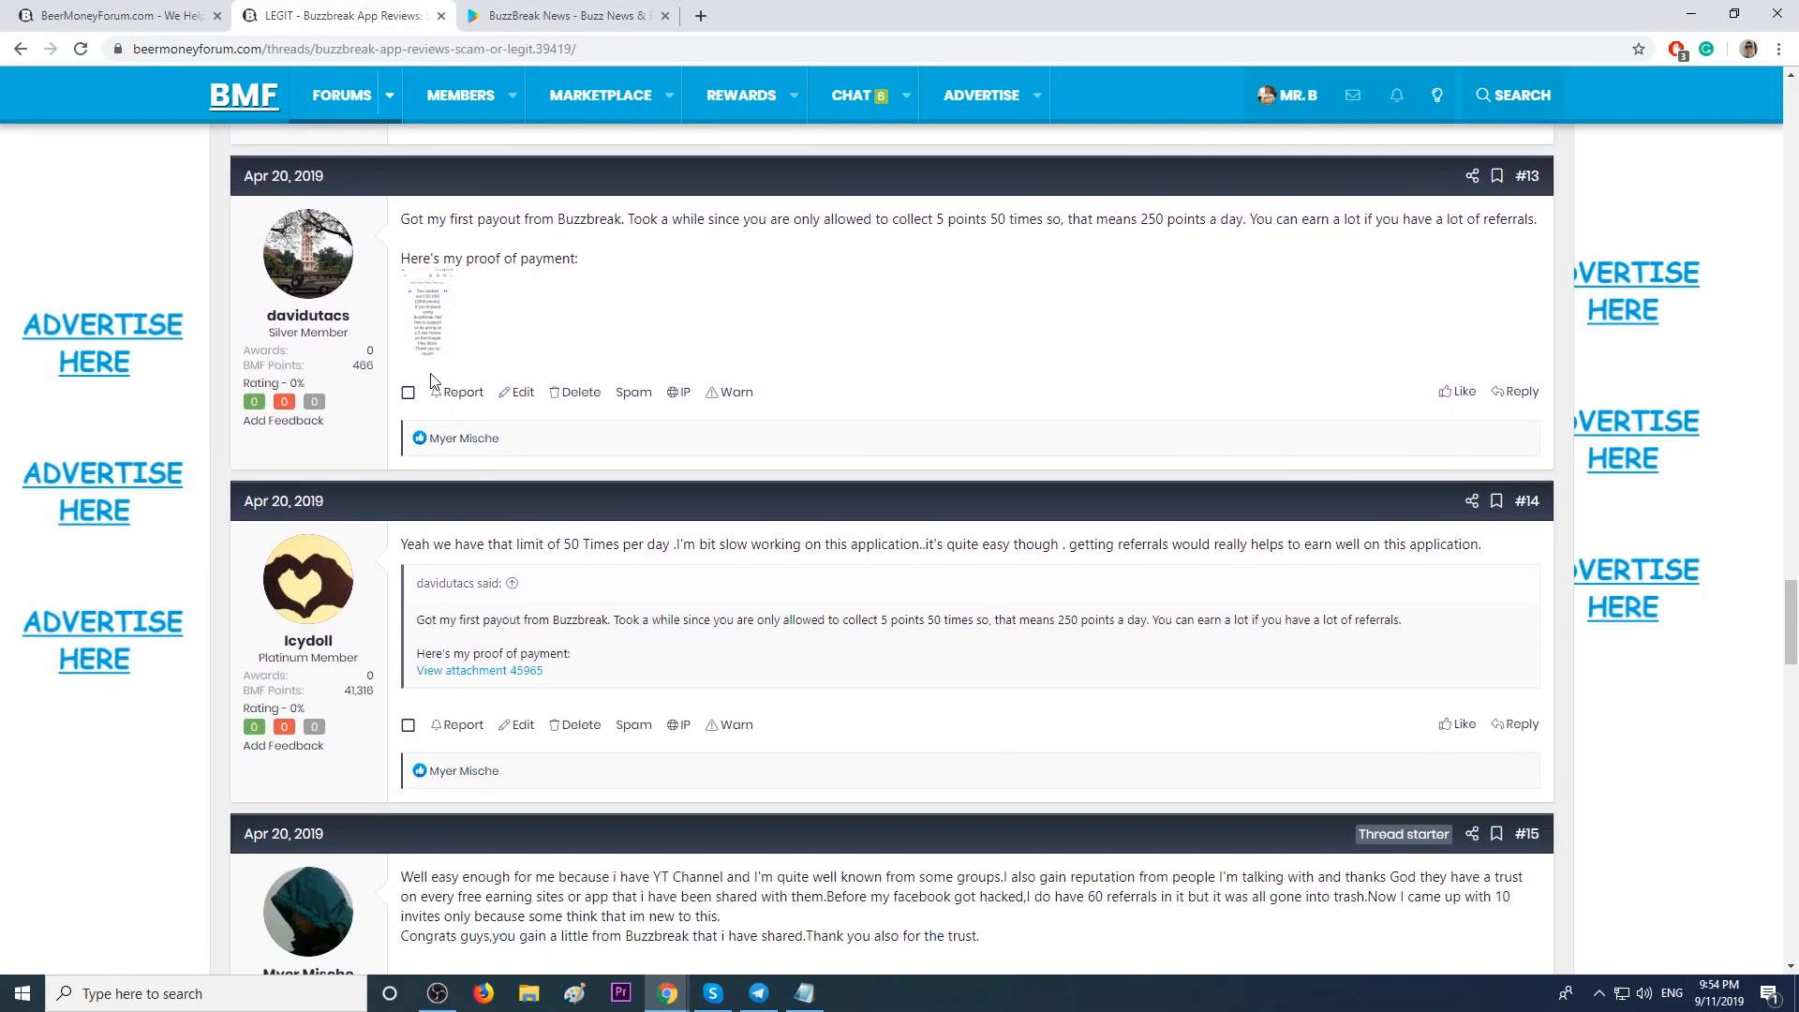
{"action": "scroll", "scroll_direction": "down", "scroll_amount": 3}
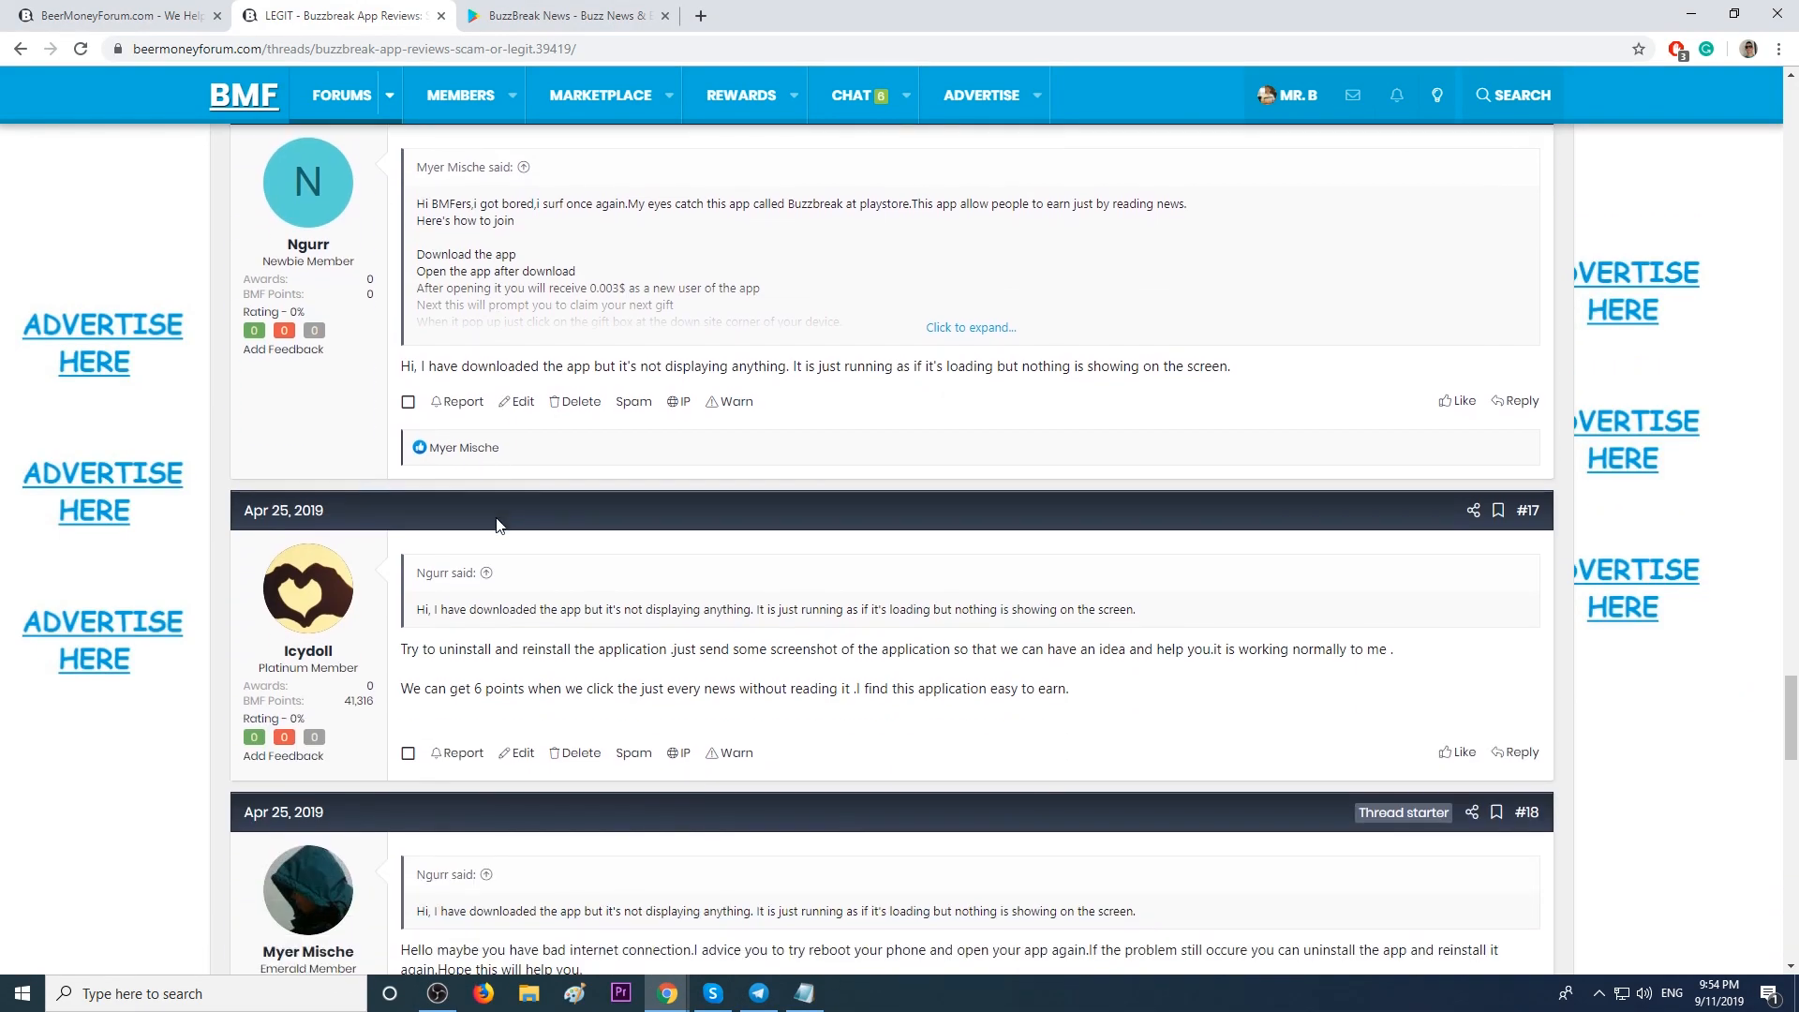
{"action": "scroll", "scroll_direction": "down", "scroll_amount": 3}
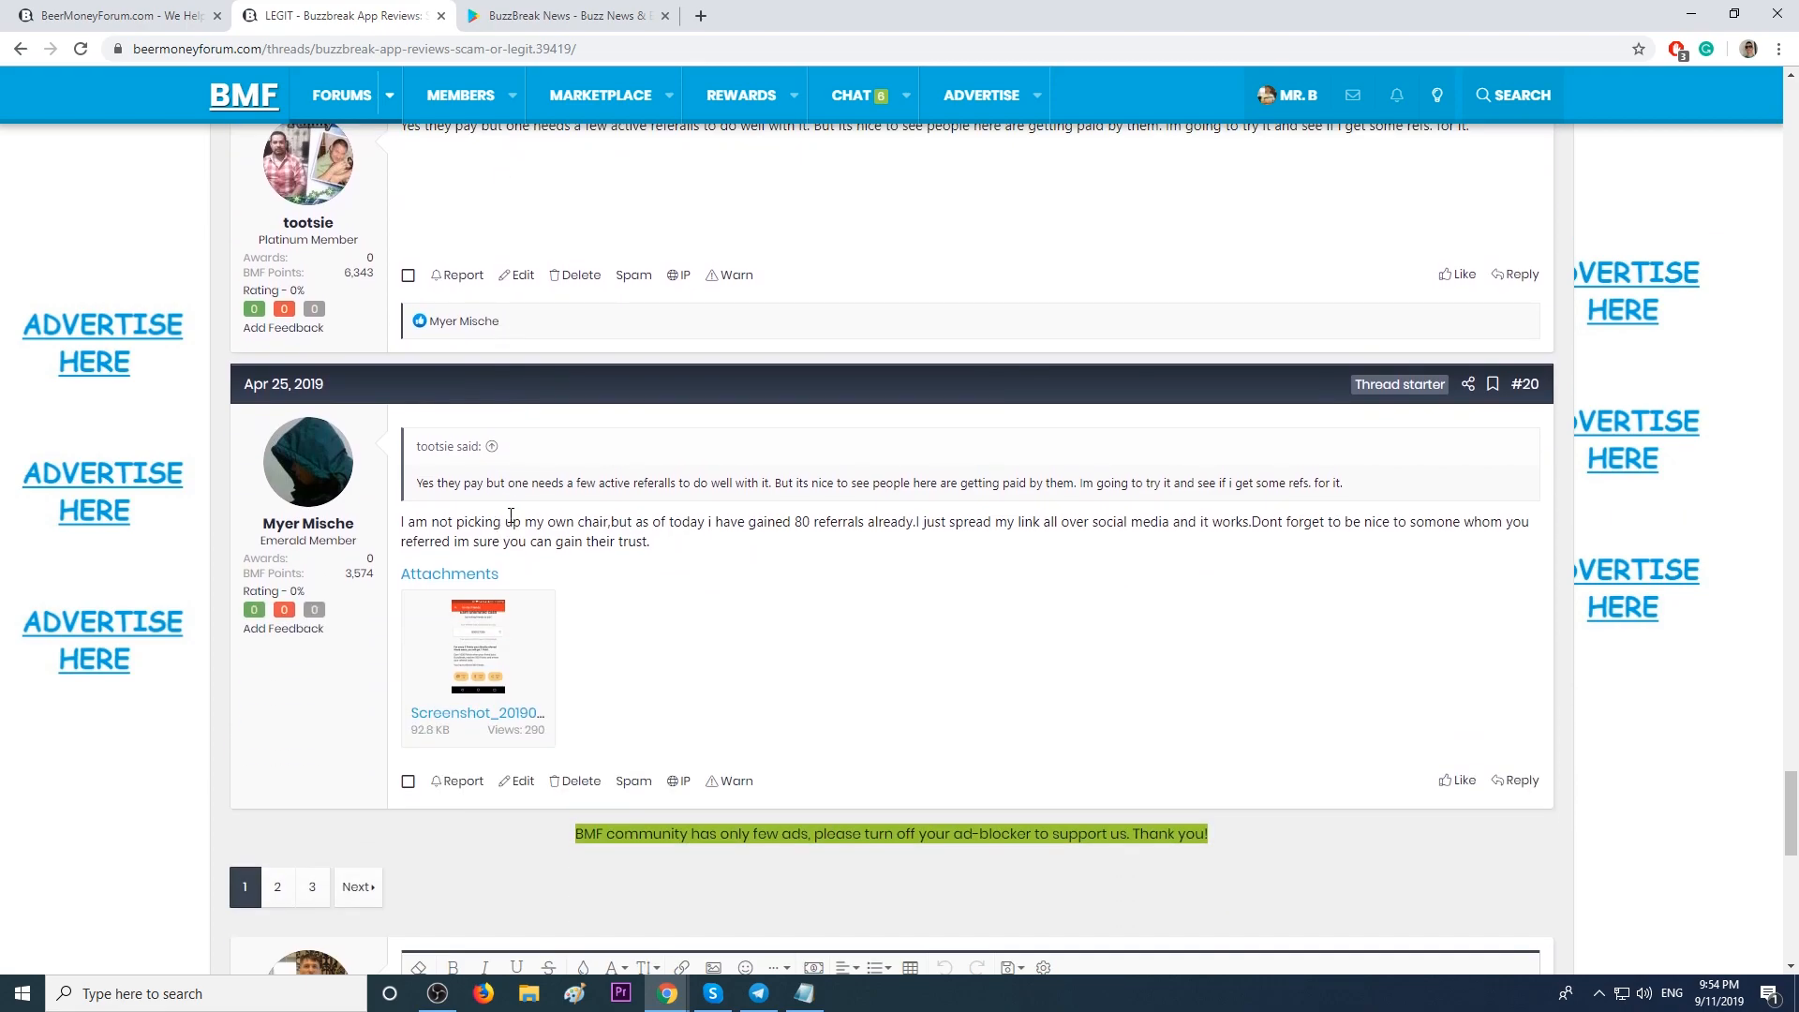
Move to page 2 of the Buzzbreak thread and read the PayPal payment proof replies.
{"action": "left_click", "coordinate": [277, 886]}
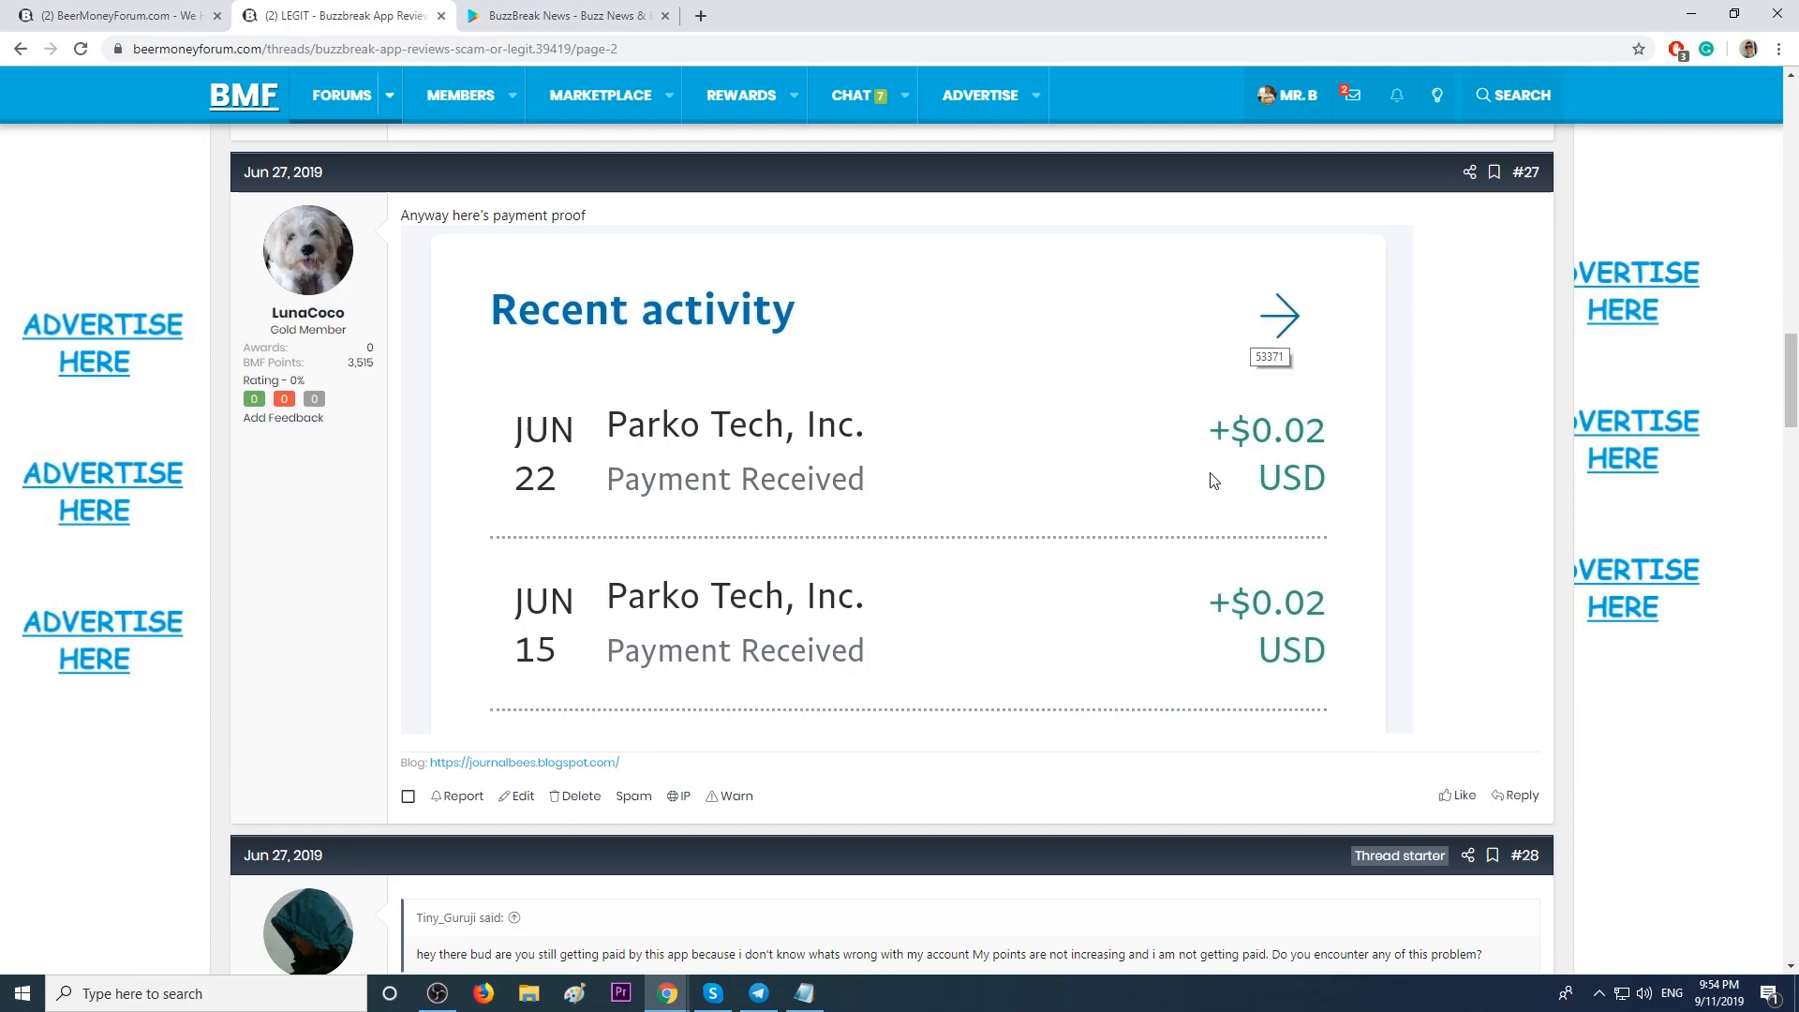
{"action": "mouse_move", "coordinate": [1349, 646]}
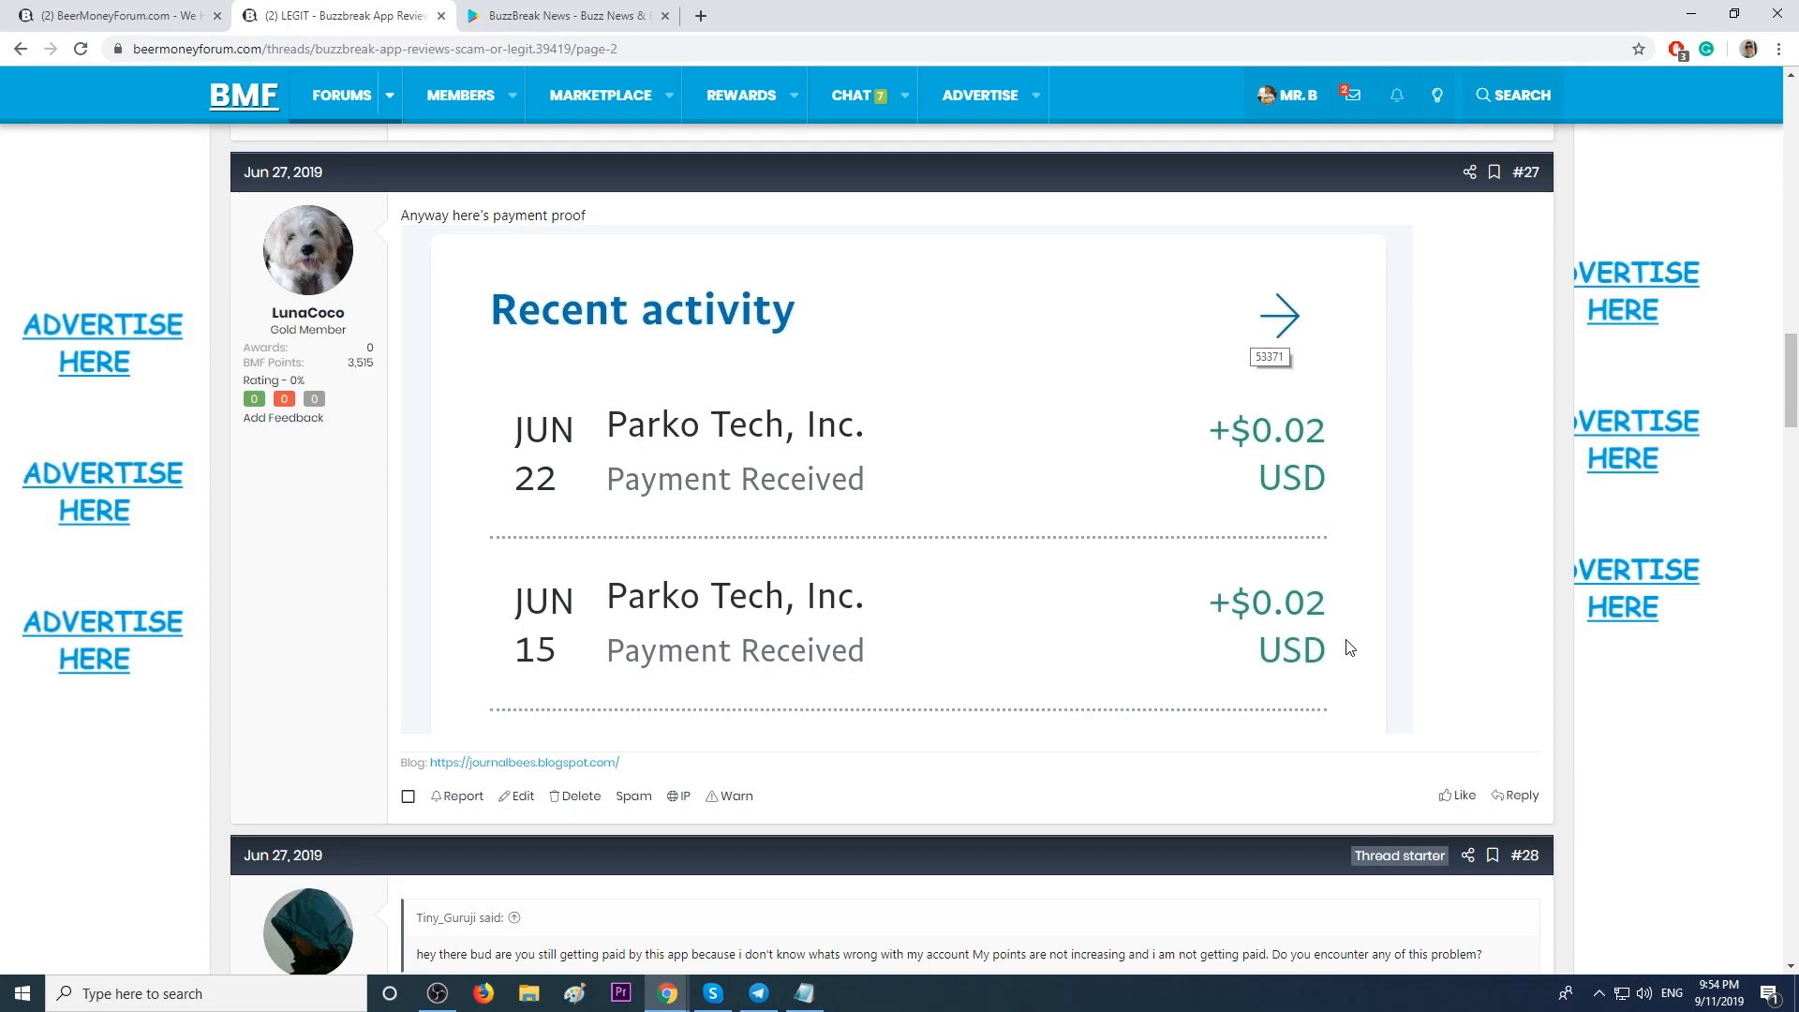
{"action": "scroll", "scroll_direction": "down", "scroll_amount": 3}
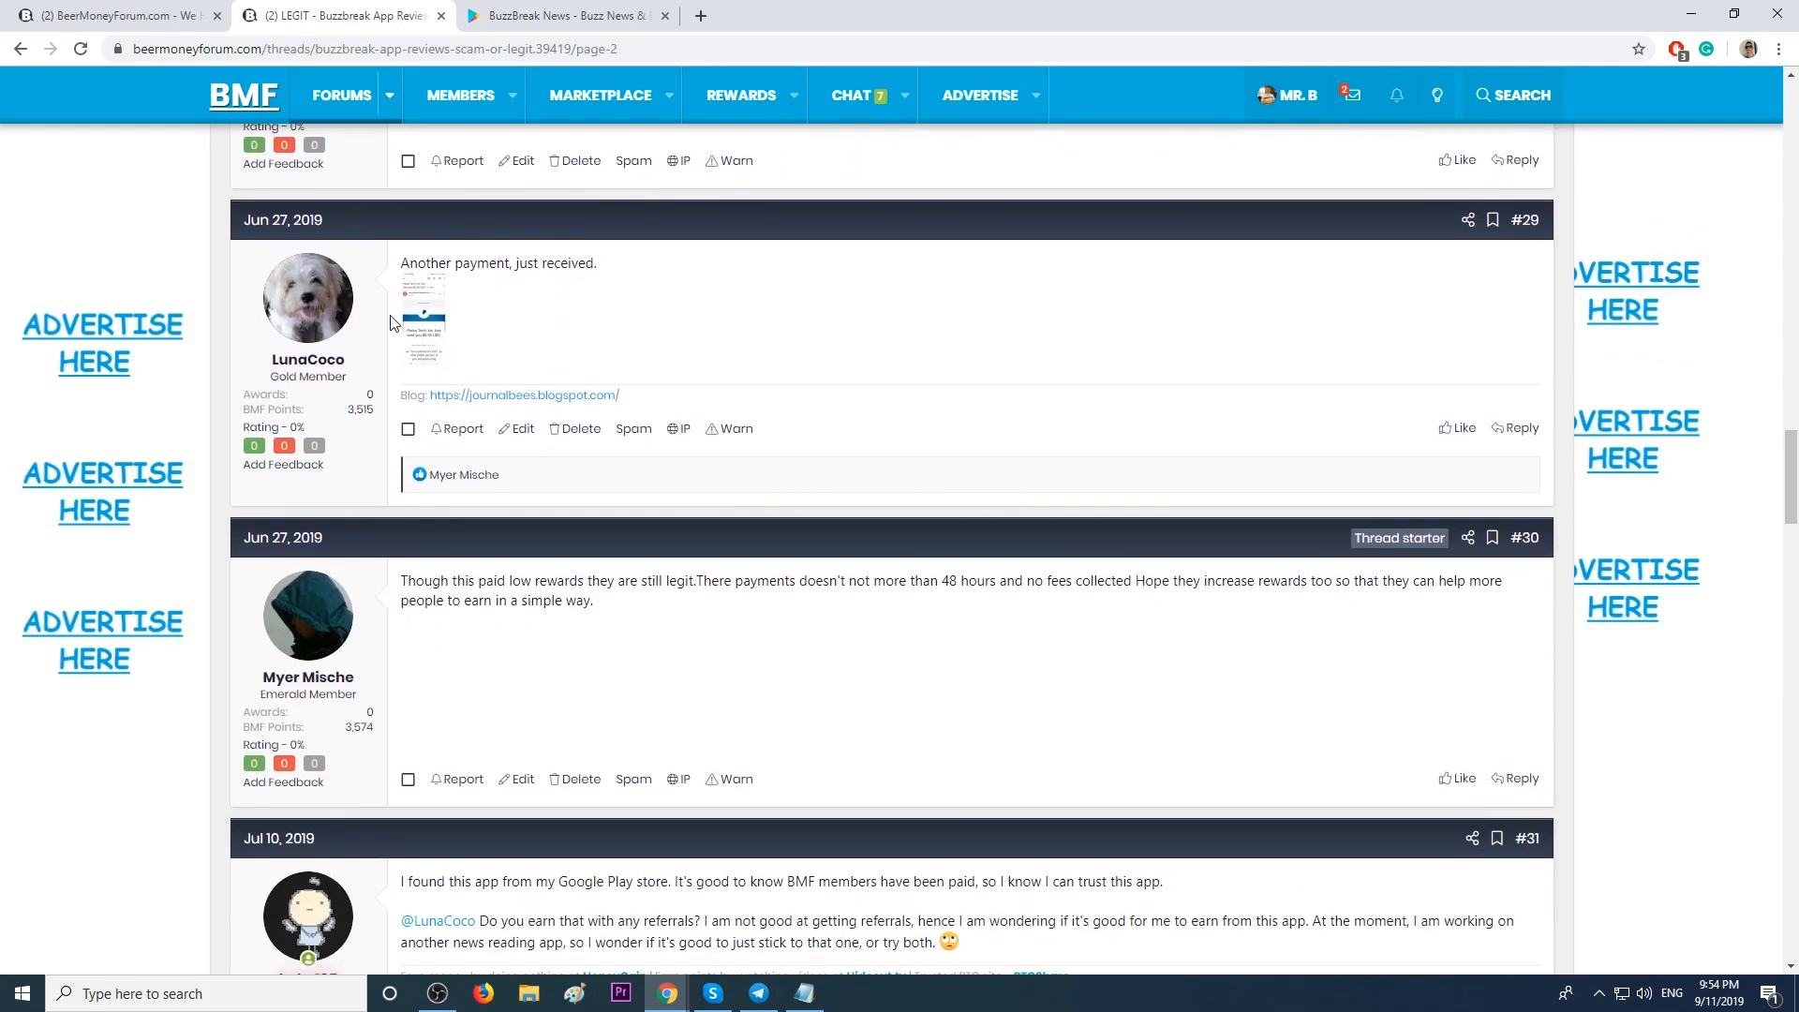
{"action": "left_click", "coordinate": [424, 314]}
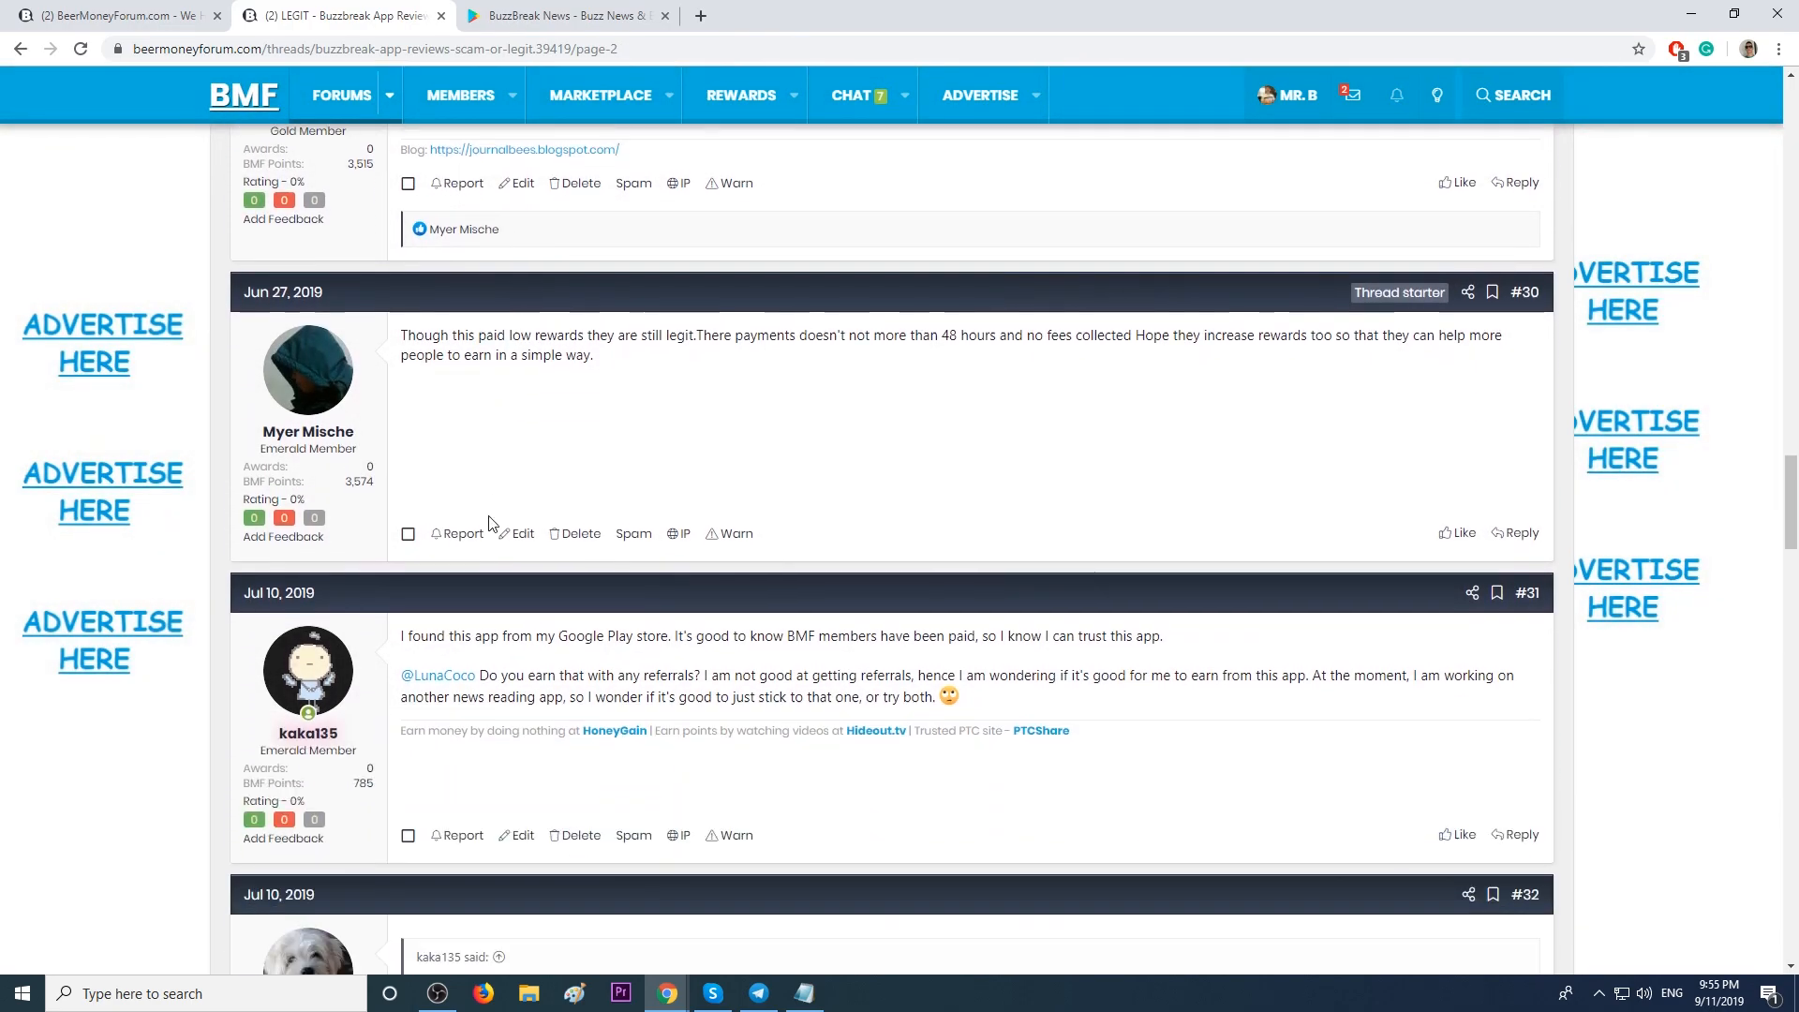
Review BuzzBreak's reviews and Informații suplimentare, including the 11 septembrie 2019 update date.
{"action": "left_click", "coordinate": [577, 15]}
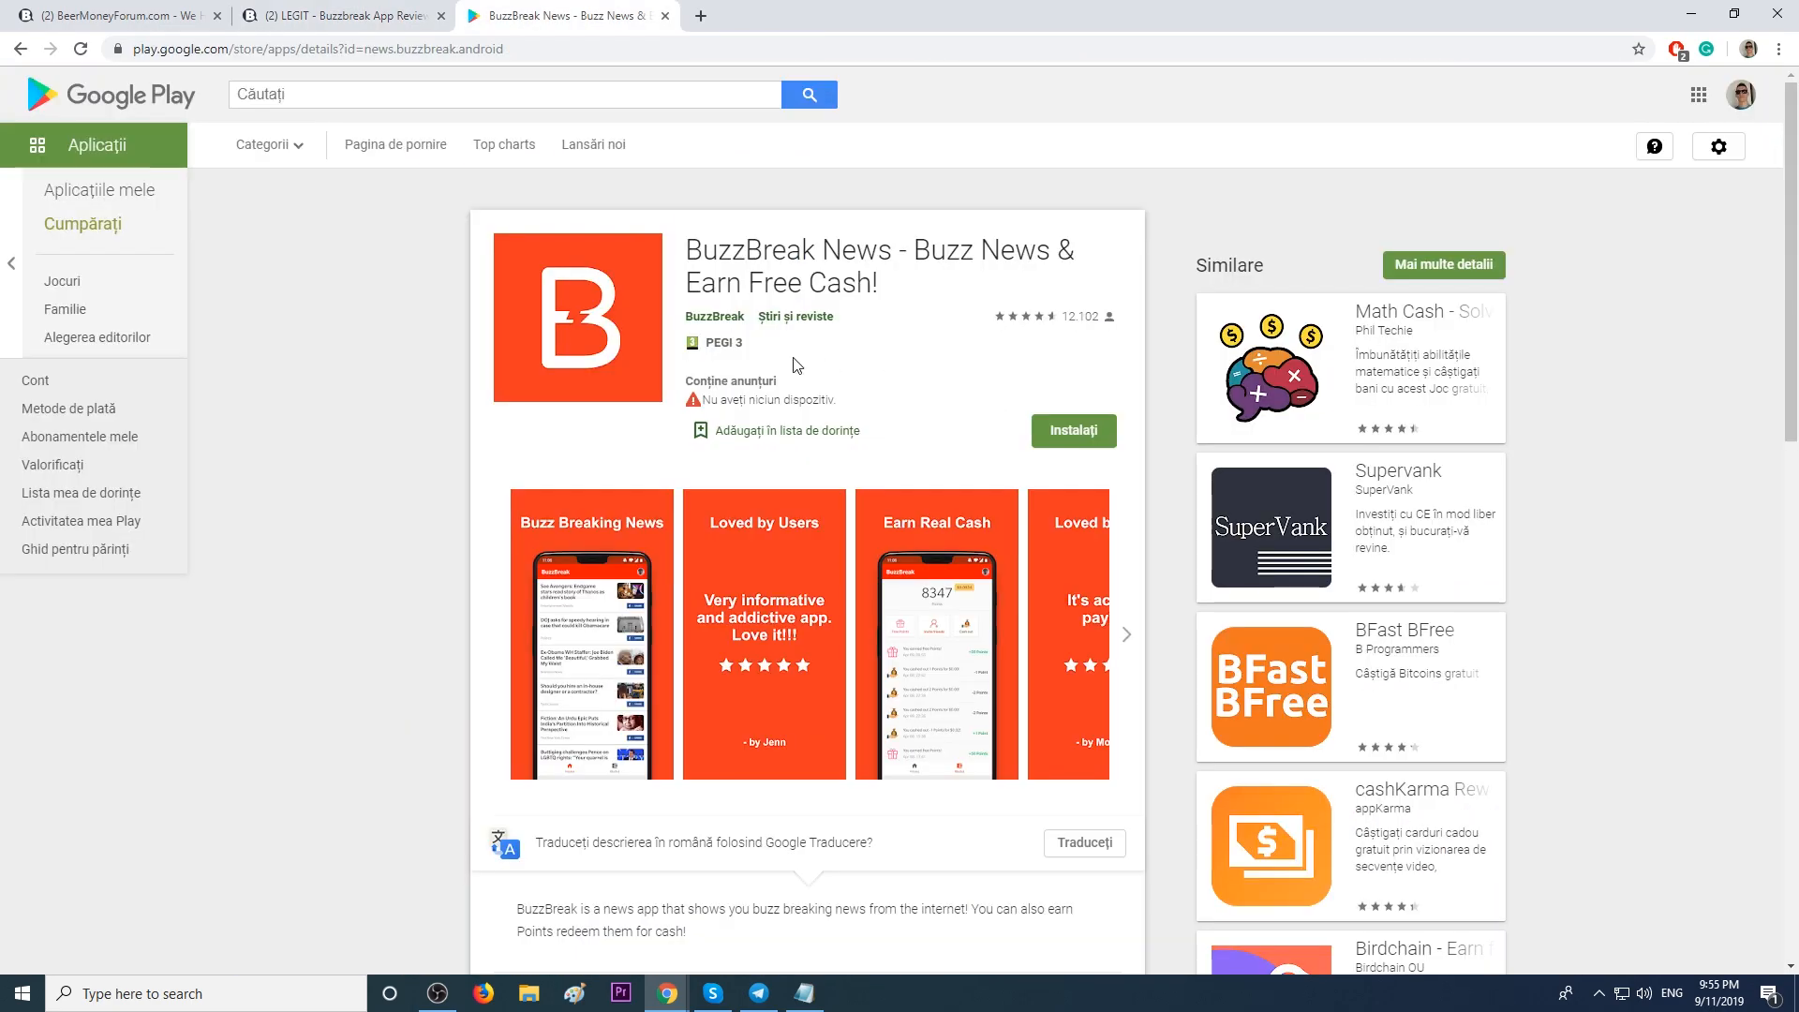
{"action": "scroll", "scroll_direction": "down", "scroll_amount": 3}
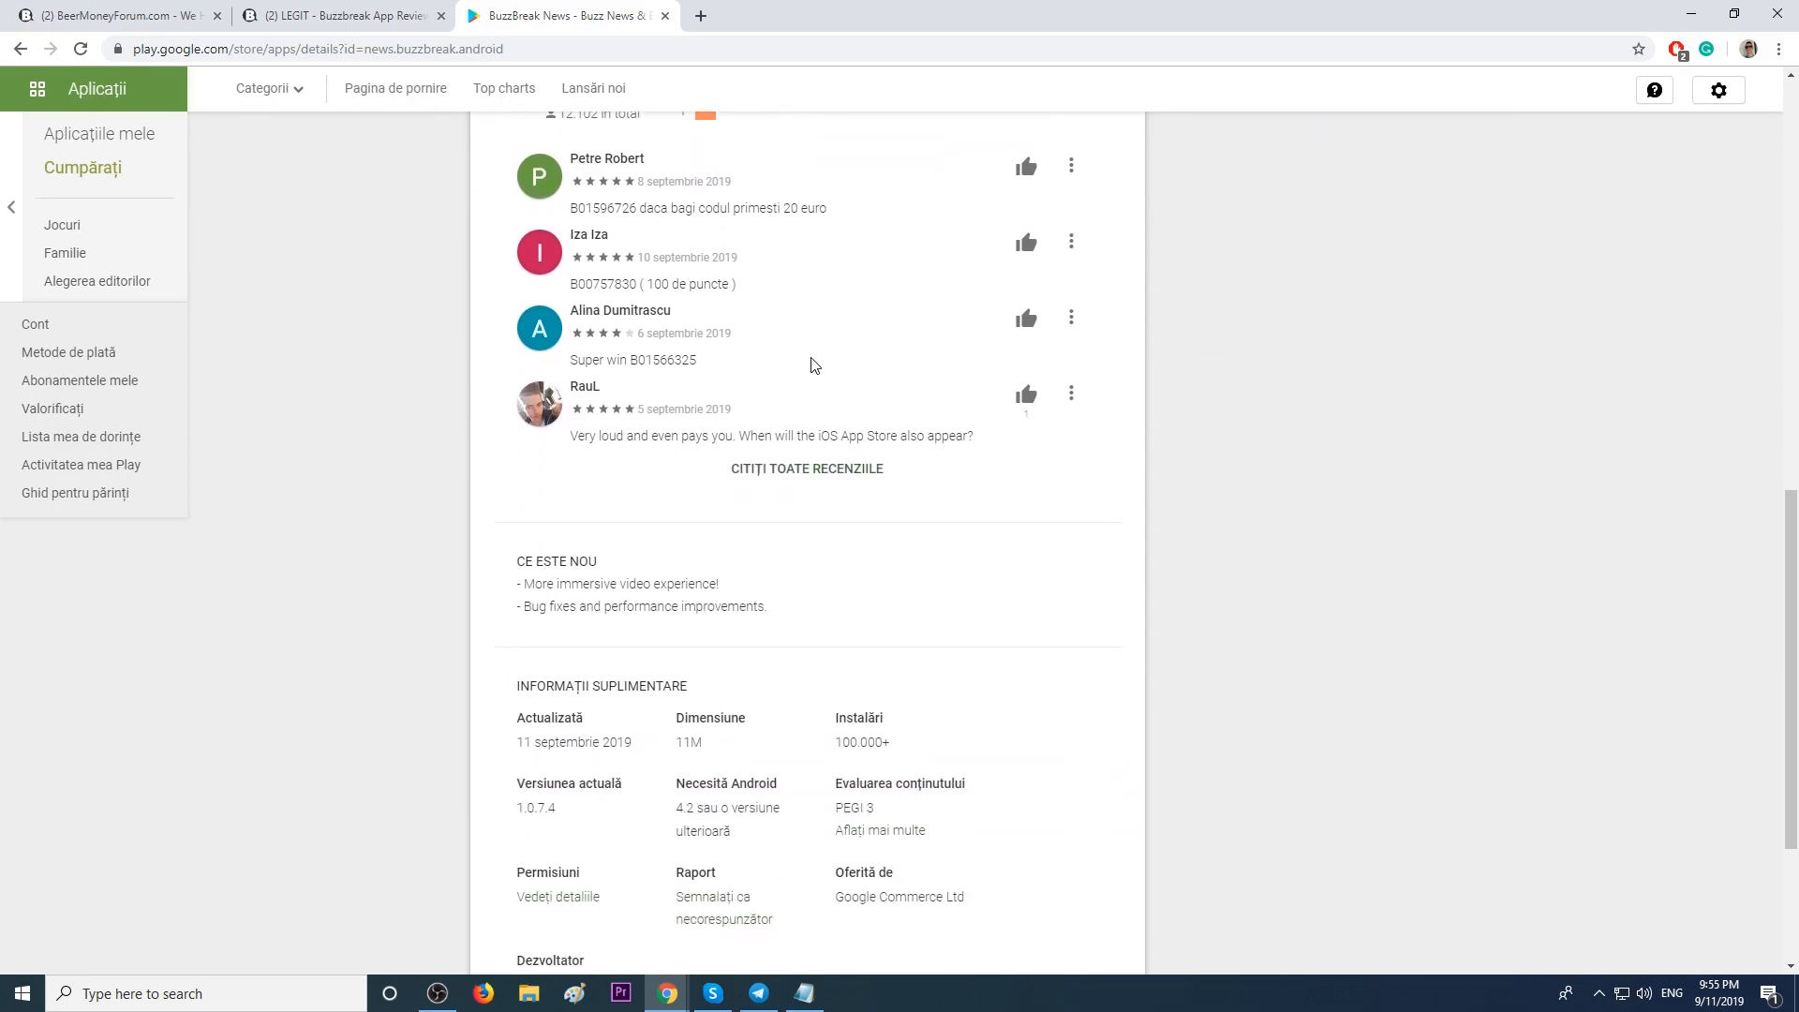
{"action": "scroll", "scroll_direction": "down", "scroll_amount": 3}
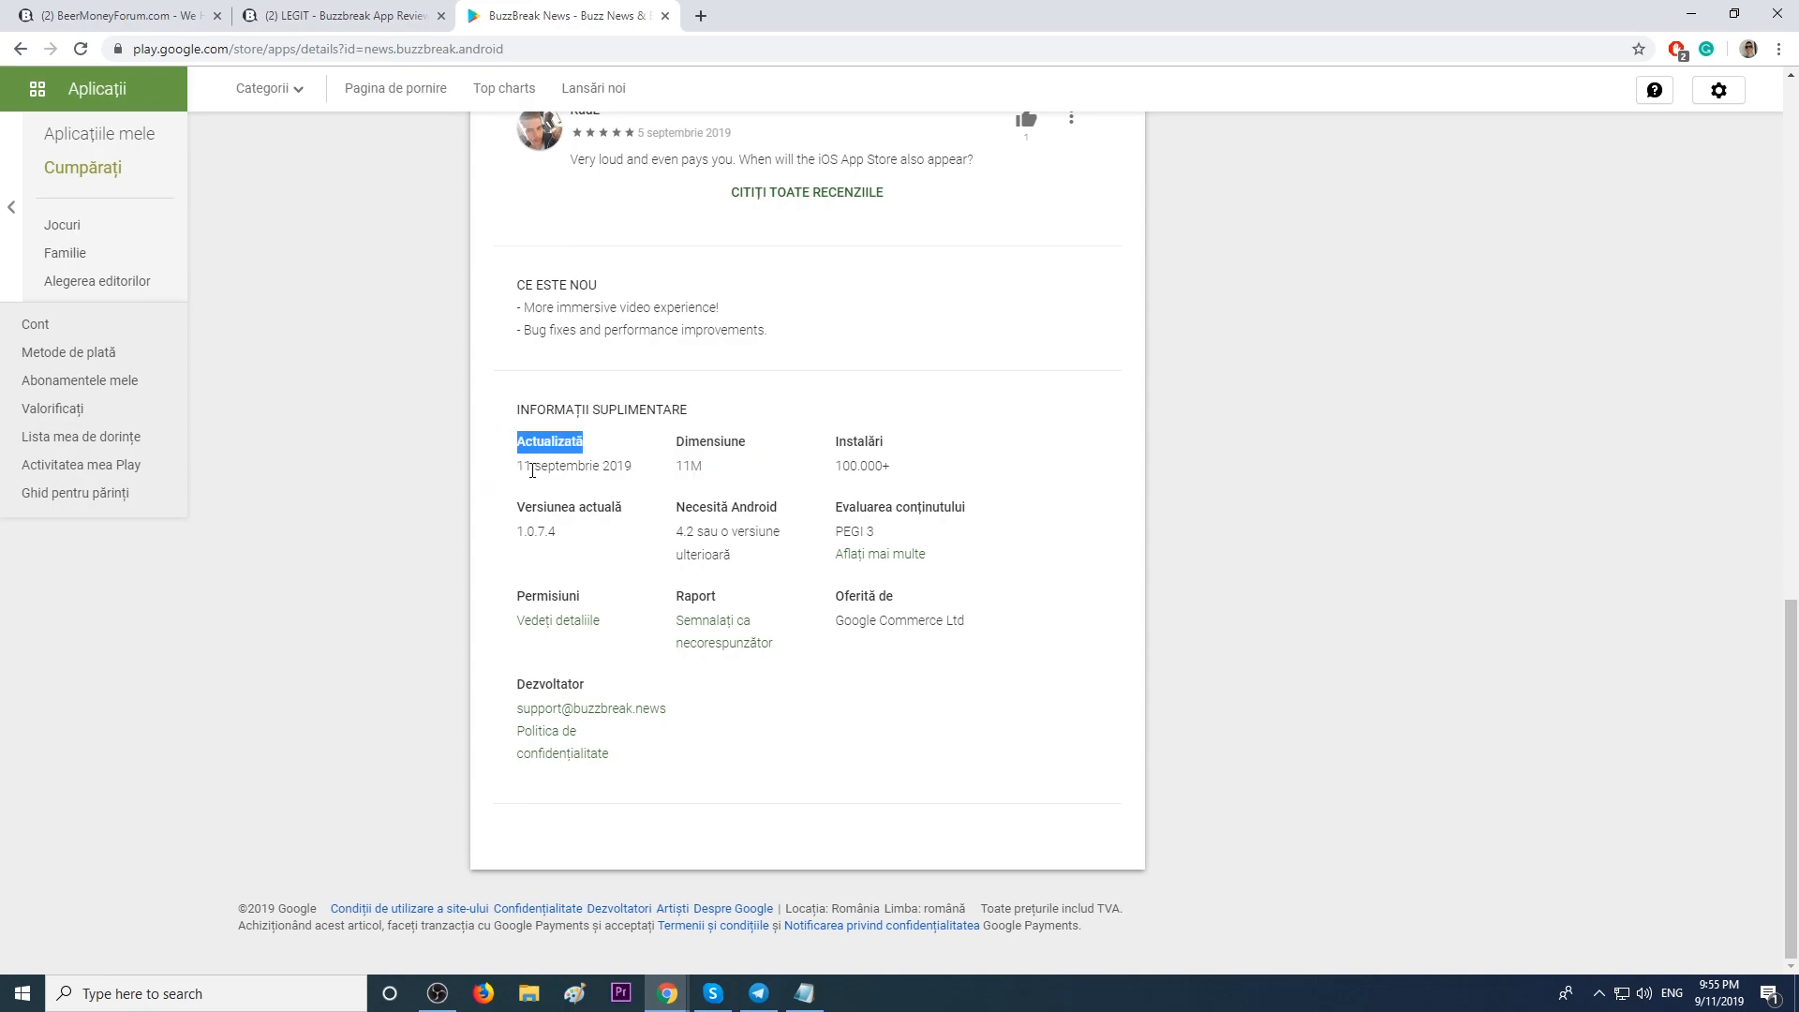
{"action": "scroll", "scroll_direction": "up", "scroll_amount": 3}
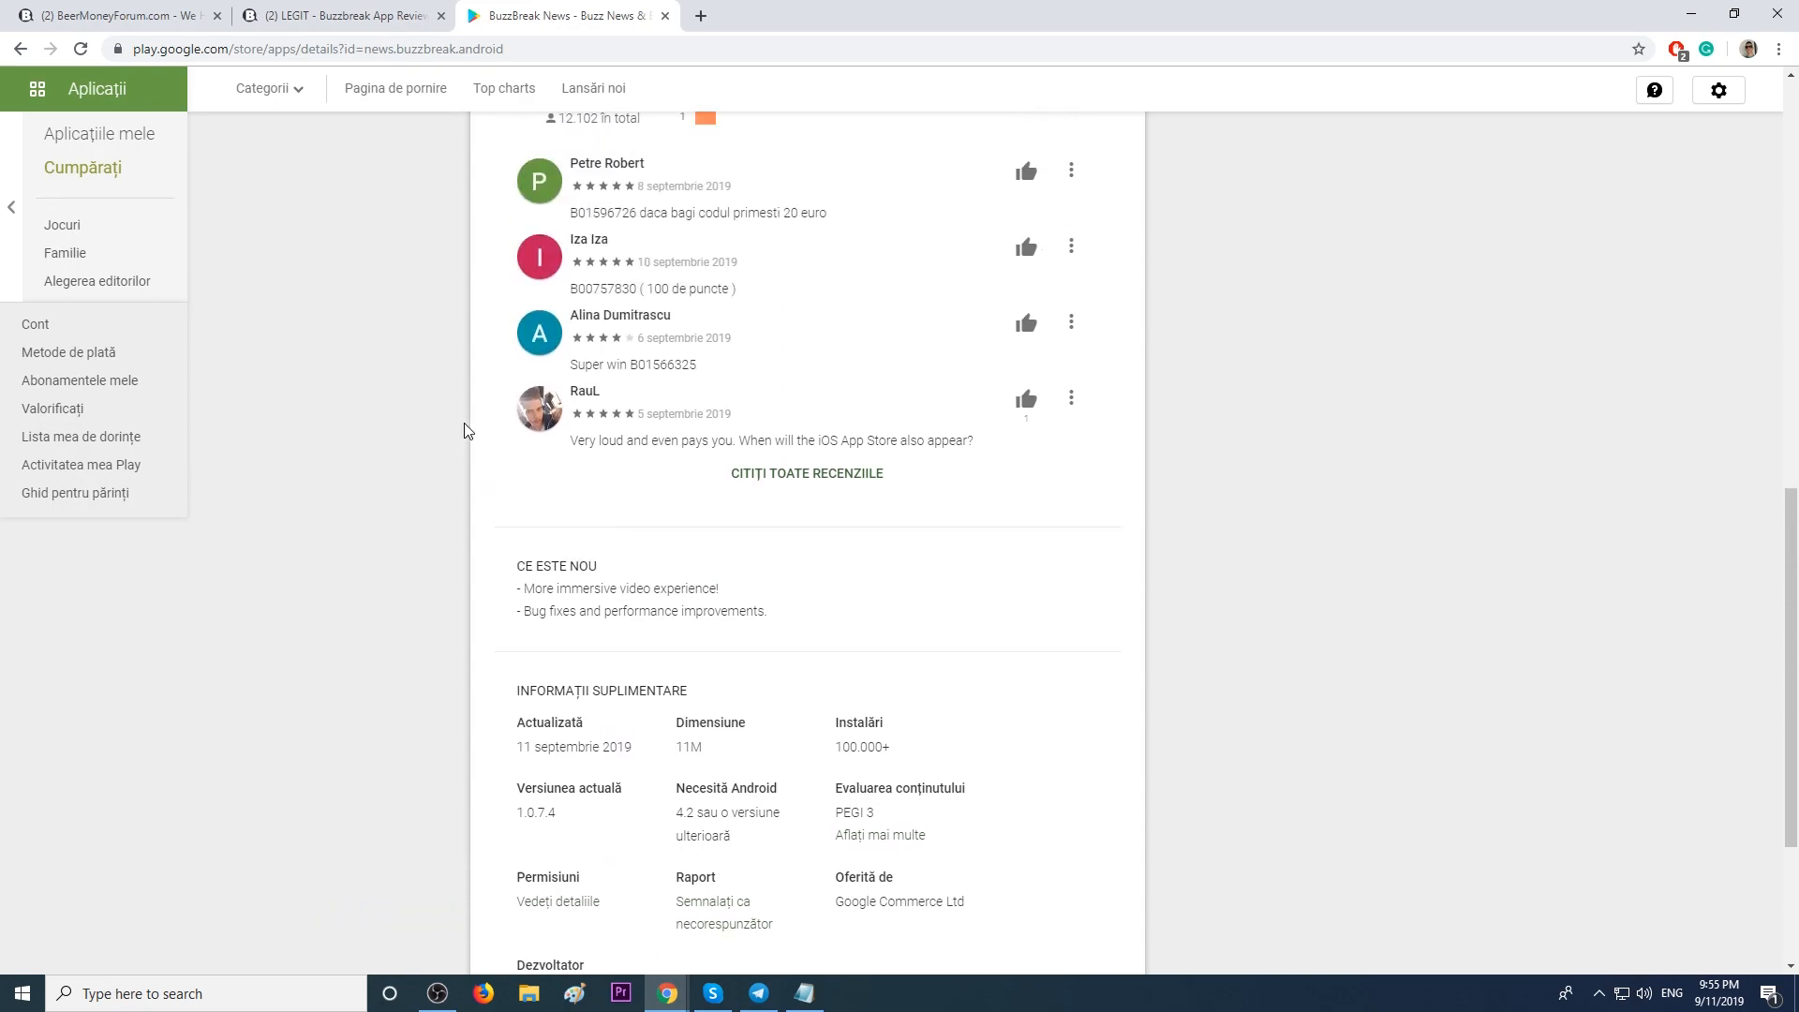
{"action": "scroll", "scroll_direction": "up", "scroll_amount": 3}
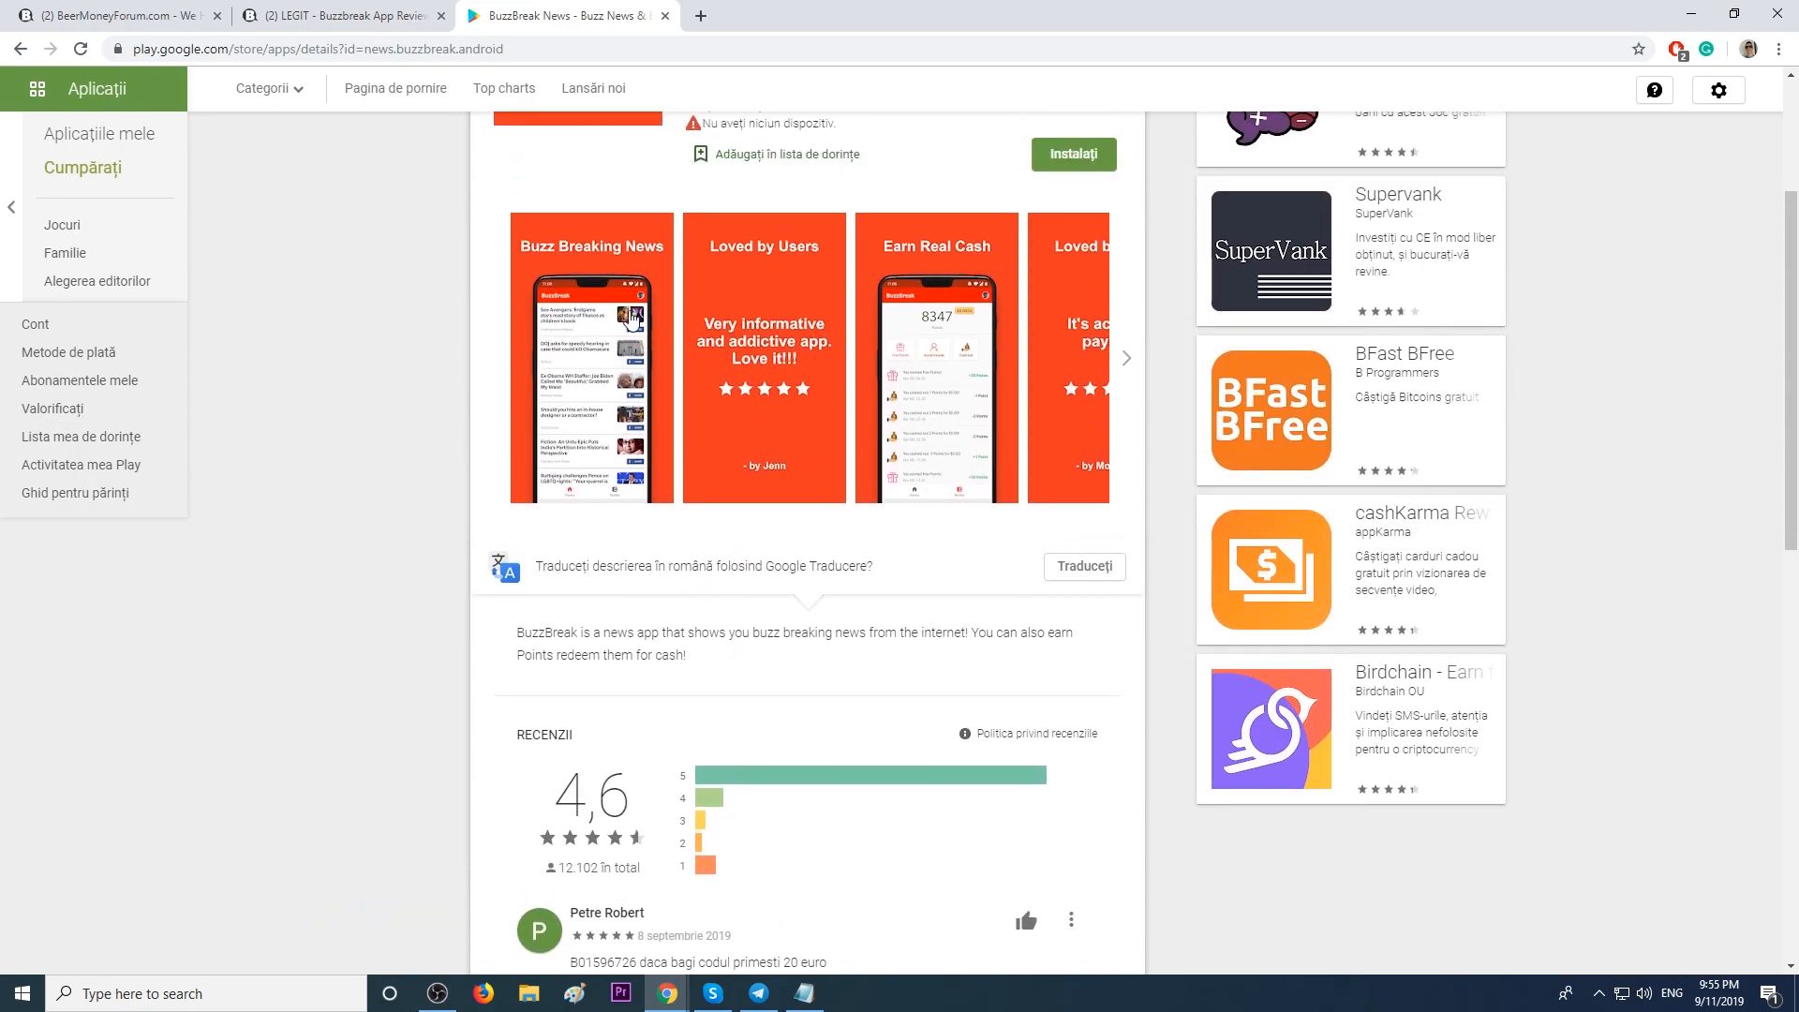
Browse BuzzBreak's promotional screenshots, enlarging the Earn Real Cash one, down to the description.
{"action": "left_click", "coordinate": [592, 358]}
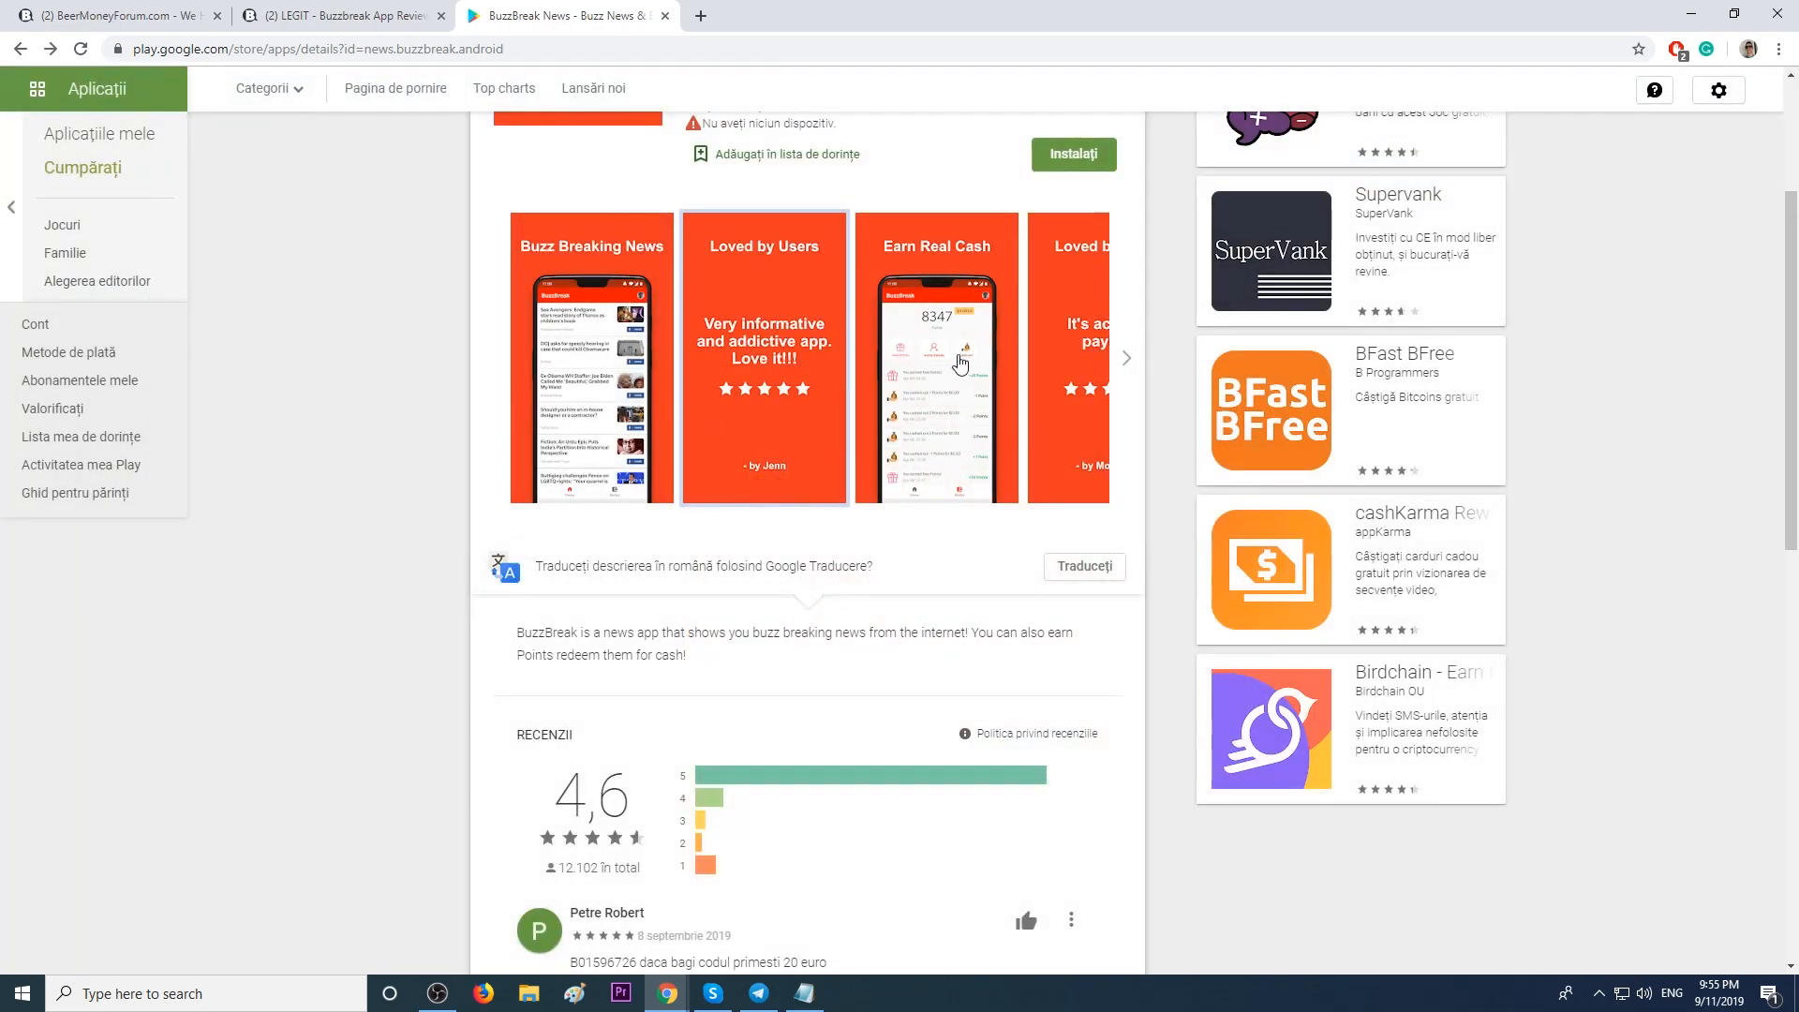
{"action": "left_click", "coordinate": [937, 358]}
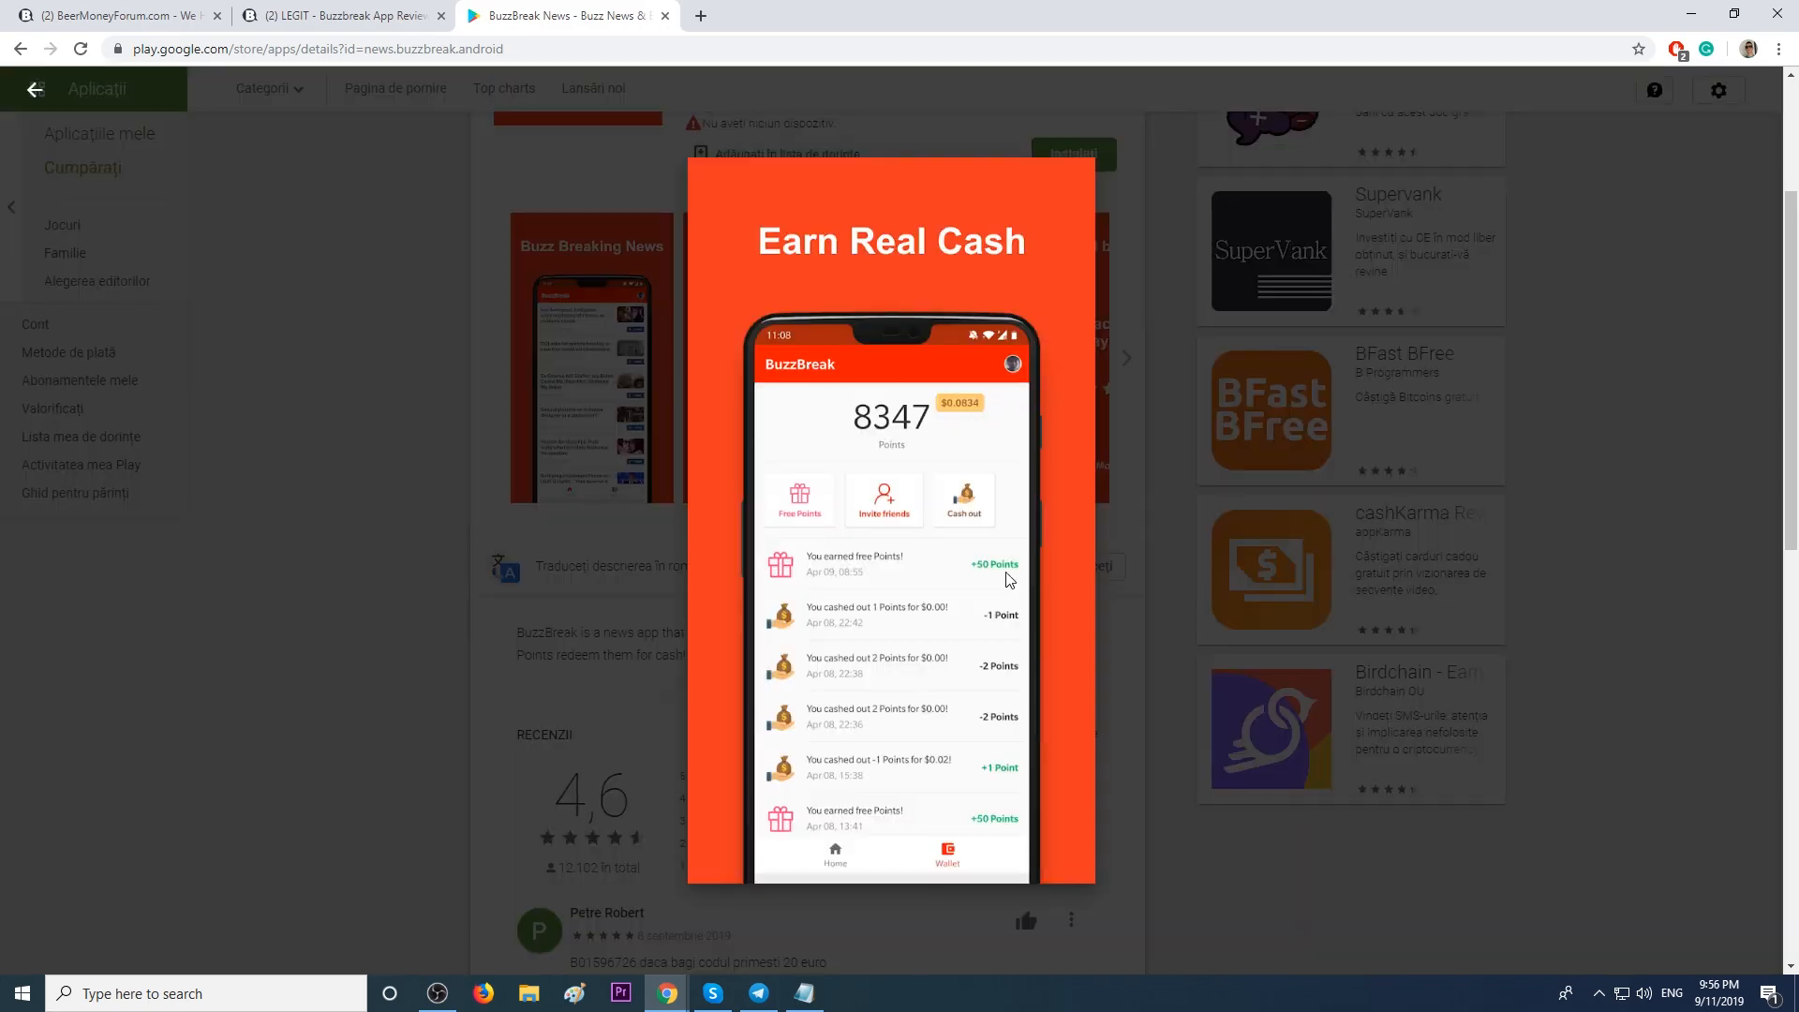
{"action": "mouse_move", "coordinate": [995, 424]}
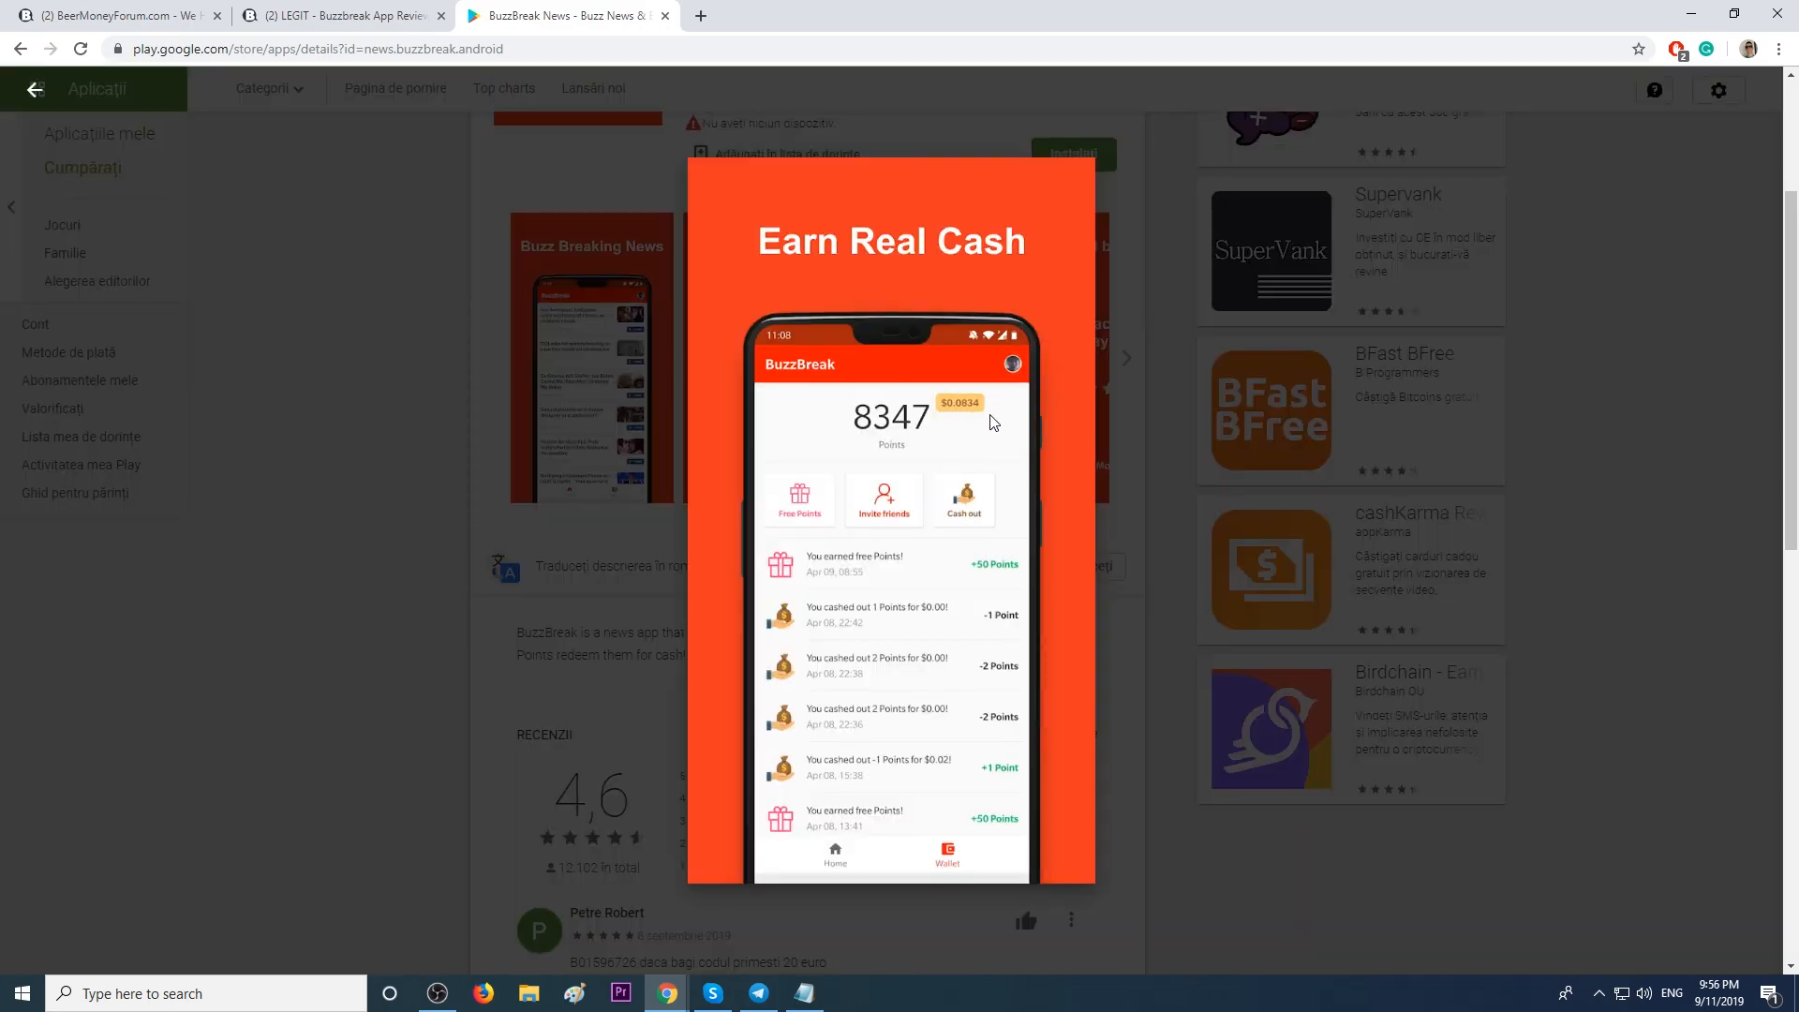
{"action": "left_click", "coordinate": [1125, 359]}
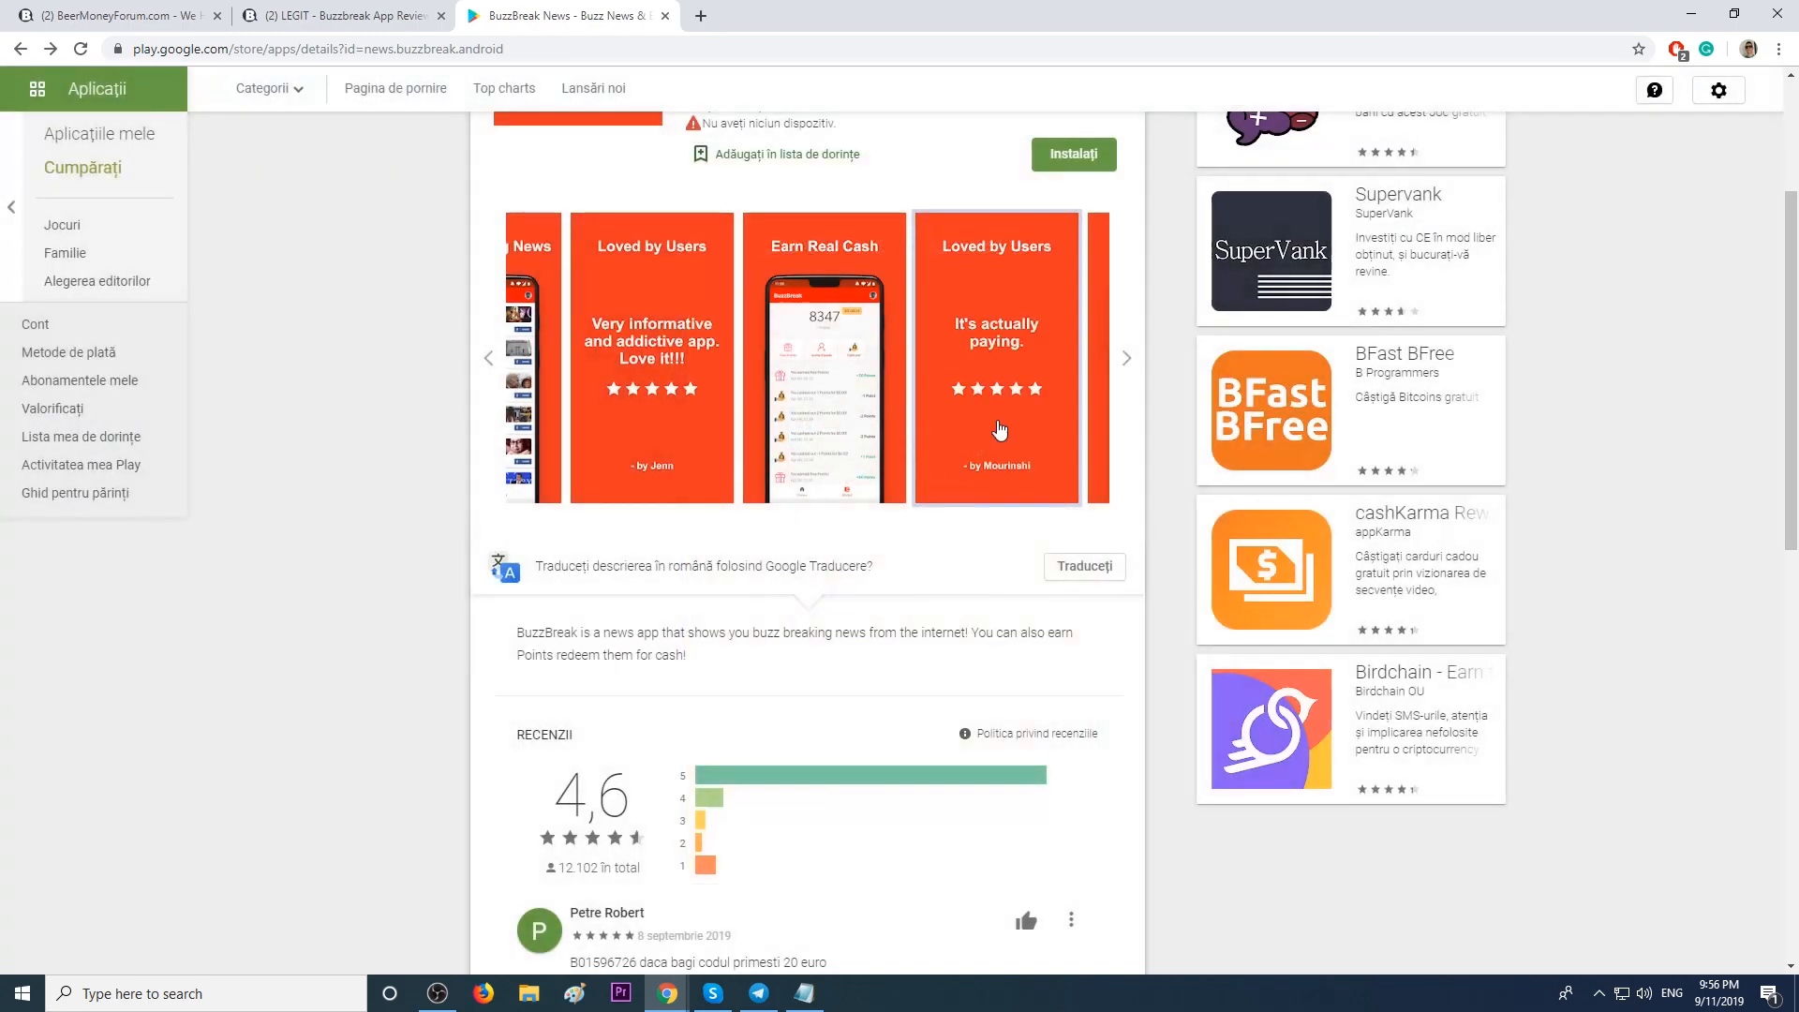
{"action": "left_click", "coordinate": [1126, 358]}
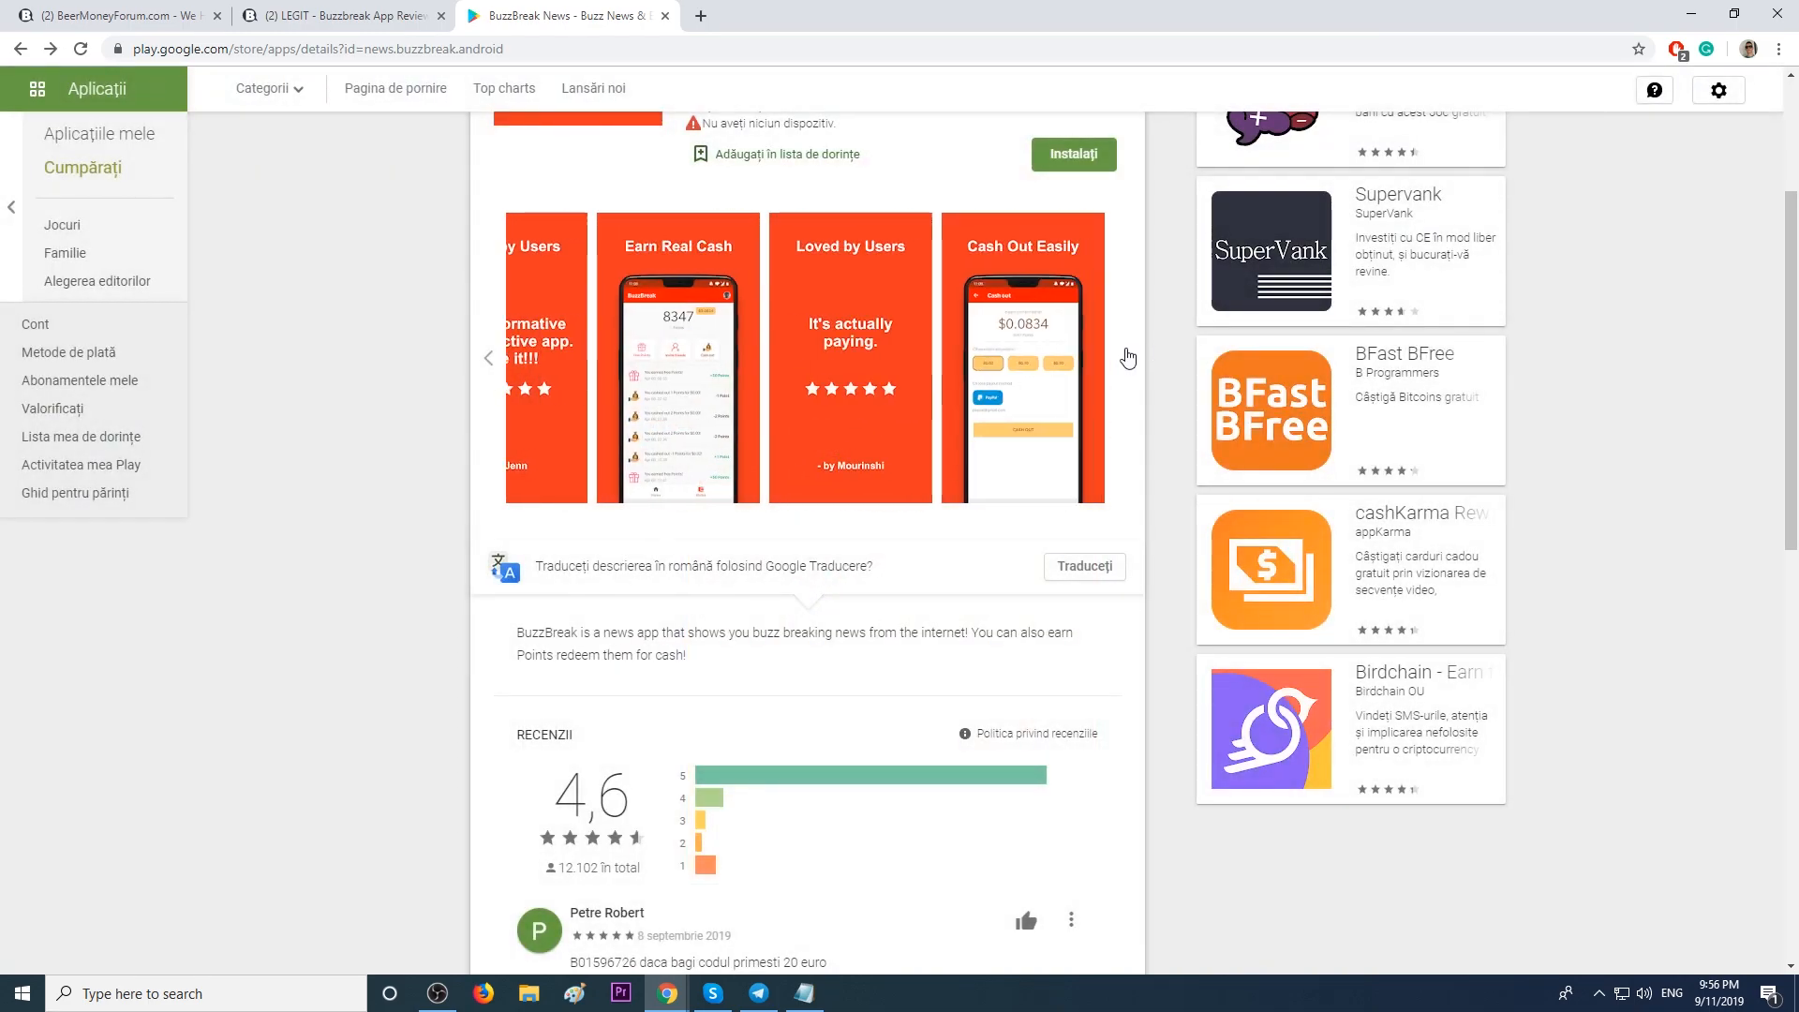
{"action": "left_click", "coordinate": [1023, 359]}
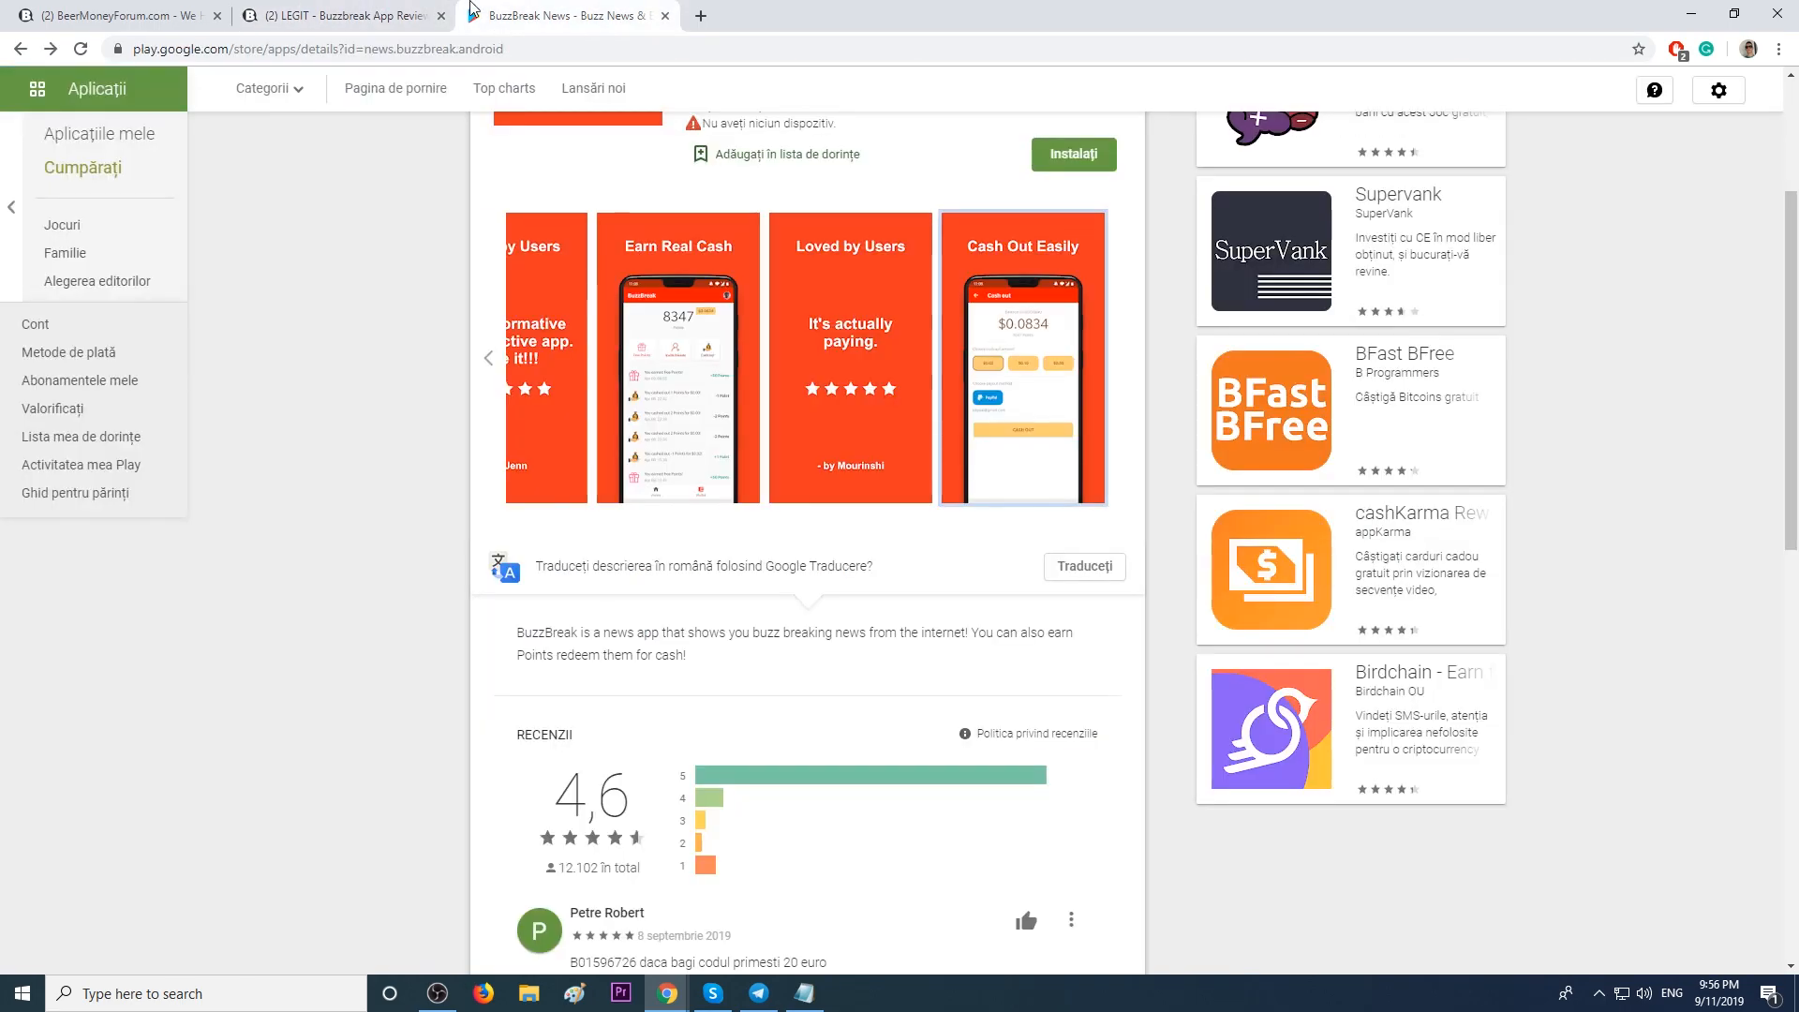
{"action": "scroll", "scroll_direction": "down", "scroll_amount": 3}
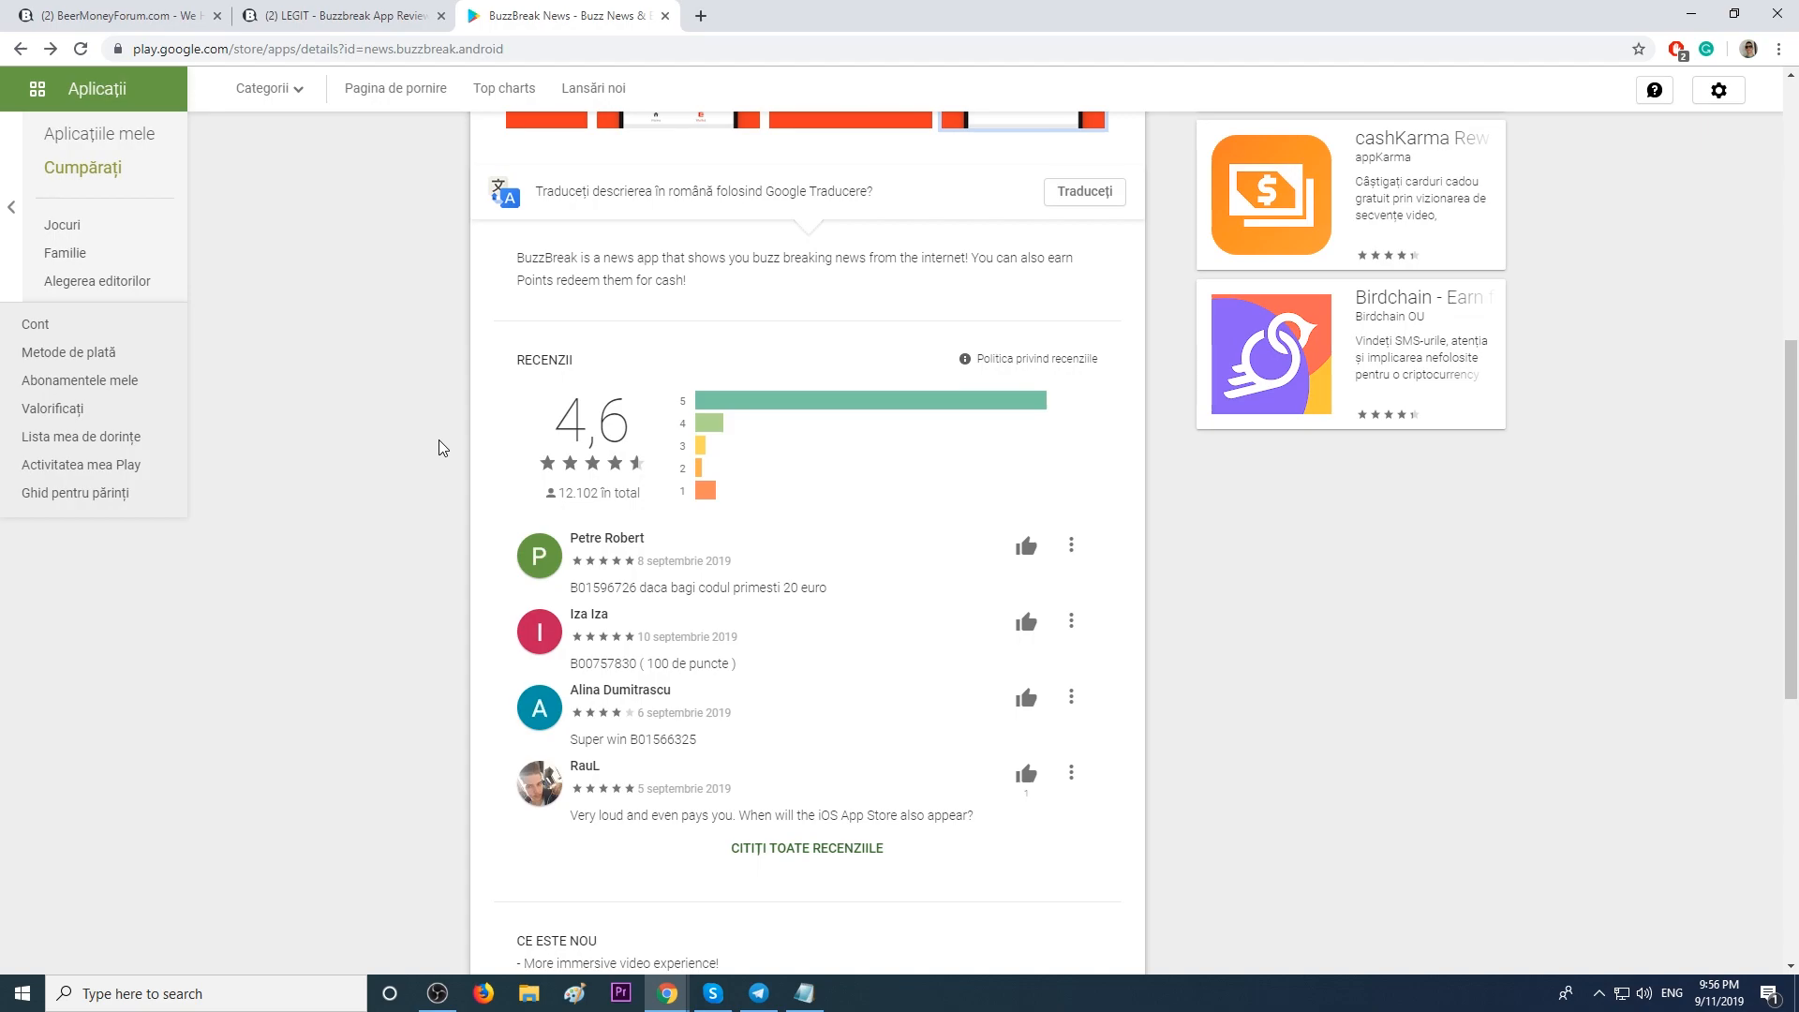
{"action": "mouse_move", "coordinate": [555, 416]}
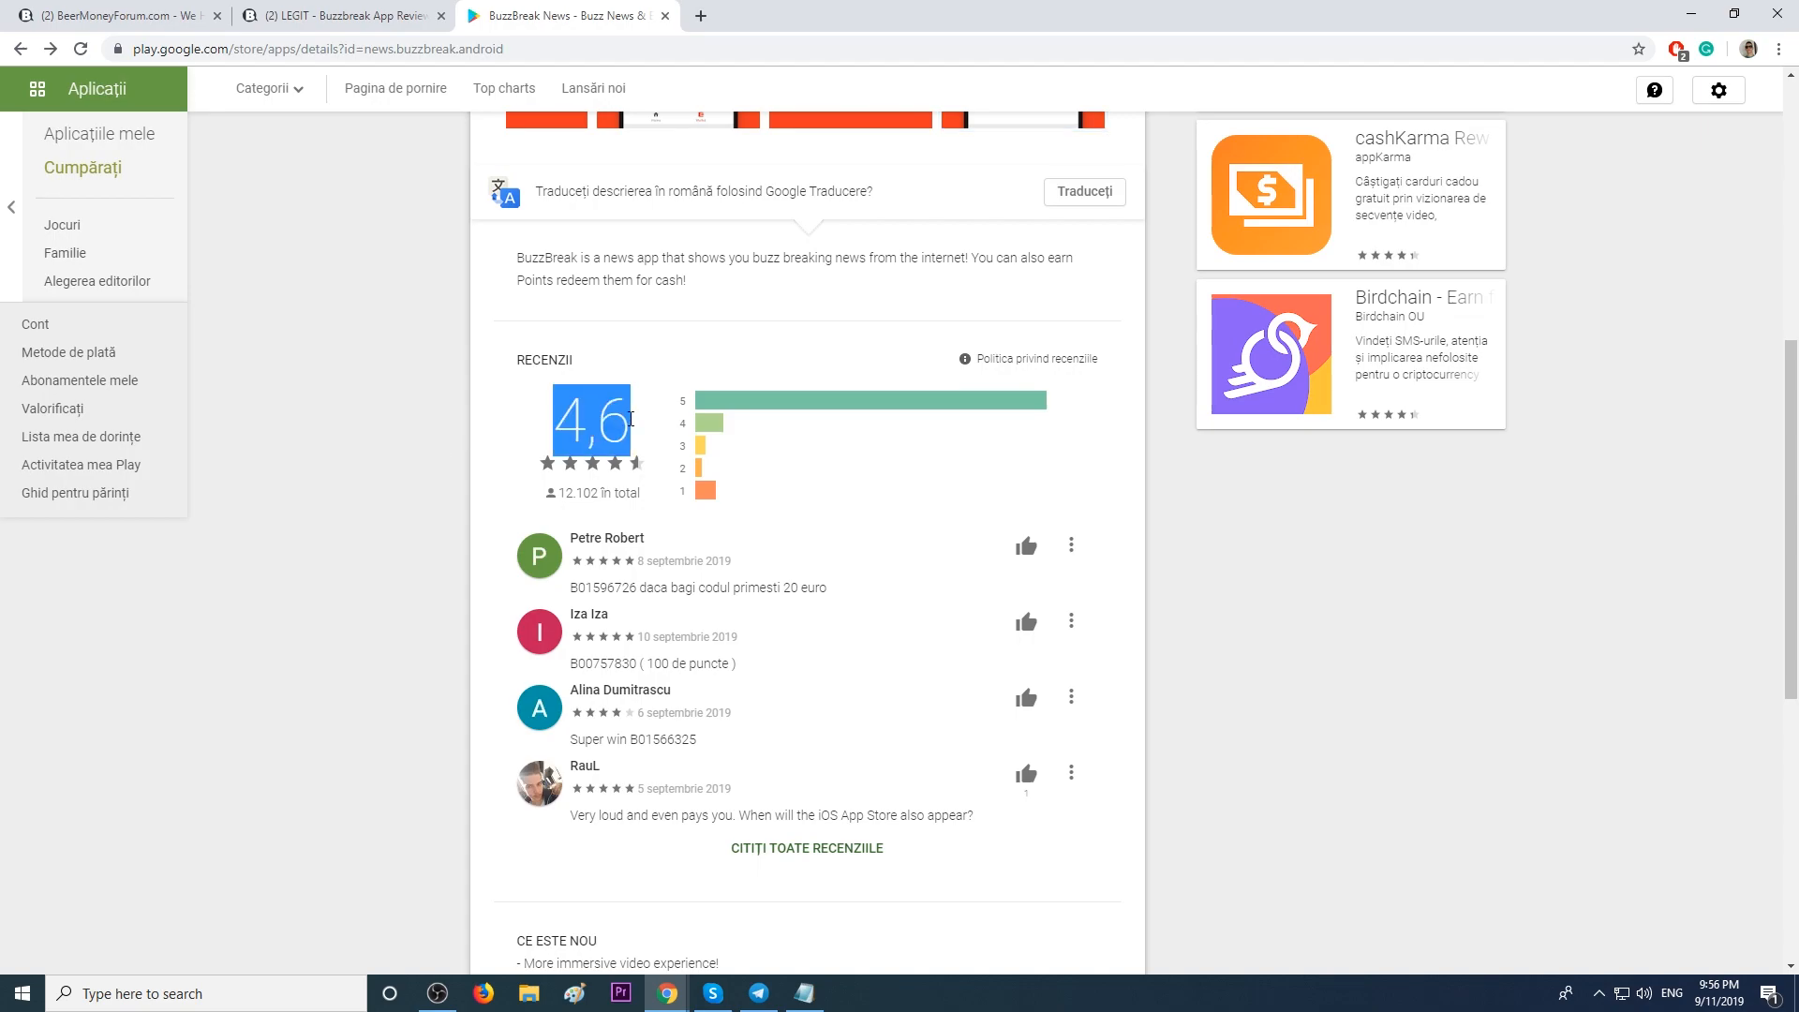
{"action": "mouse_move", "coordinate": [423, 431]}
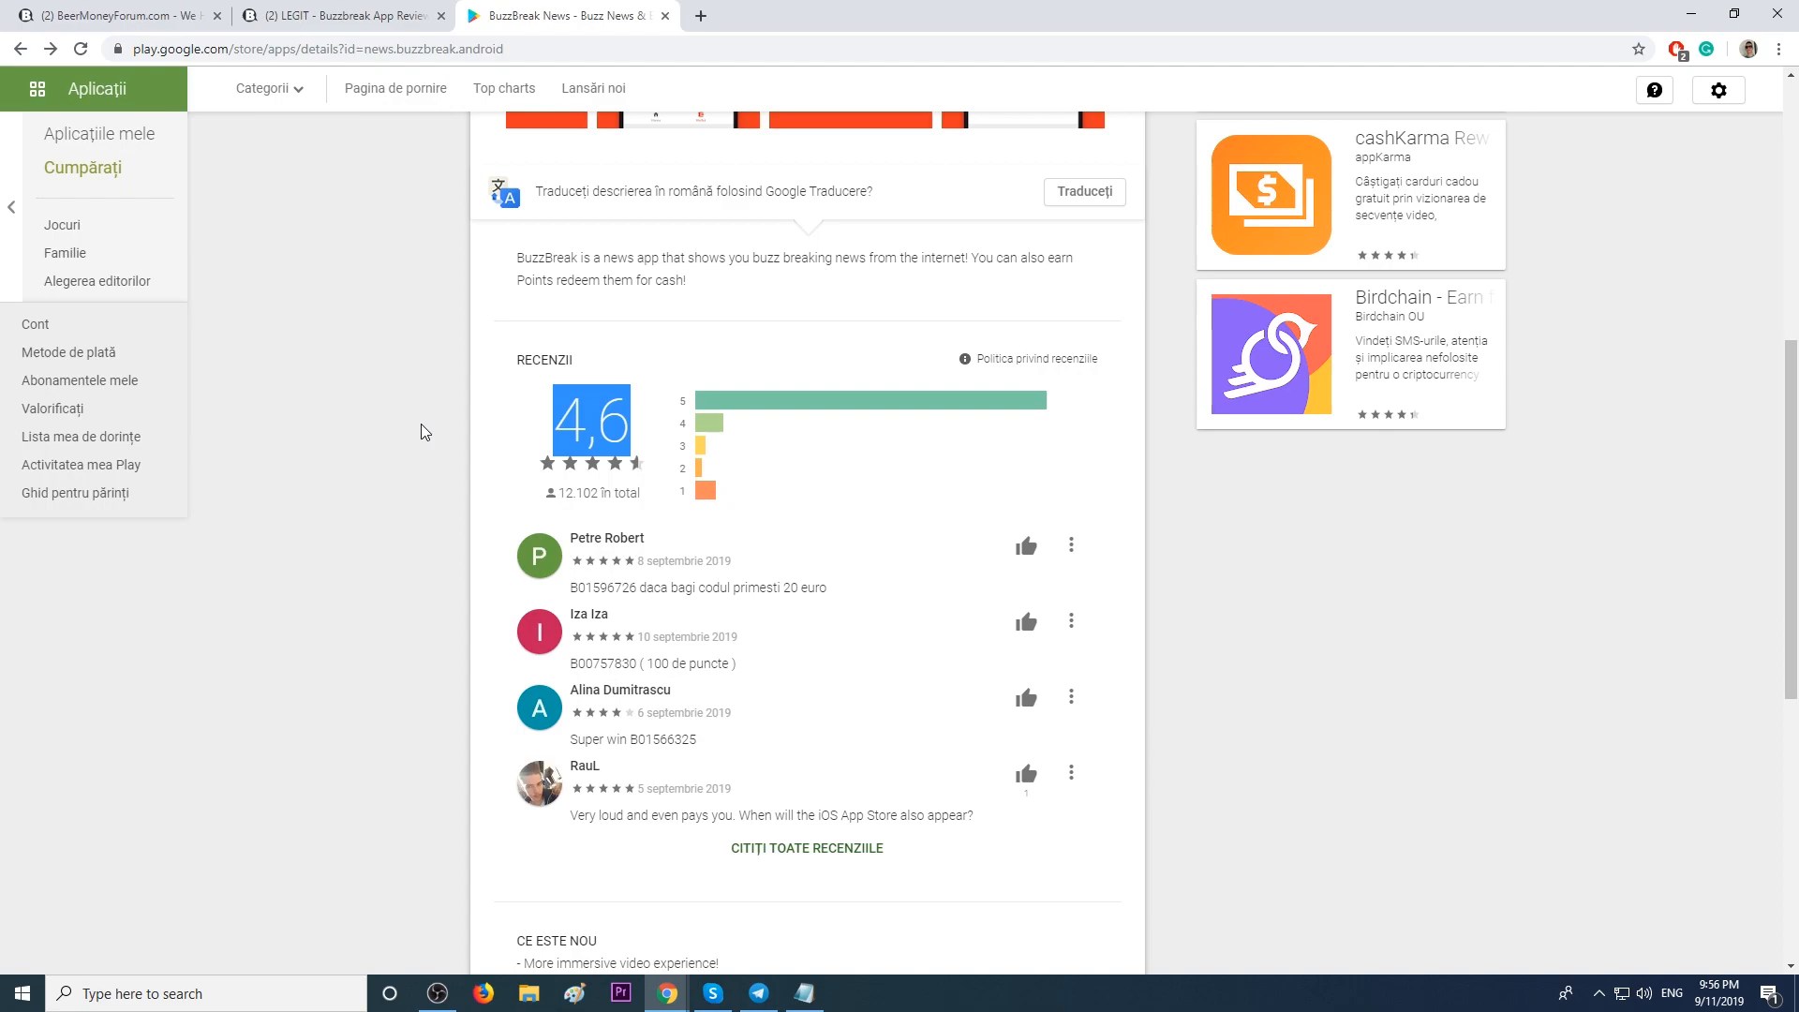
Bring BuzzBreak's 4,6 average rating from 12,102 reviewers and top reviews into view.
{"action": "scroll", "scroll_direction": "down", "scroll_amount": 3}
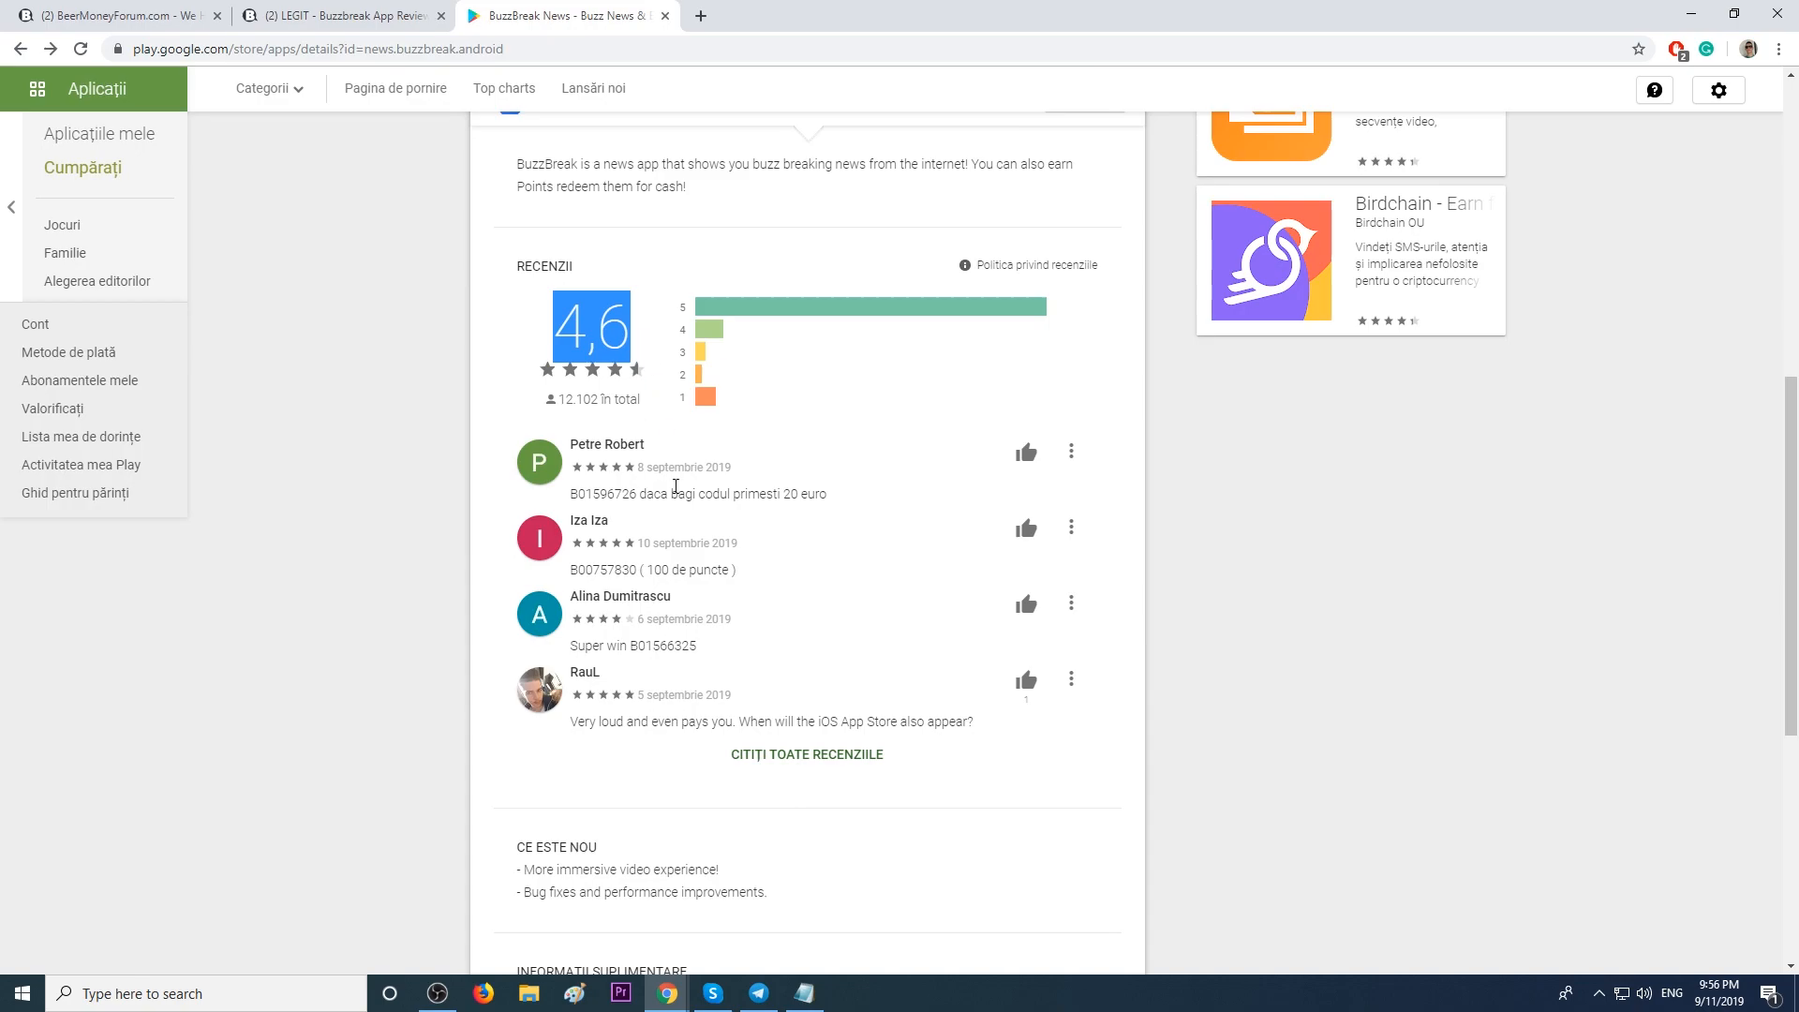
Filter BuzzBreak's full review list to 2 stele and then O stea, showing no reviews.
{"action": "left_click", "coordinate": [337, 15]}
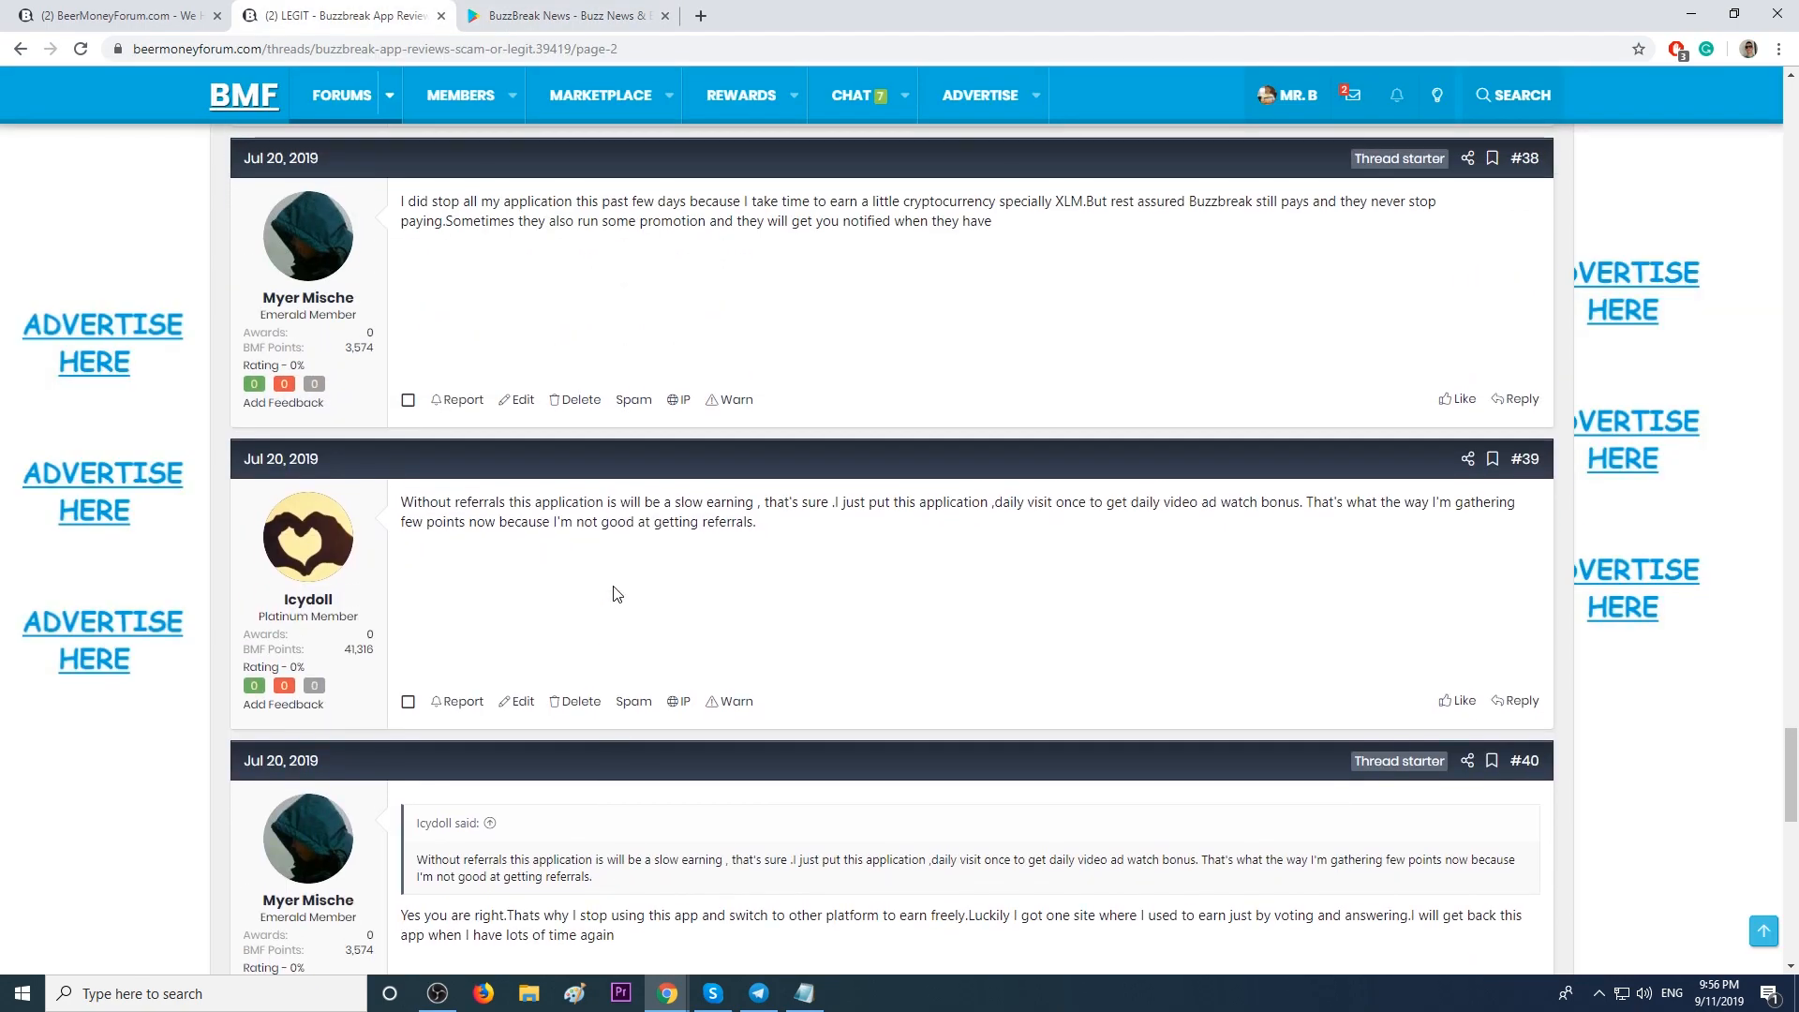
{"action": "left_click", "coordinate": [579, 15]}
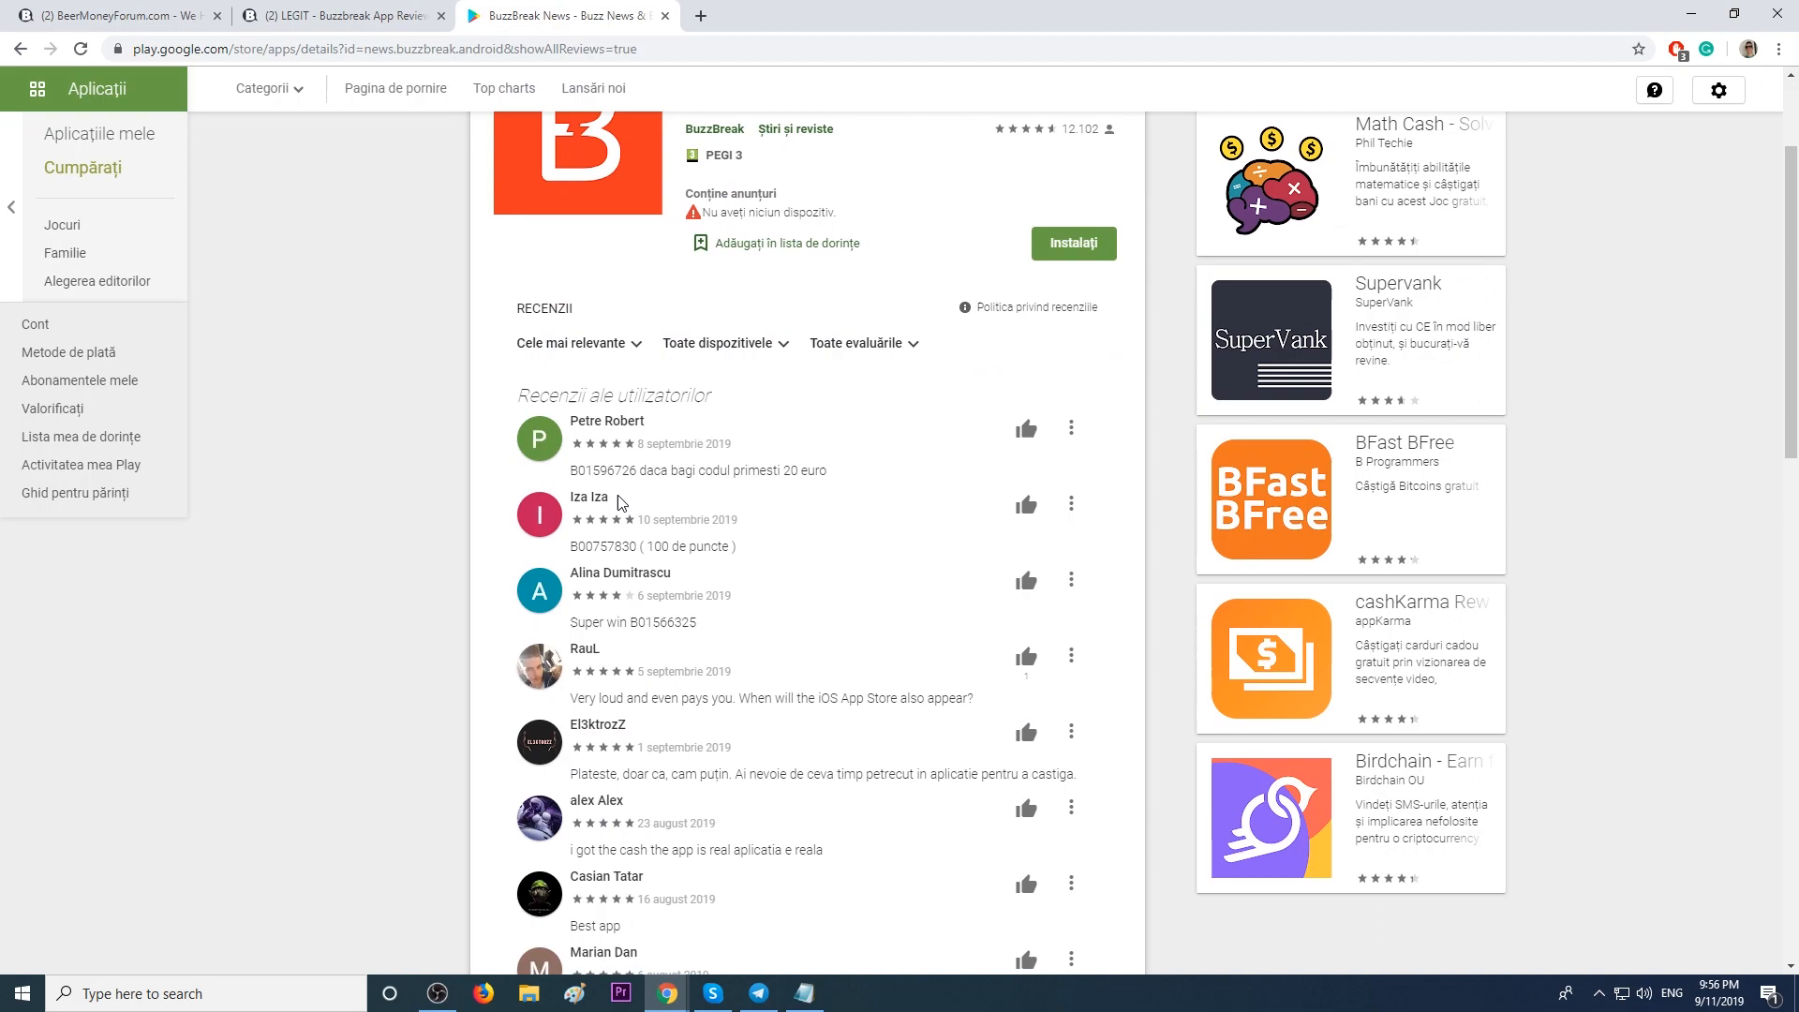
{"action": "left_click", "coordinate": [884, 532]}
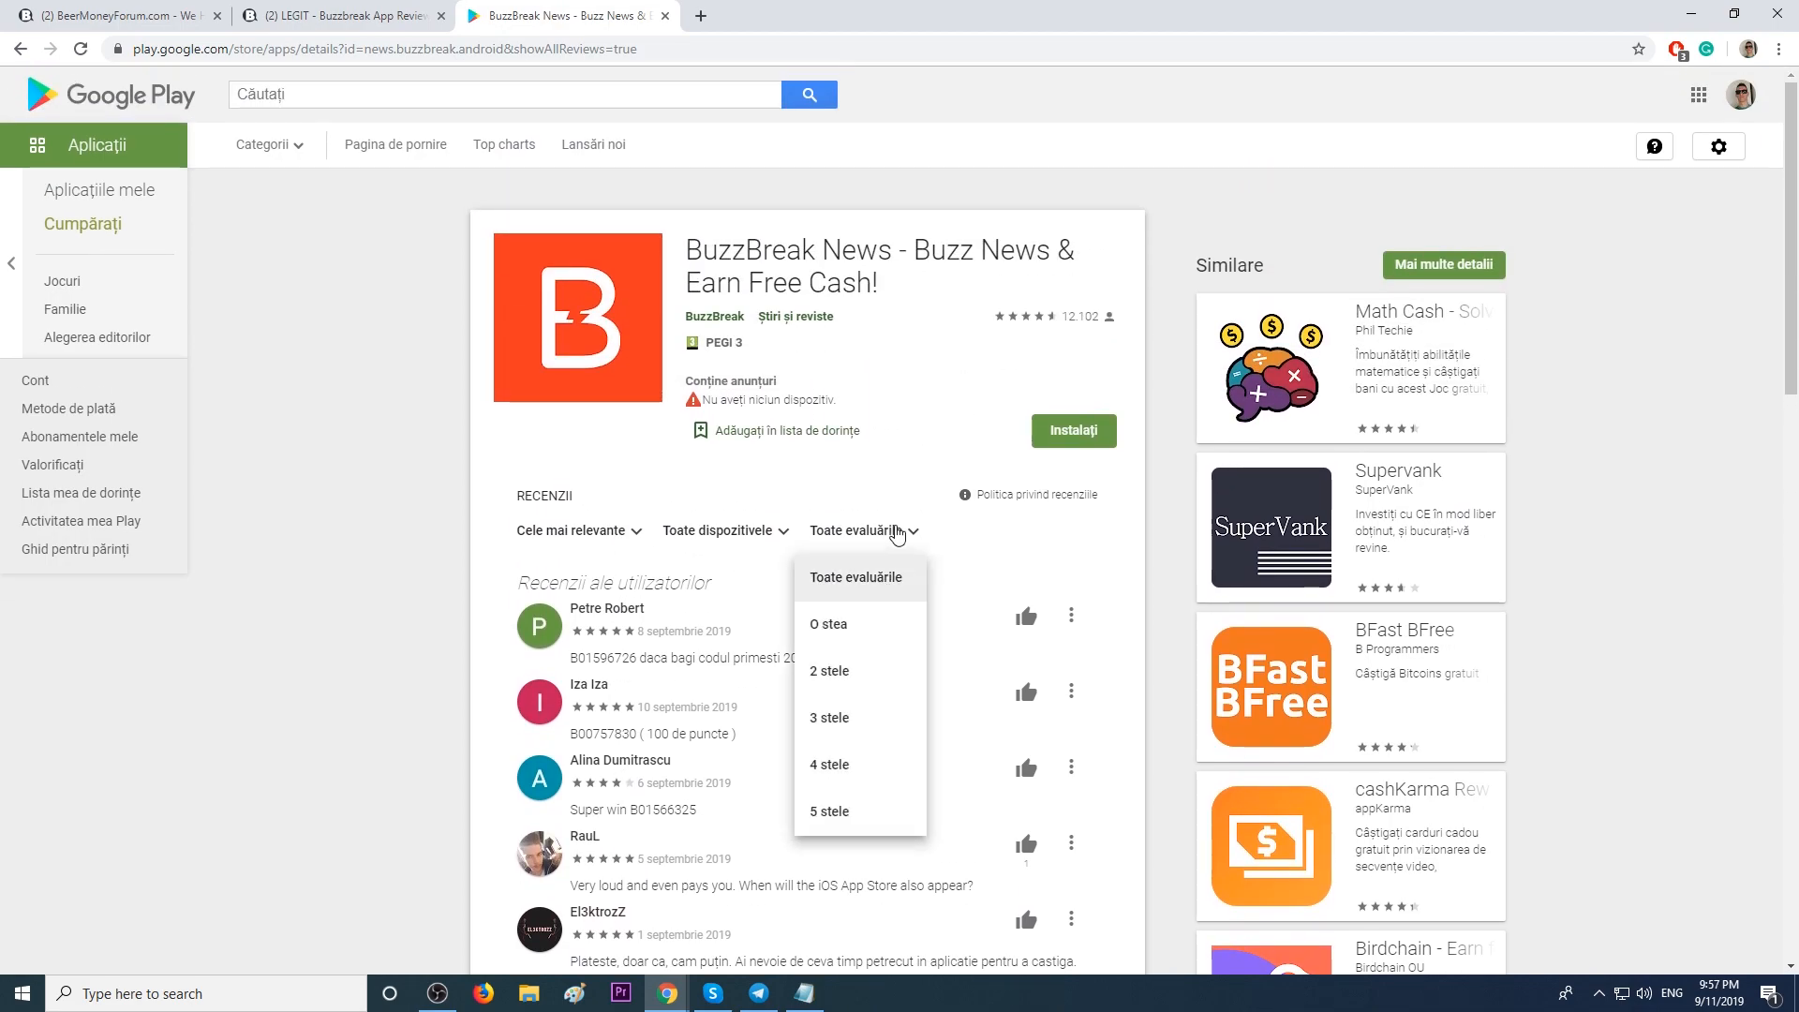
{"action": "left_click", "coordinate": [828, 671]}
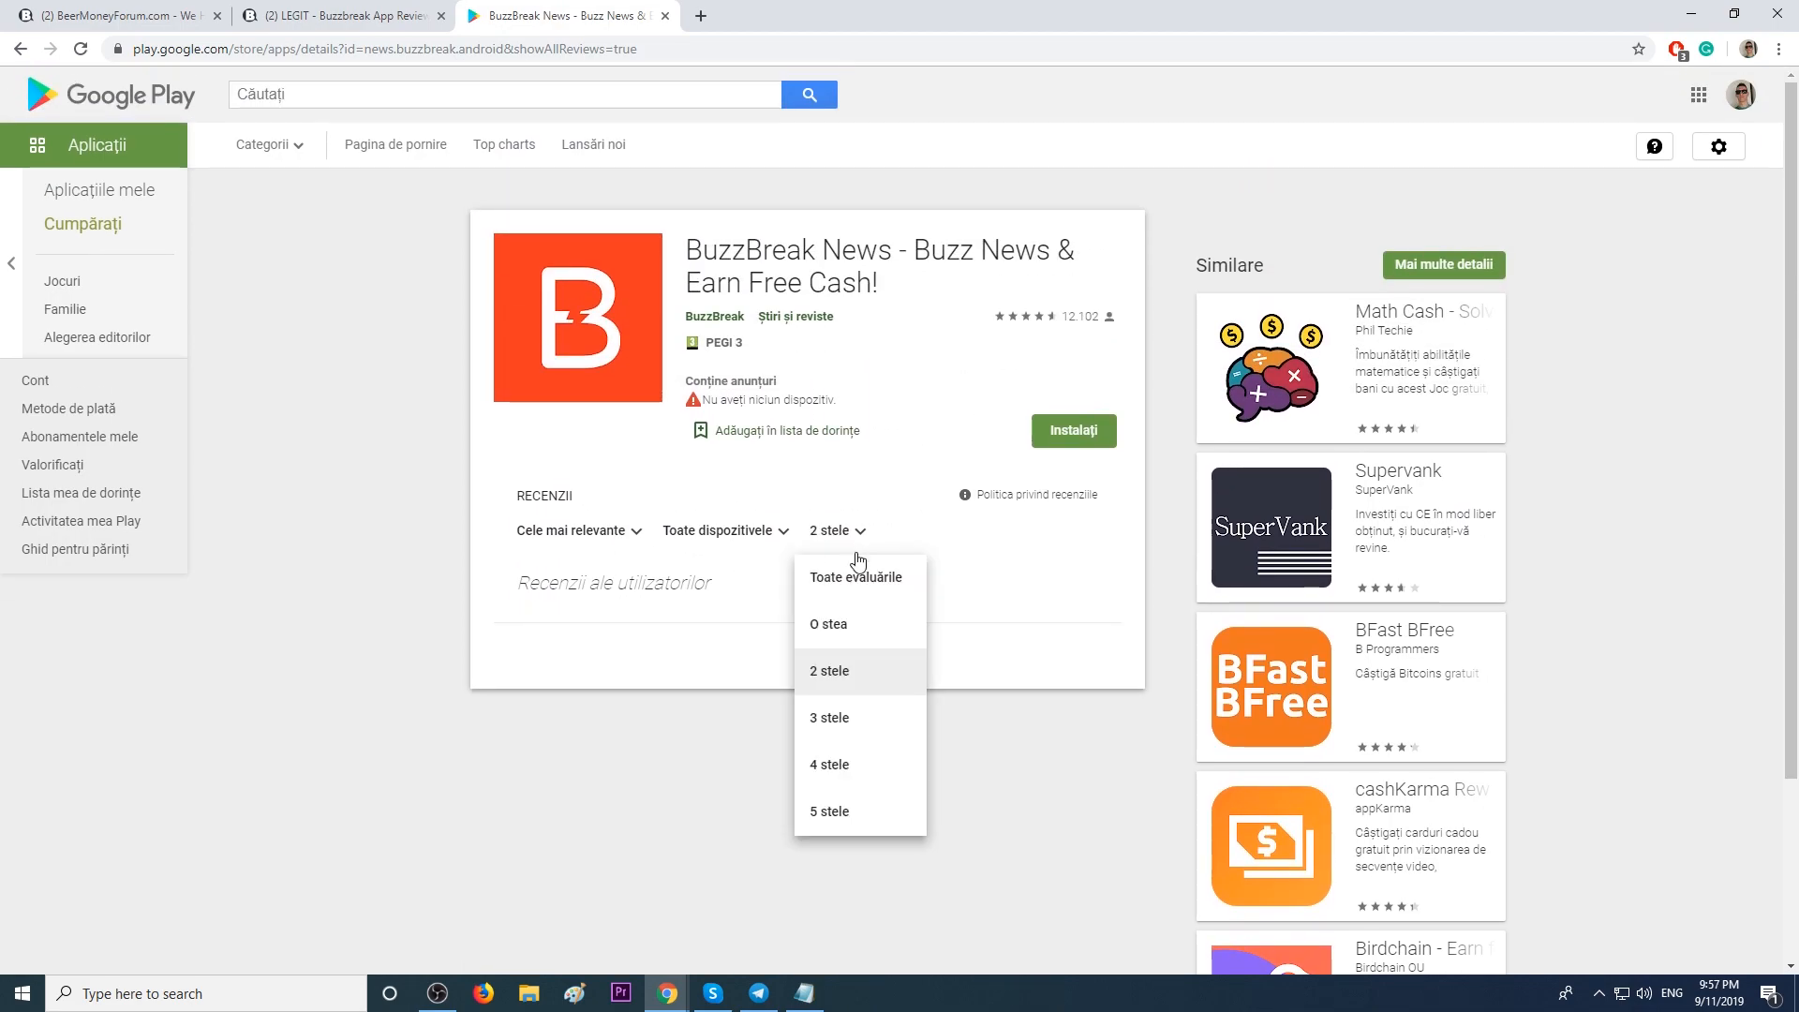
{"action": "left_click", "coordinate": [828, 718]}
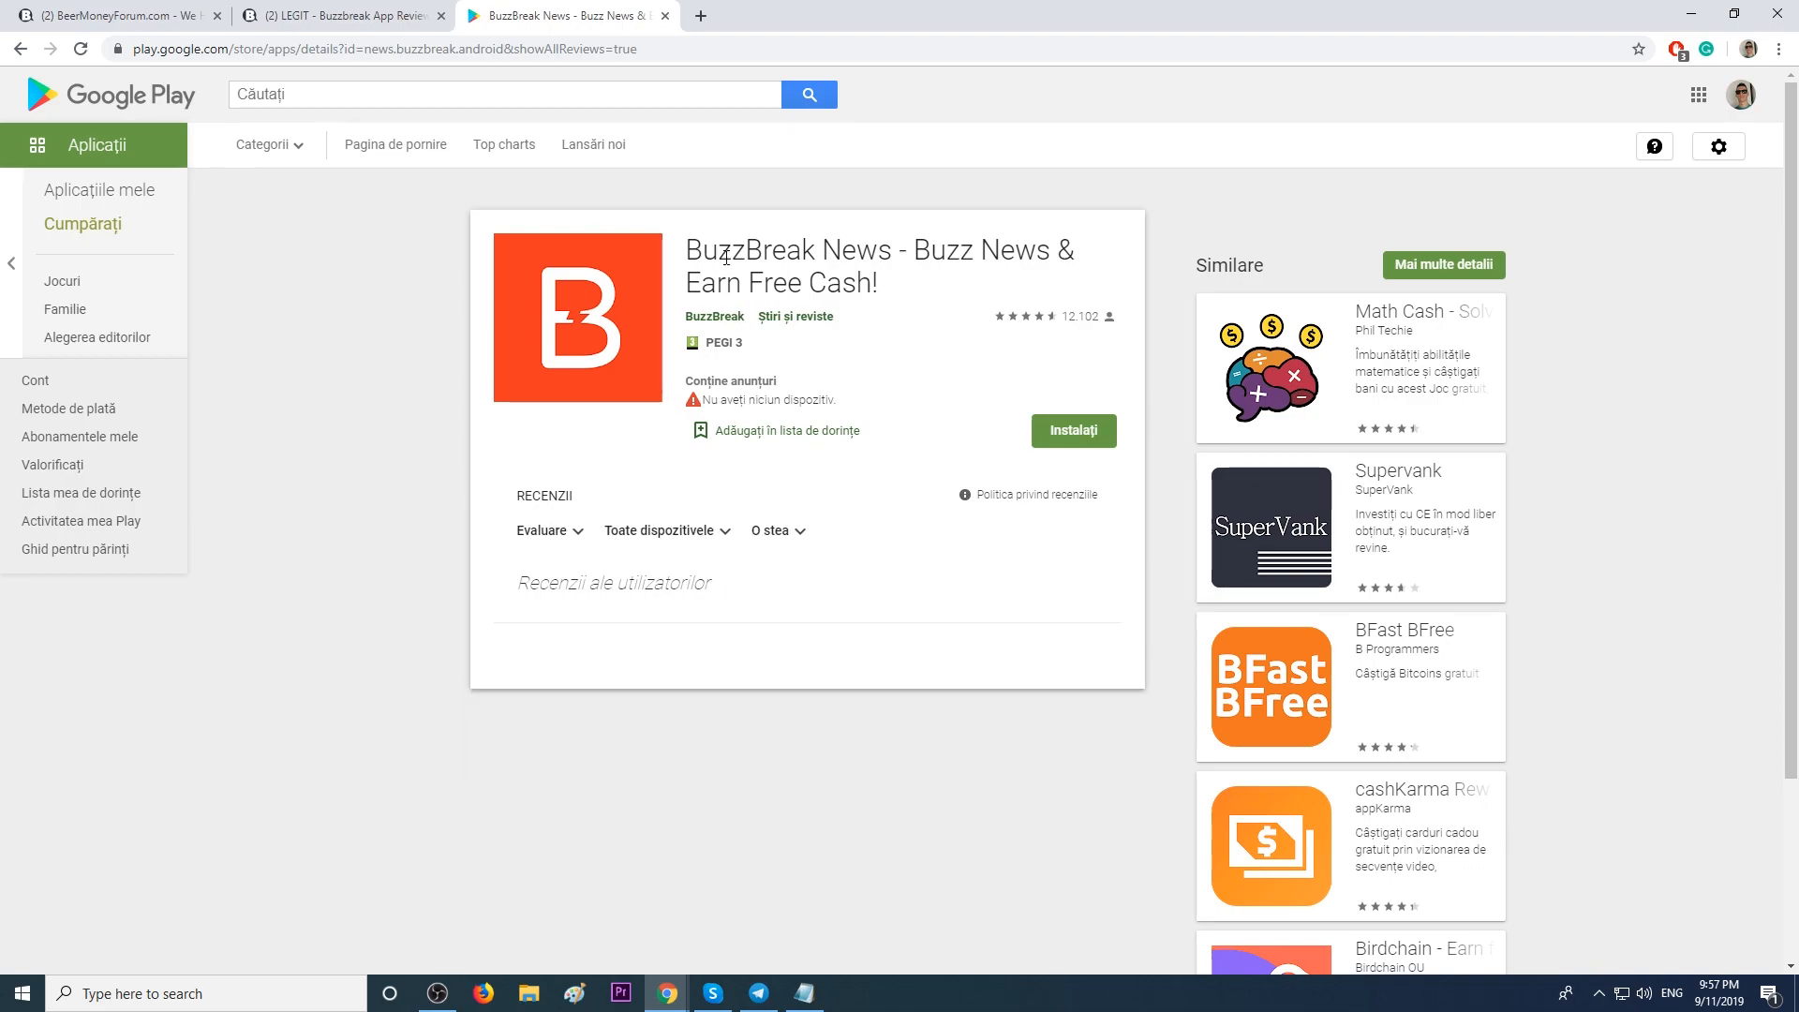
{"action": "mouse_move", "coordinate": [622, 529]}
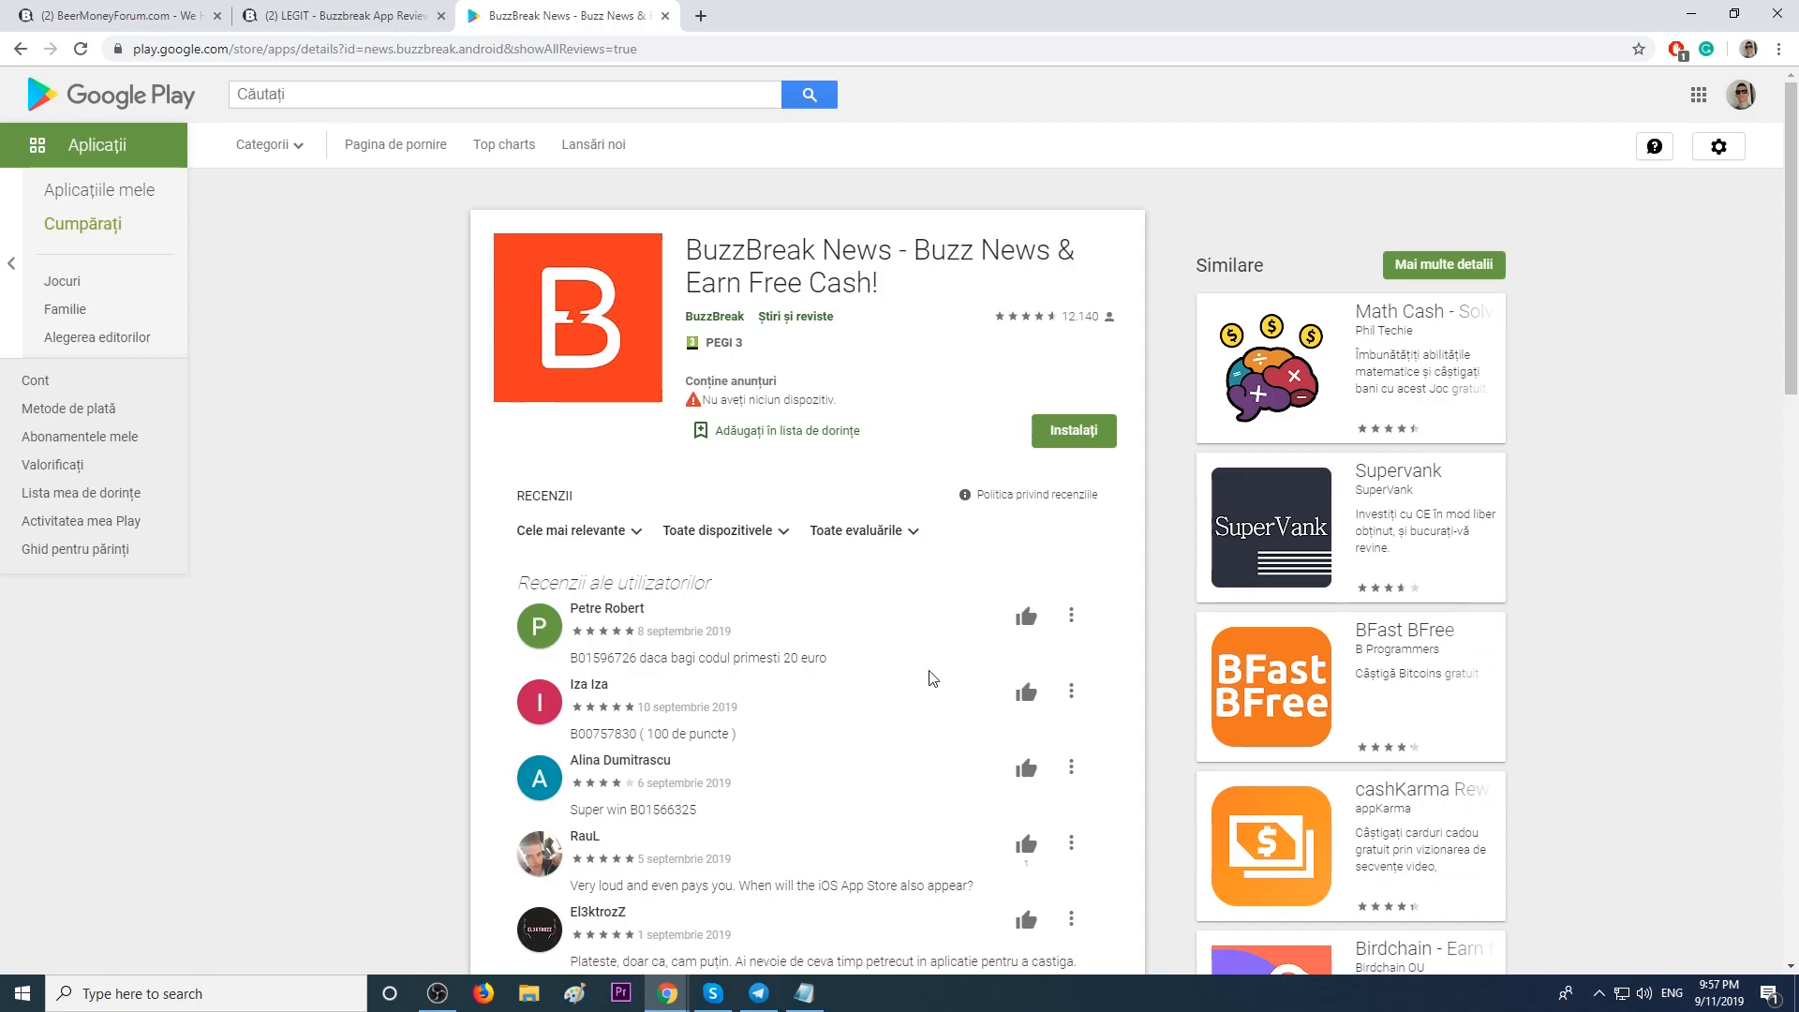
{"action": "mouse_move", "coordinate": [390, 271]}
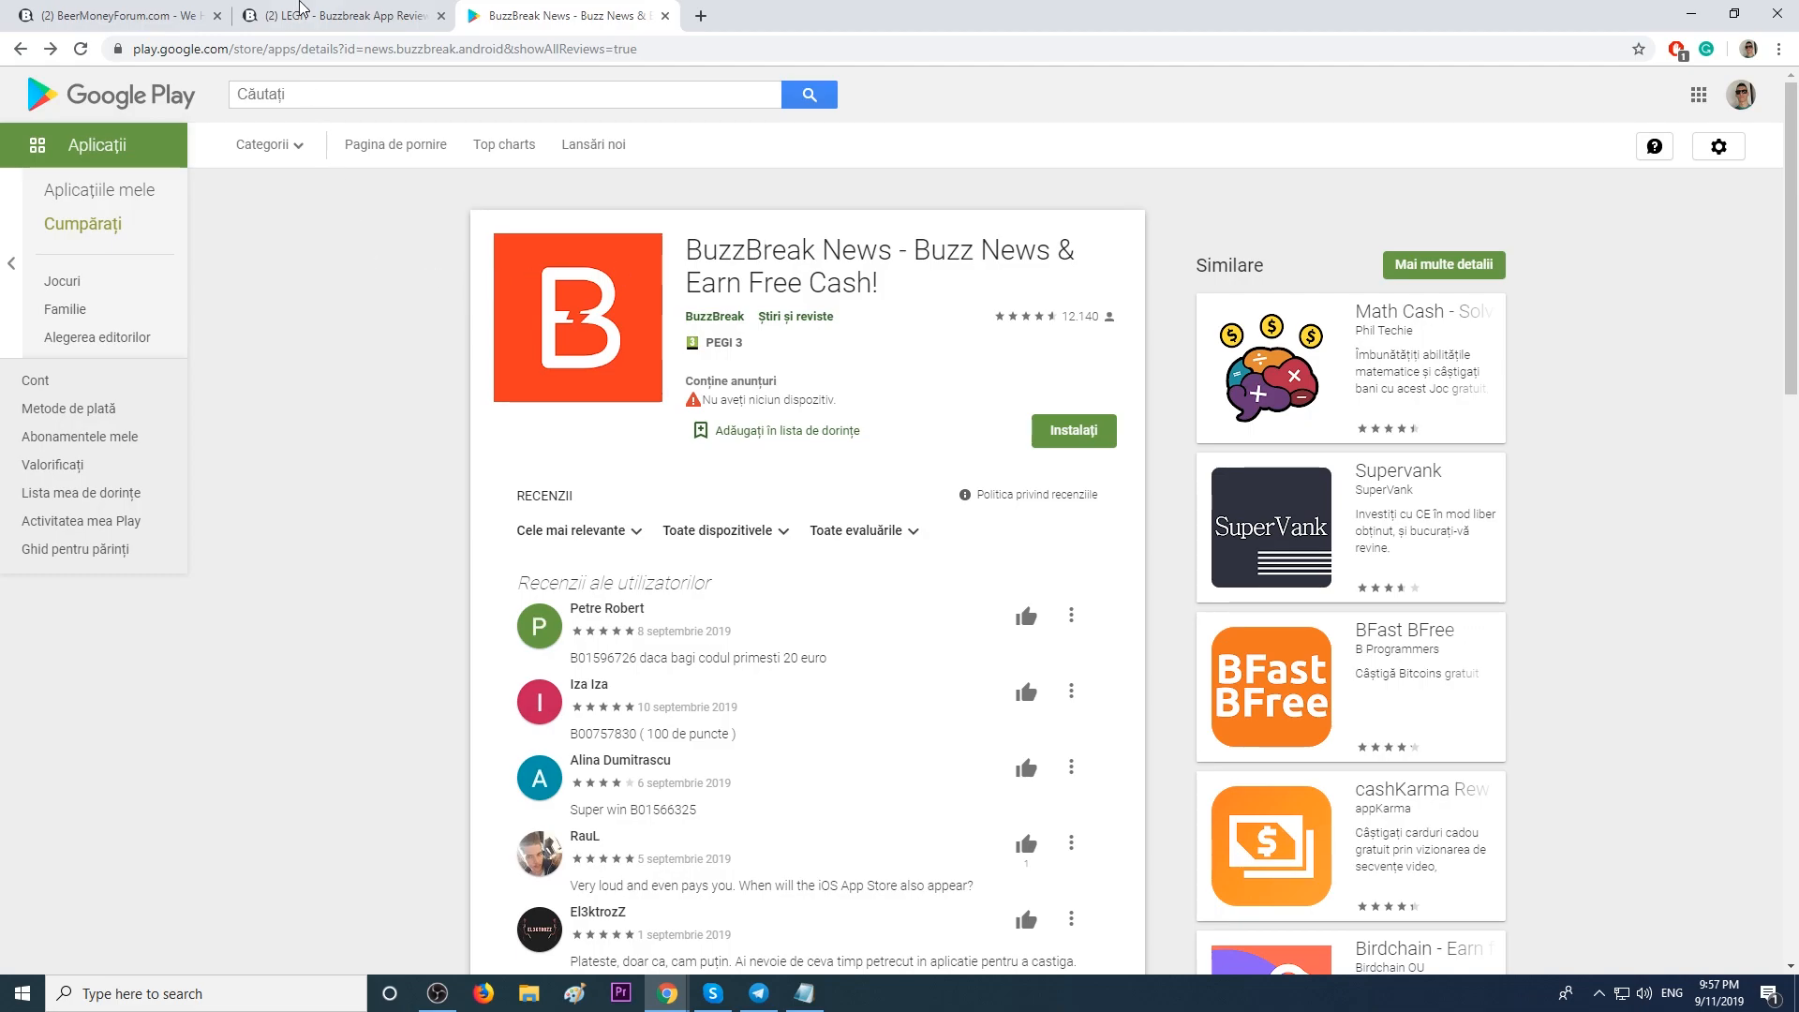
Highlight the post #40 sentence about quitting BuzzBreak for another platform, then return home.
{"action": "left_click", "coordinate": [112, 15]}
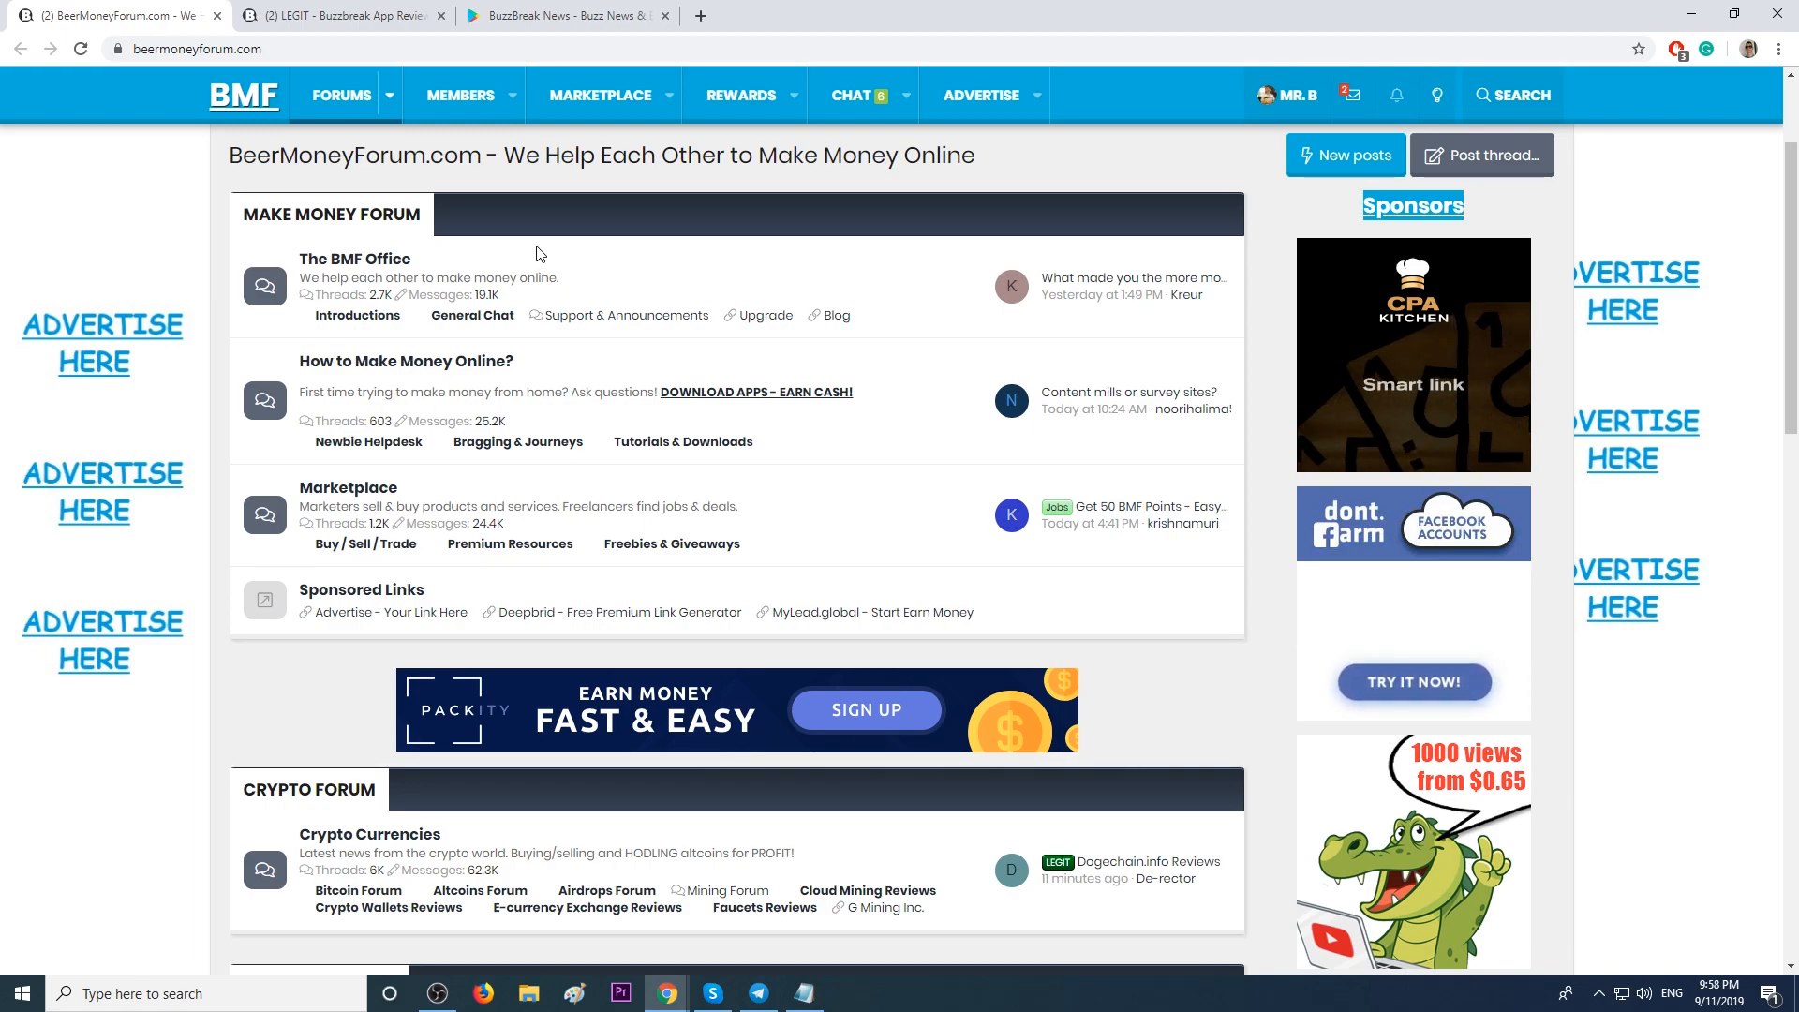
{"action": "left_click", "coordinate": [339, 17]}
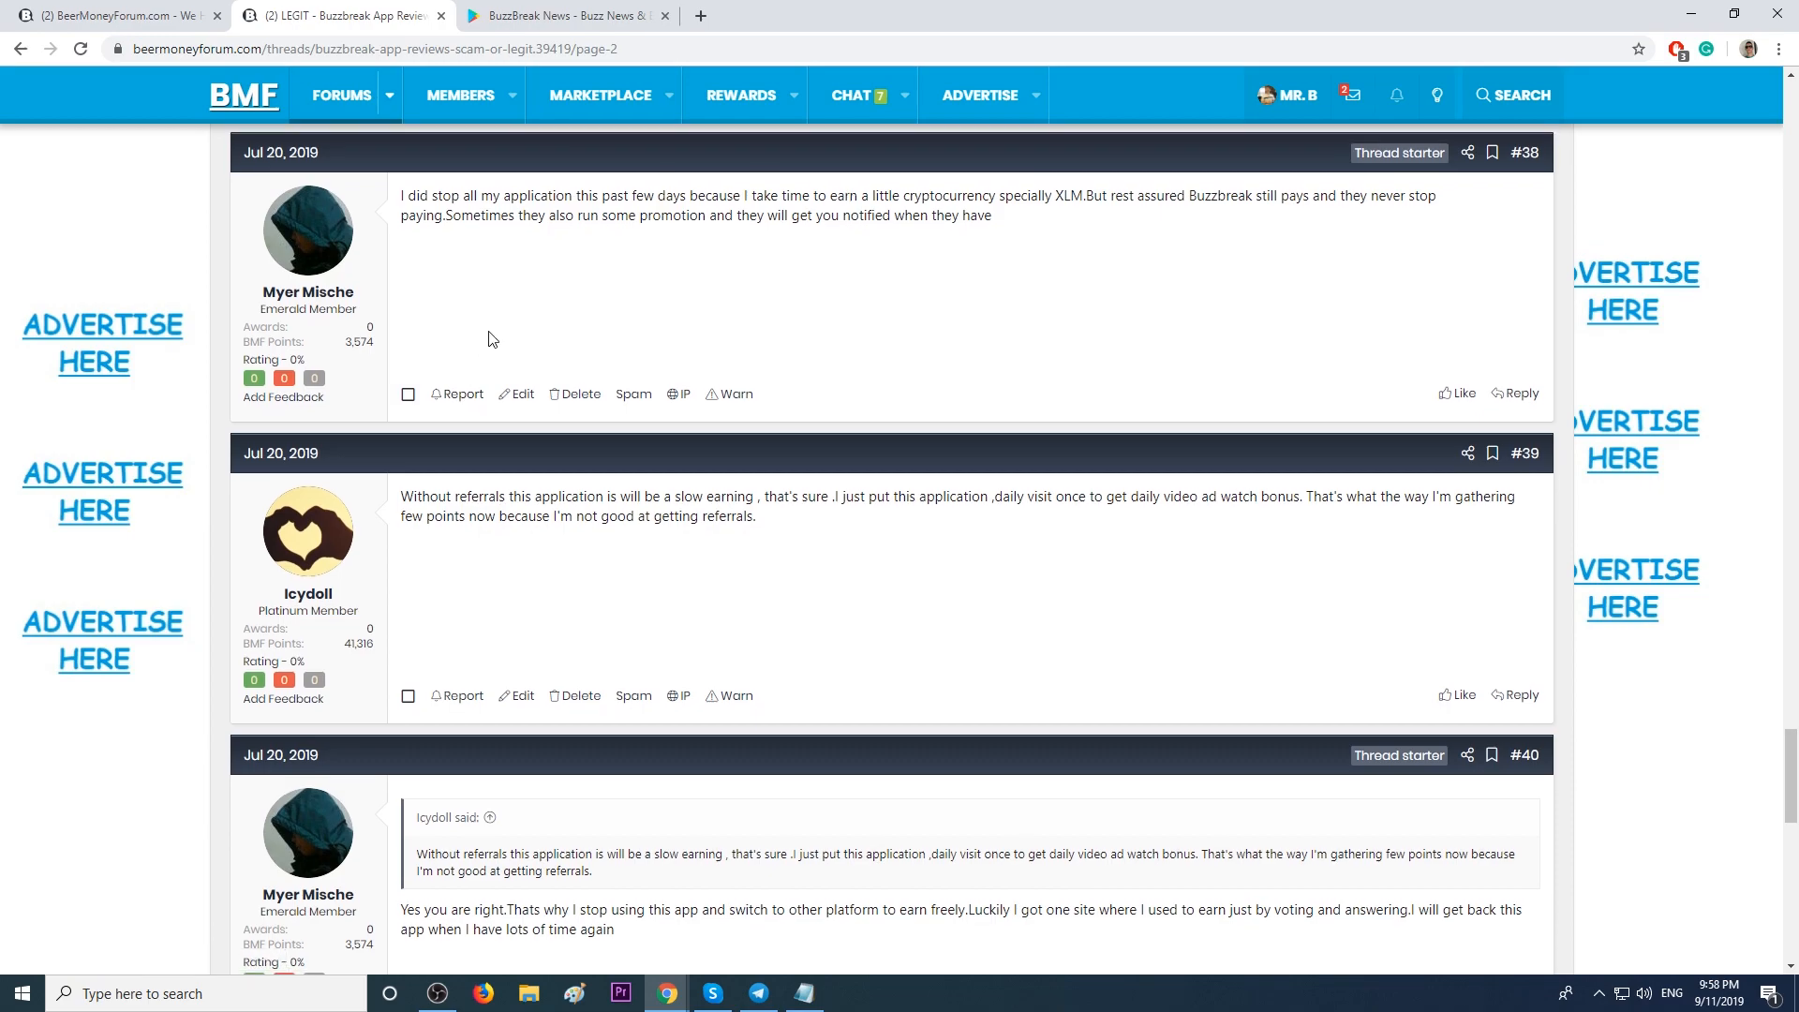
{"action": "scroll", "scroll_direction": "down", "scroll_amount": 3}
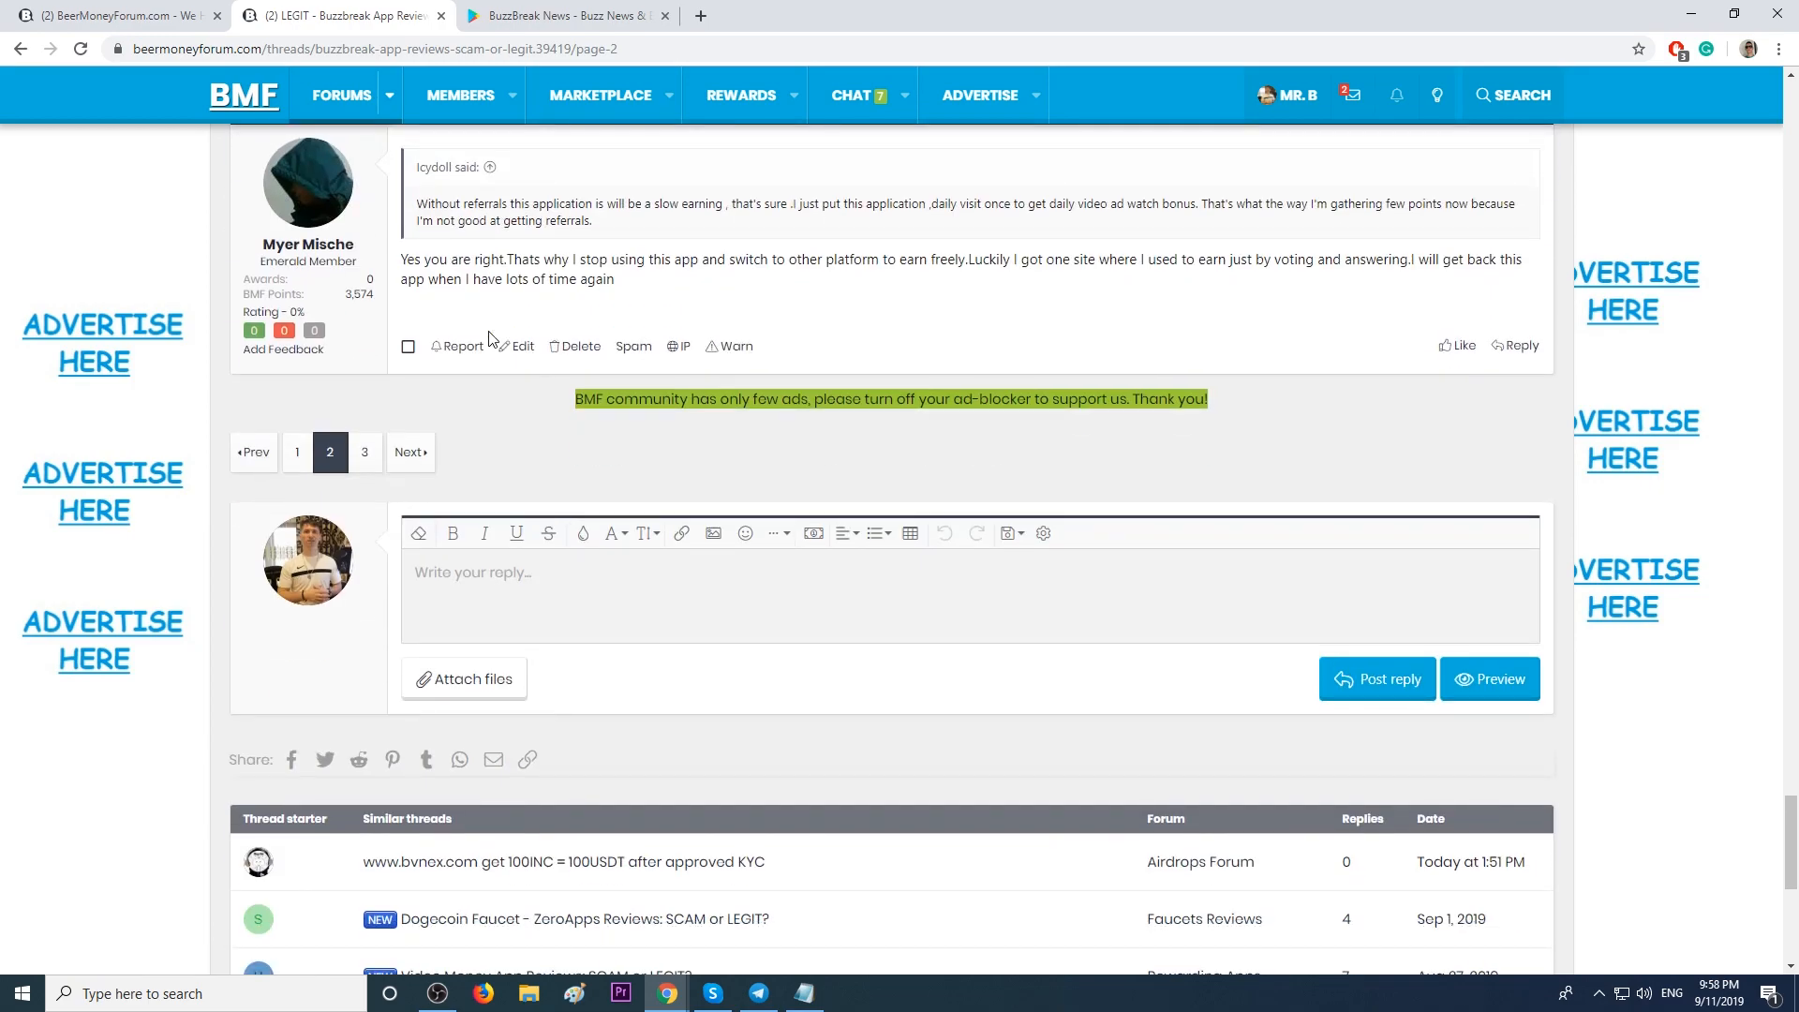
{"action": "left_click_drag", "start_coordinate": [401, 258], "coordinate": [674, 259]}
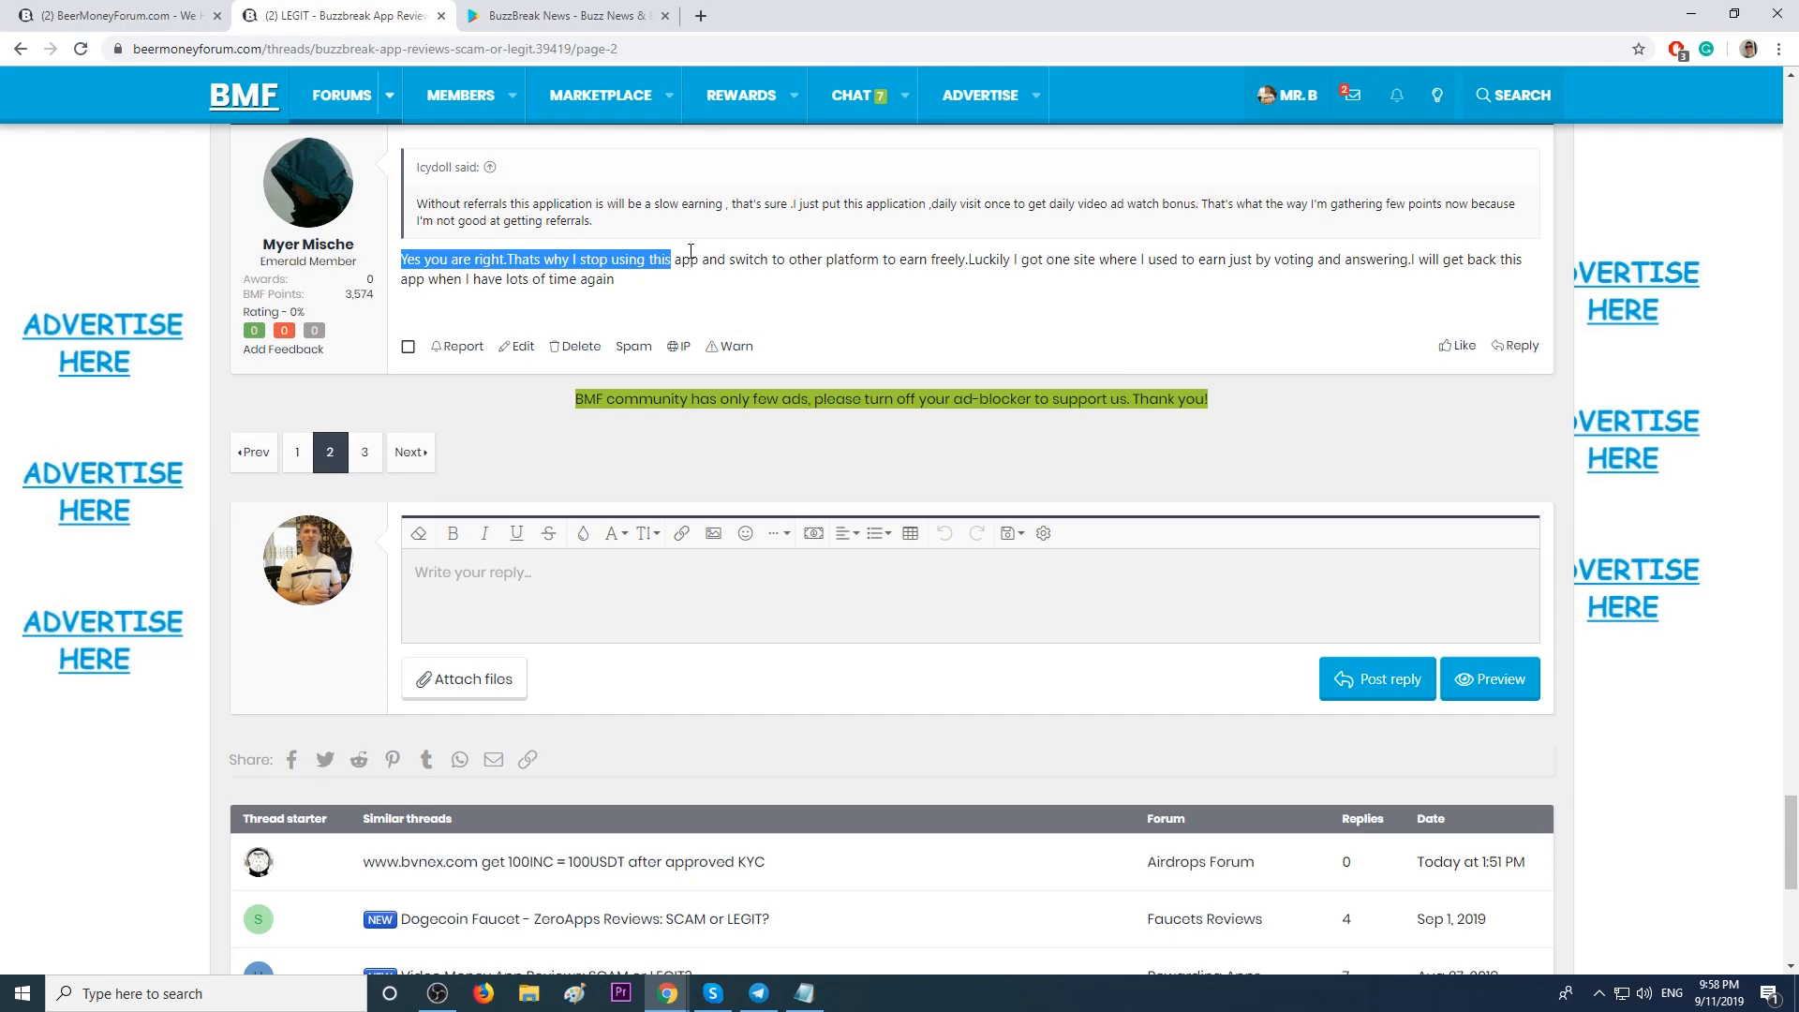
{"action": "left_click_drag", "start_coordinate": [671, 259], "coordinate": [962, 259]}
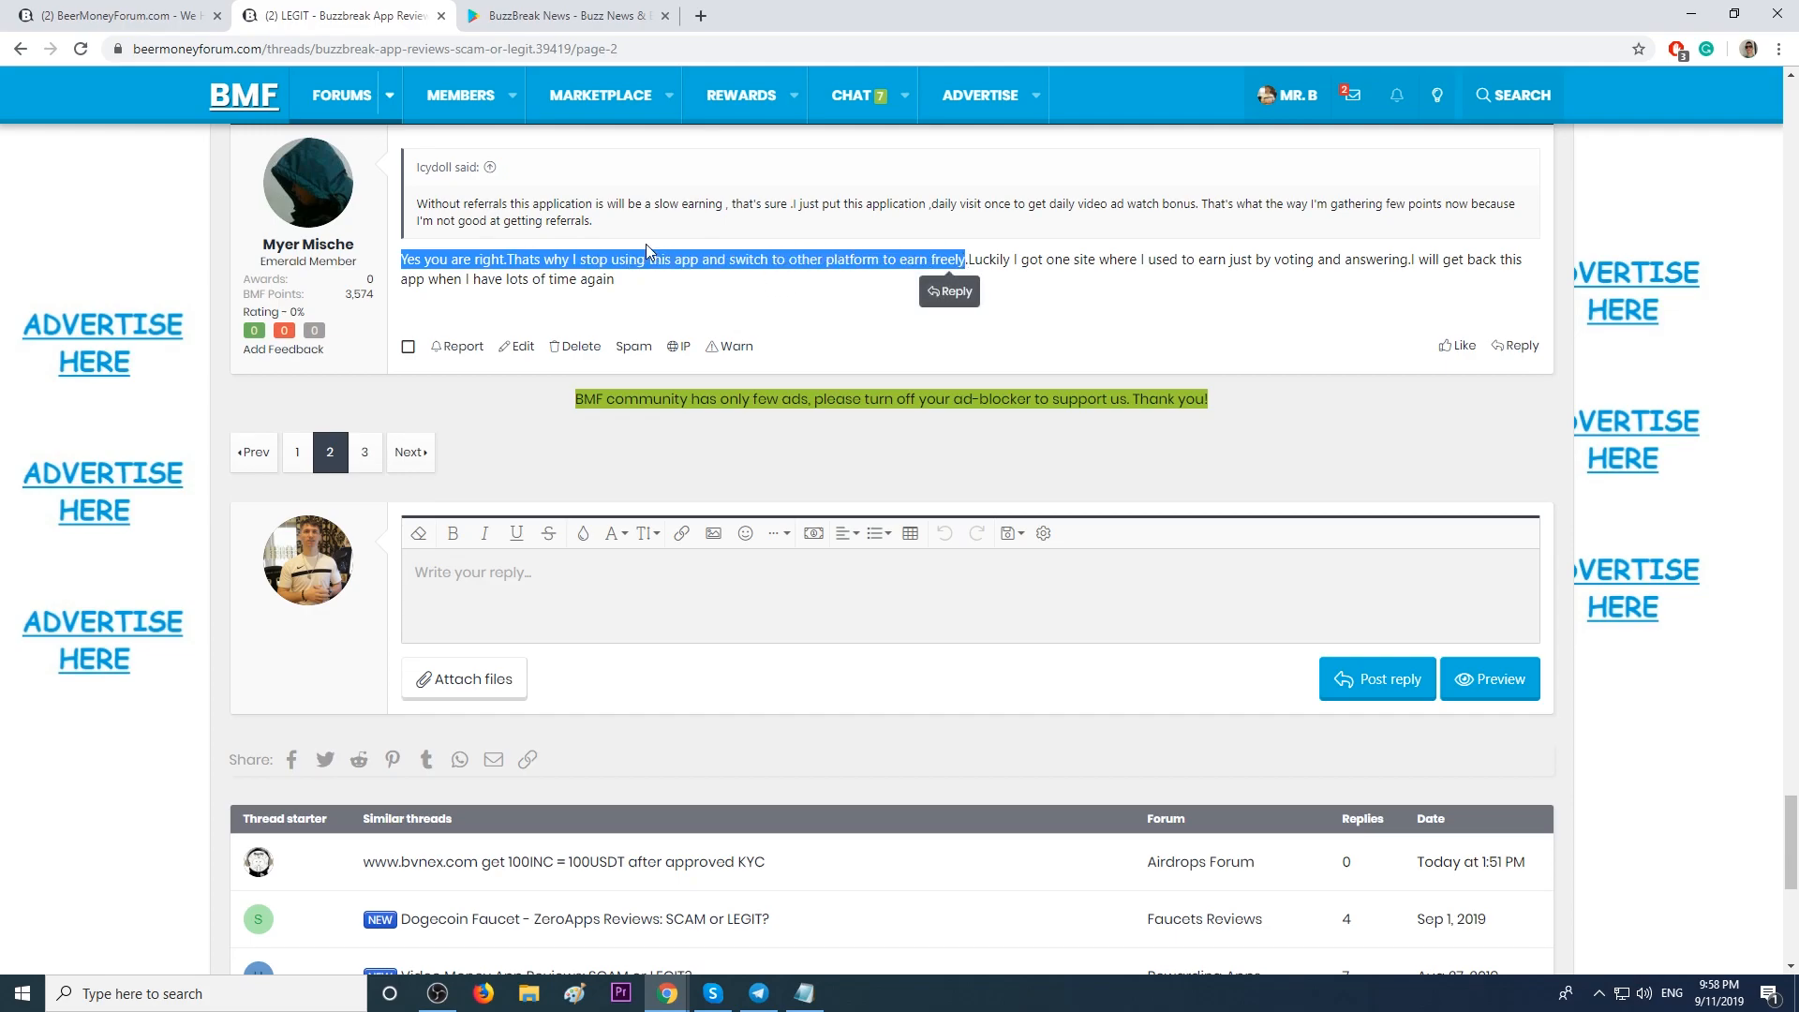
{"action": "left_click", "coordinate": [240, 94]}
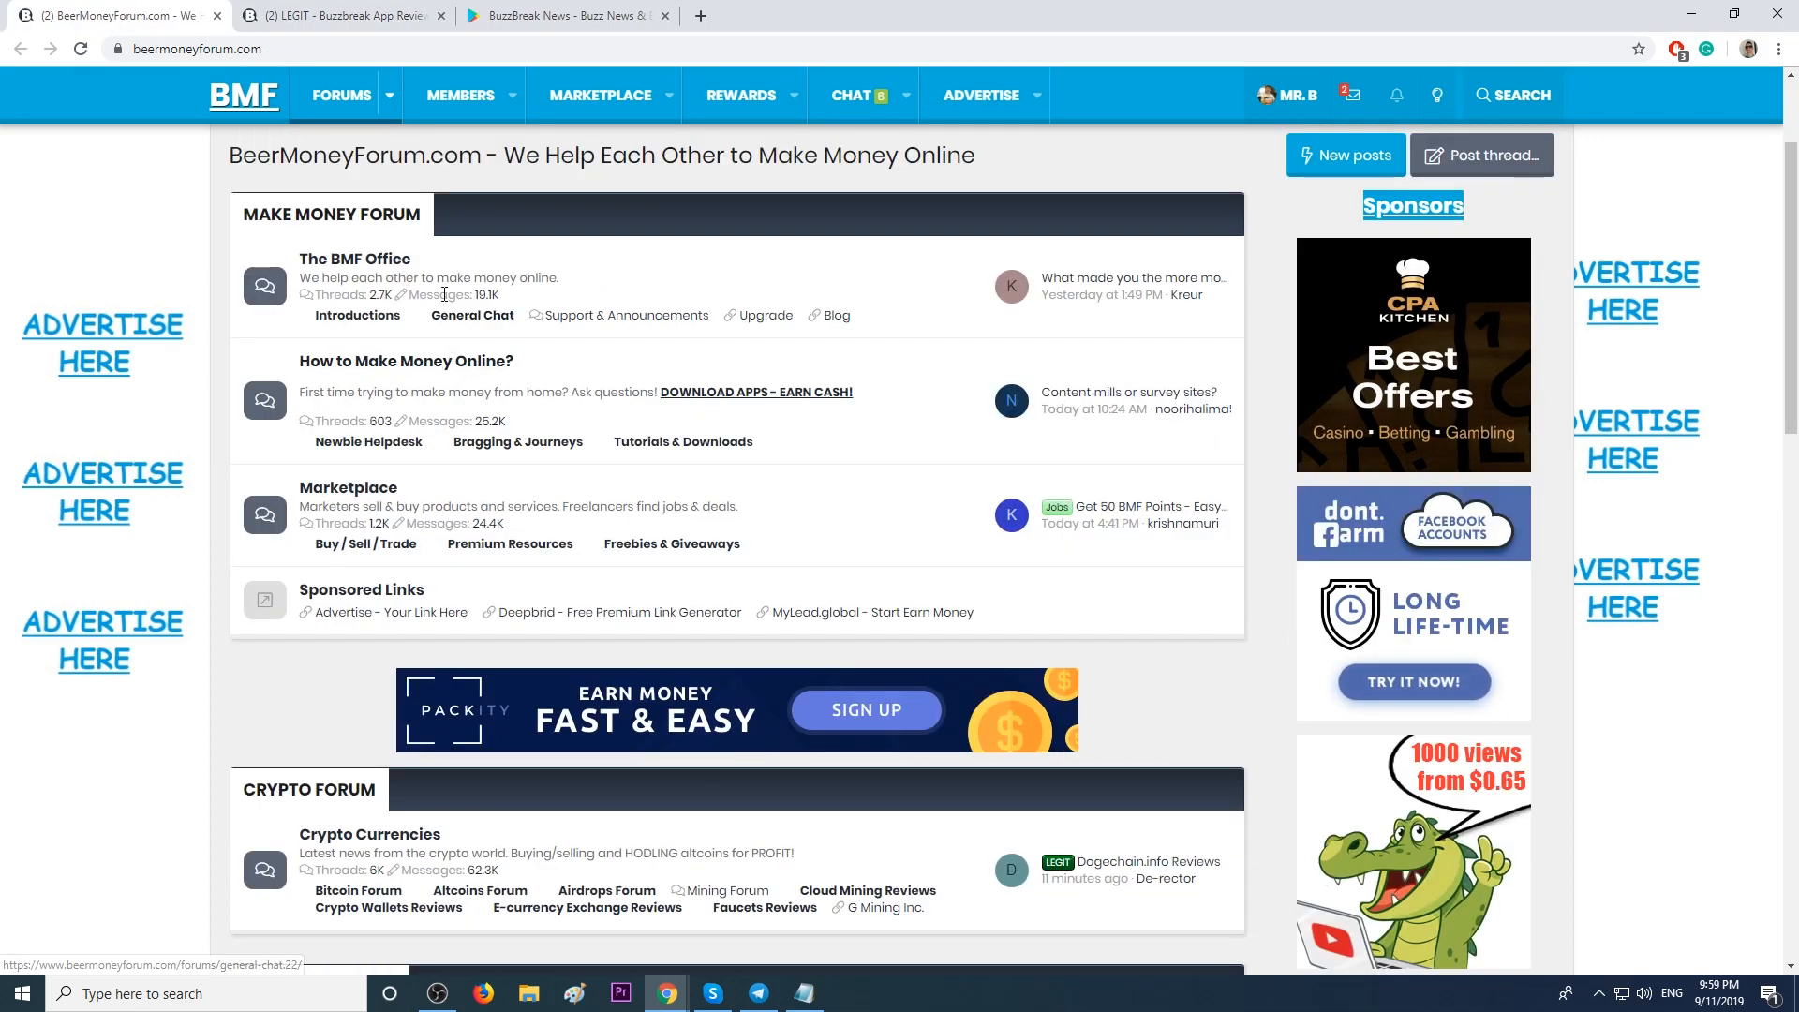
Browse the forum categories down to the GPT Forum sub-forums and open BeerSurveys.com.
{"action": "scroll", "scroll_direction": "down", "scroll_amount": 3}
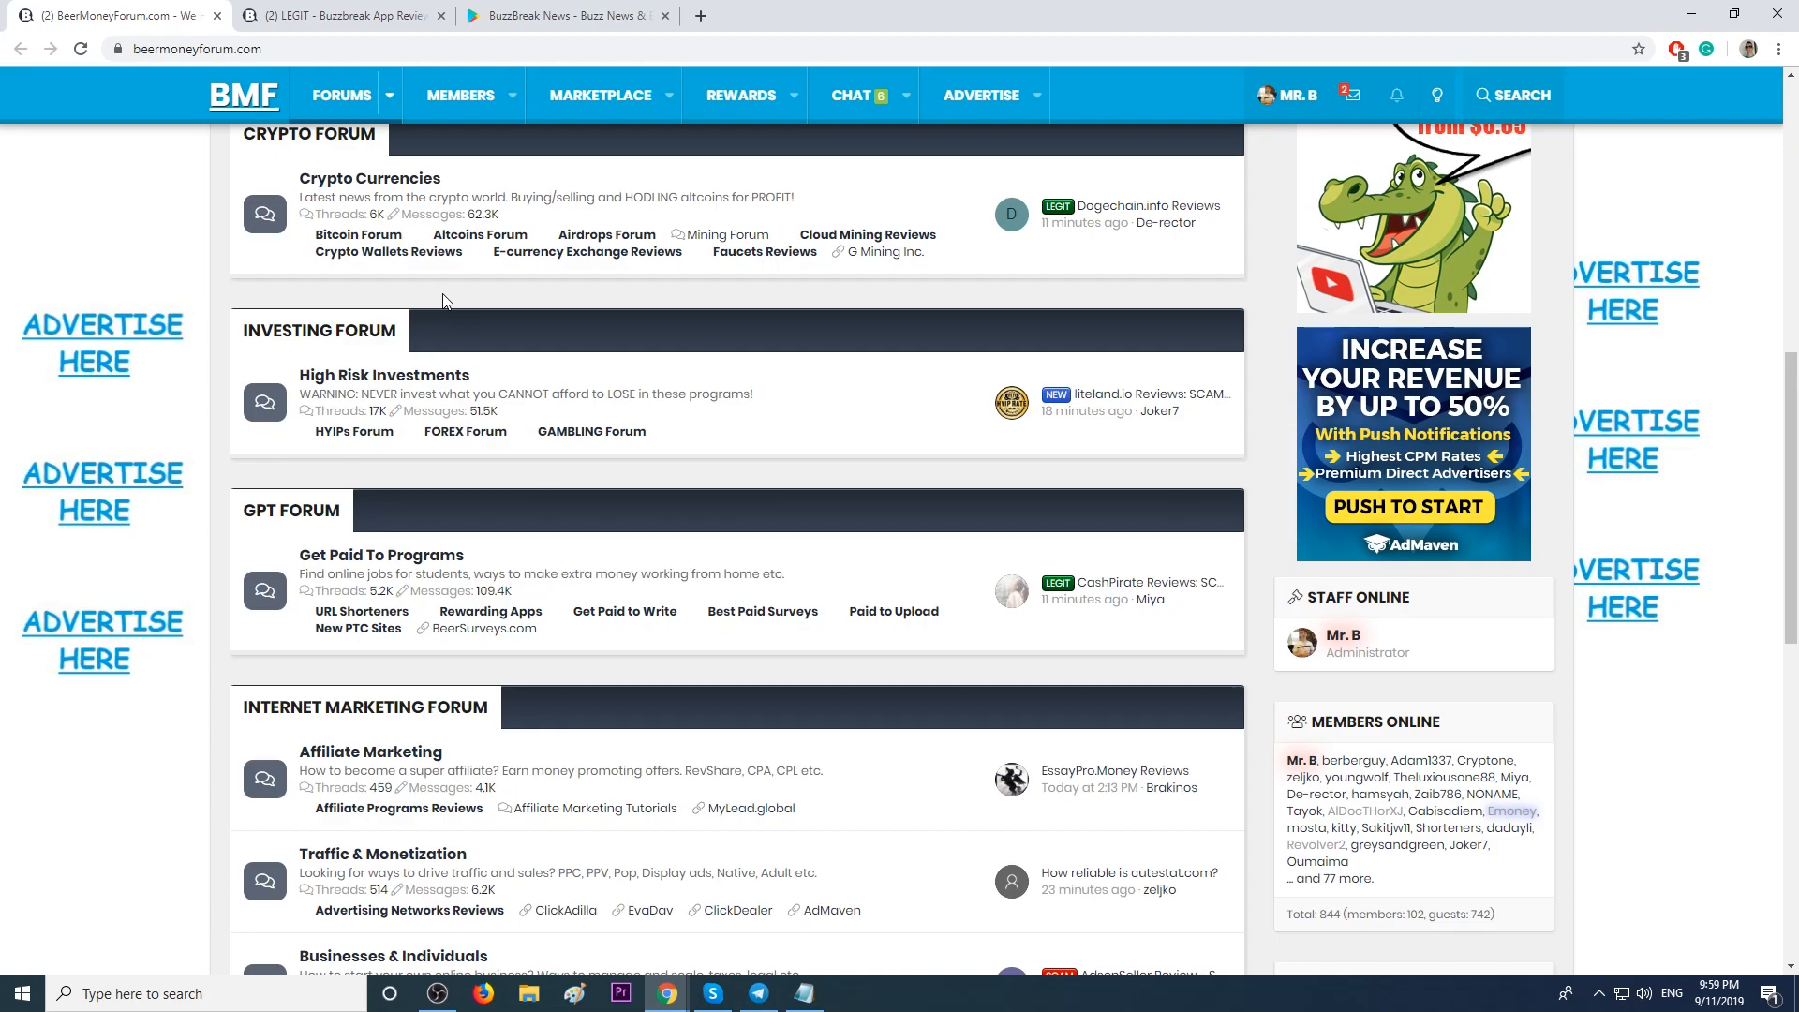
{"action": "scroll", "scroll_direction": "down", "scroll_amount": 3}
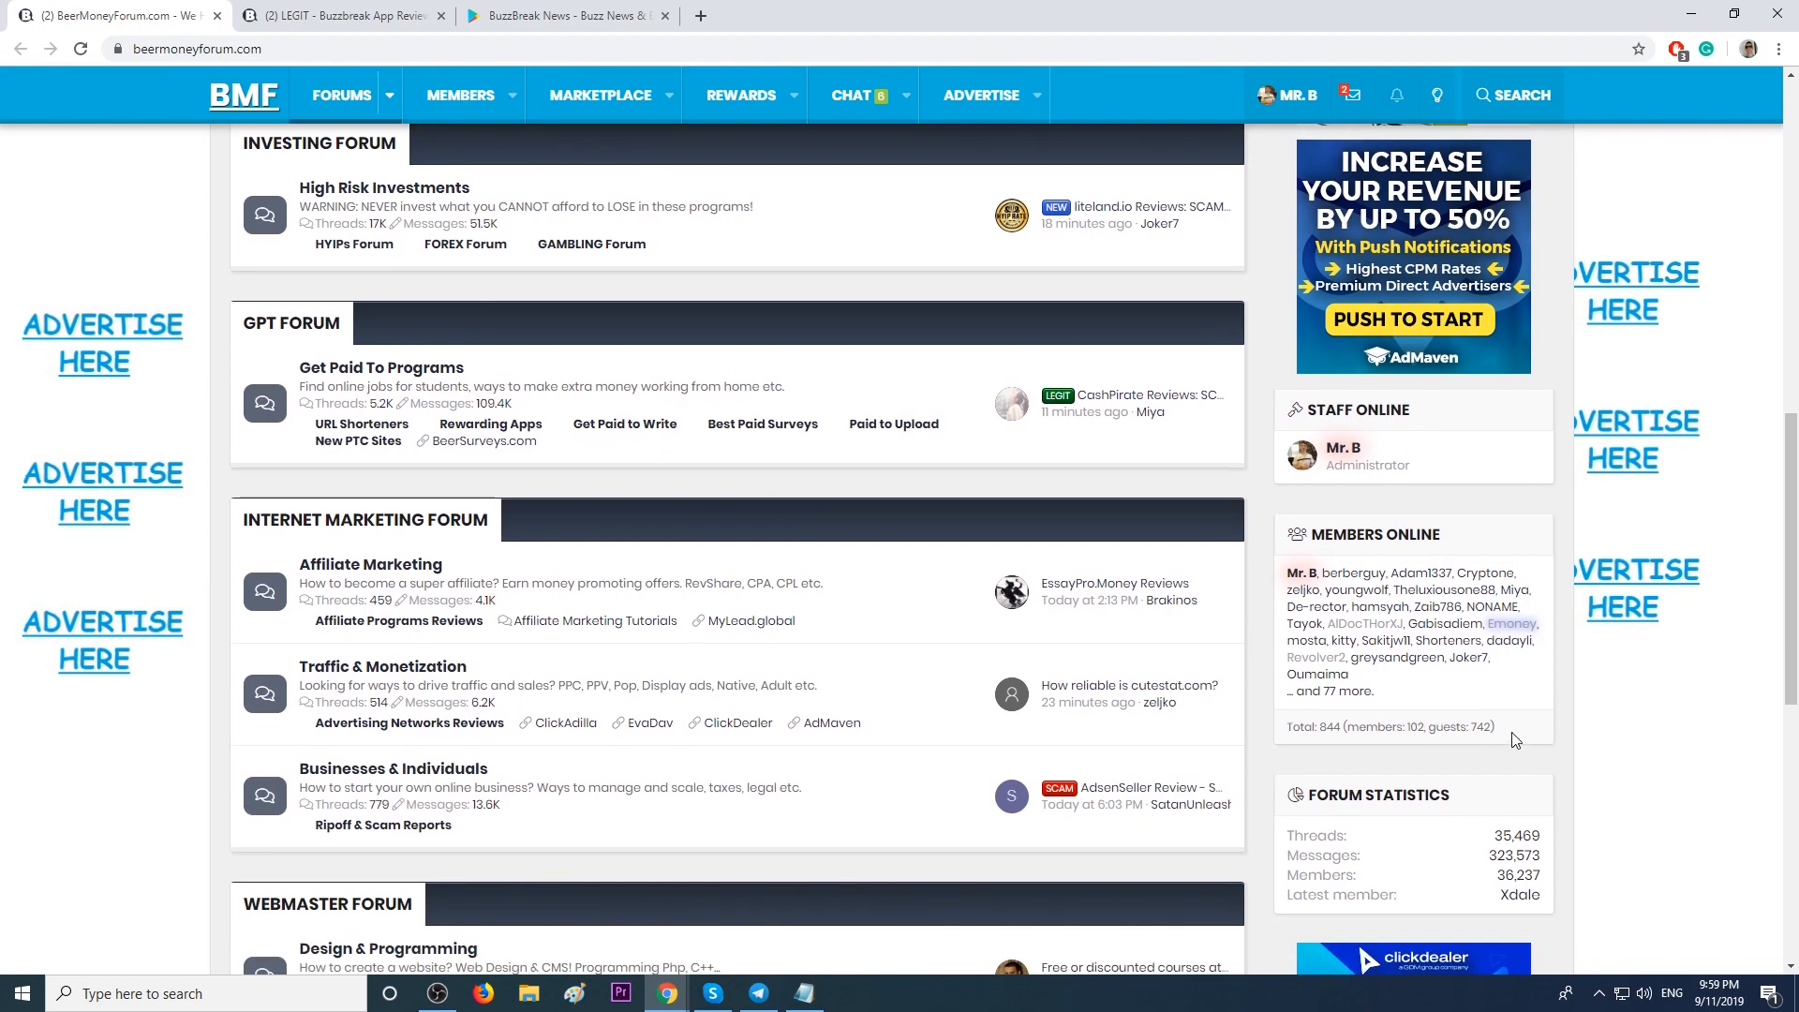
{"action": "mouse_move", "coordinate": [1461, 715]}
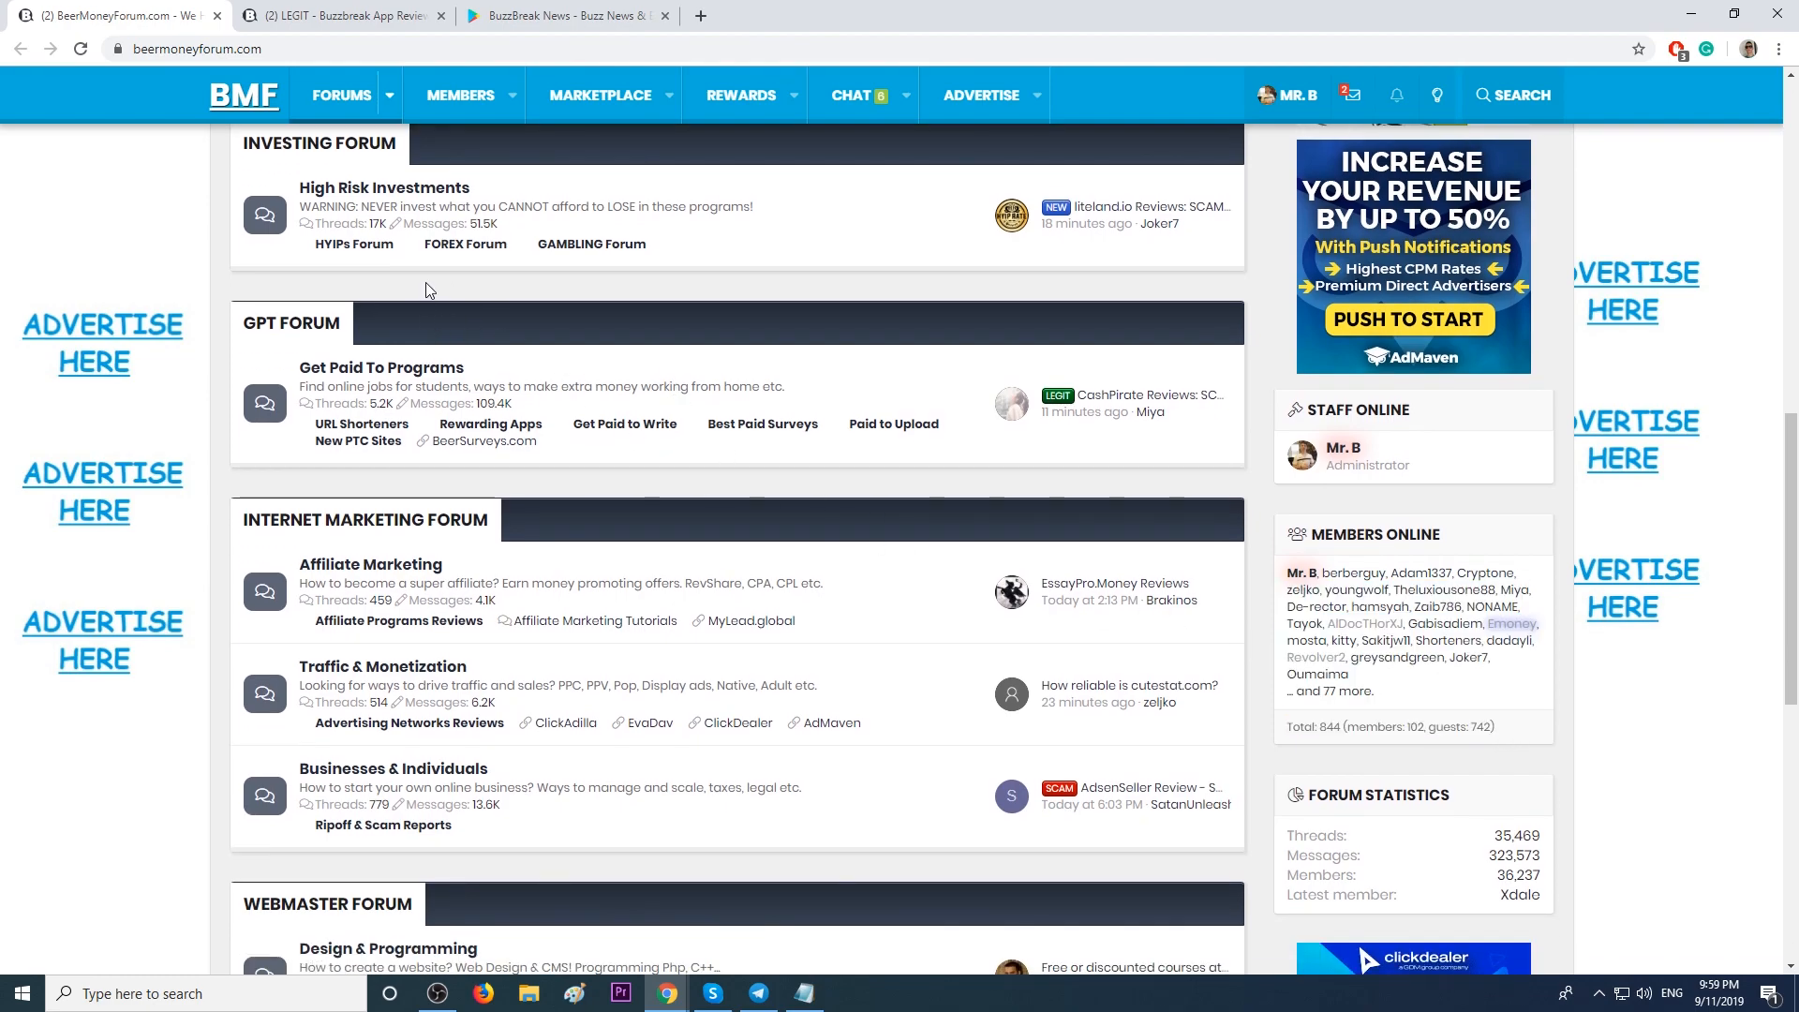
{"action": "scroll", "scroll_direction": "down", "scroll_amount": 3}
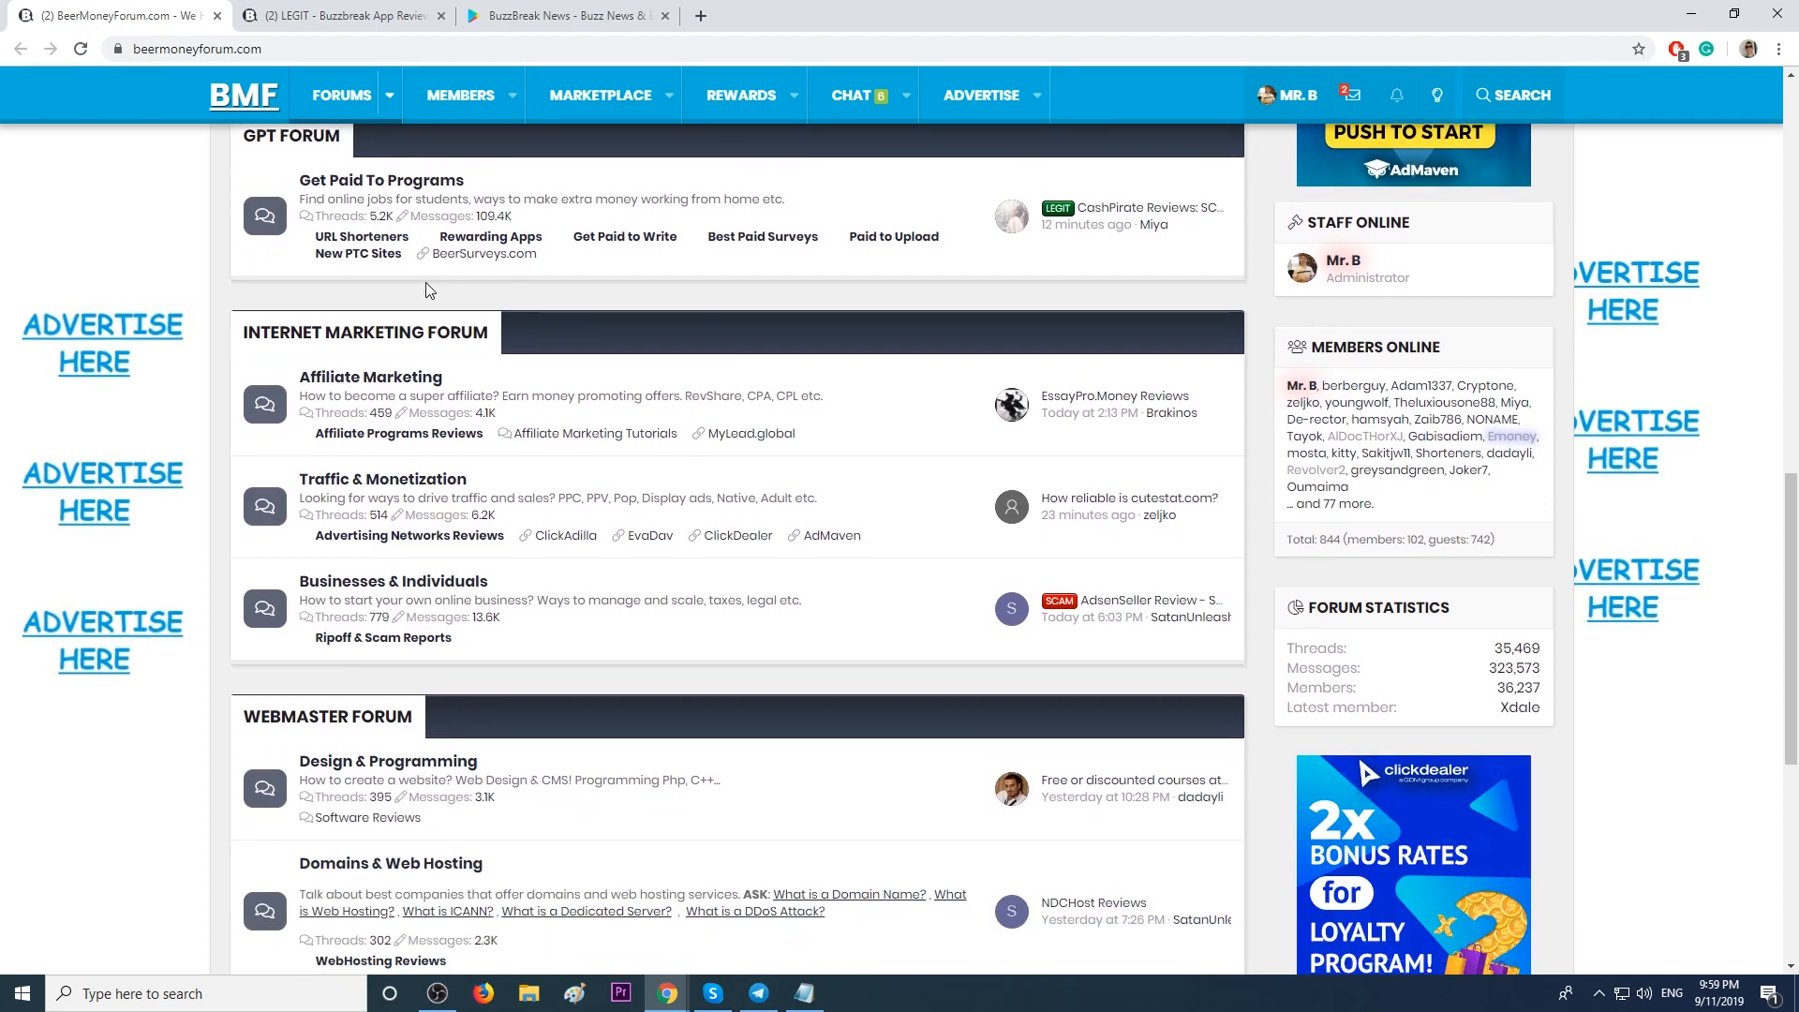
{"action": "mouse_move", "coordinate": [296, 210]}
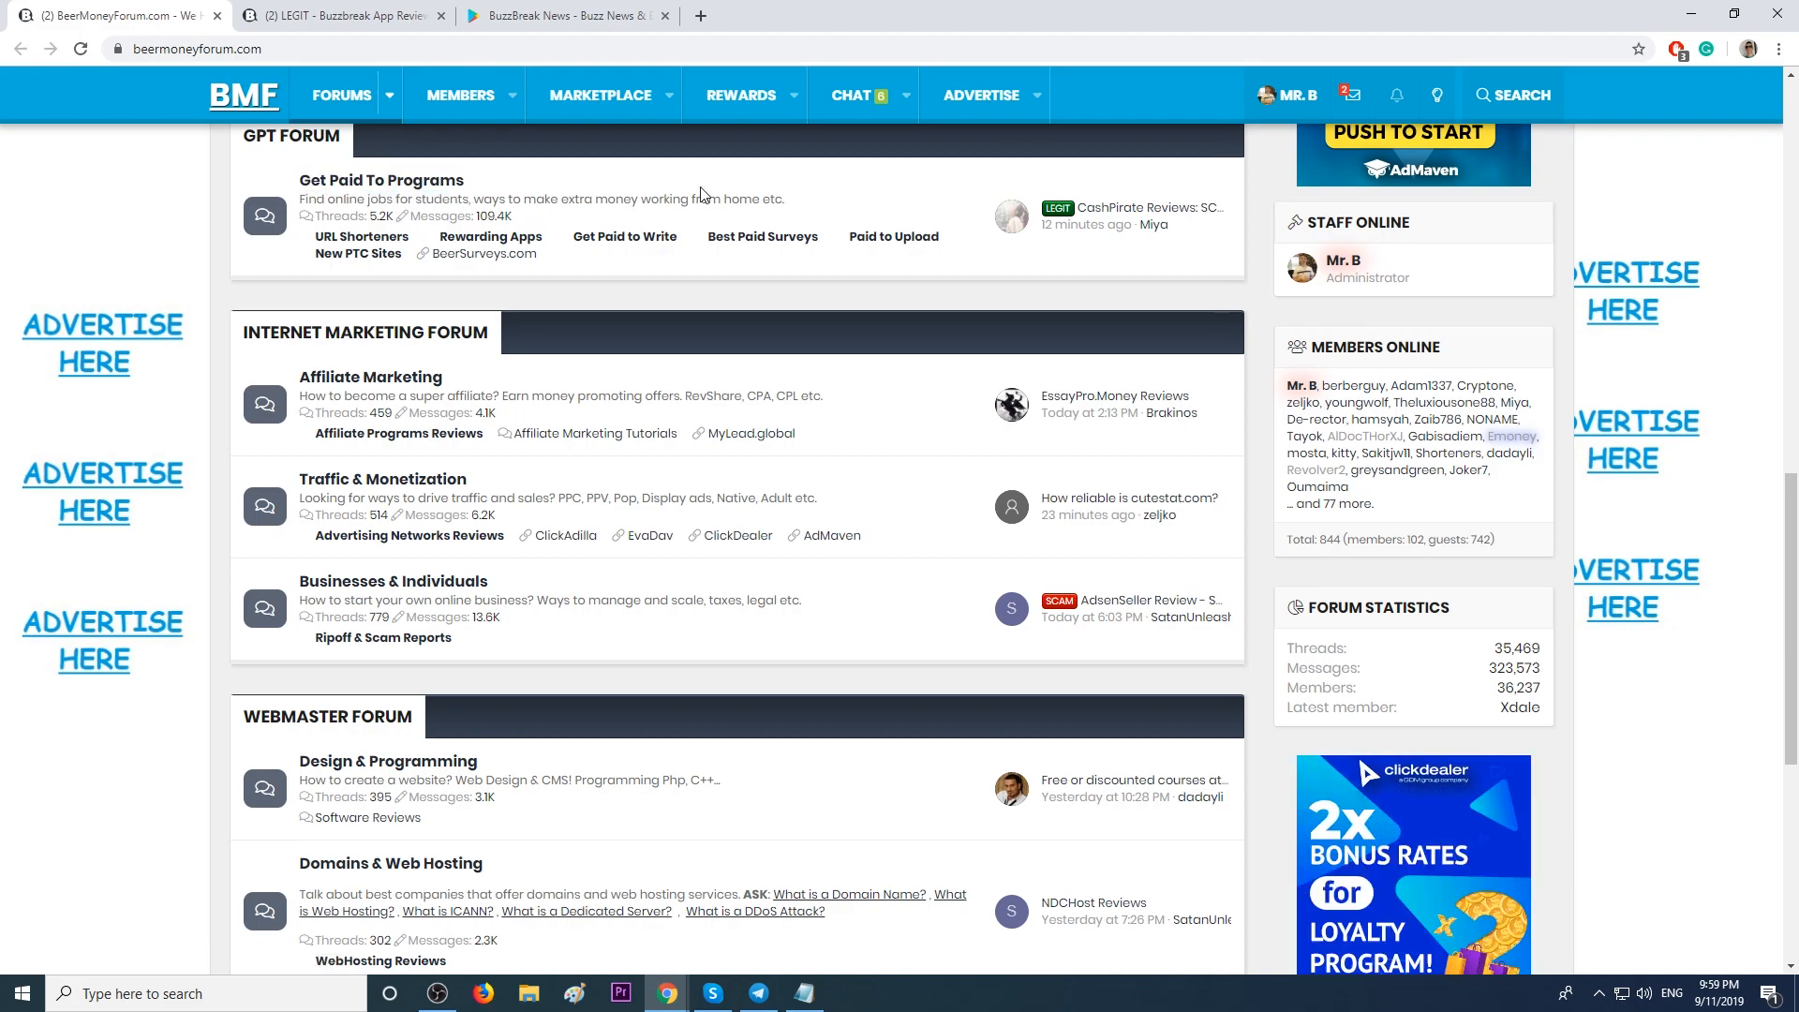
{"action": "mouse_move", "coordinate": [558, 247]}
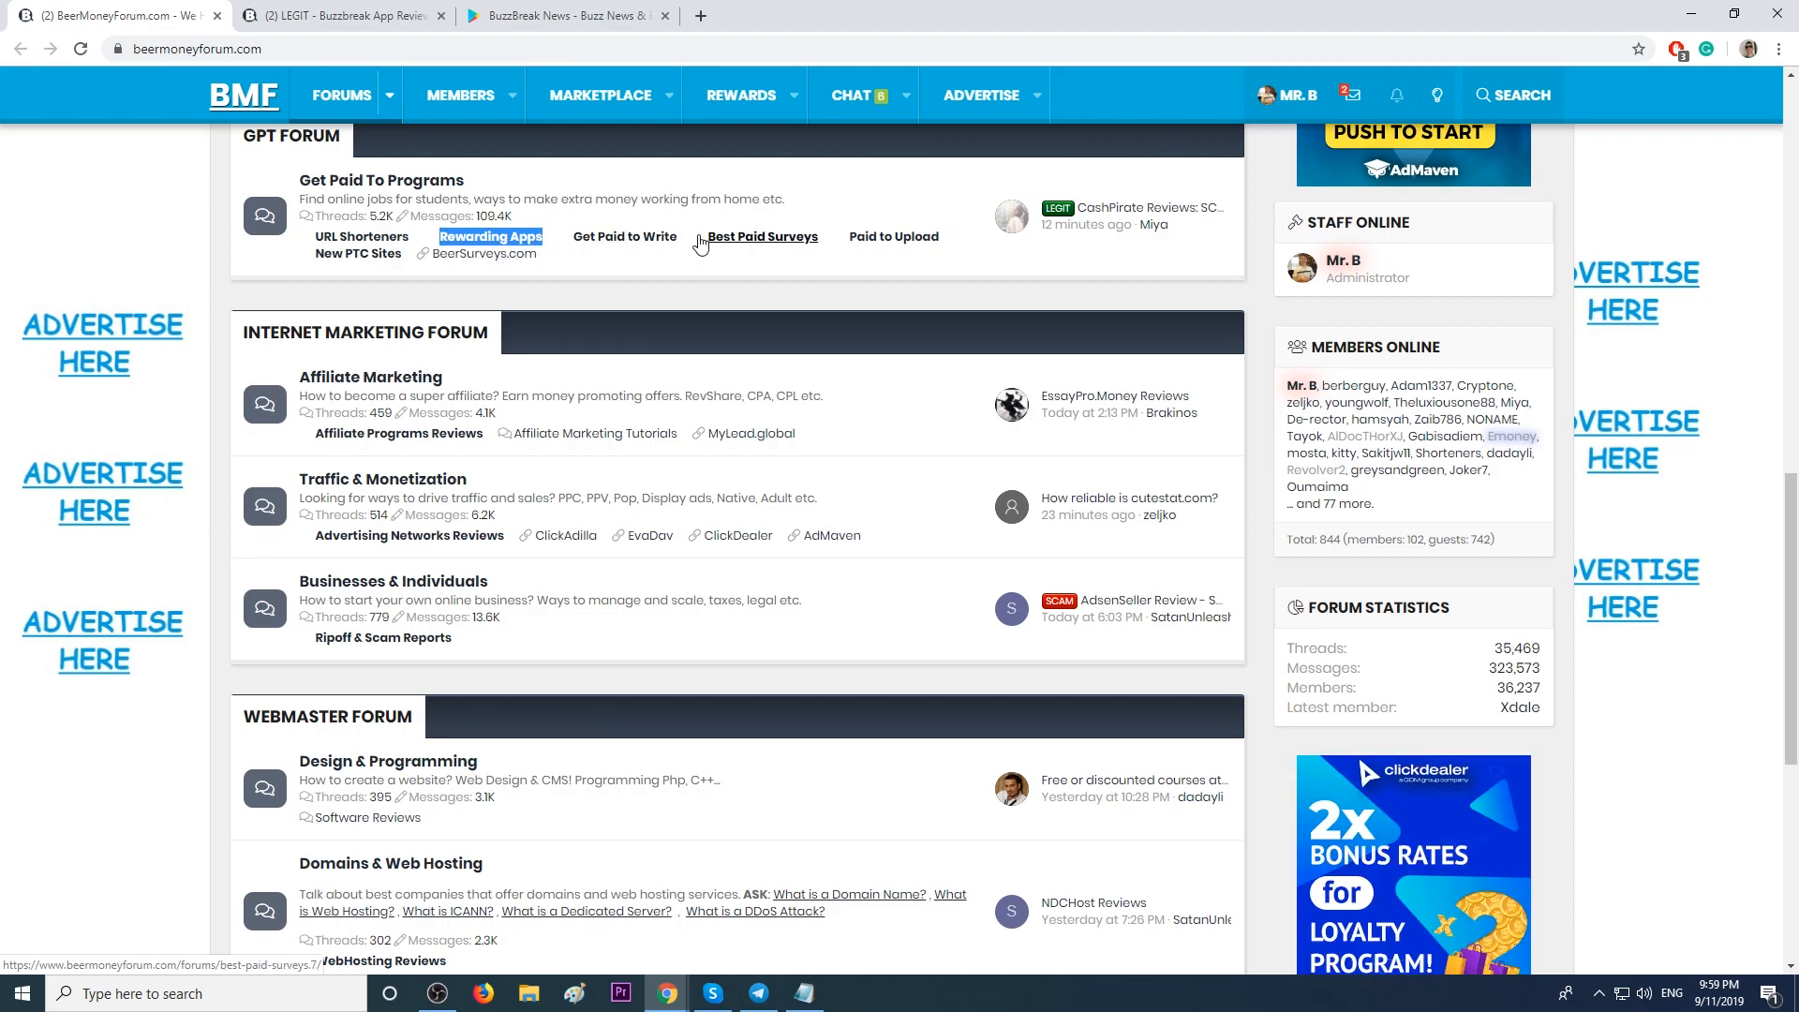
{"action": "mouse_move", "coordinate": [746, 243]}
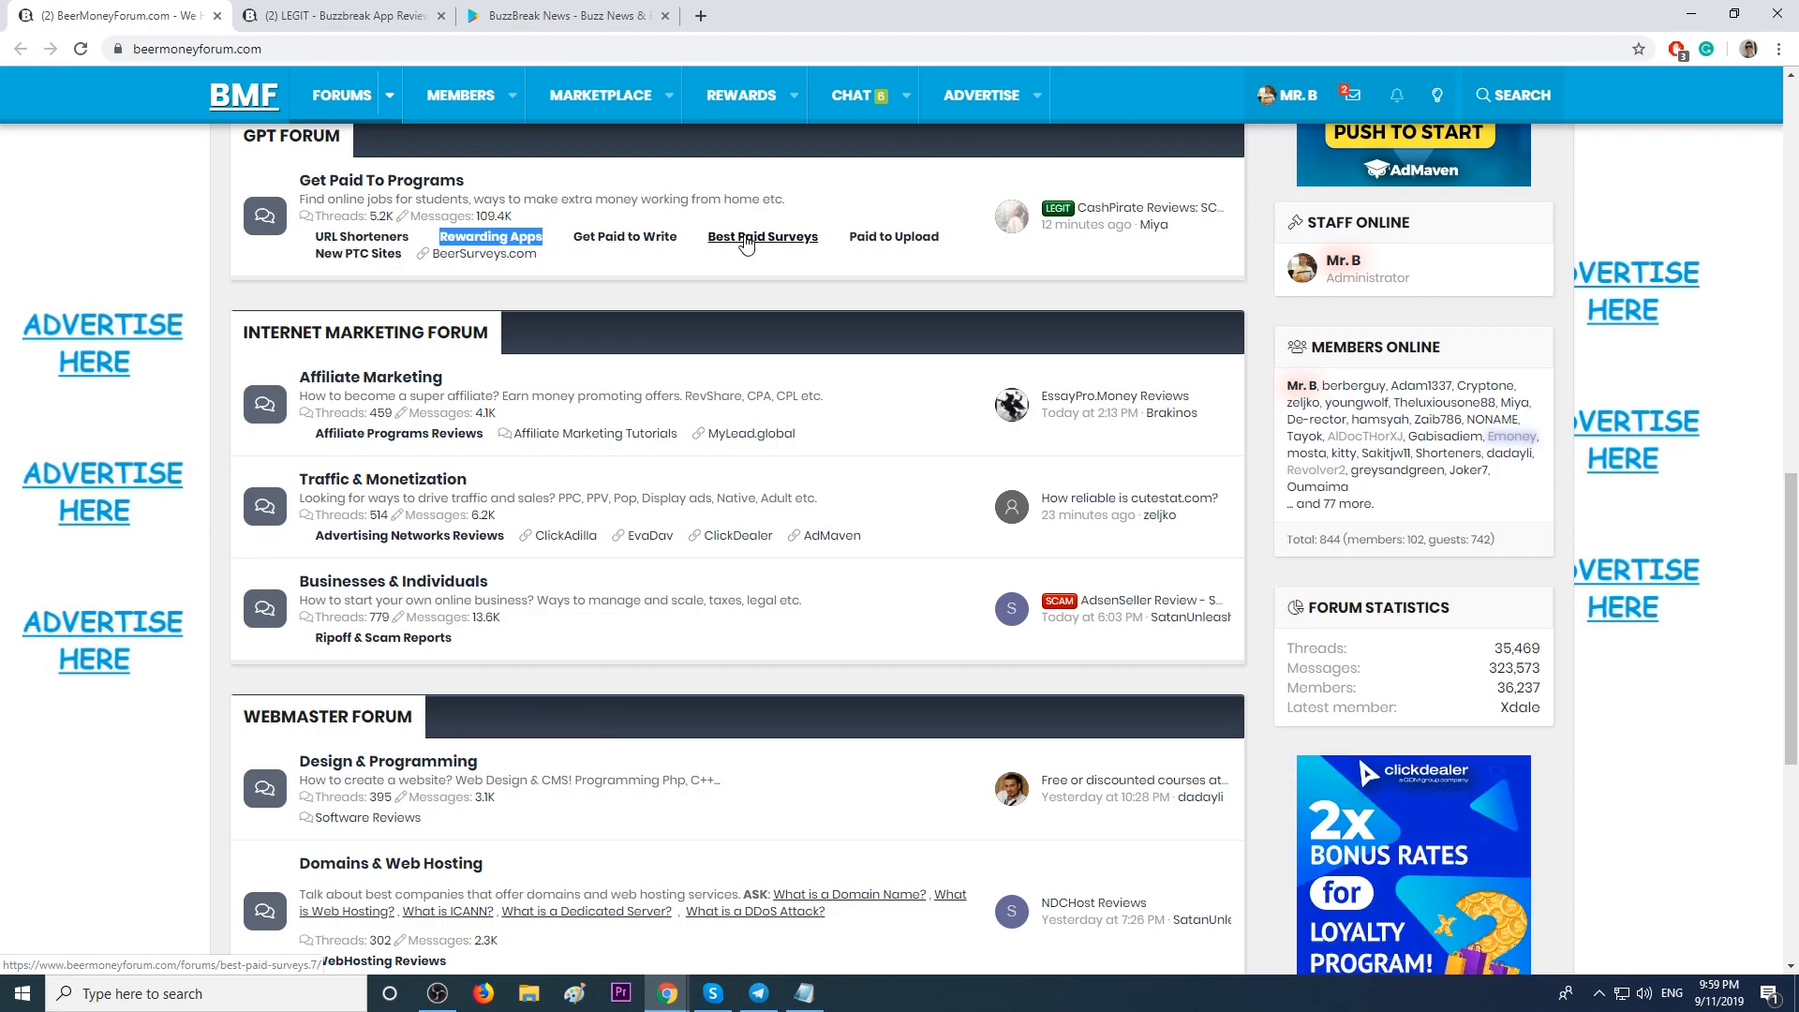
{"action": "mouse_move", "coordinate": [478, 260]}
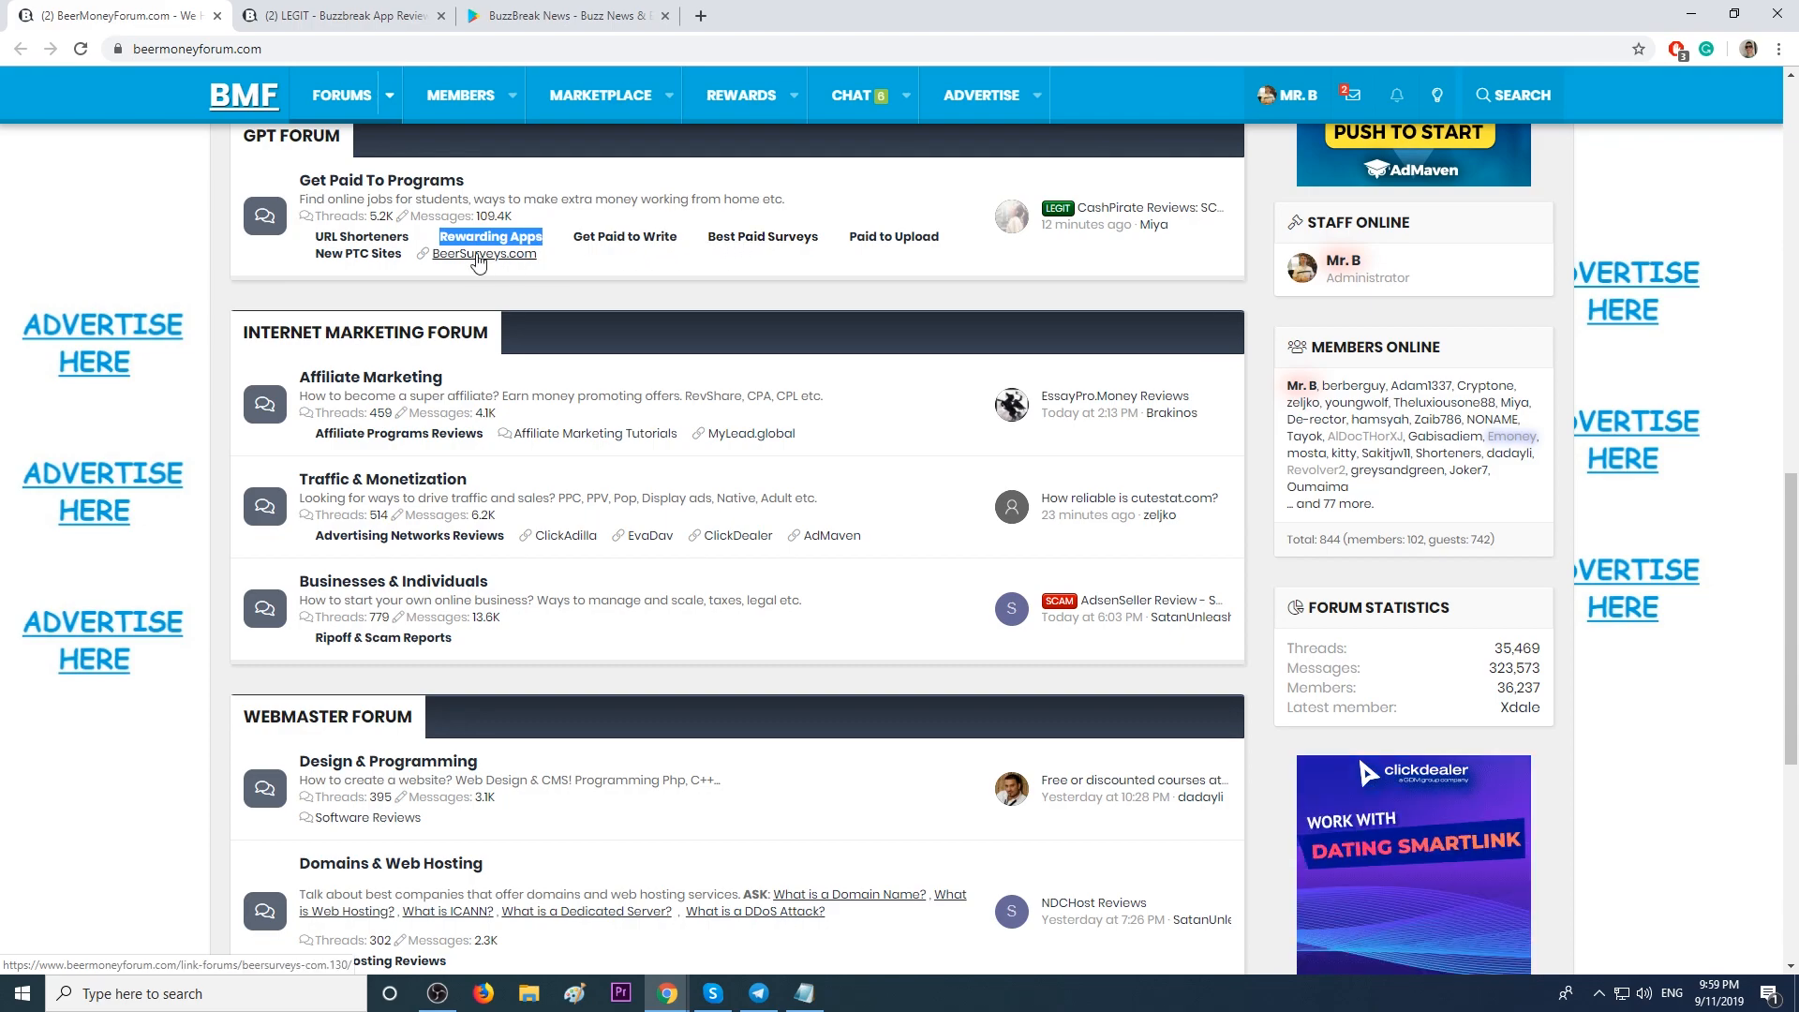
{"action": "left_click", "coordinate": [482, 254]}
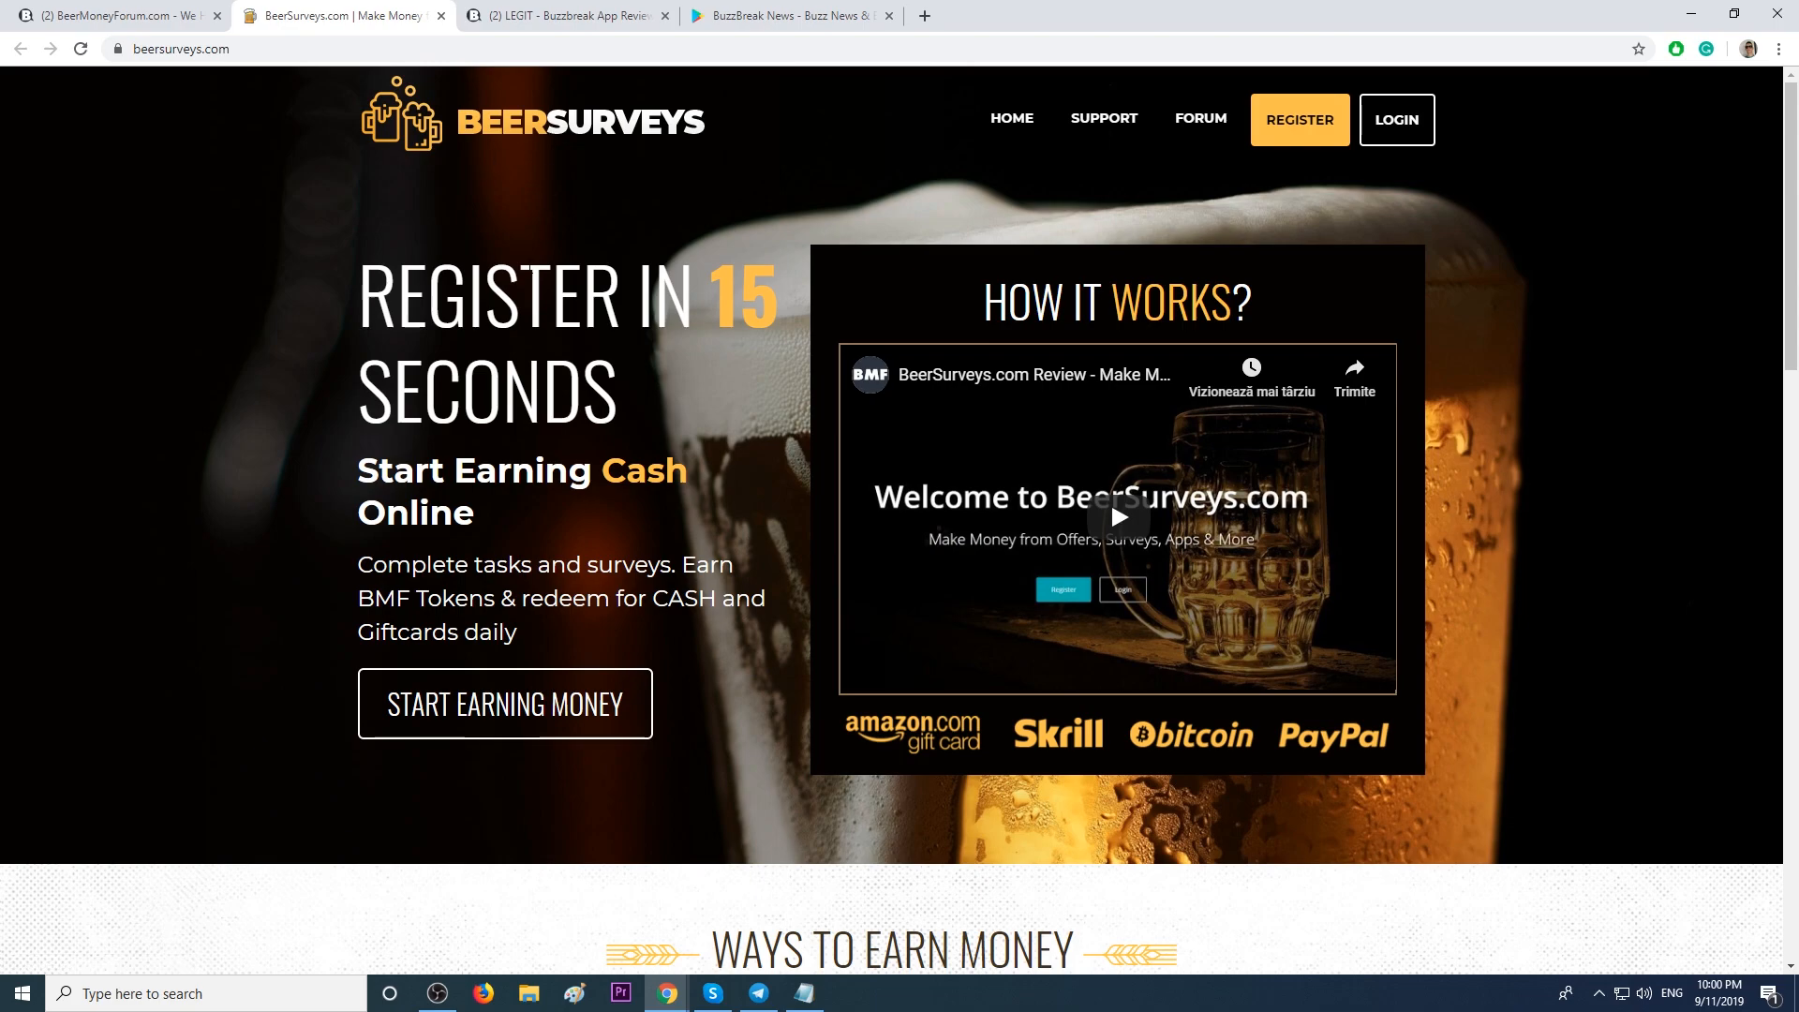
Read BeerSurveys.com's four Ways to Earn Money and return to the Register in 15 Seconds pitch.
{"action": "scroll", "scroll_direction": "down", "scroll_amount": 3}
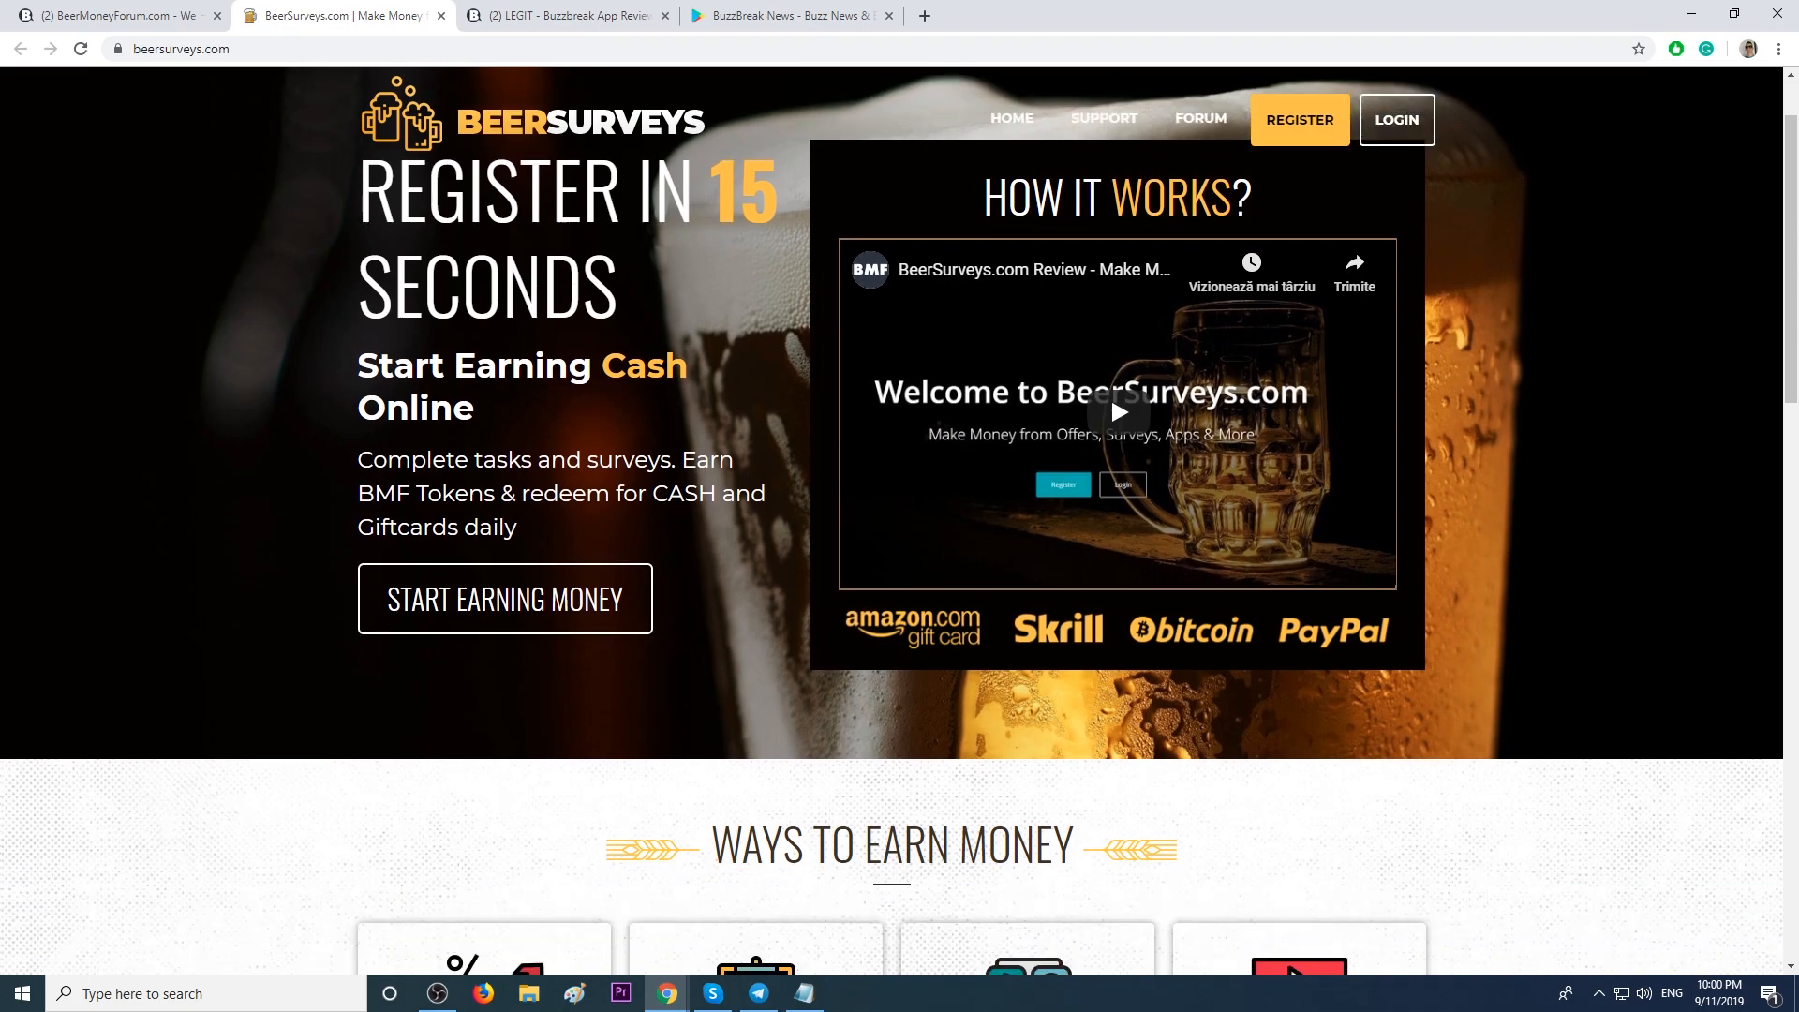
{"action": "scroll", "scroll_direction": "down", "scroll_amount": 3}
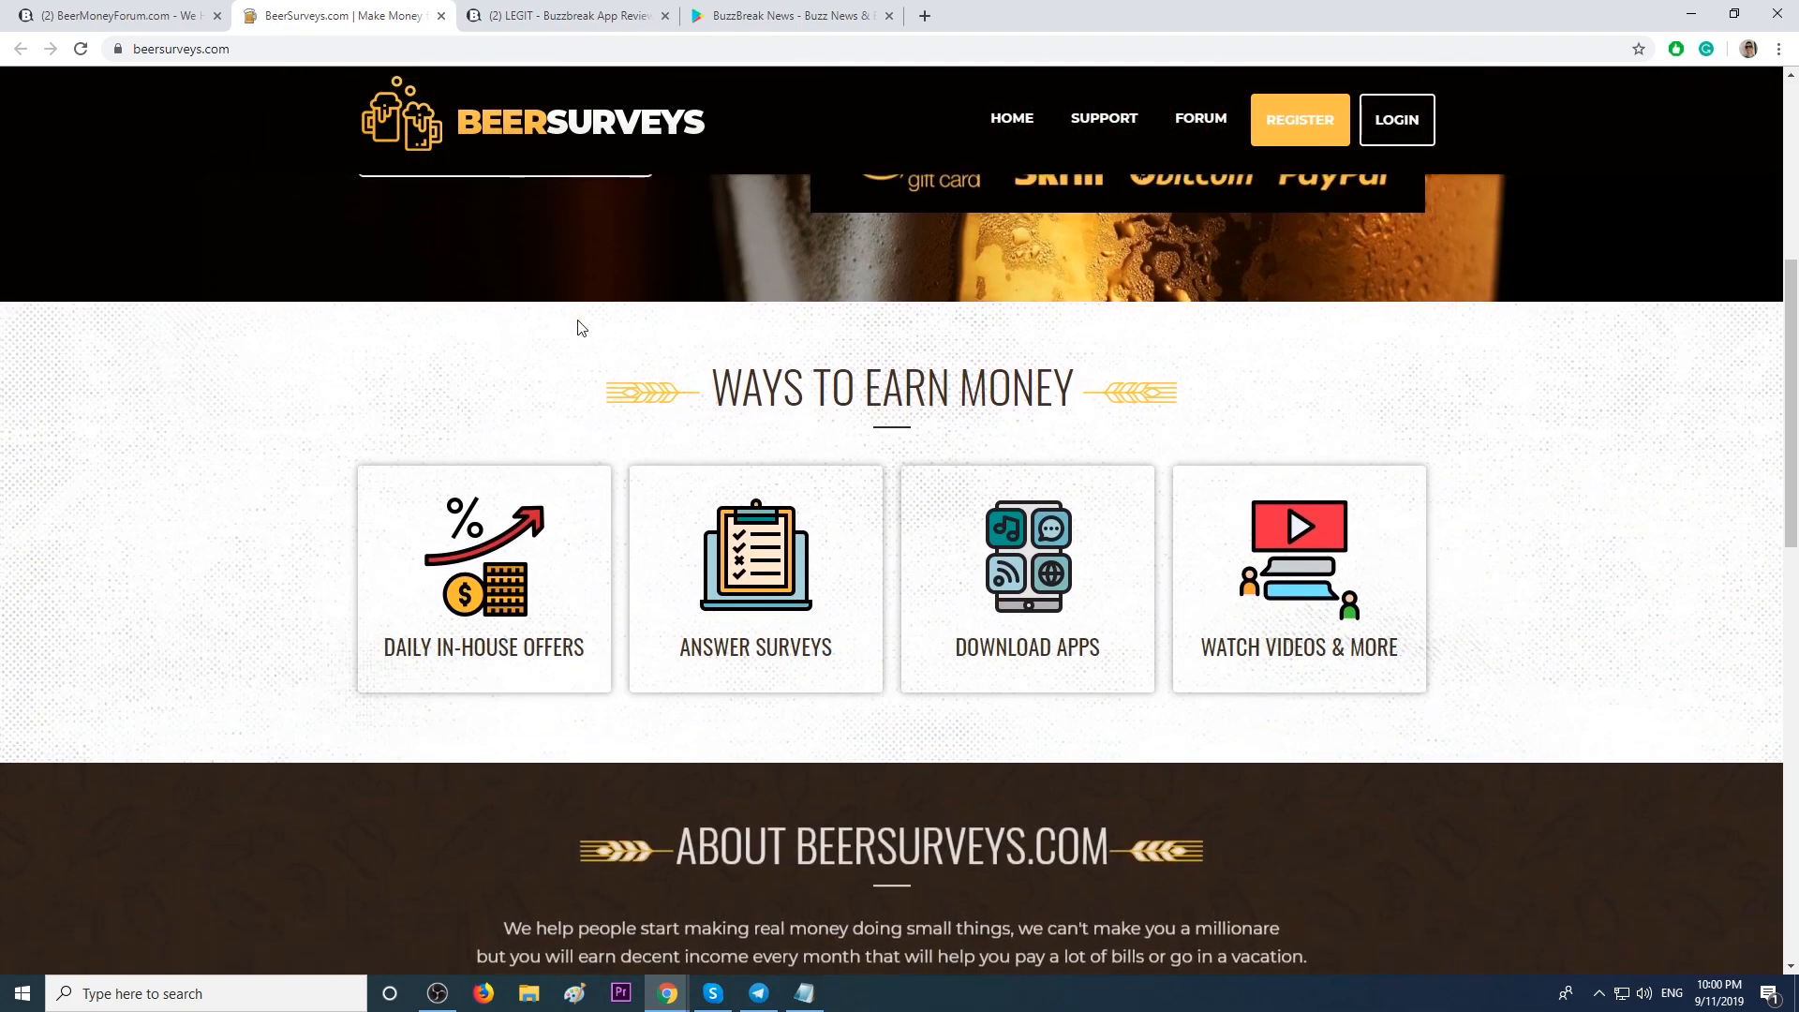
{"action": "mouse_move", "coordinate": [1422, 659]}
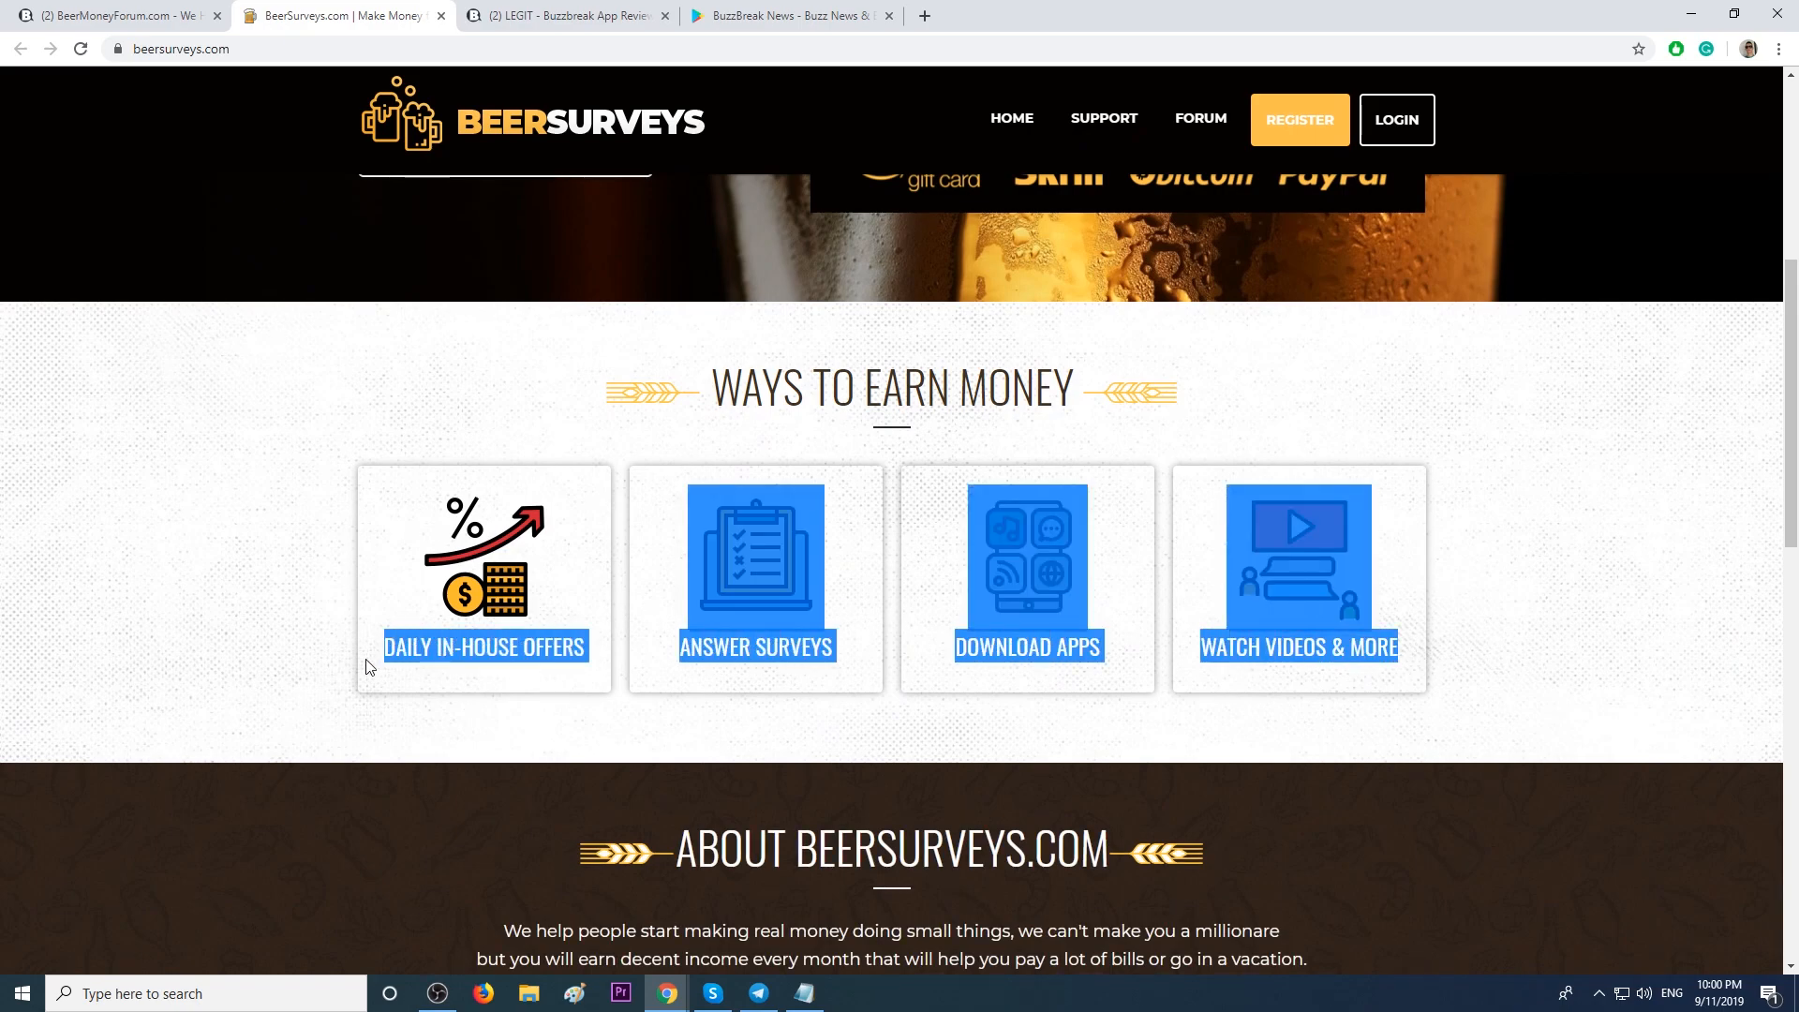
{"action": "scroll", "scroll_direction": "up", "scroll_amount": 3}
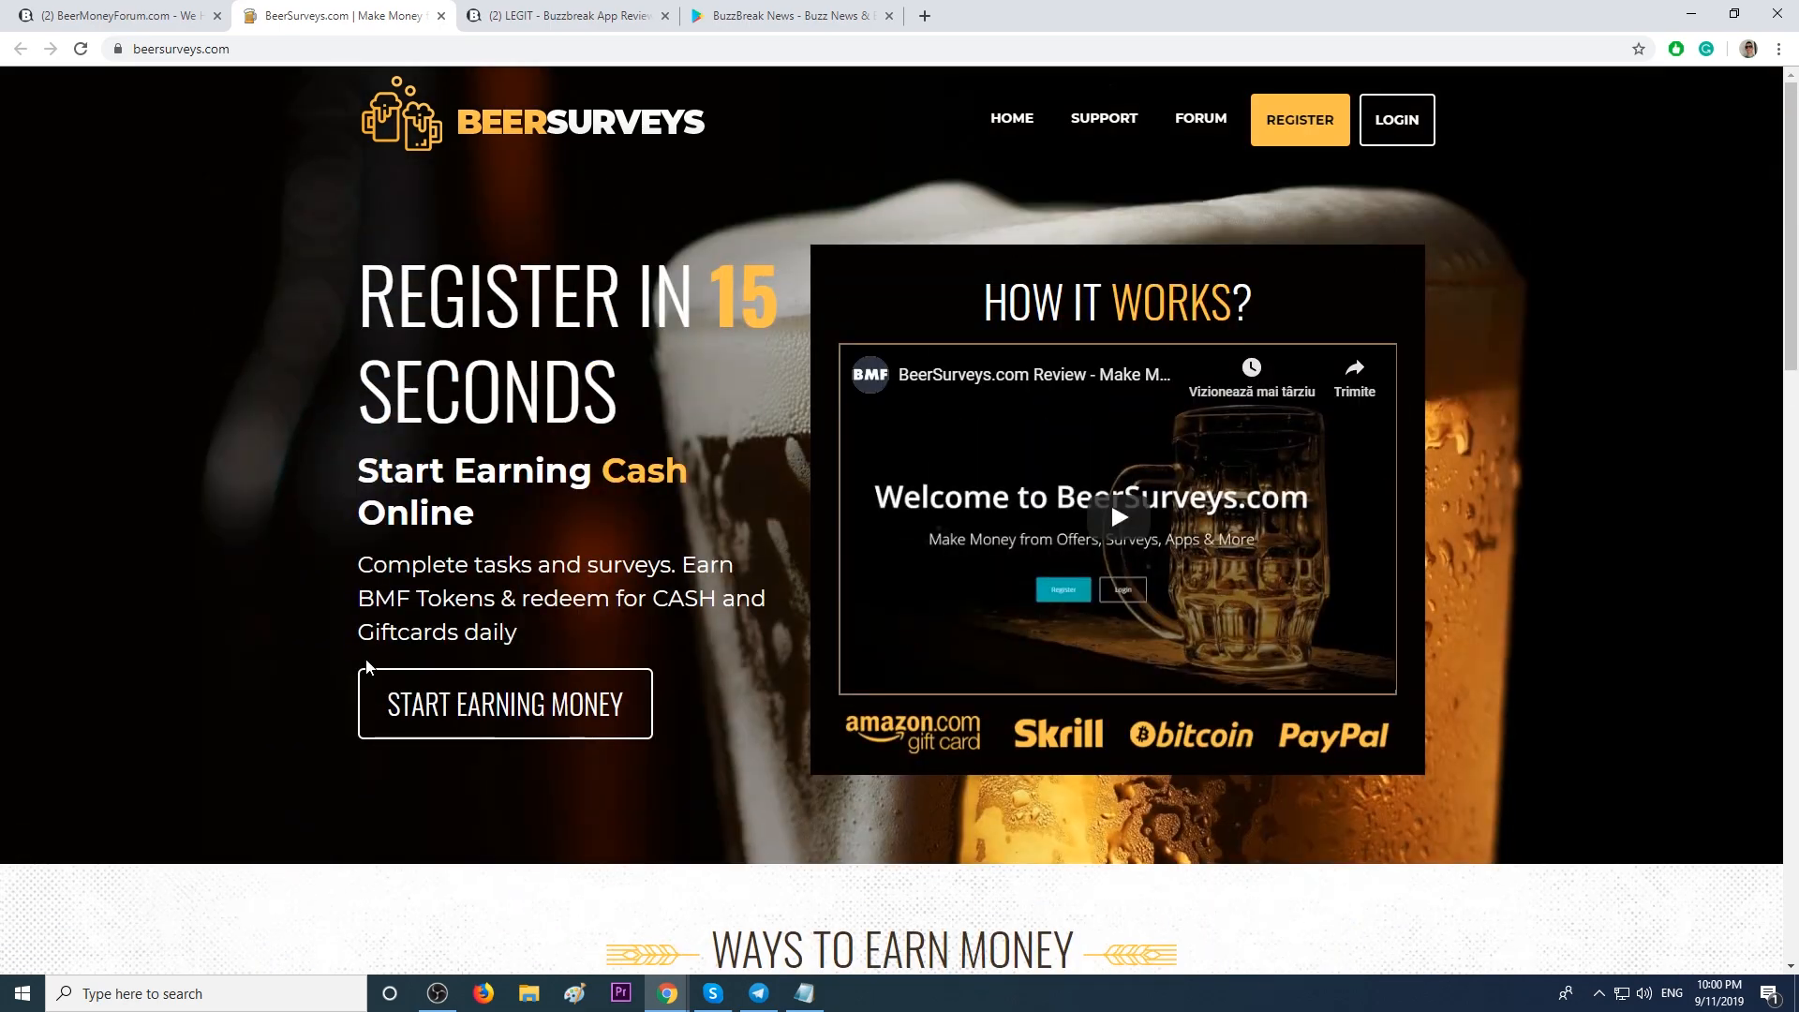
{"action": "mouse_move", "coordinate": [1133, 740]}
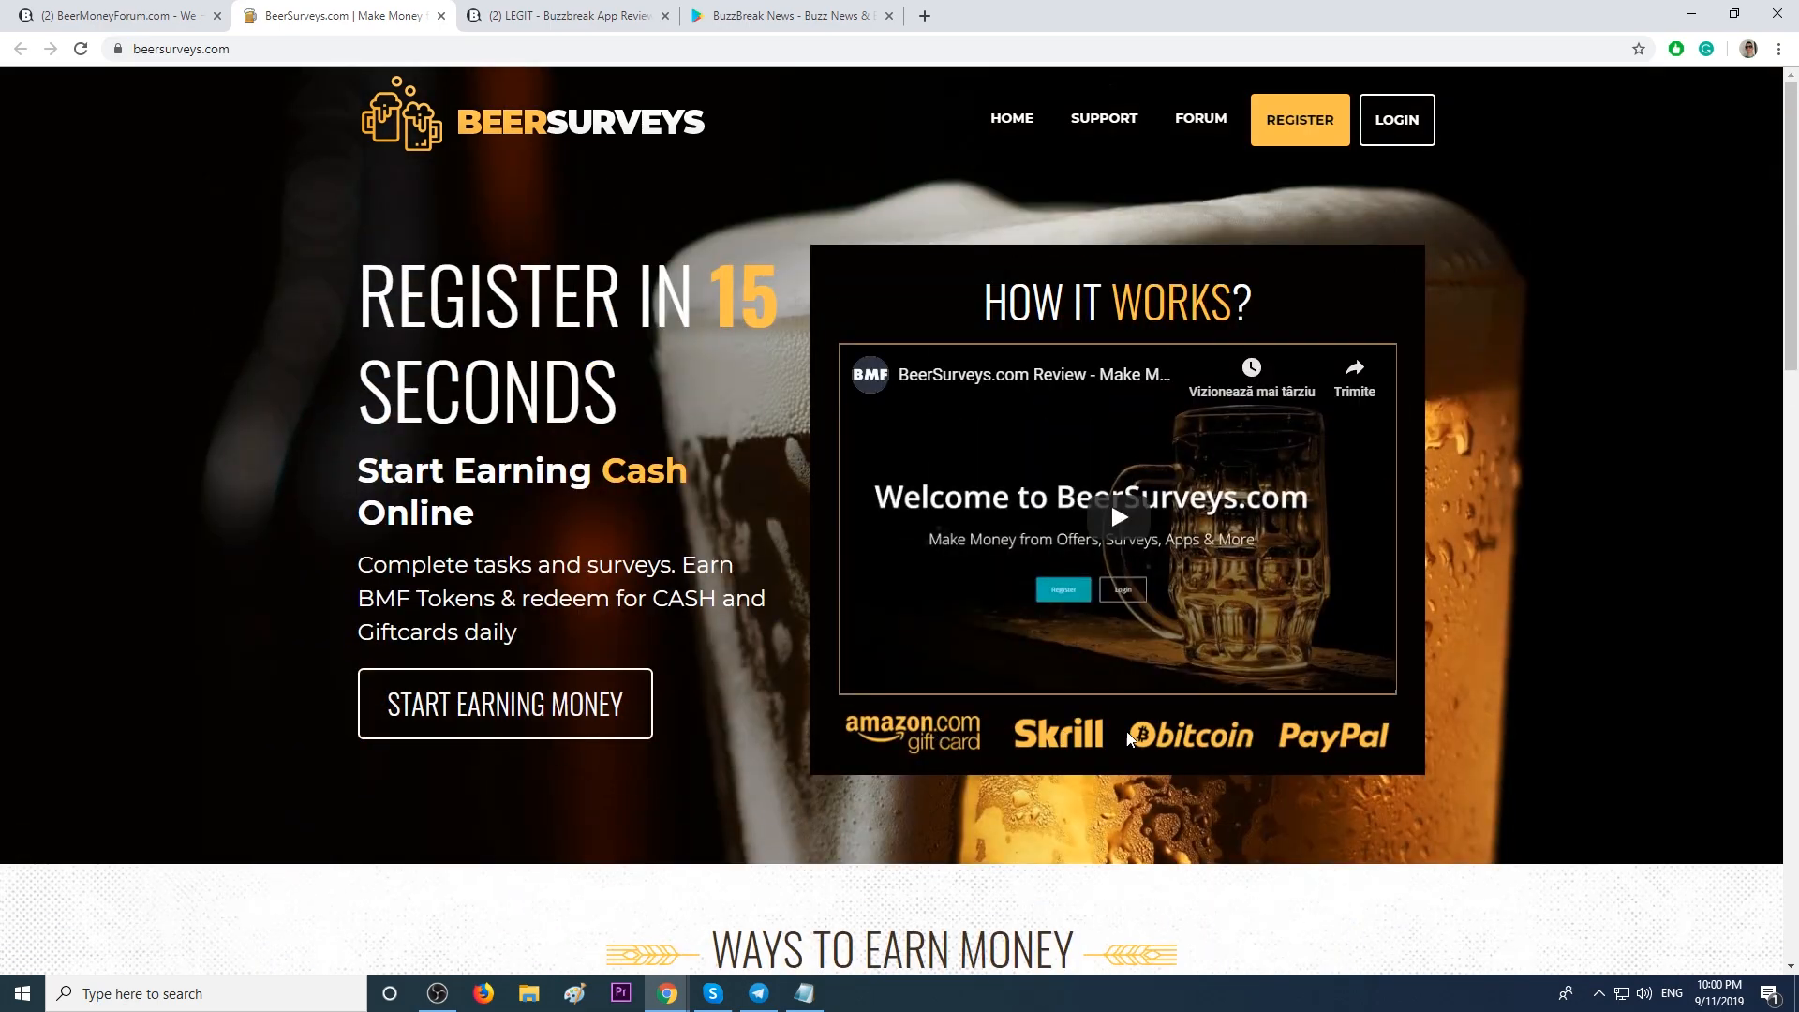
Read page 14 of the official BeerSurveys thread's PayPal payout proofs, including the $32.78 payment.
{"action": "left_click", "coordinate": [113, 17]}
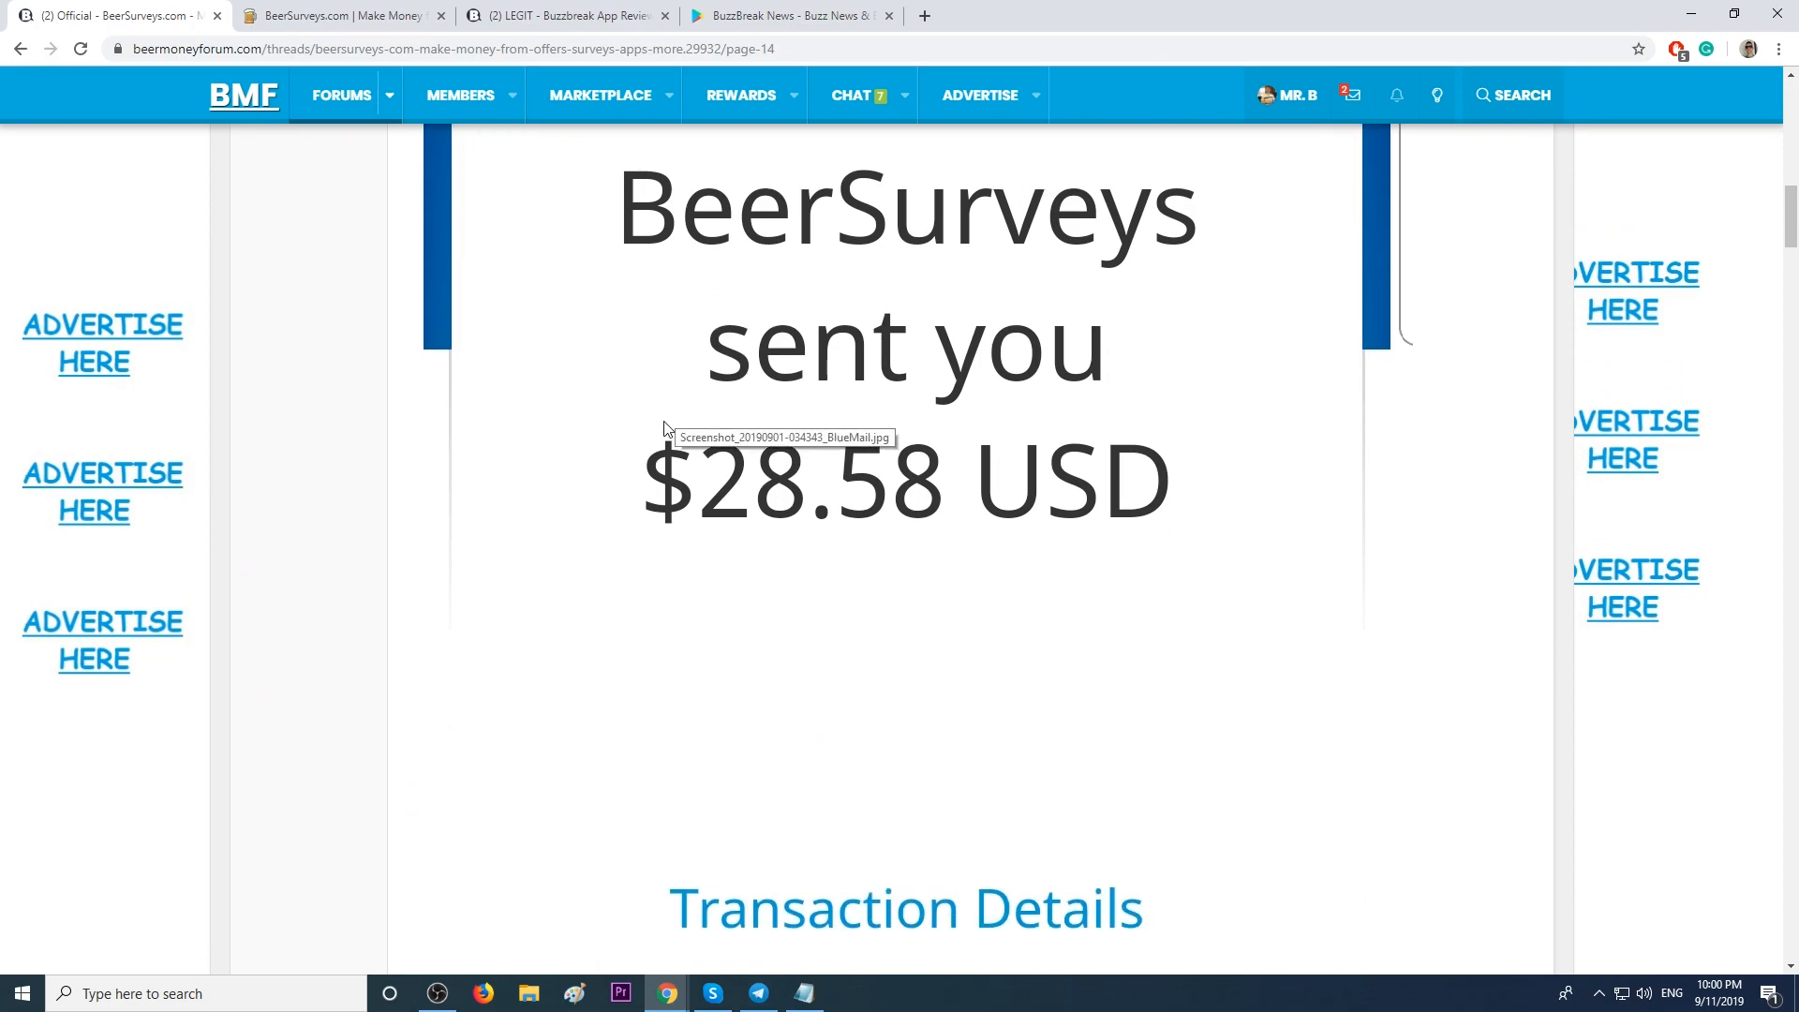
{"action": "scroll", "scroll_direction": "down", "scroll_amount": 3}
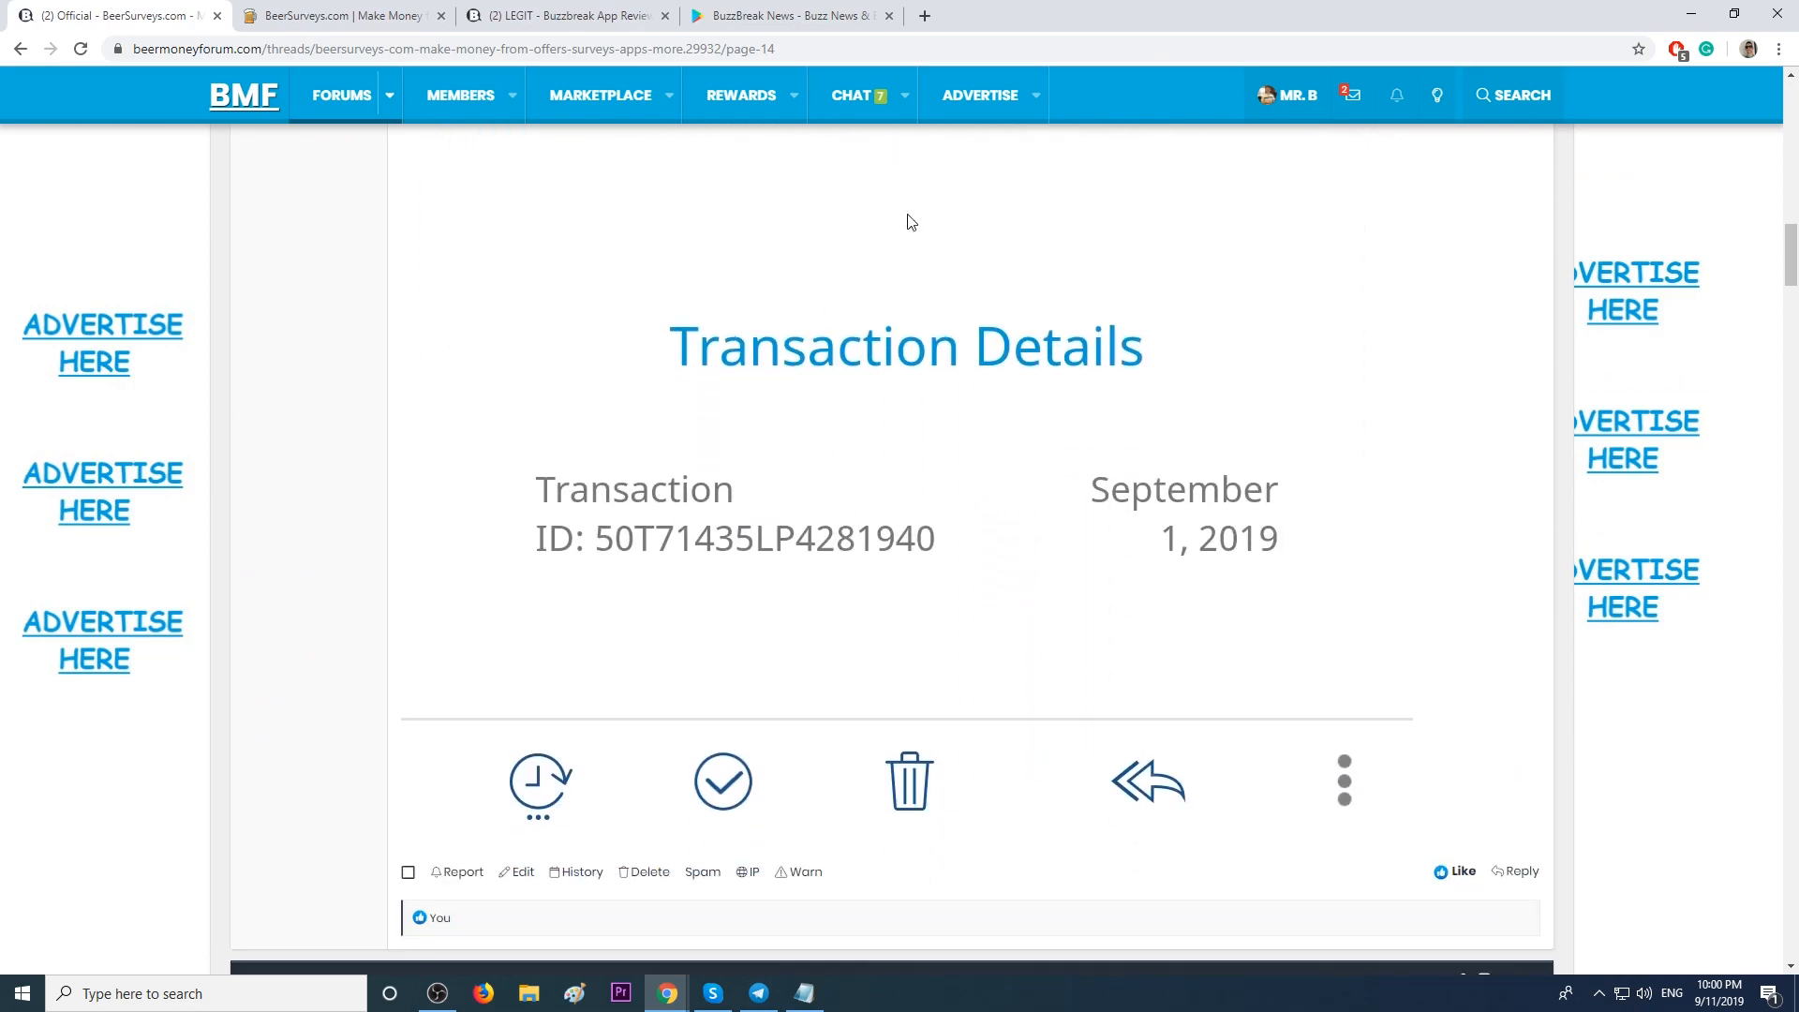
{"action": "scroll", "scroll_direction": "down", "scroll_amount": 3}
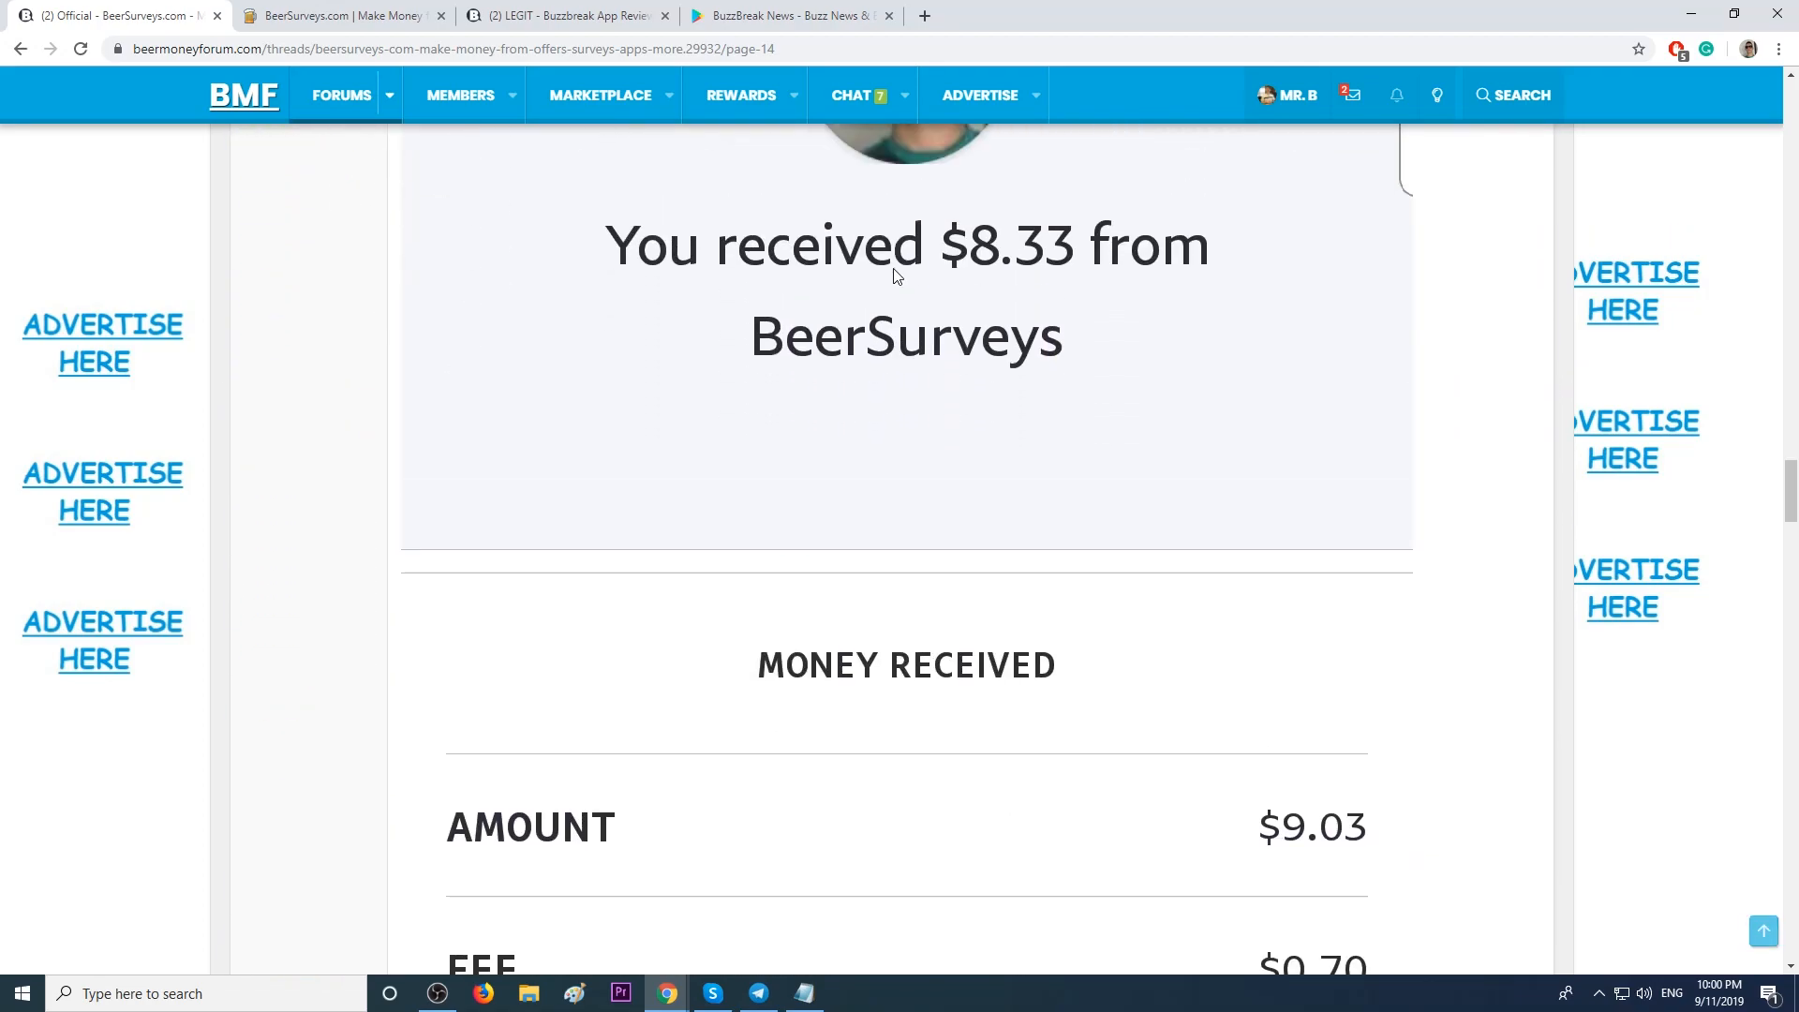
{"action": "scroll", "scroll_direction": "down", "scroll_amount": 3}
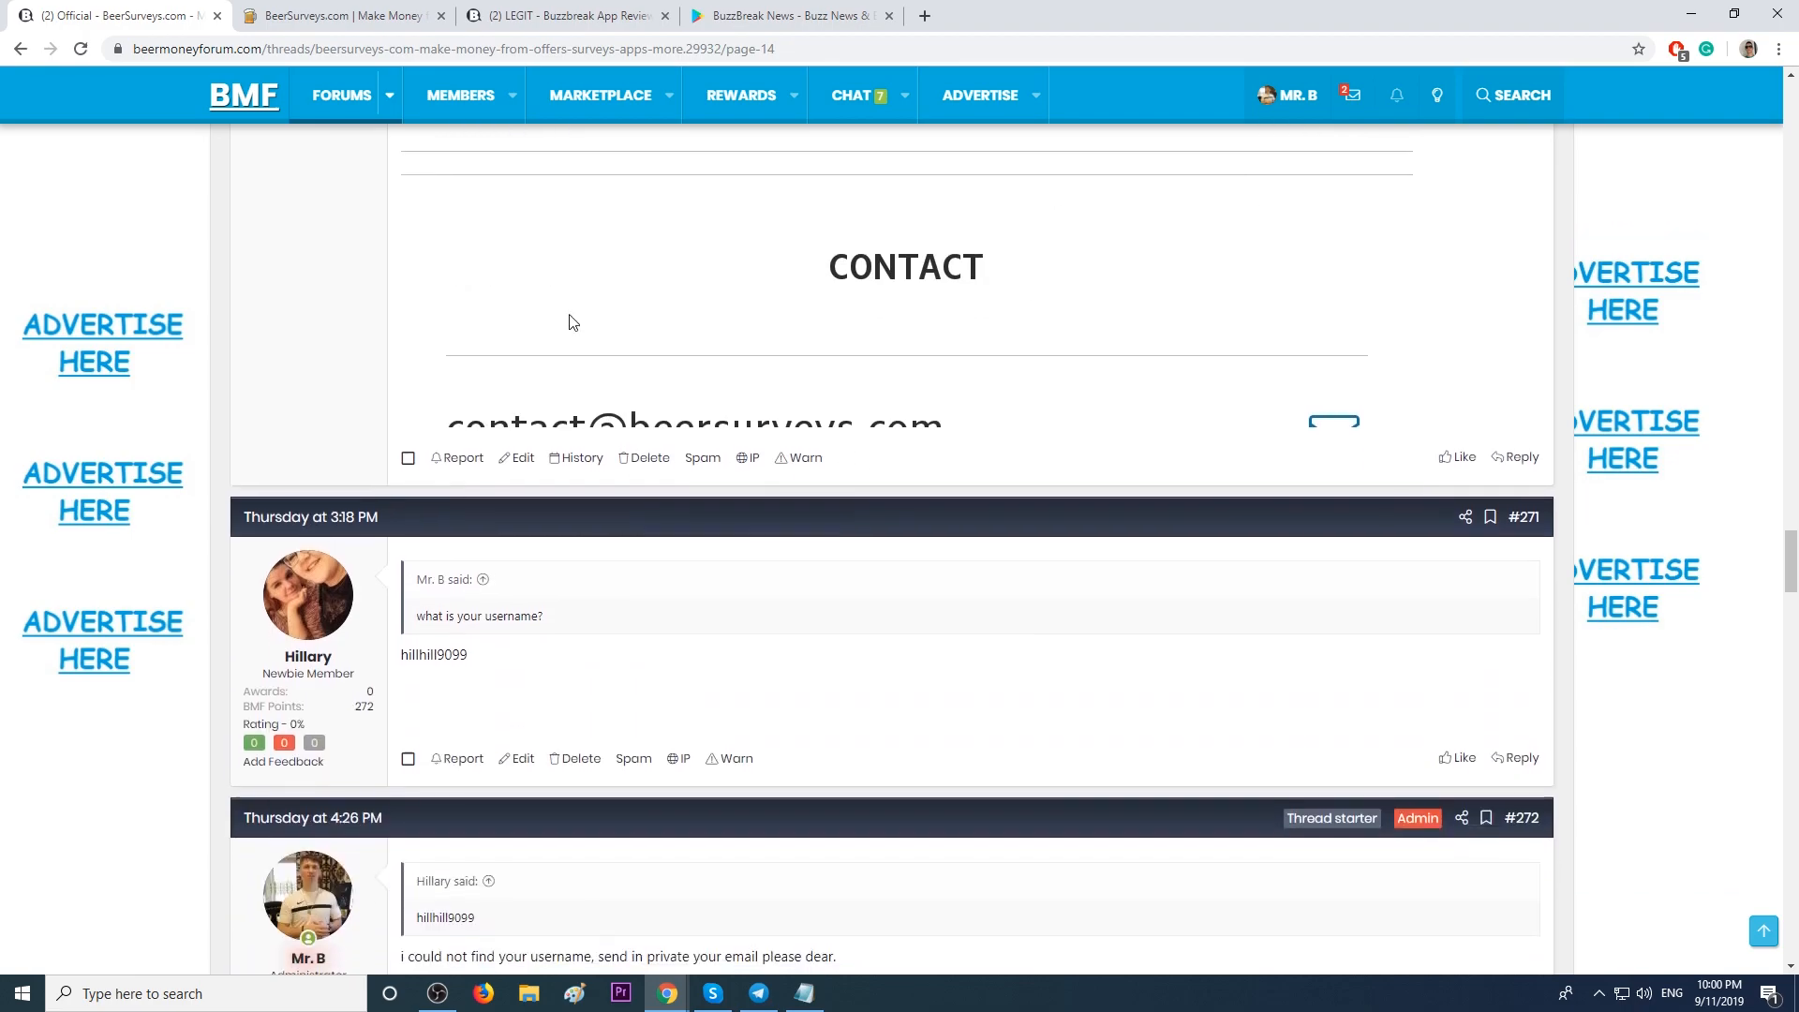
{"action": "scroll", "scroll_direction": "down", "scroll_amount": 3}
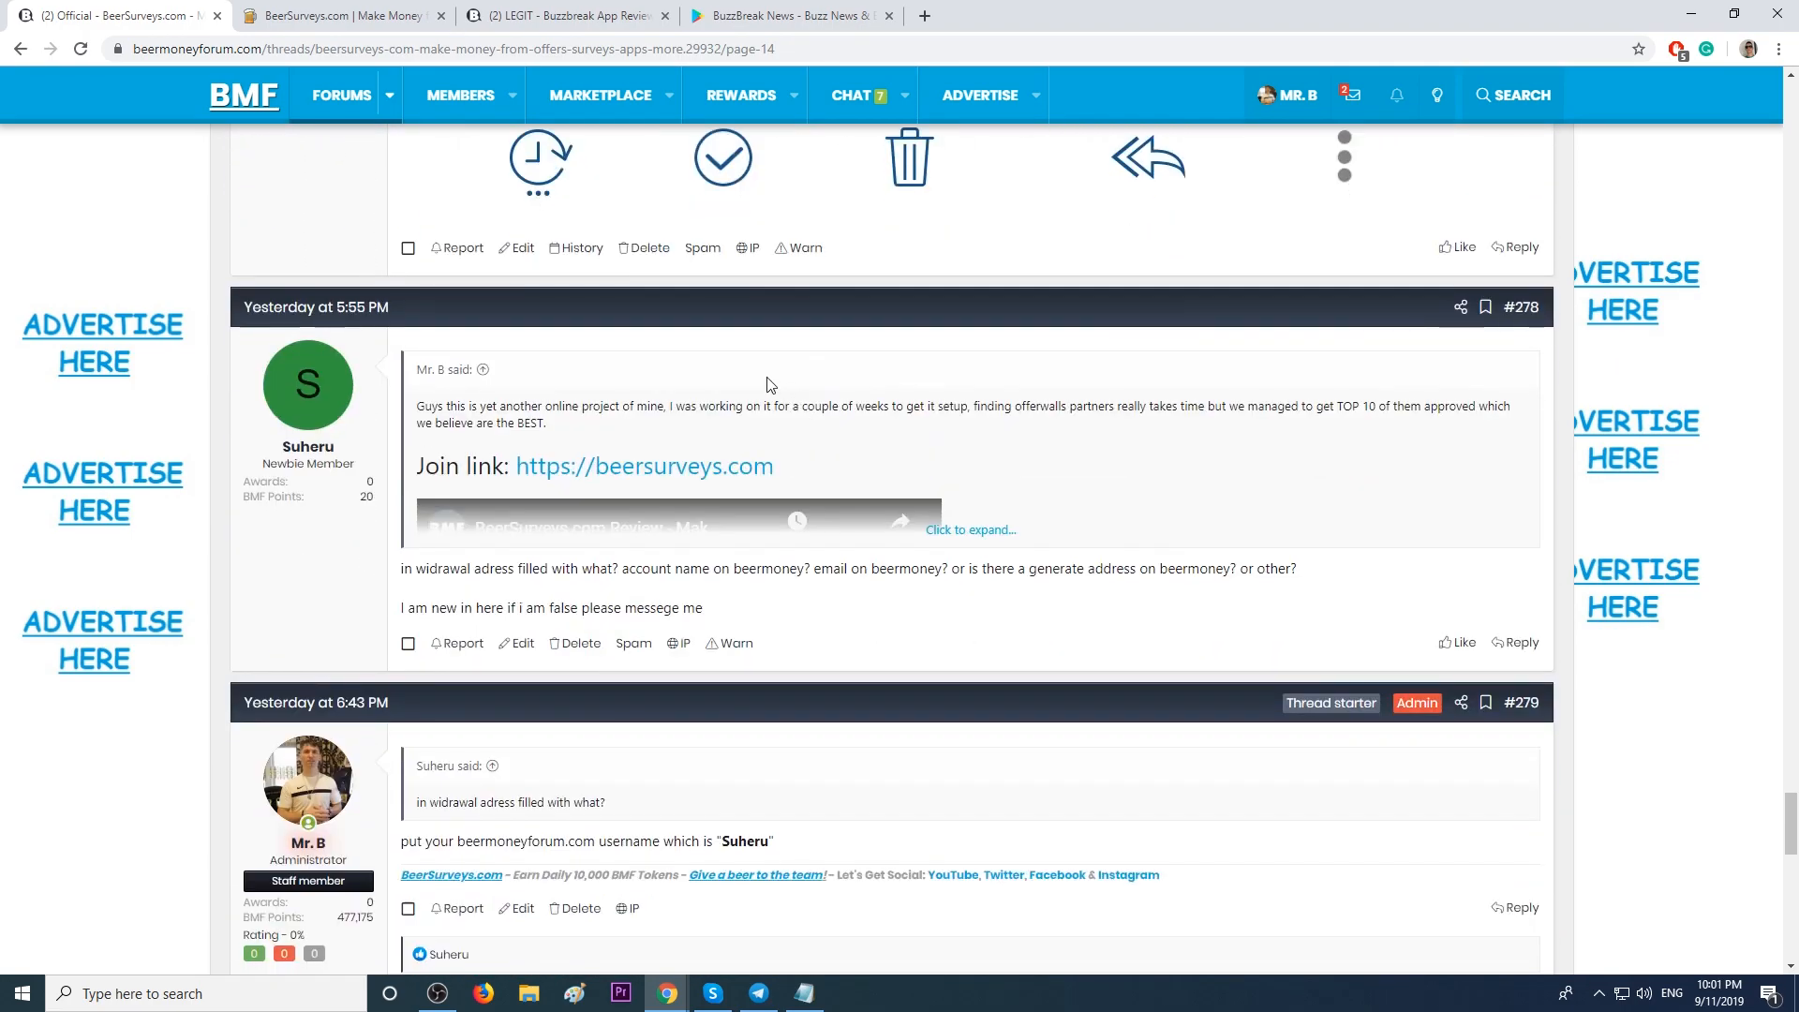
{"action": "scroll", "scroll_direction": "down", "scroll_amount": 3}
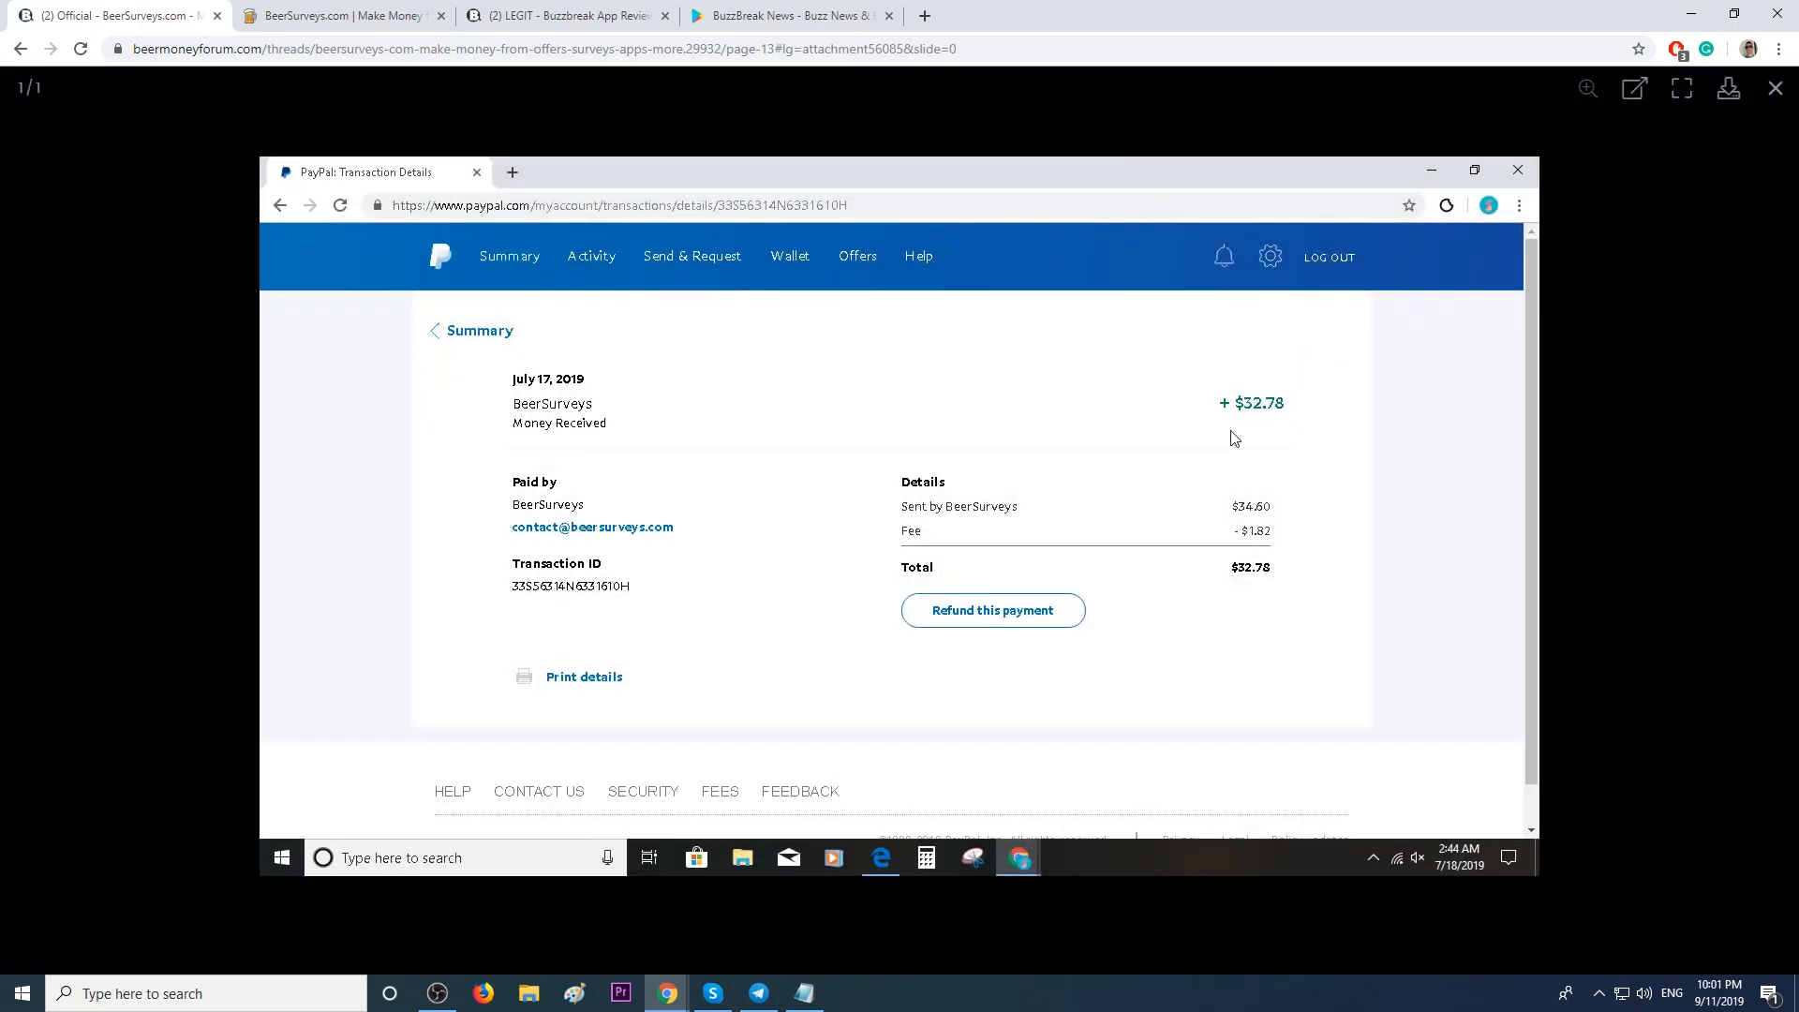
{"action": "mouse_move", "coordinate": [1509, 495]}
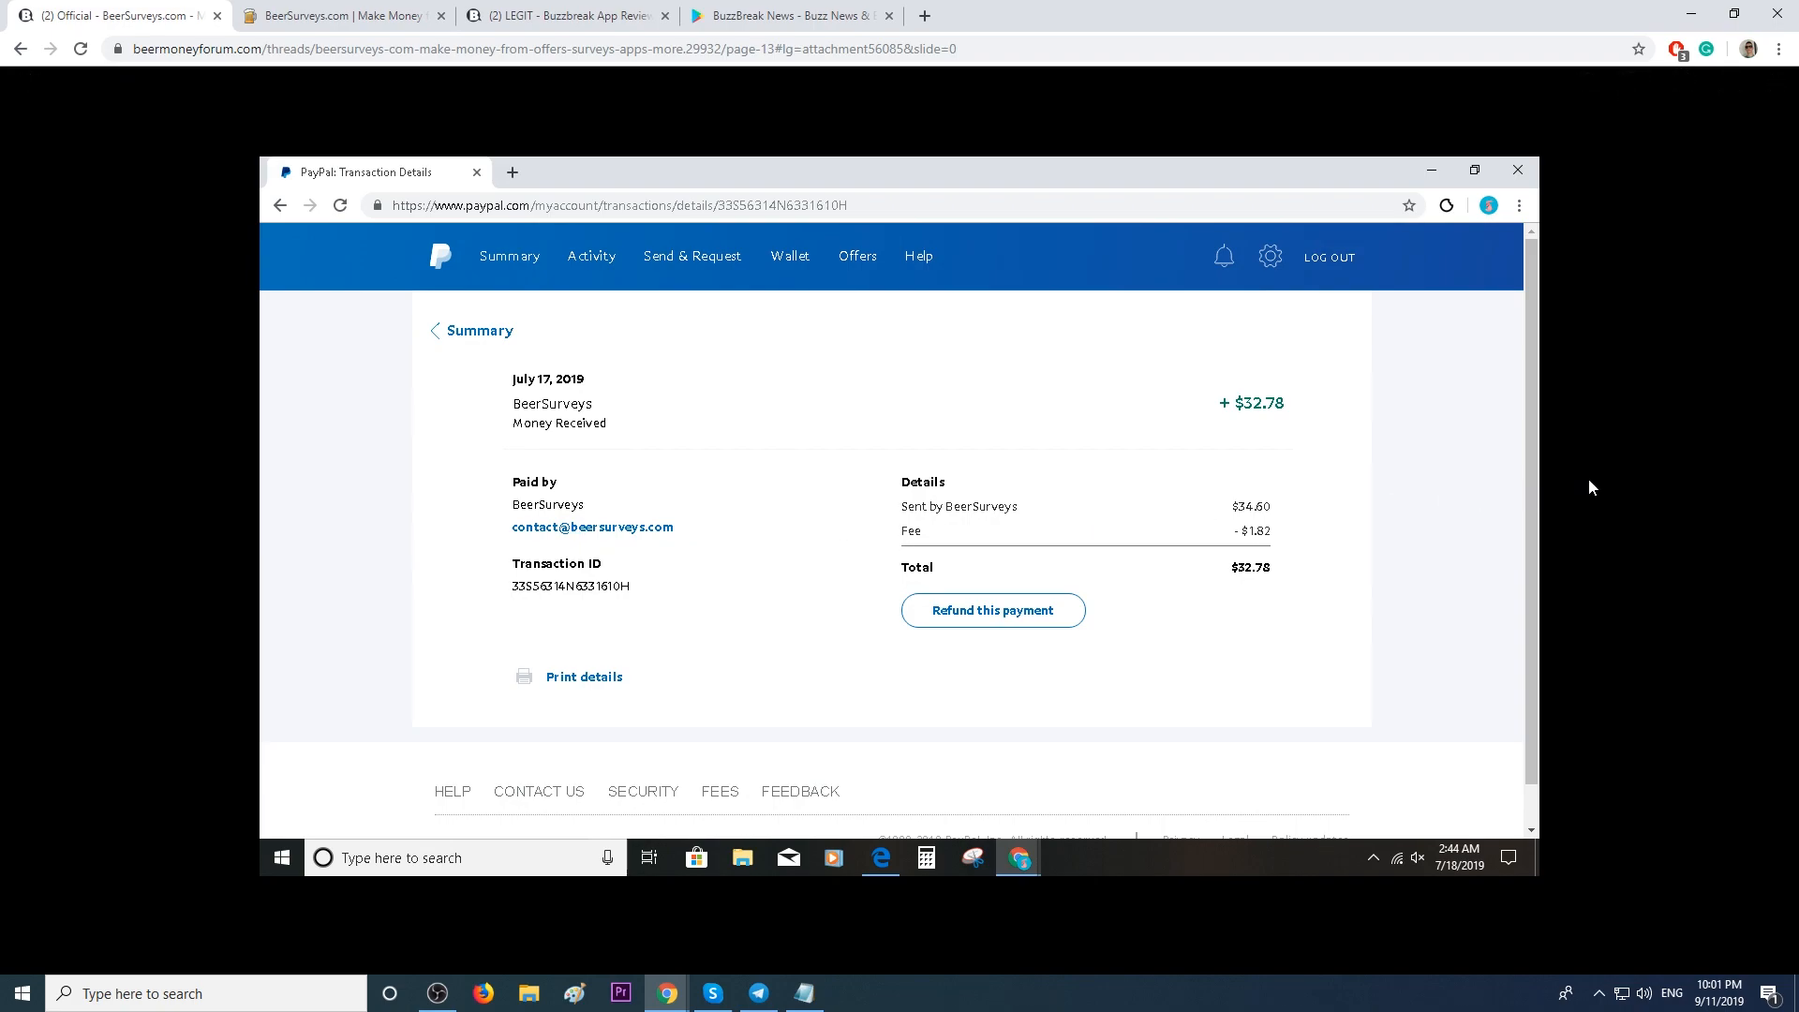
{"action": "mouse_move", "coordinate": [808, 371]}
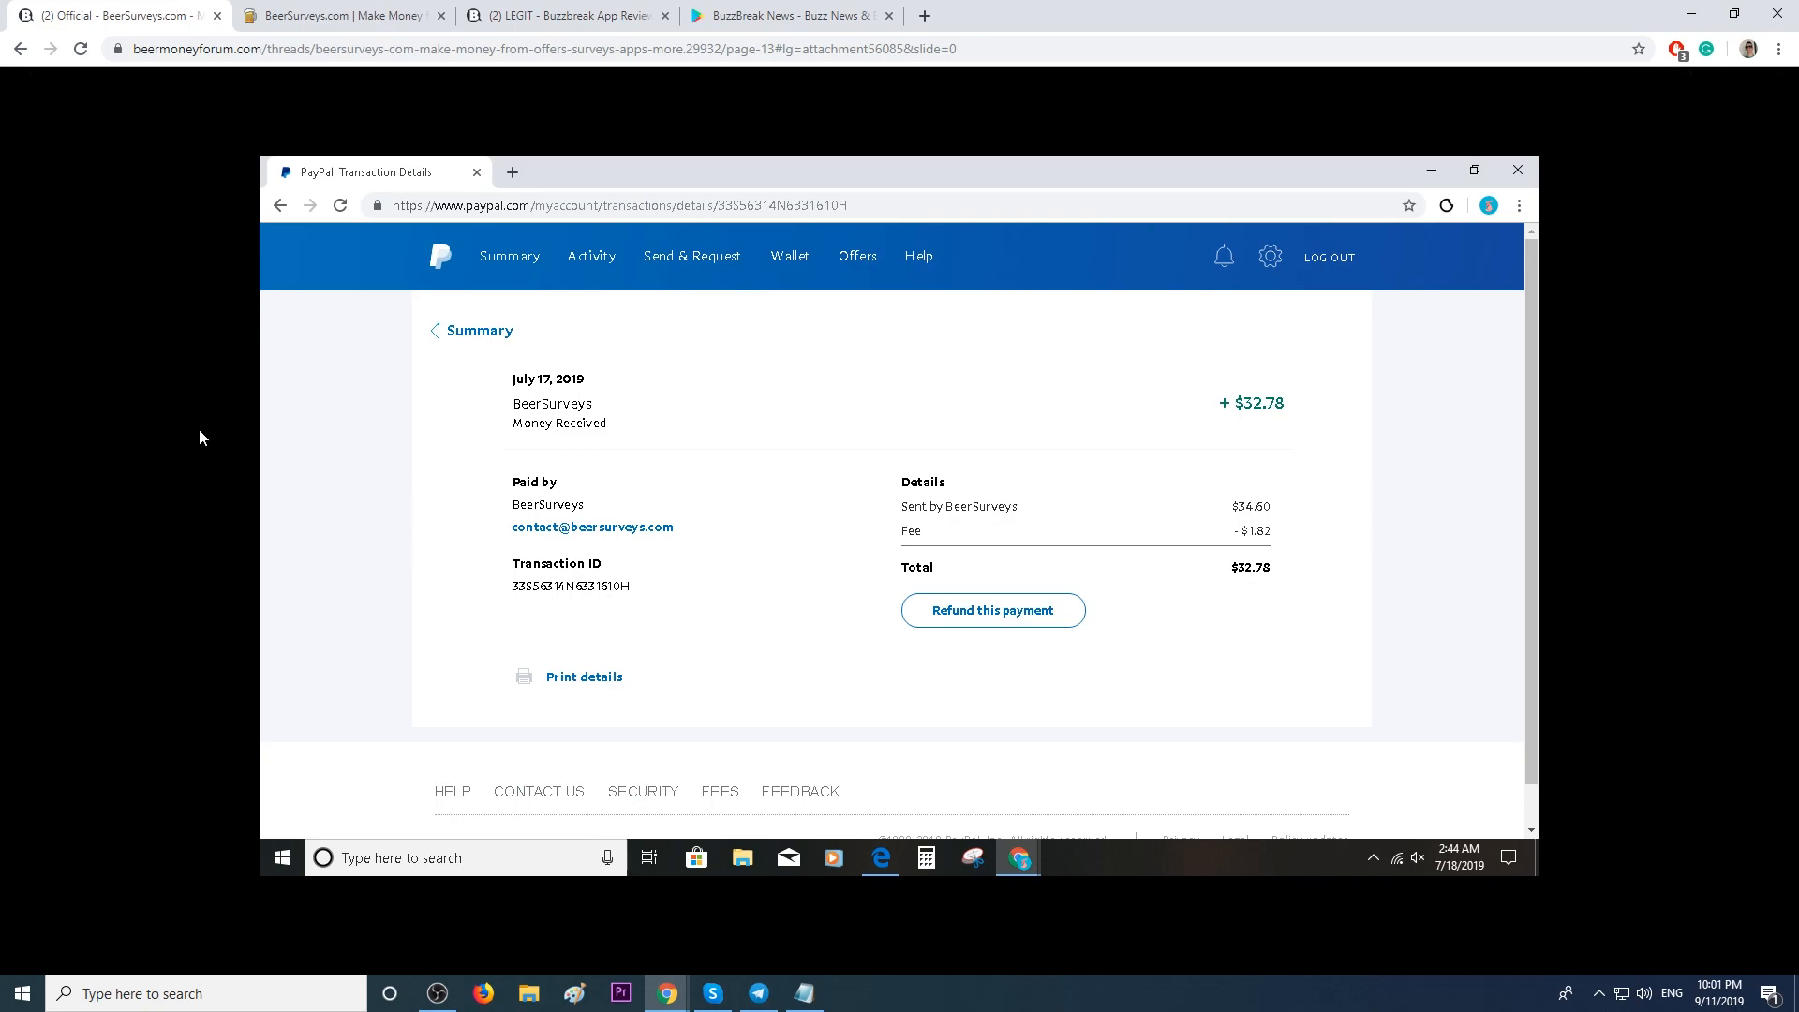
Switch from the BeerSurveys.com tab back to the forum tab and load the BeerMoneyForum home page.
{"action": "left_click", "coordinate": [337, 17]}
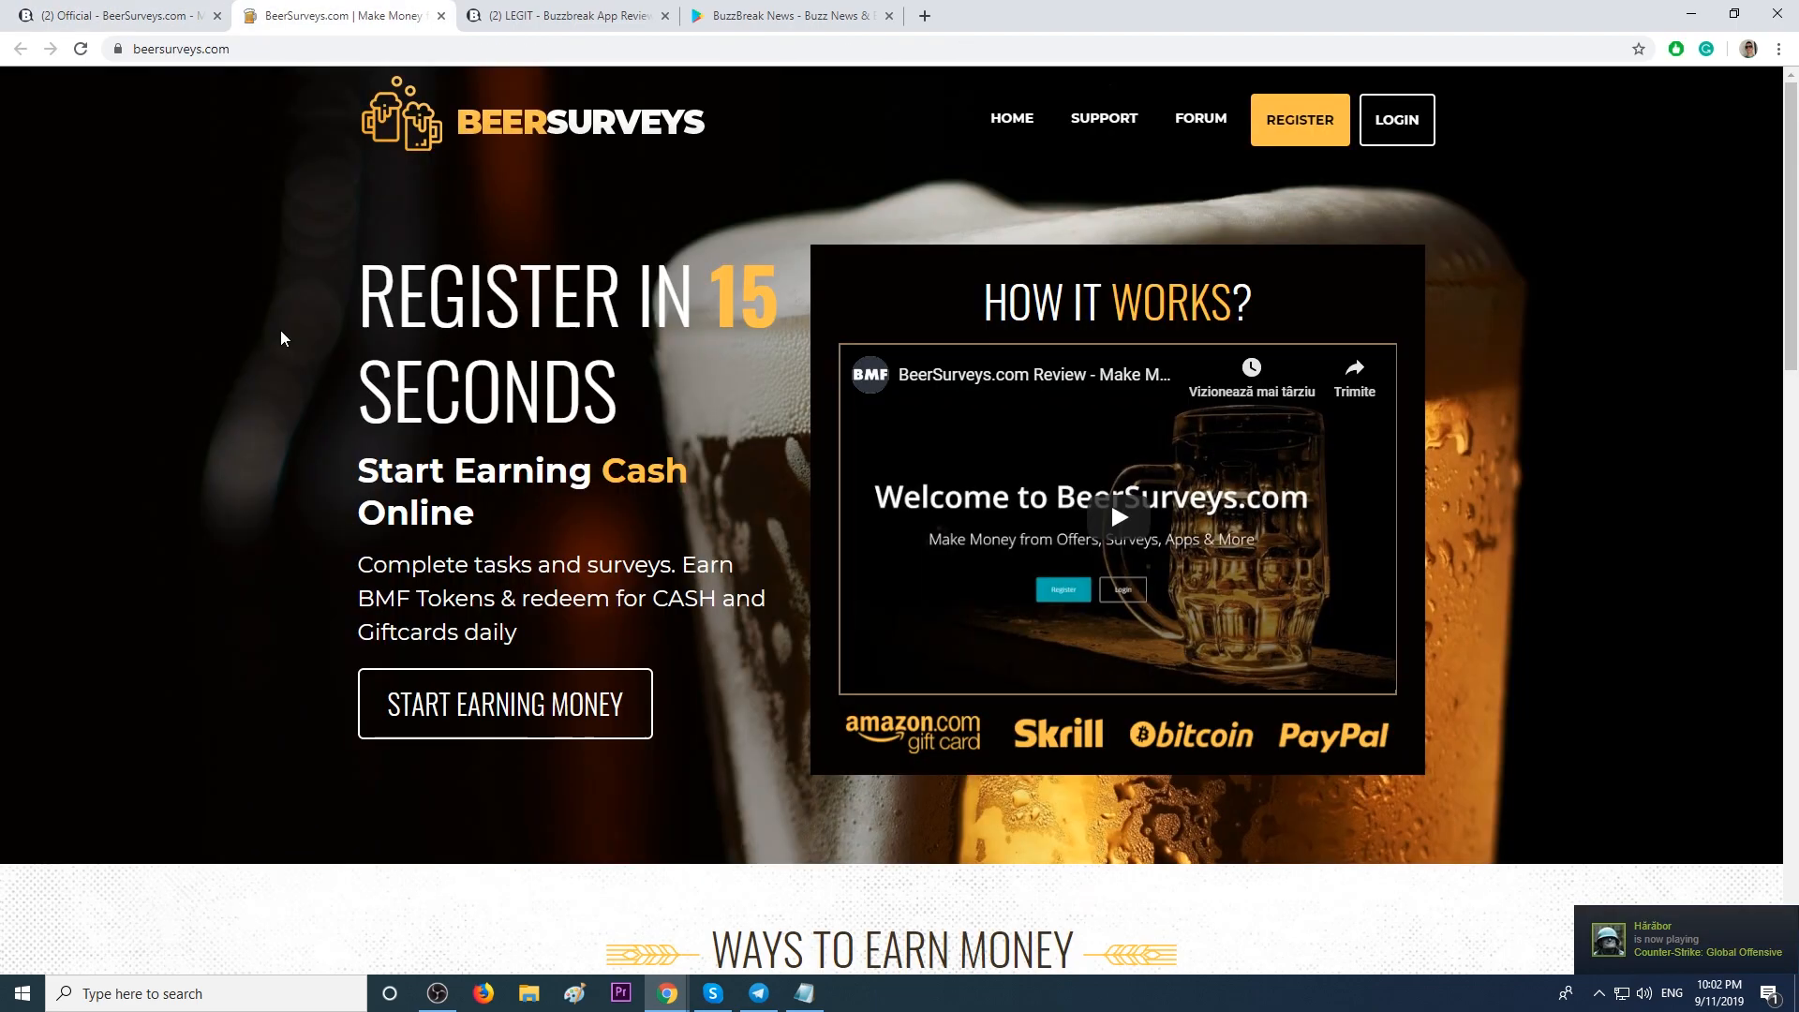
{"action": "mouse_move", "coordinate": [206, 243]}
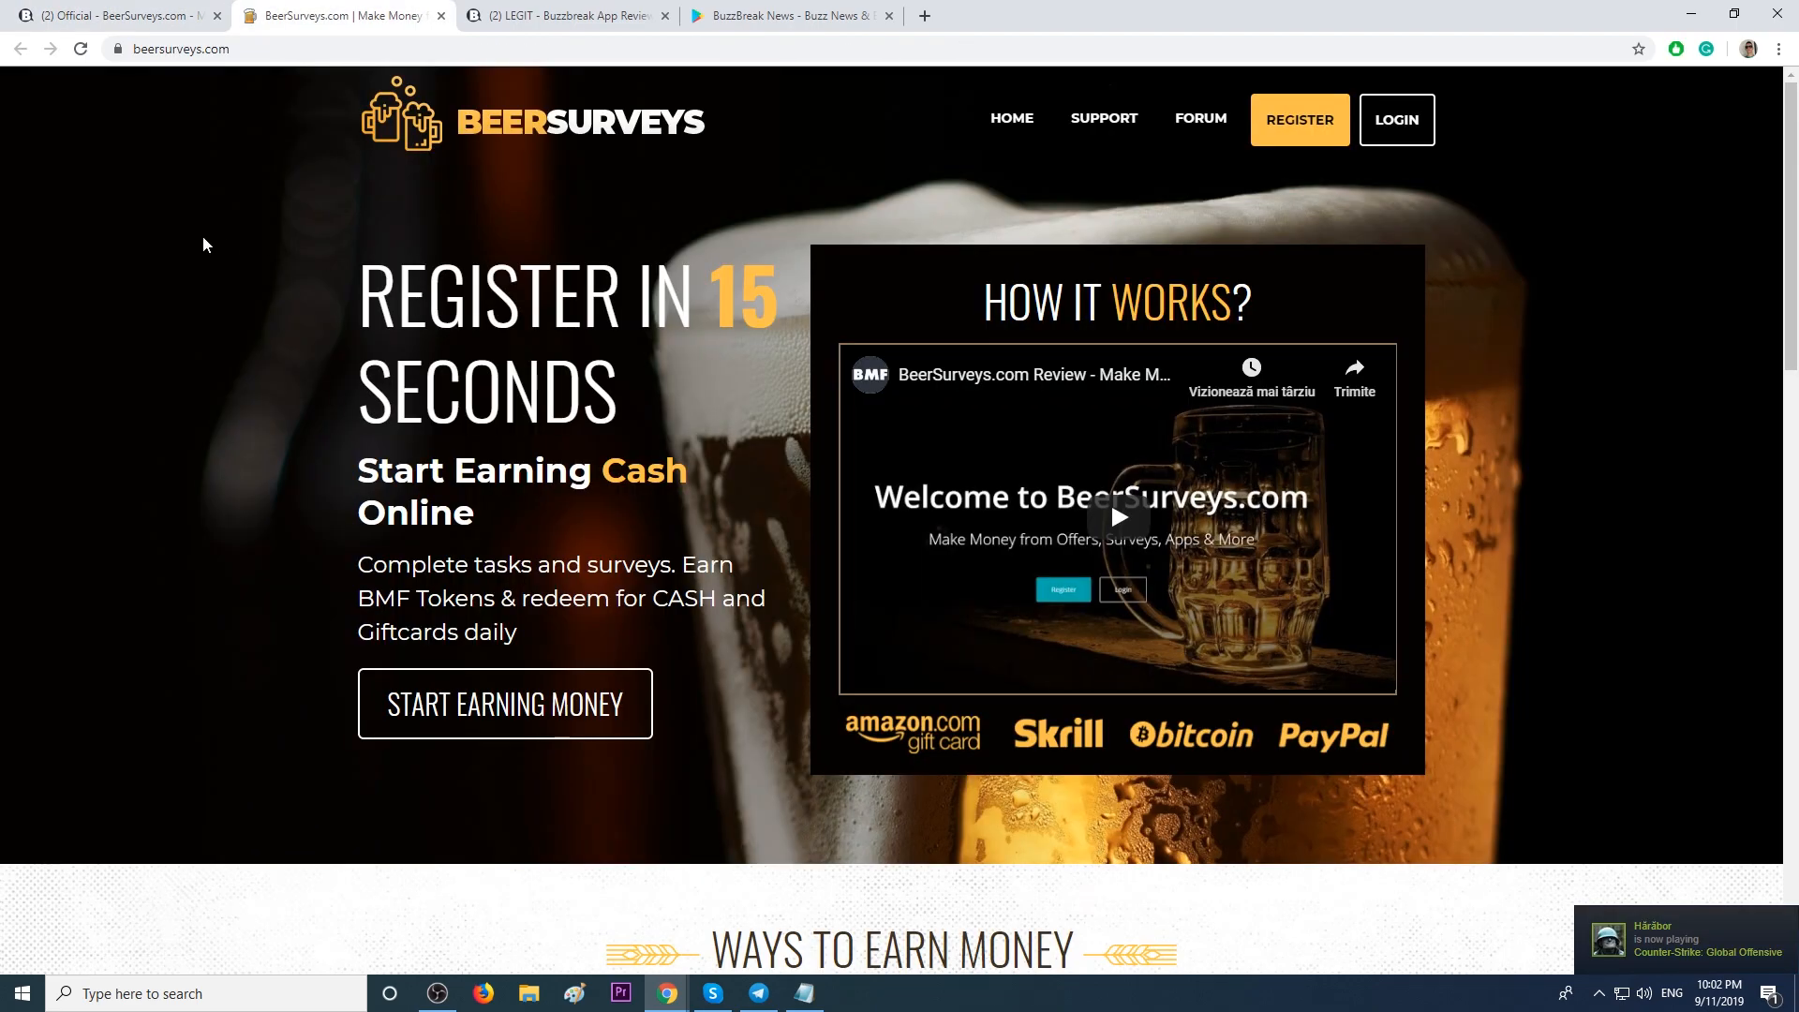
{"action": "mouse_move", "coordinate": [298, 363]}
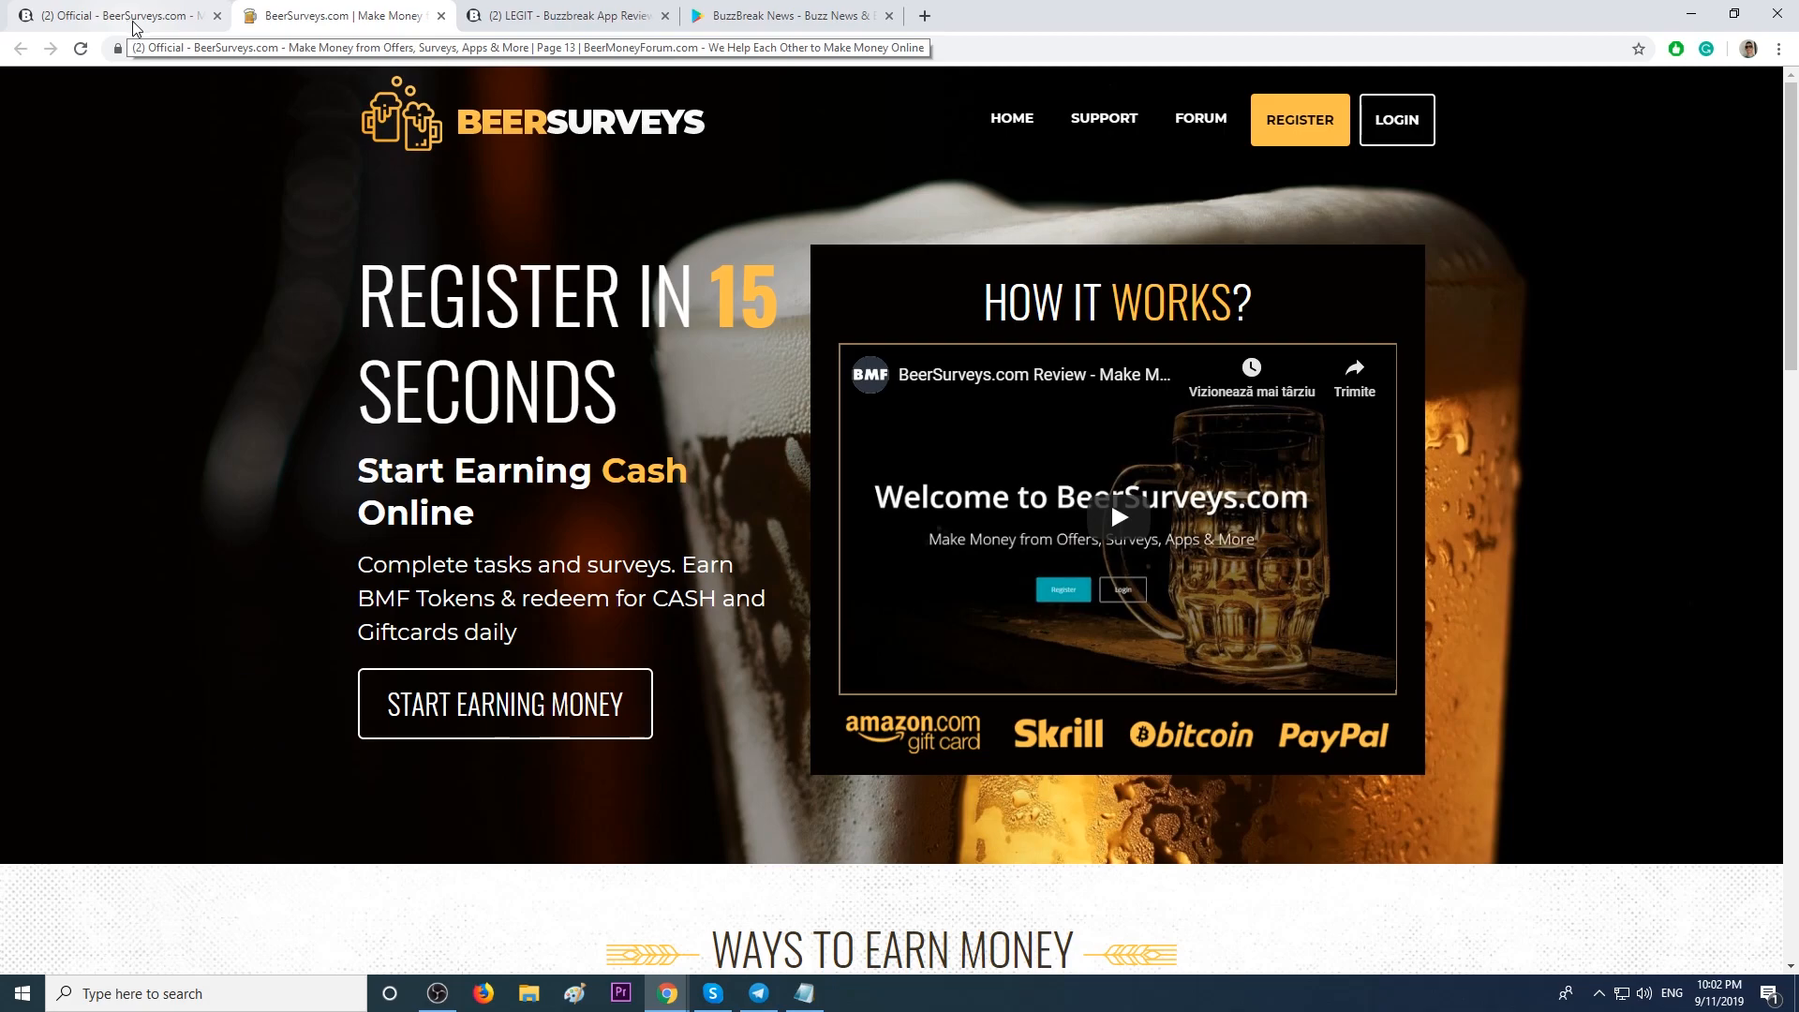
{"action": "left_click", "coordinate": [113, 15]}
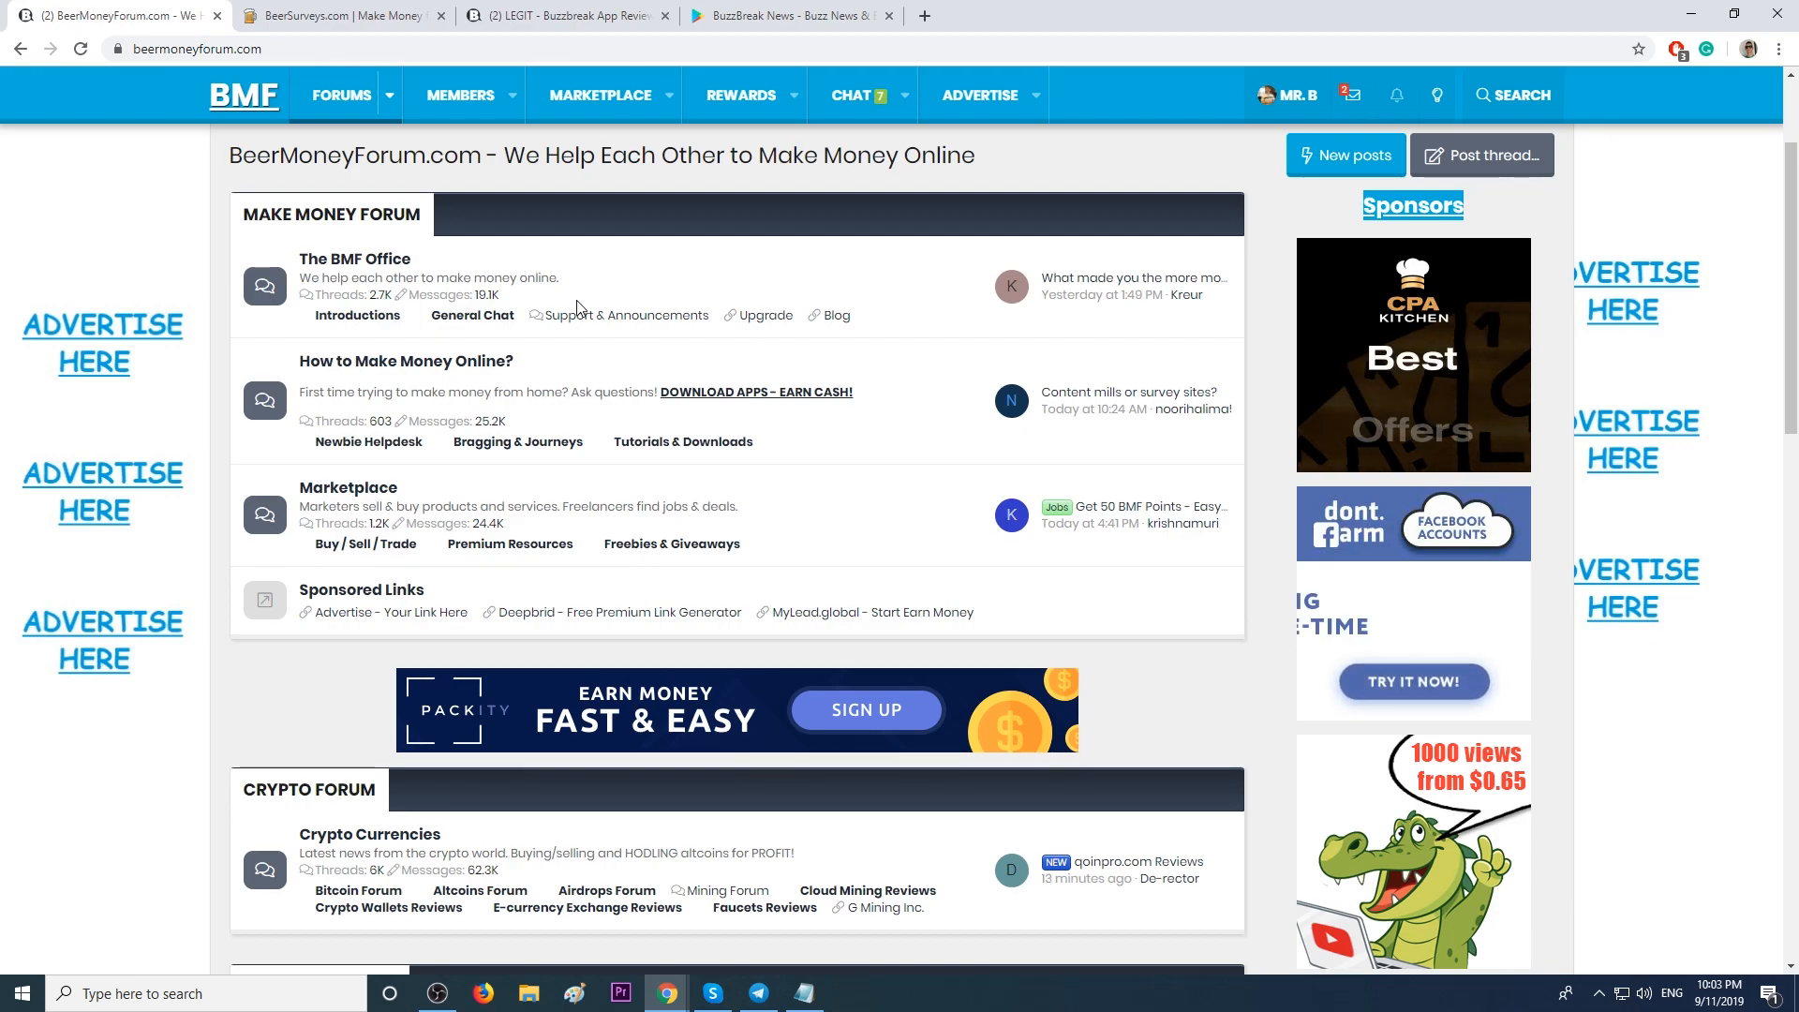
Scroll the home page down to the Crypto, Investing and GPT forum sections.
{"action": "scroll", "scroll_direction": "down", "scroll_amount": 3}
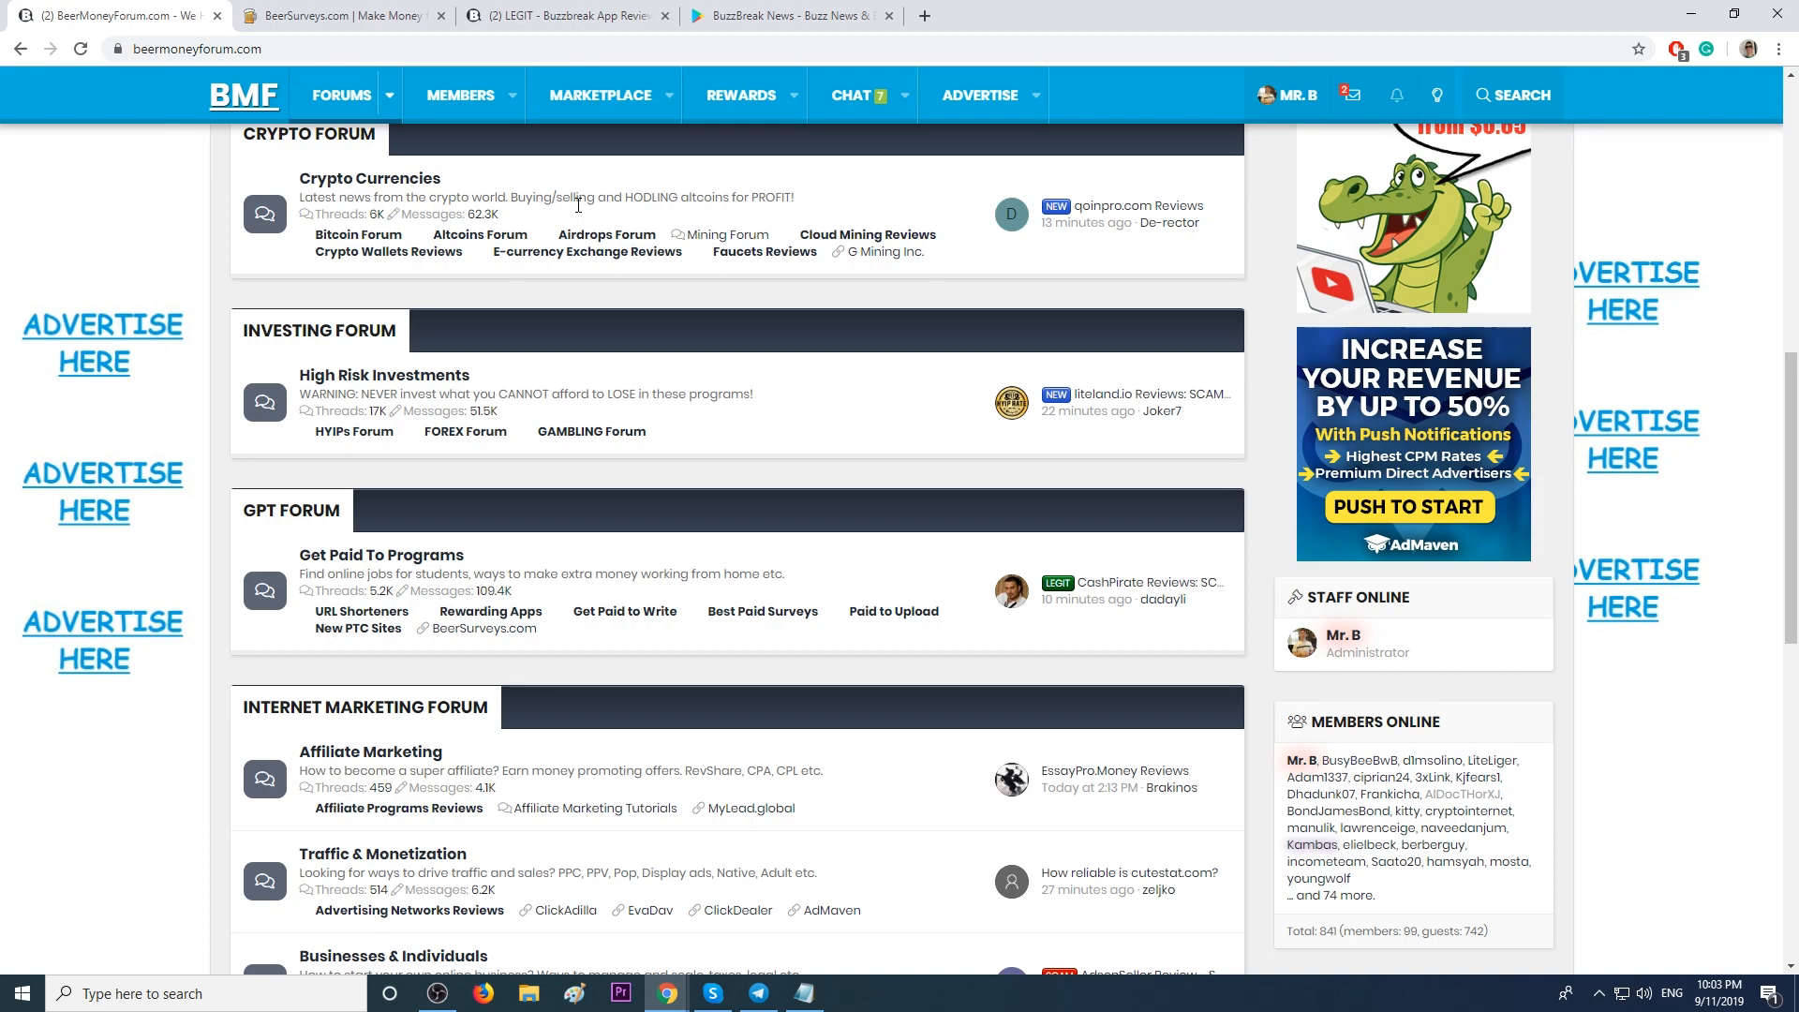
{"action": "mouse_move", "coordinate": [581, 273]}
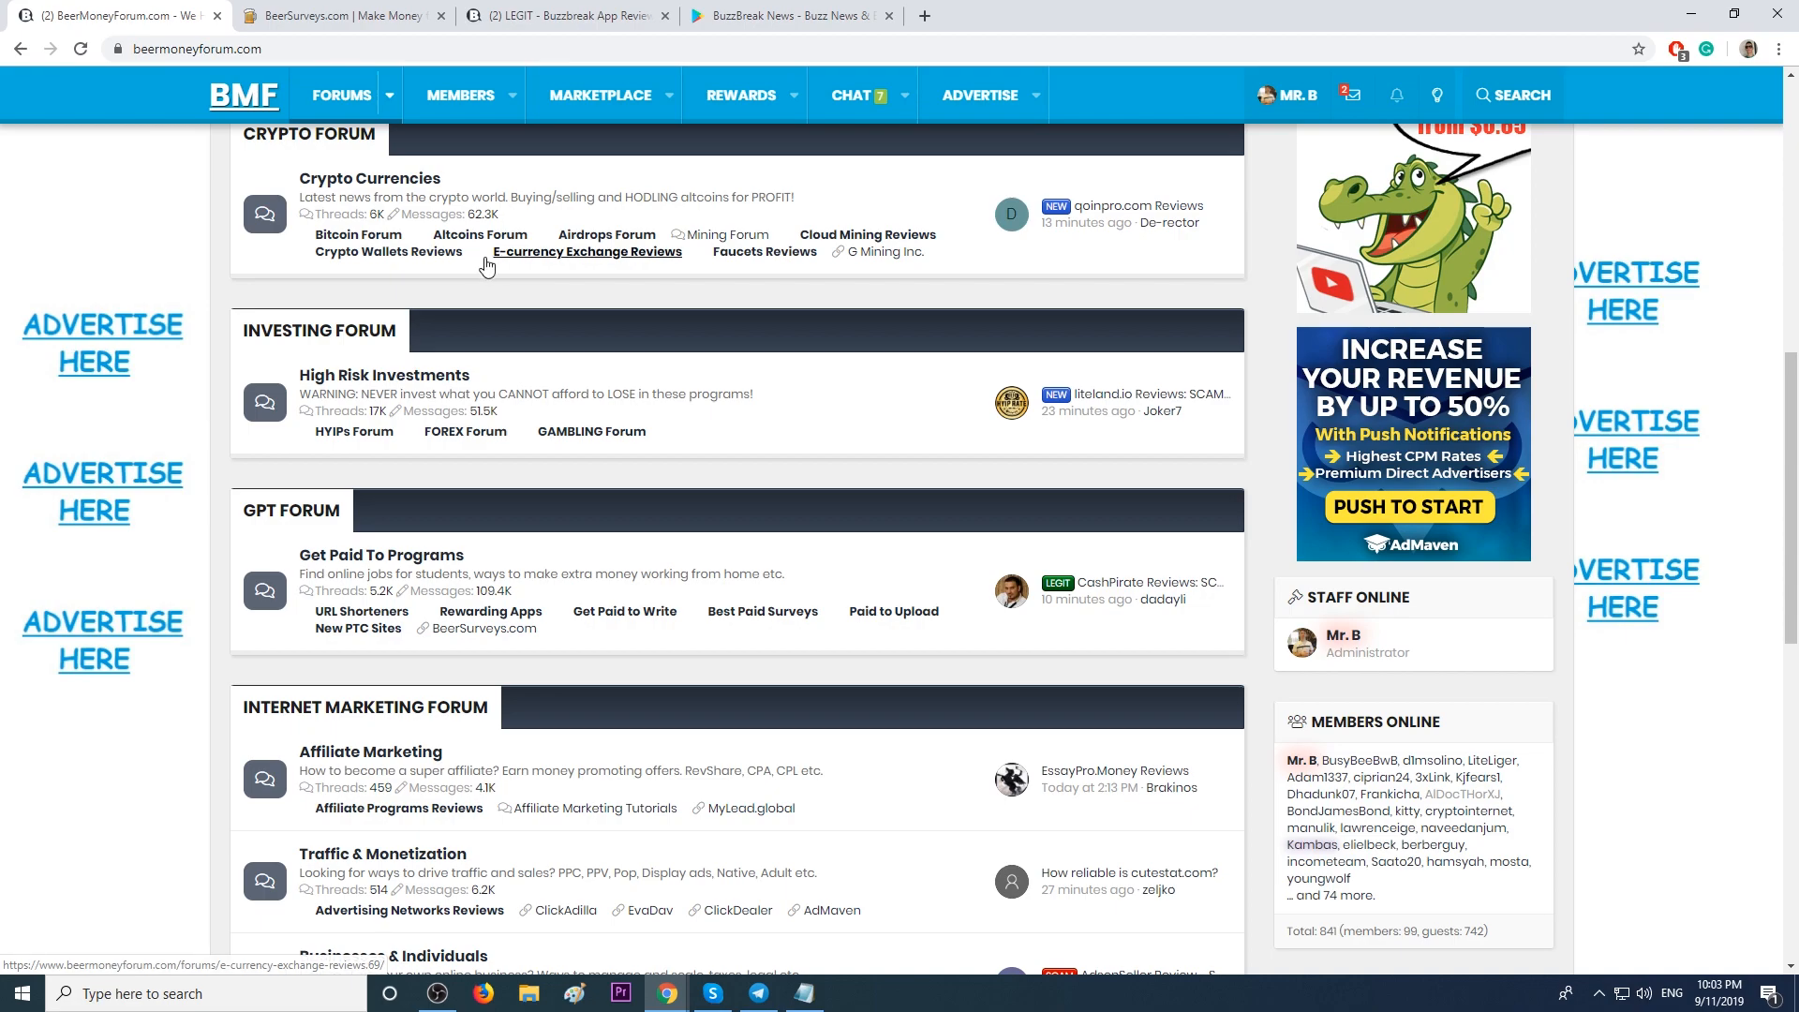
{"action": "mouse_move", "coordinate": [607, 238]}
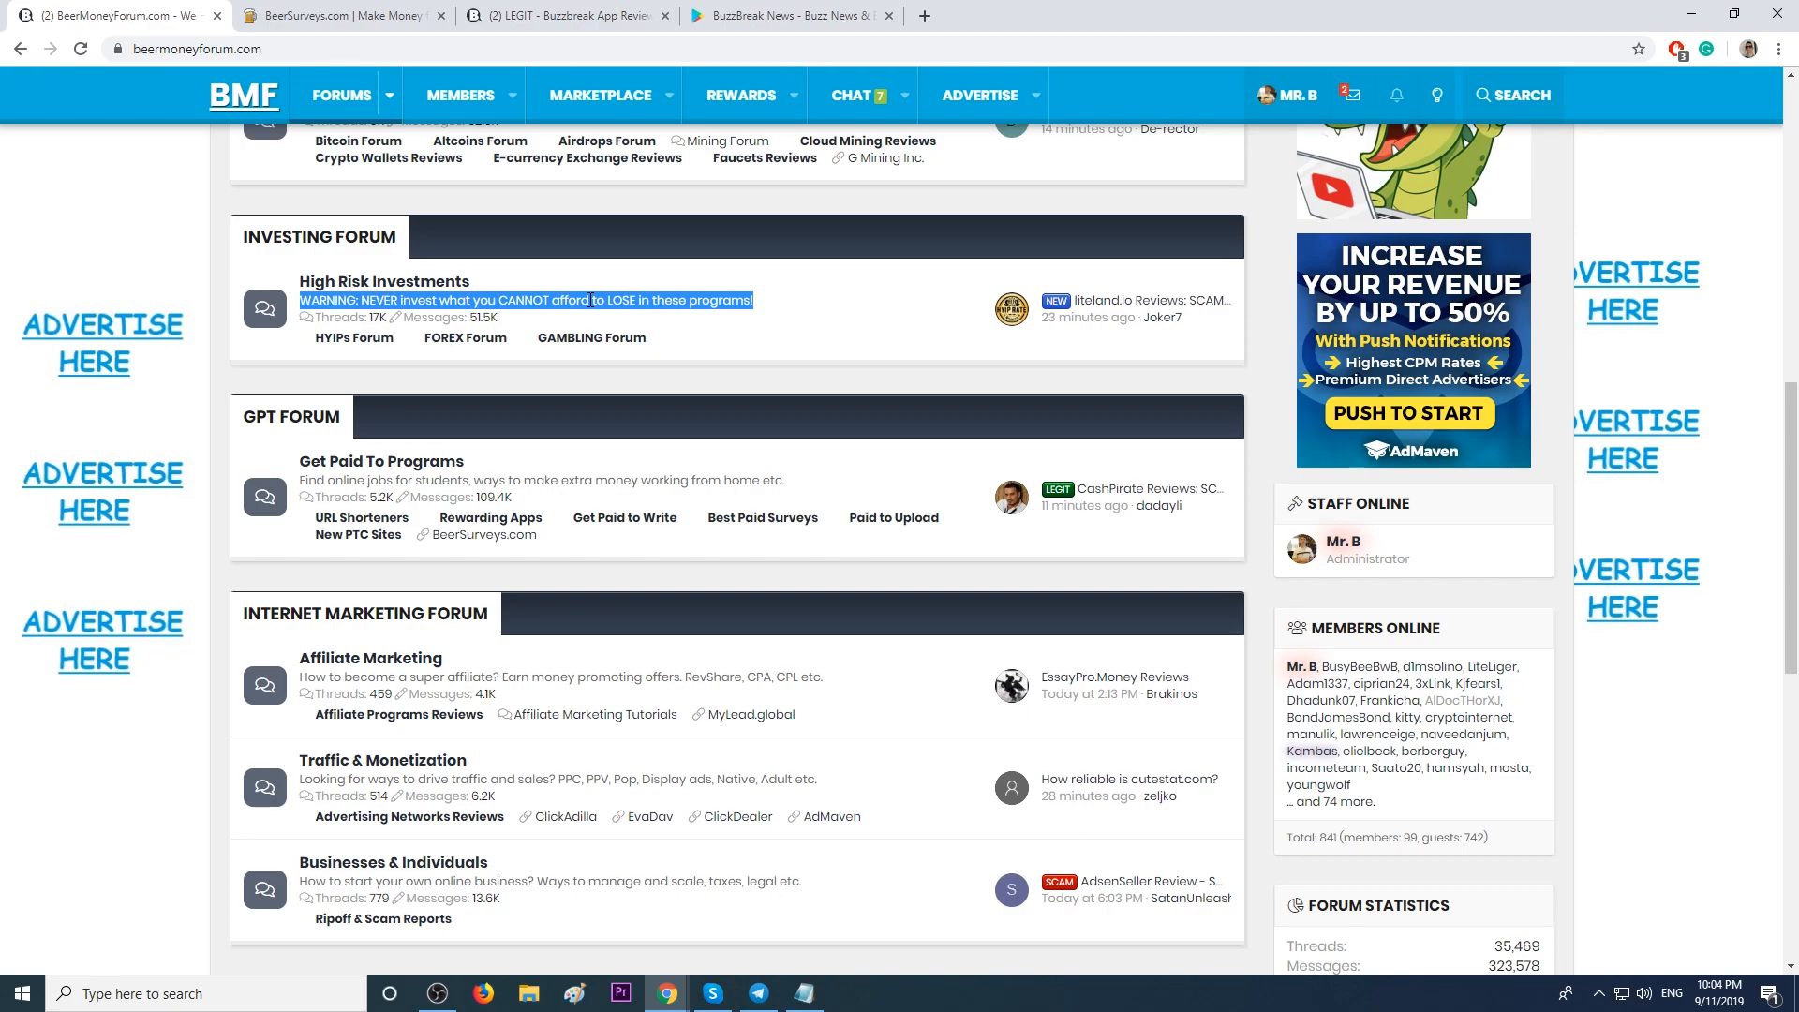
{"action": "mouse_move", "coordinate": [603, 341]}
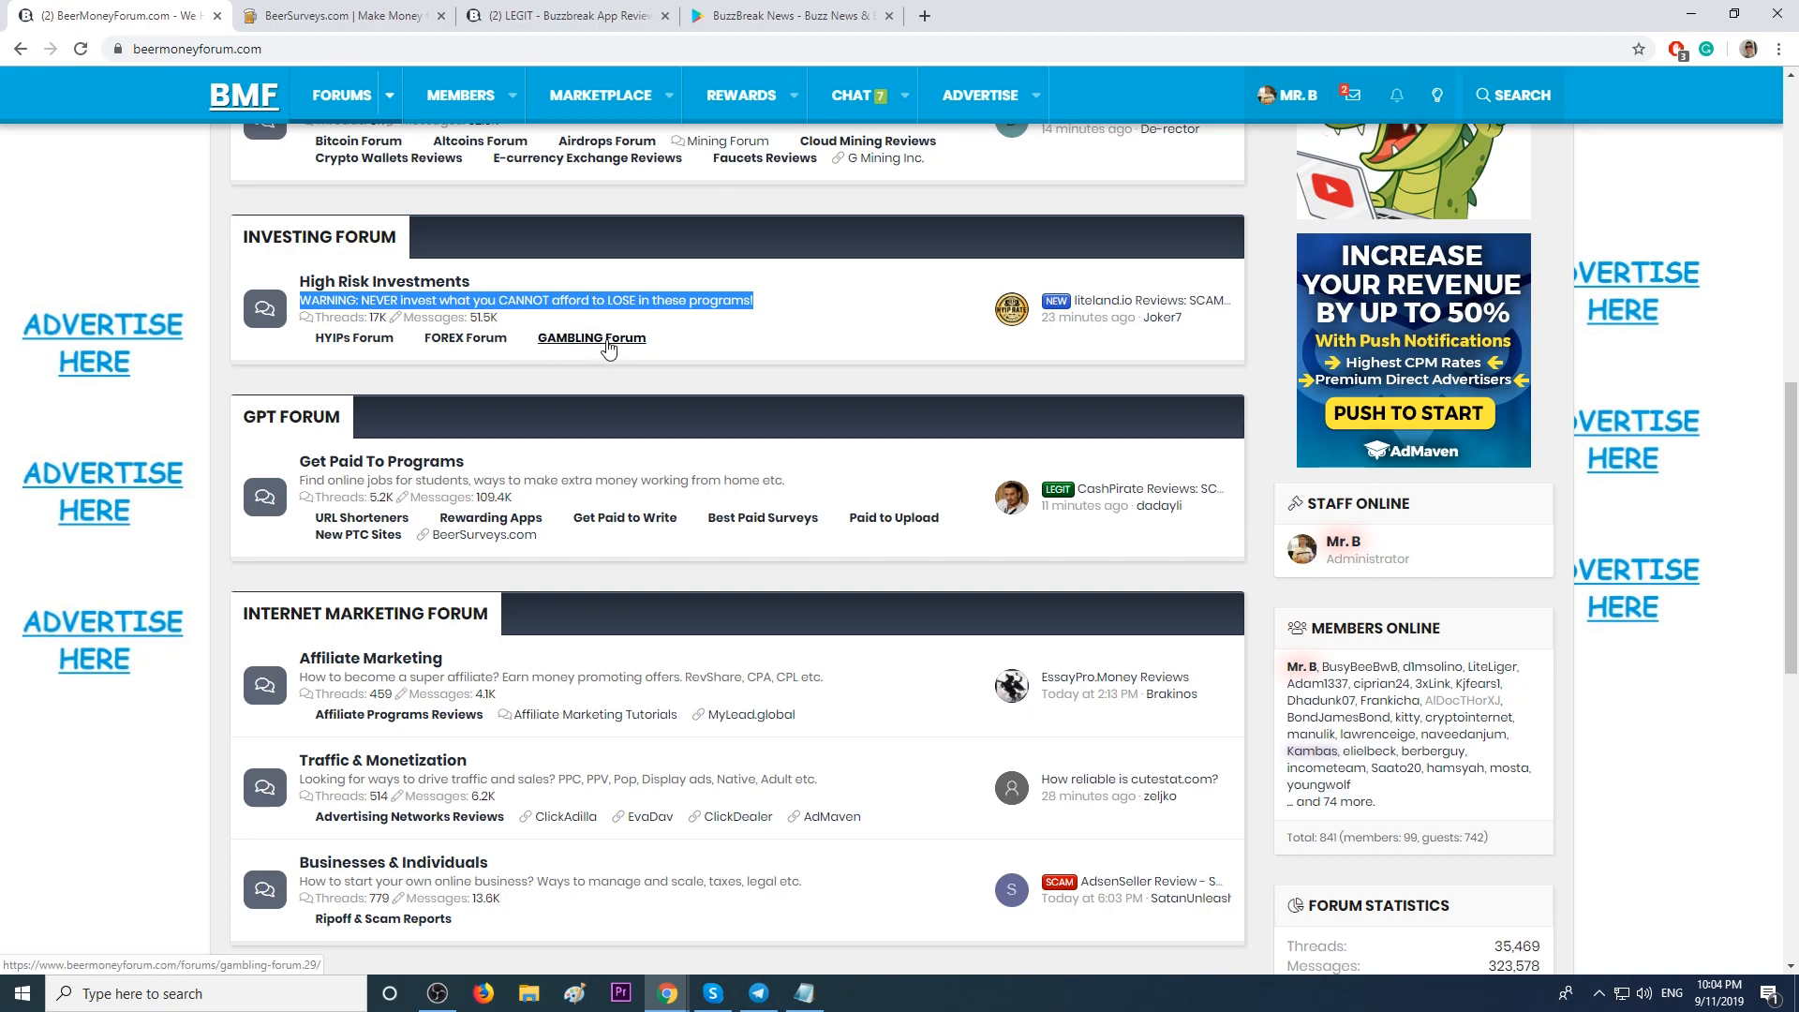
Scroll to the Internet Marketing and Webmaster sections and highlight the Design & Programming description.
{"action": "scroll", "scroll_direction": "down", "scroll_amount": 3}
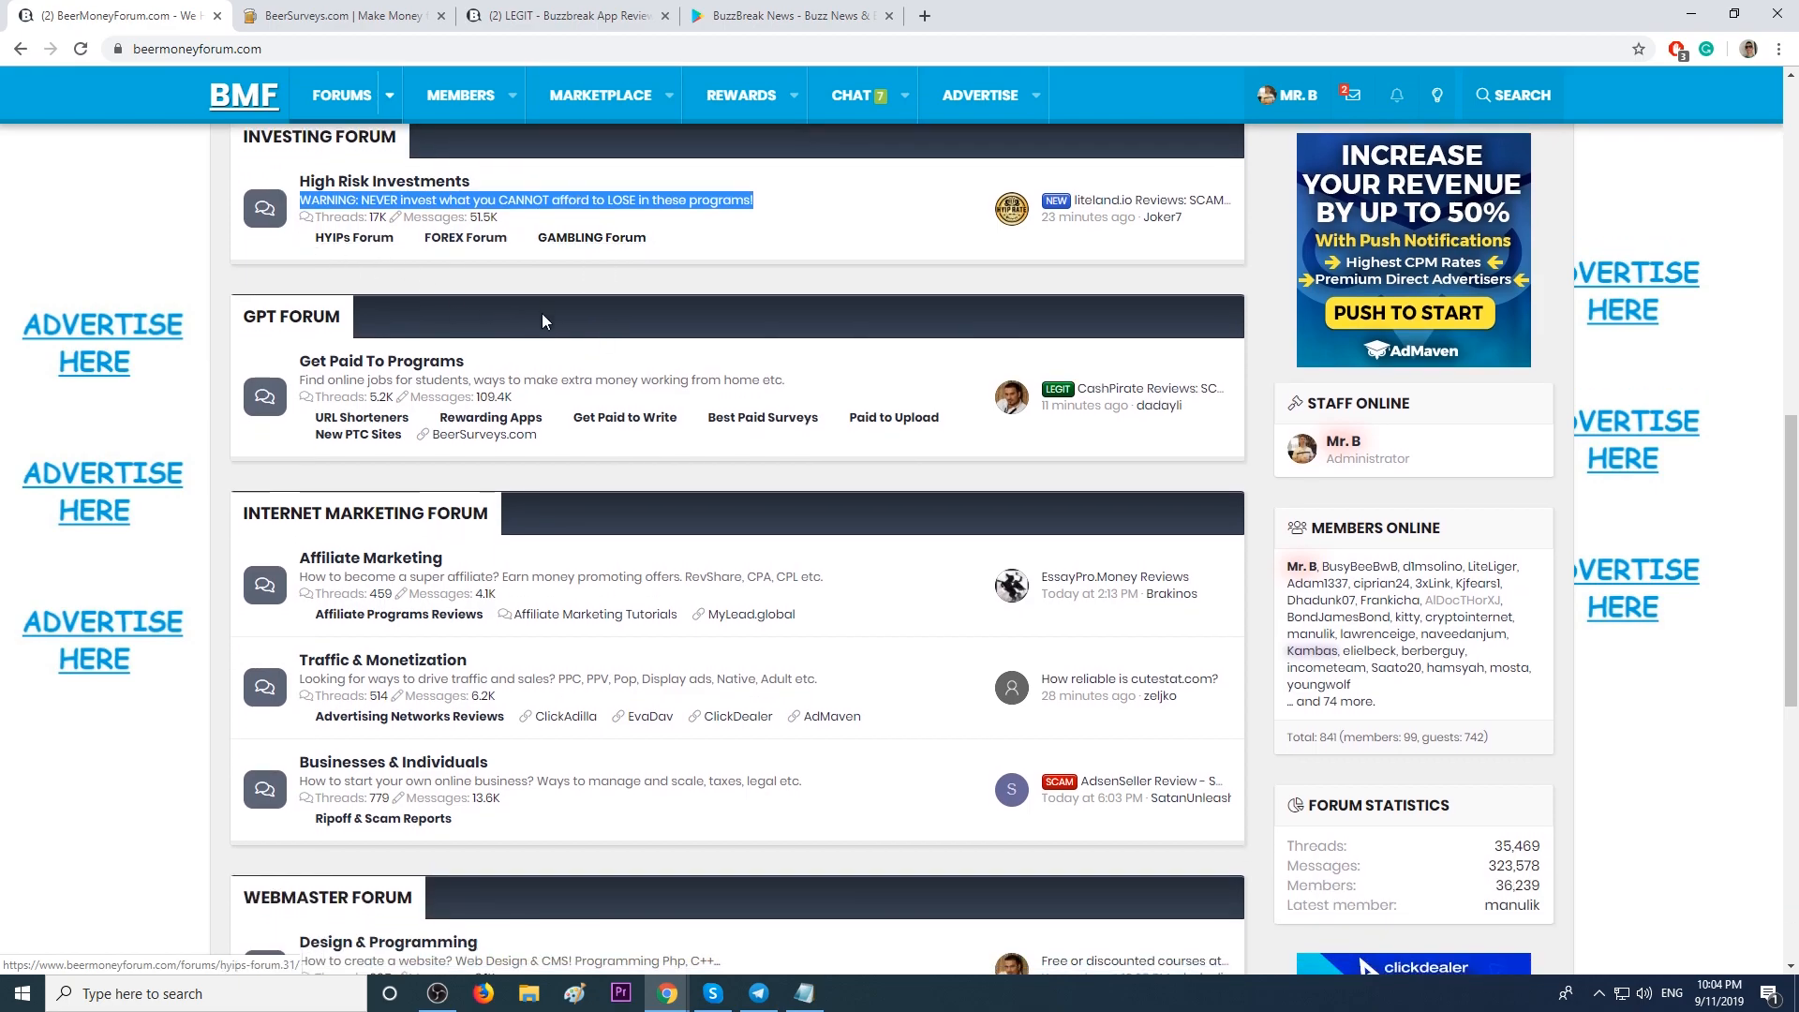
{"action": "scroll", "scroll_direction": "down", "scroll_amount": 3}
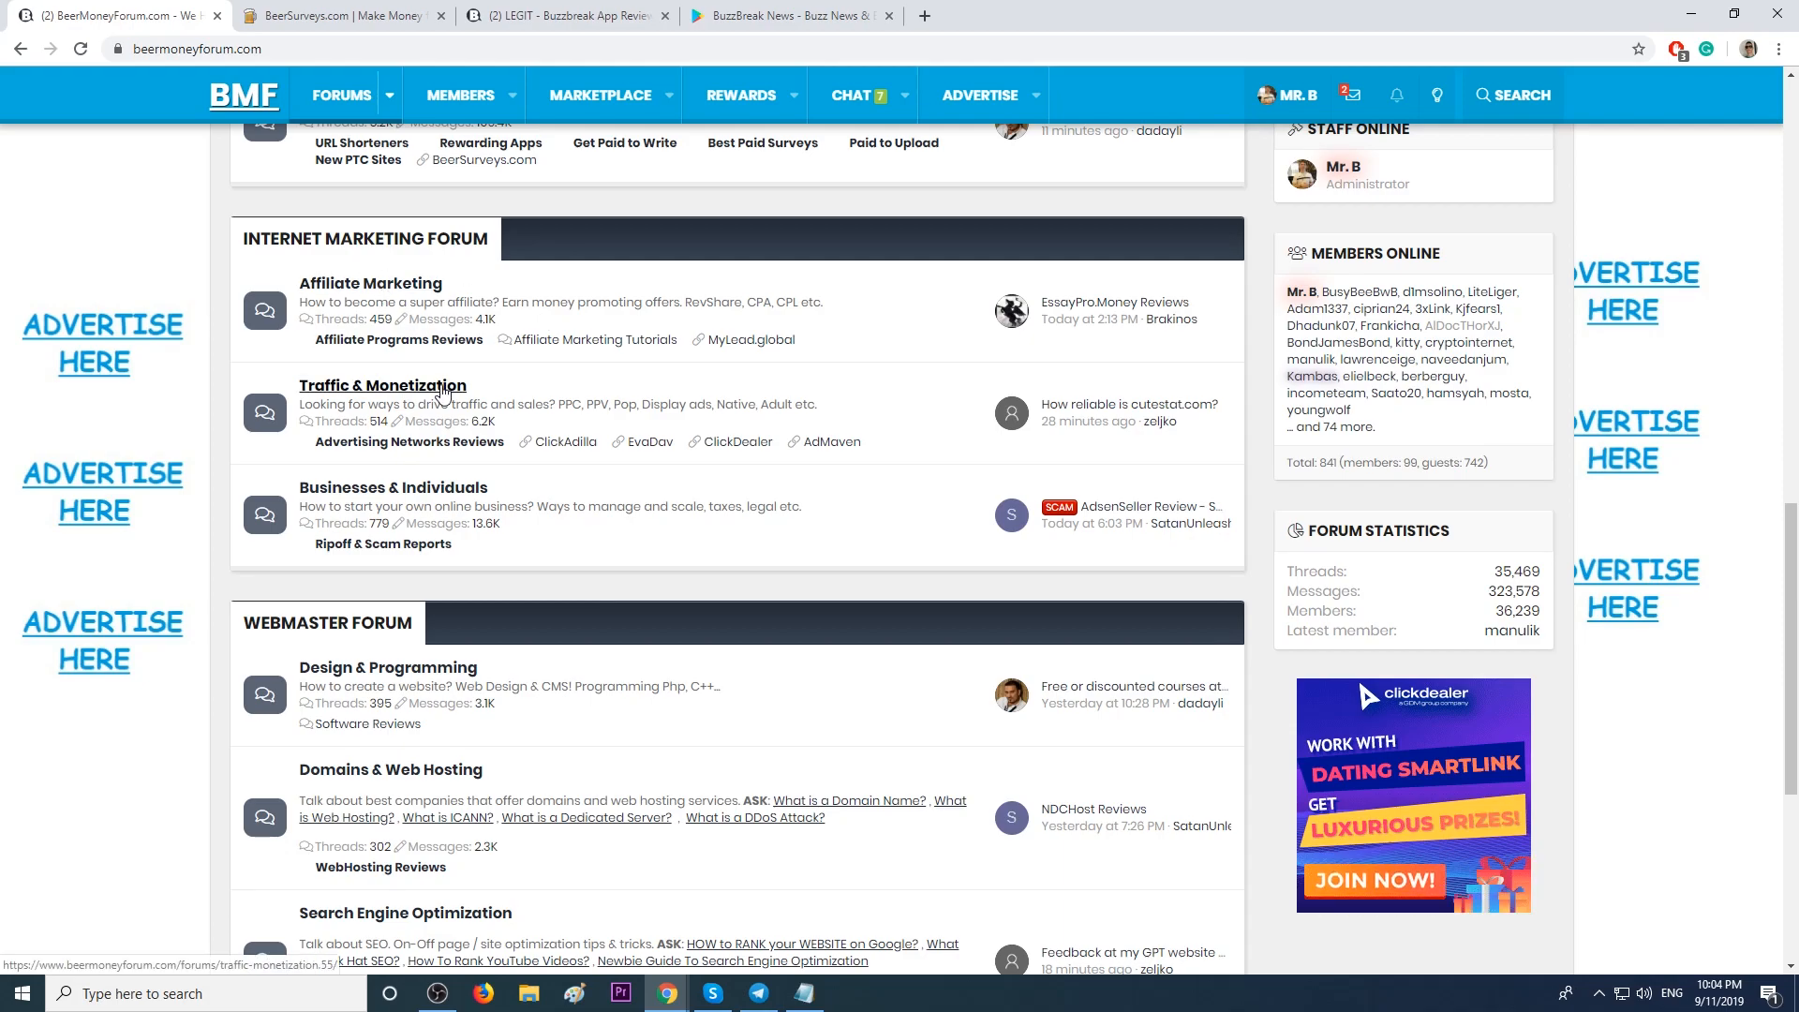
{"action": "mouse_move", "coordinate": [434, 345]}
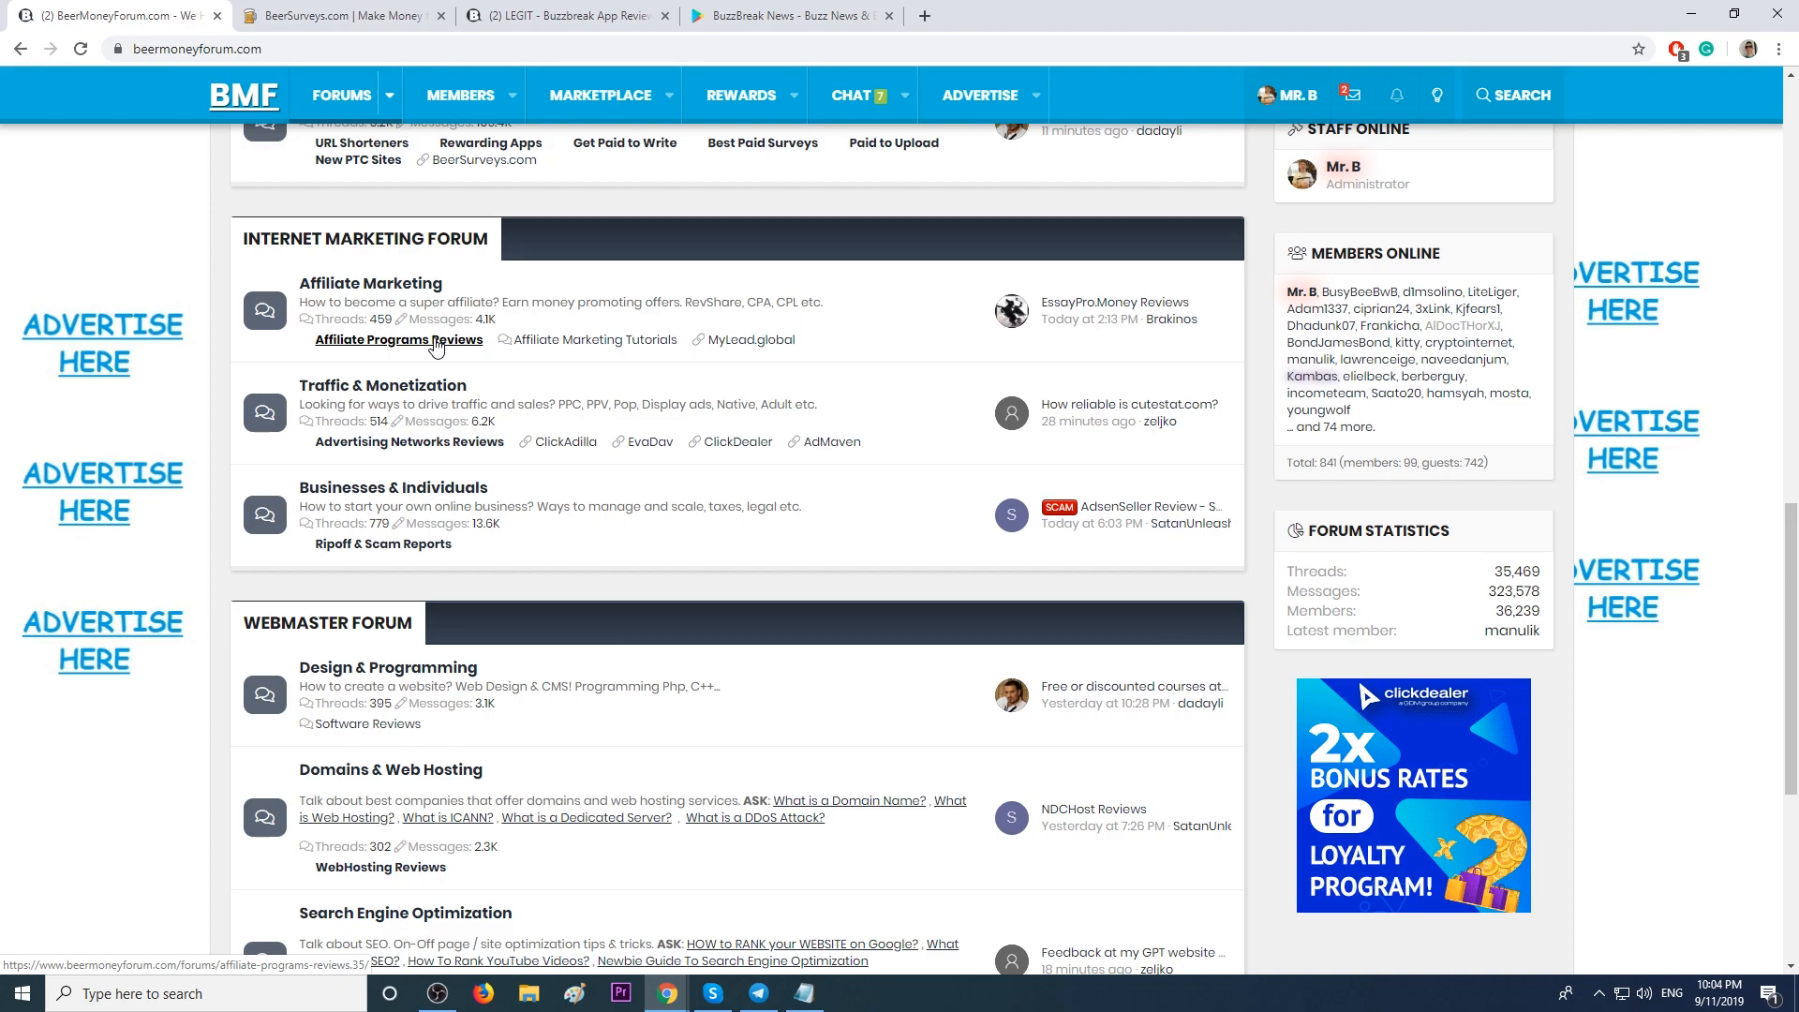
{"action": "mouse_move", "coordinate": [613, 348]}
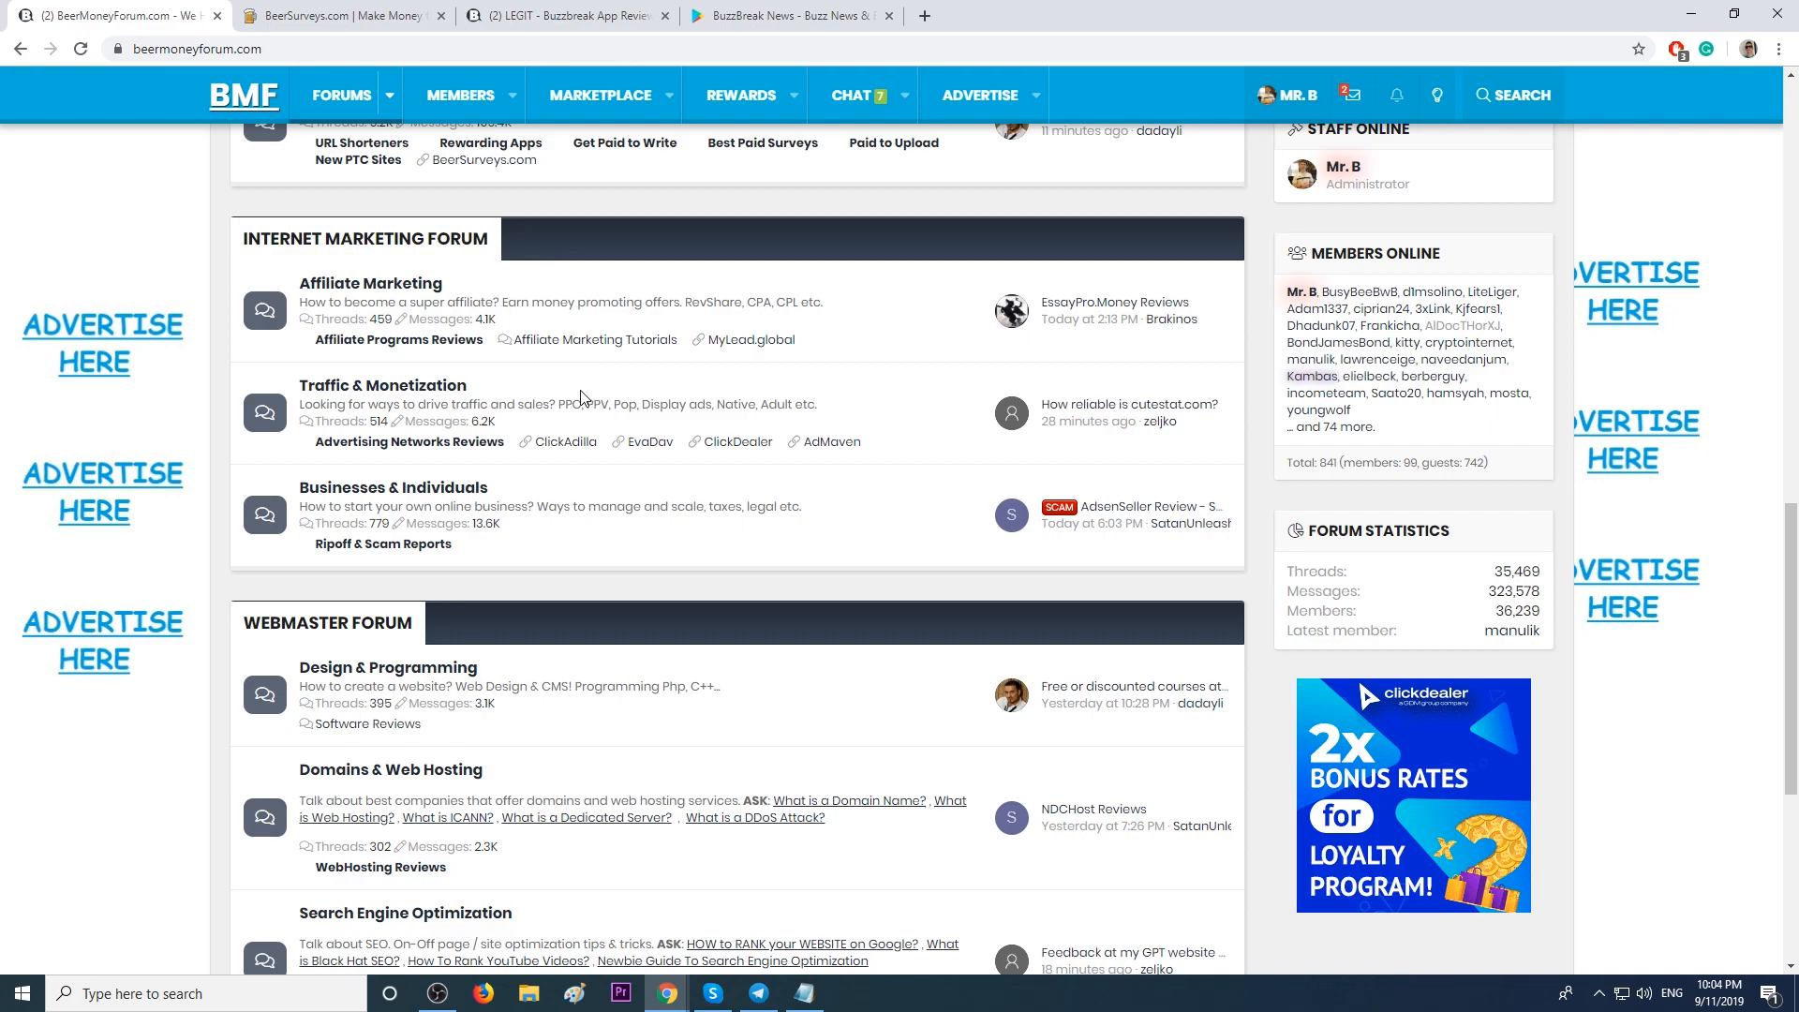
{"action": "scroll", "scroll_direction": "down", "scroll_amount": 3}
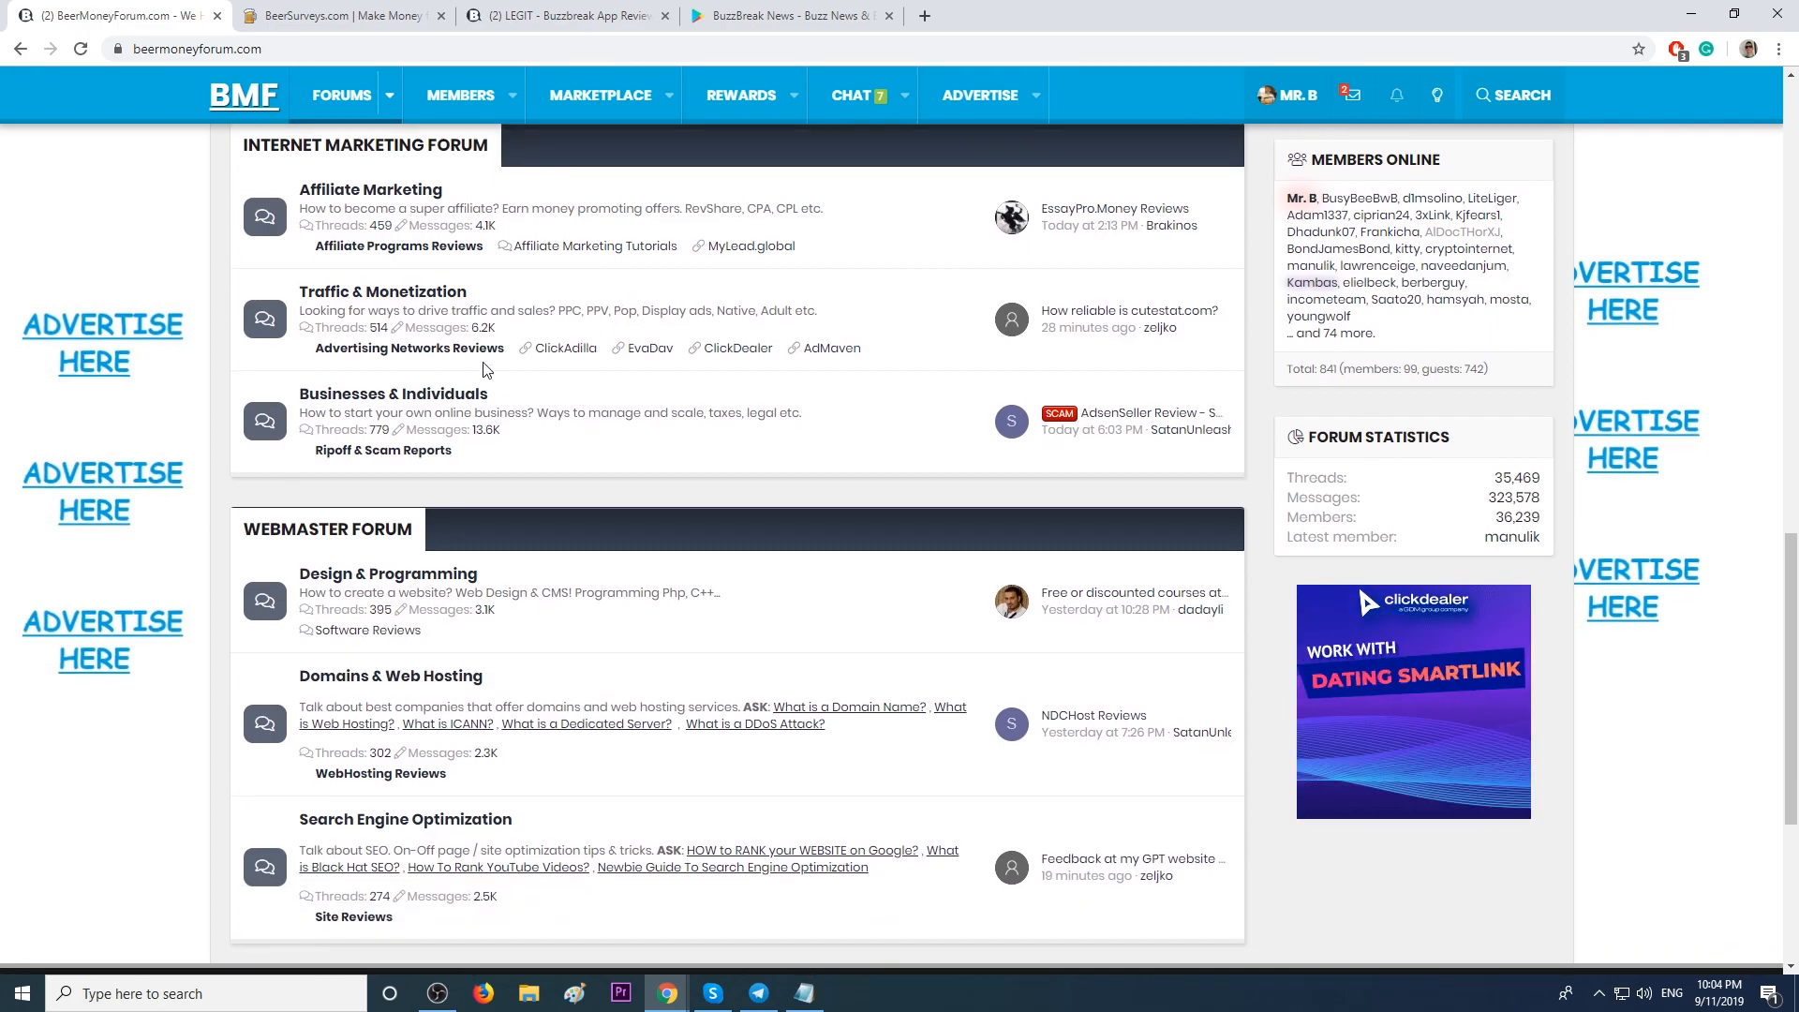
{"action": "mouse_move", "coordinate": [446, 356]}
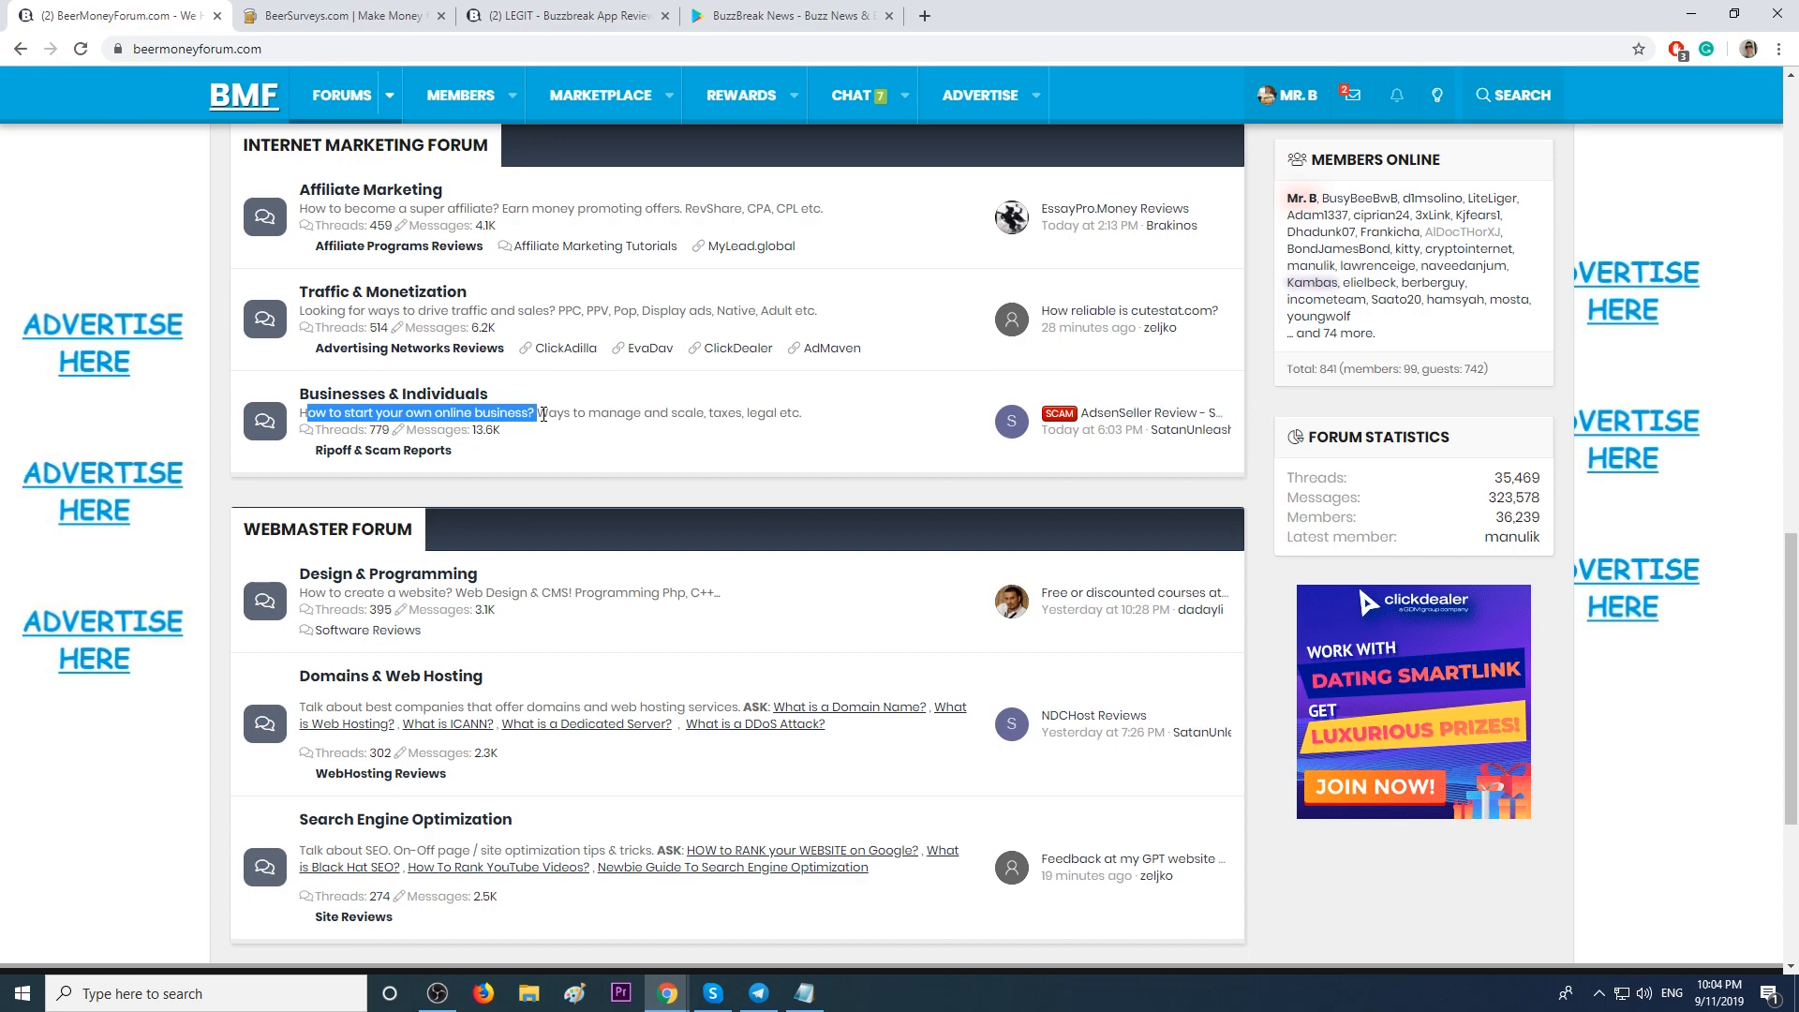
{"action": "scroll", "scroll_direction": "down", "scroll_amount": 3}
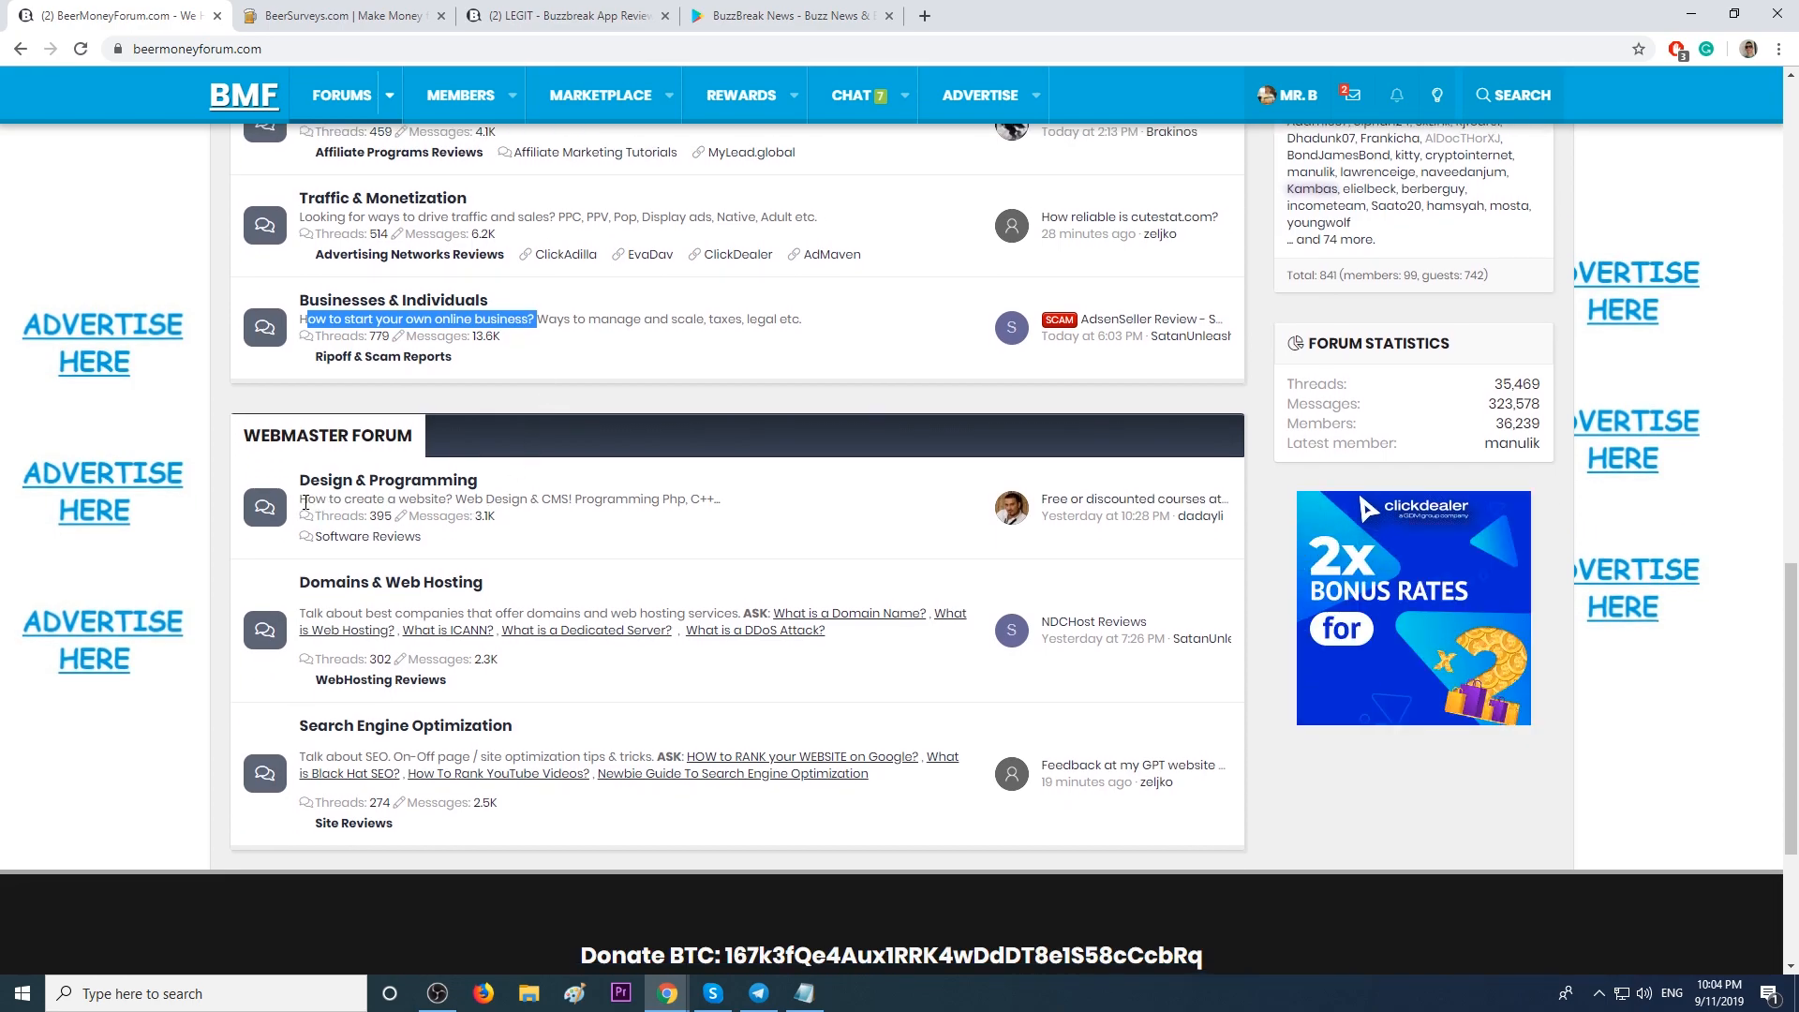
{"action": "double_click", "coordinate": [360, 498]}
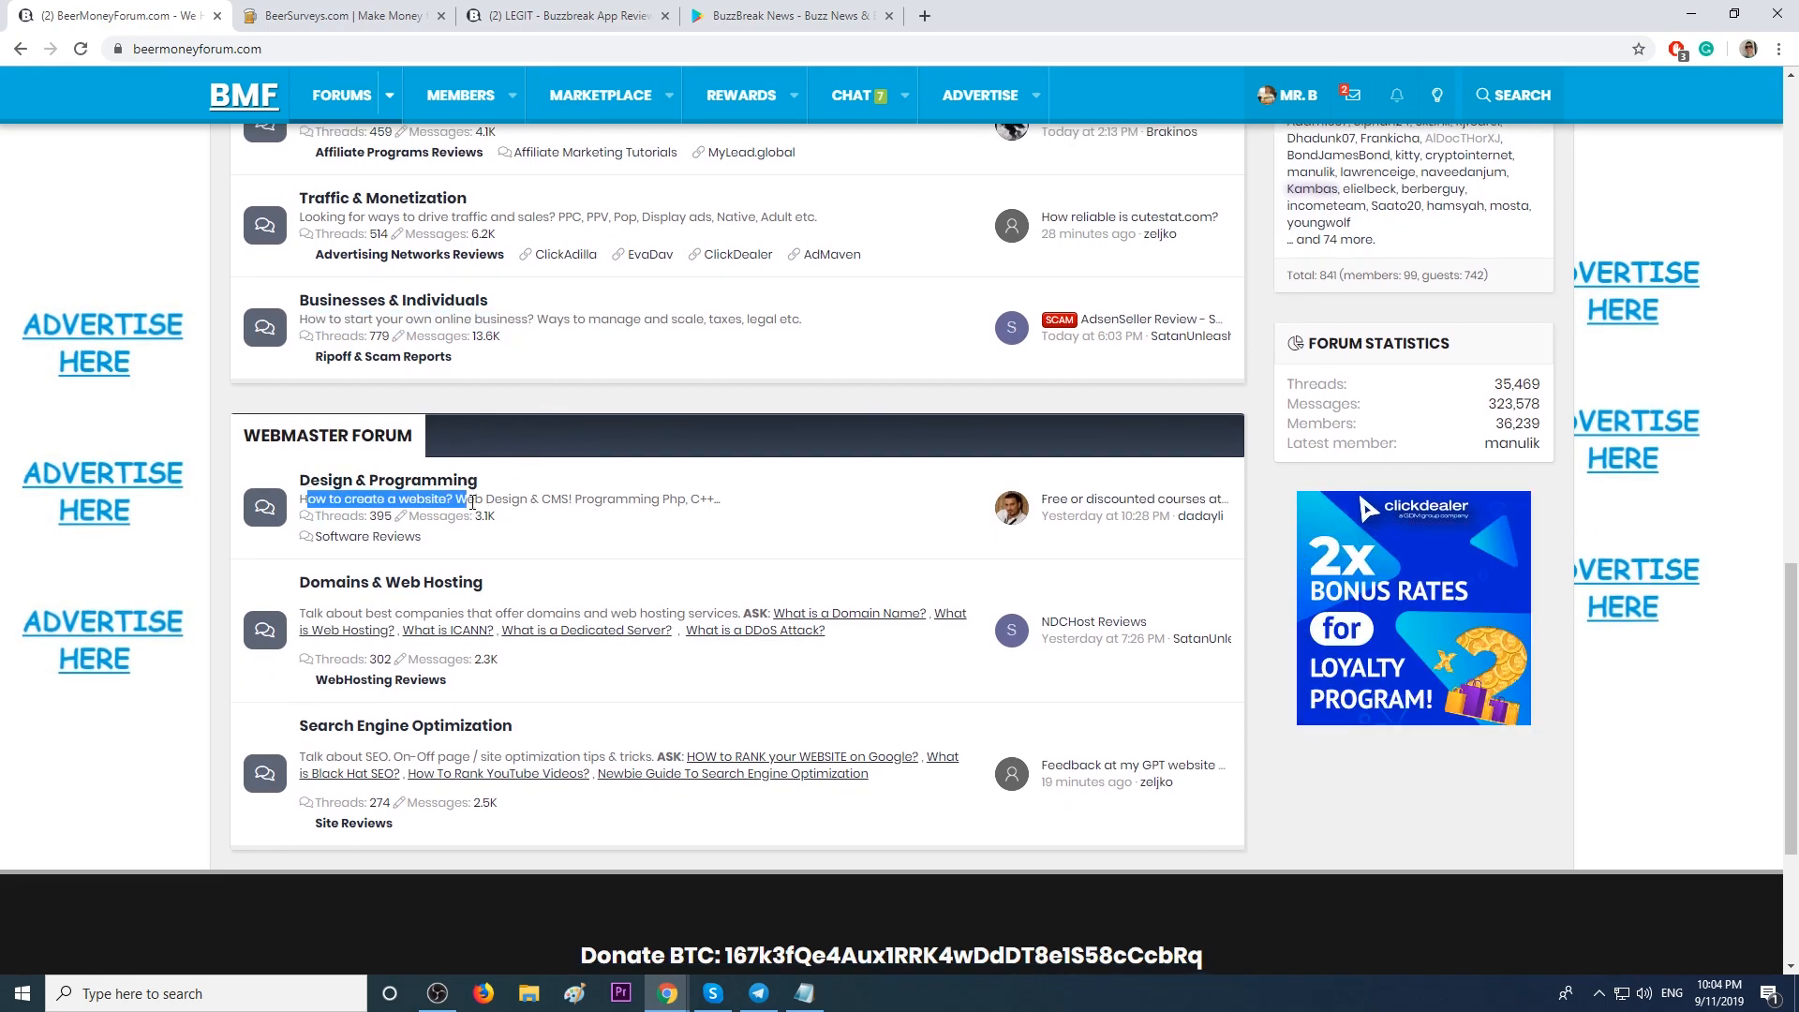